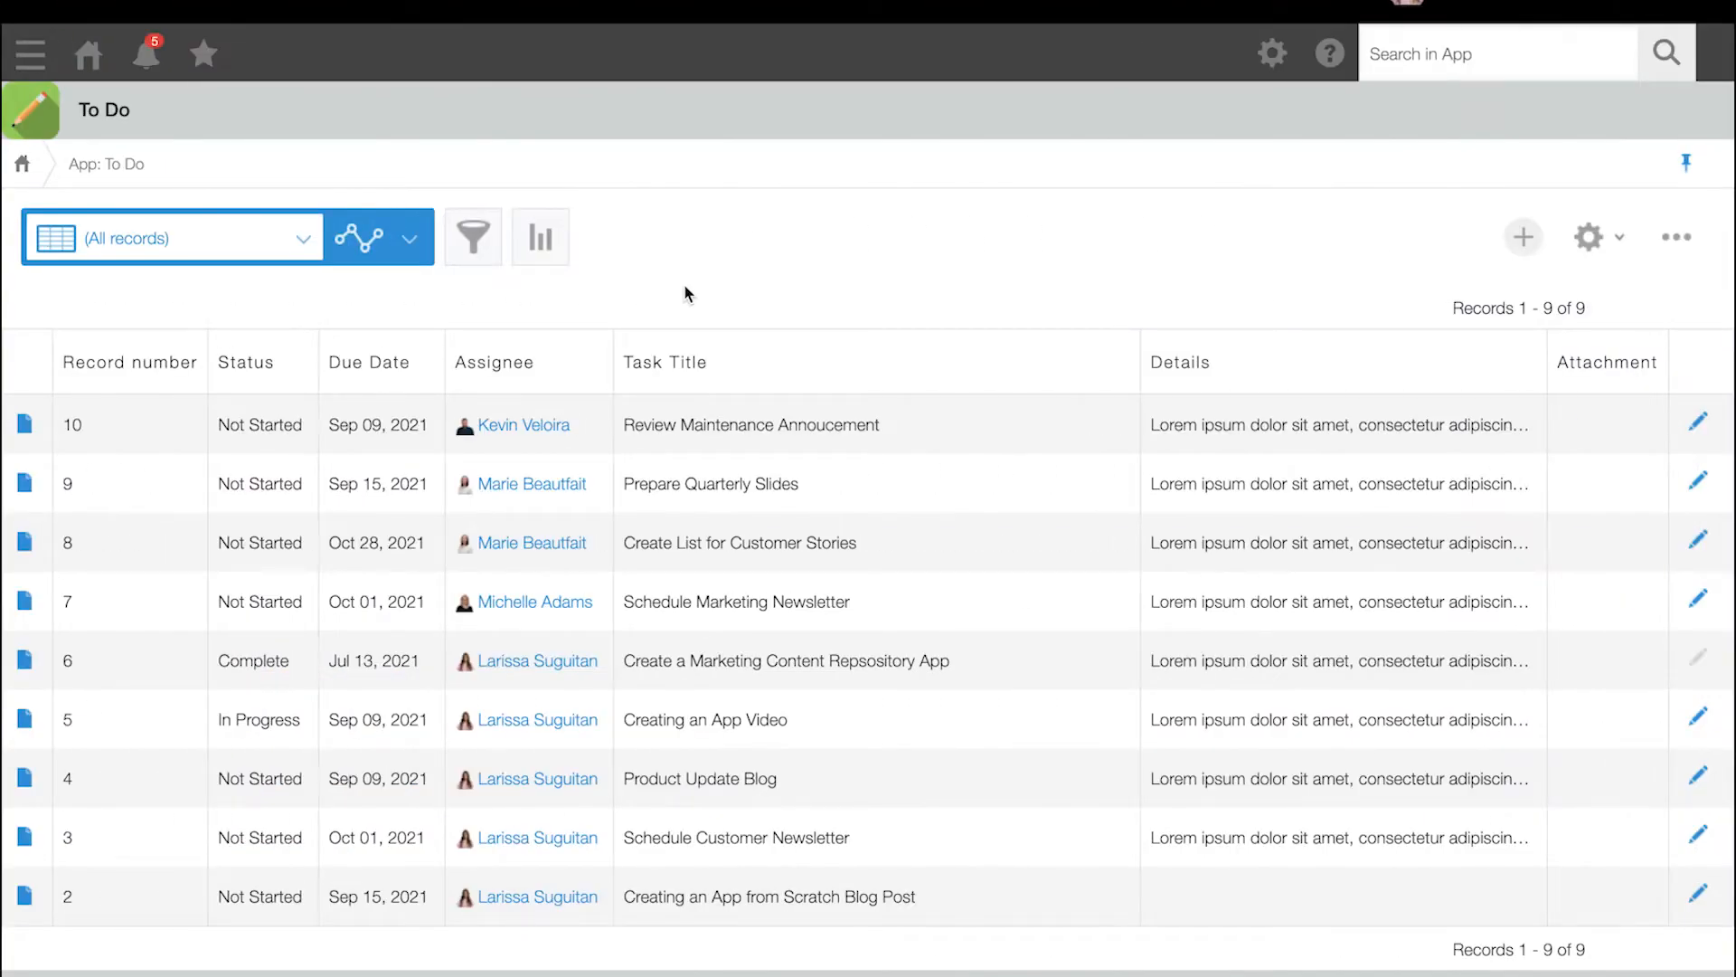
mouse_move(809, 293)
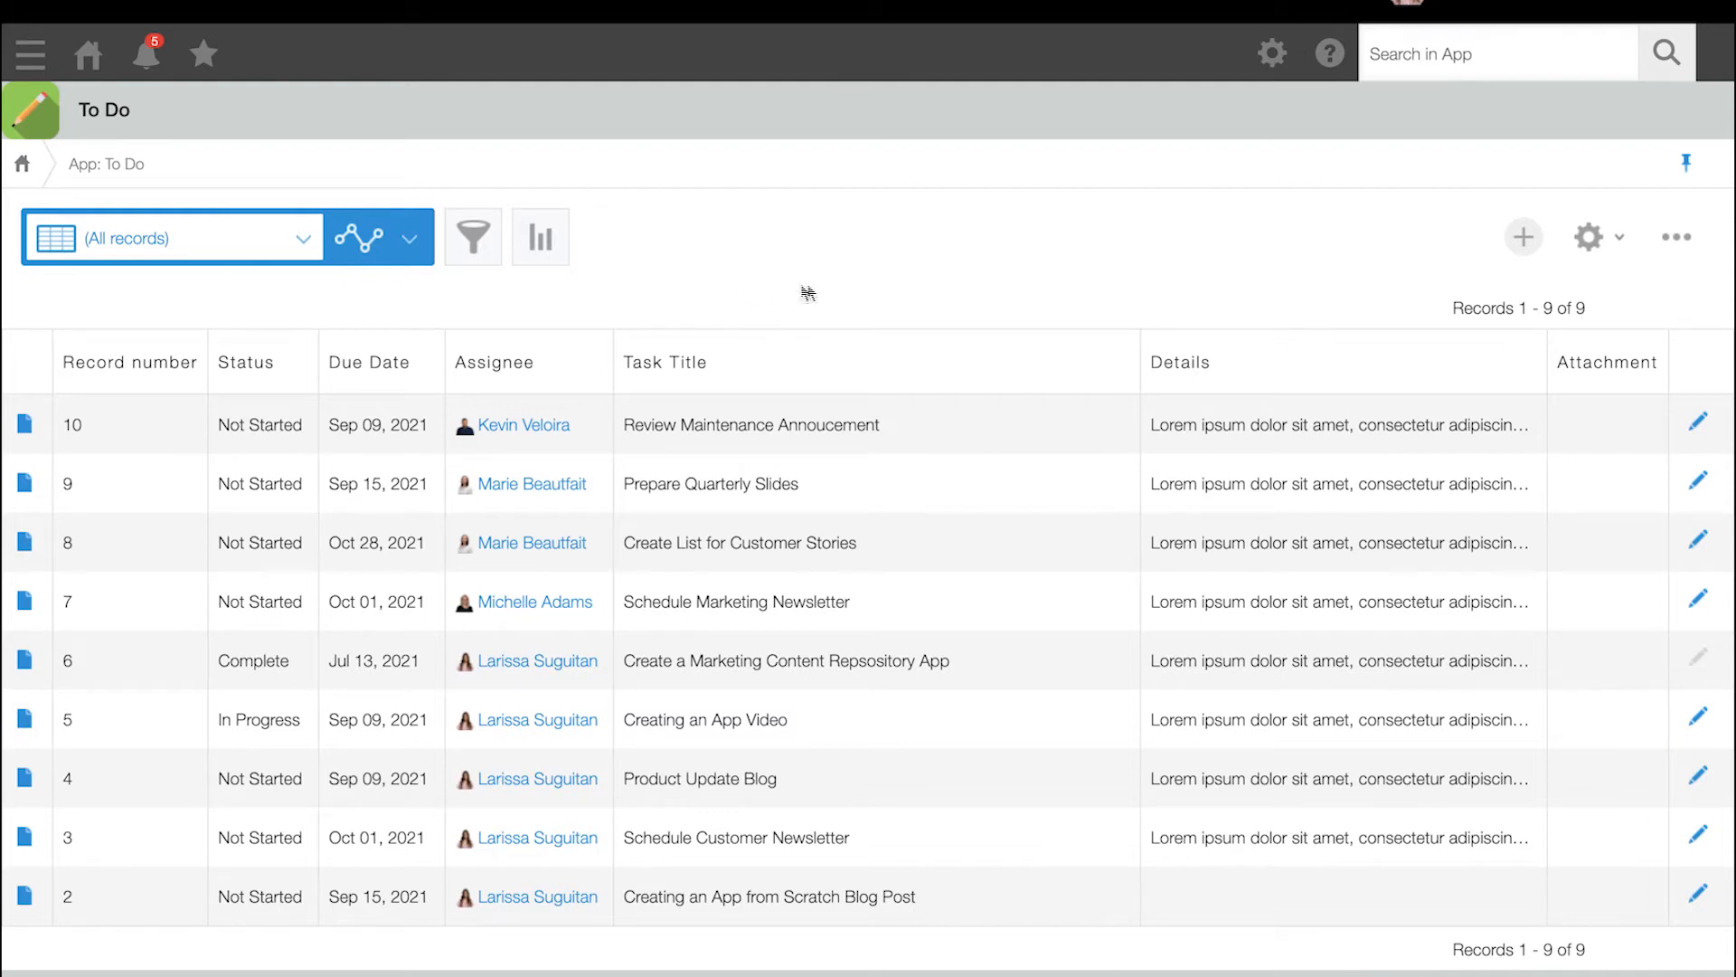
mouse_move(1621, 239)
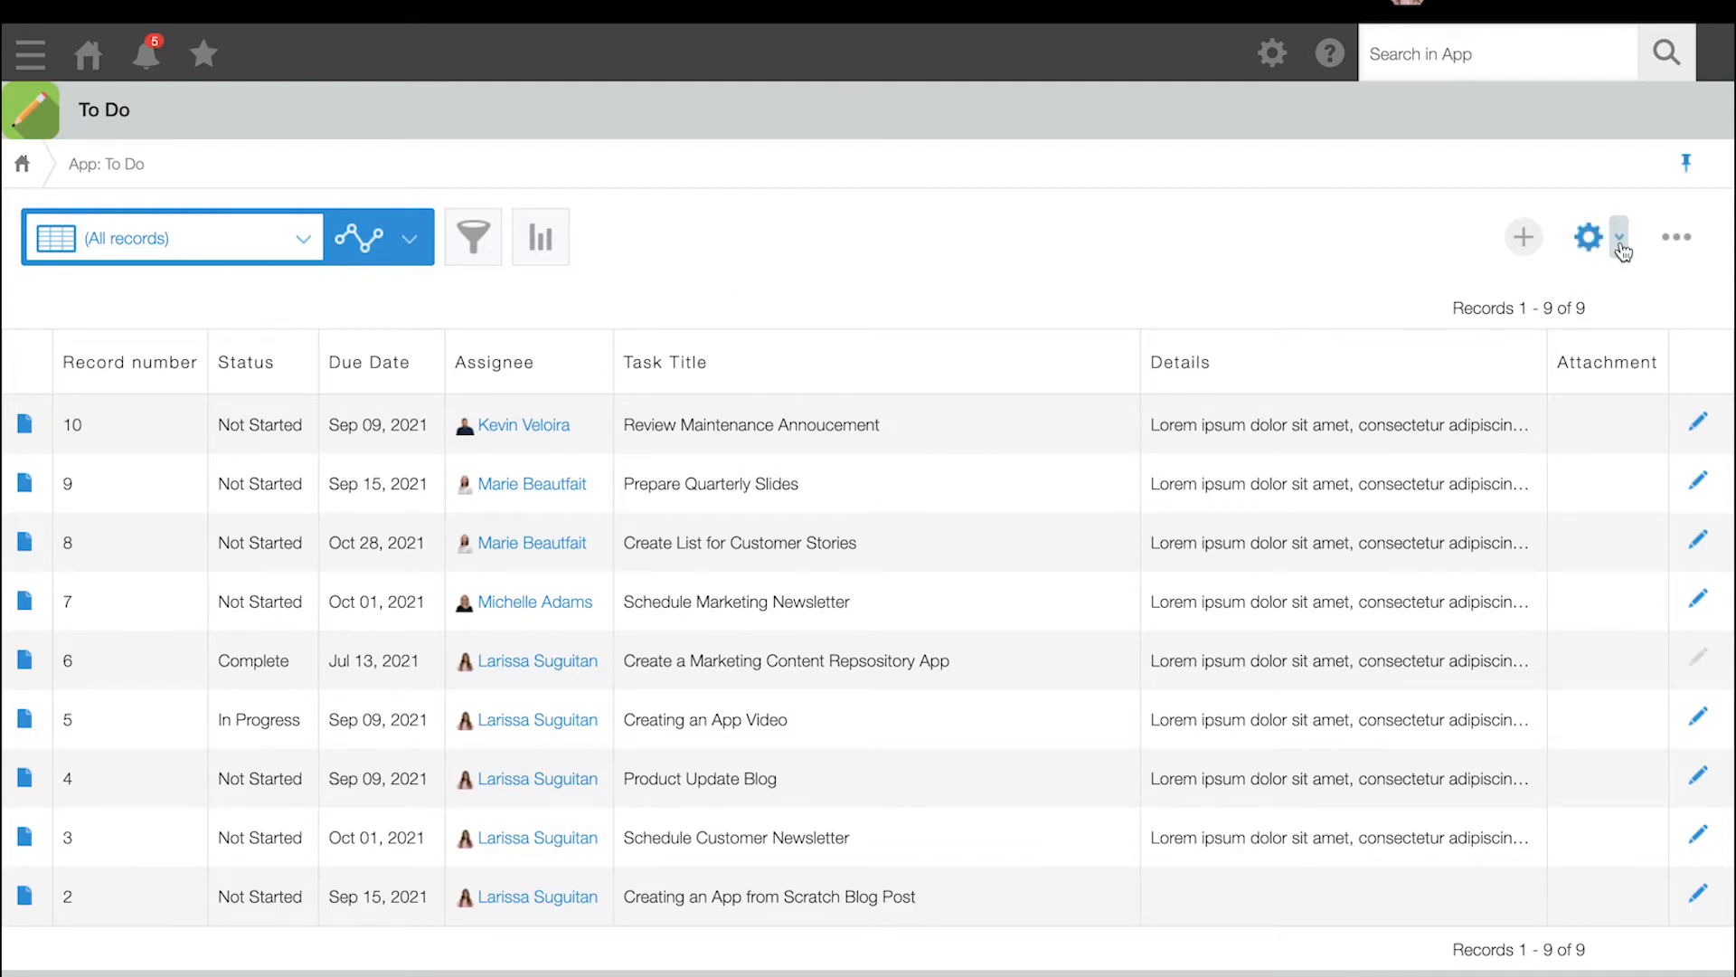
From the To Do app's gear menu, go to App Settings and add a new view.
click(1621, 237)
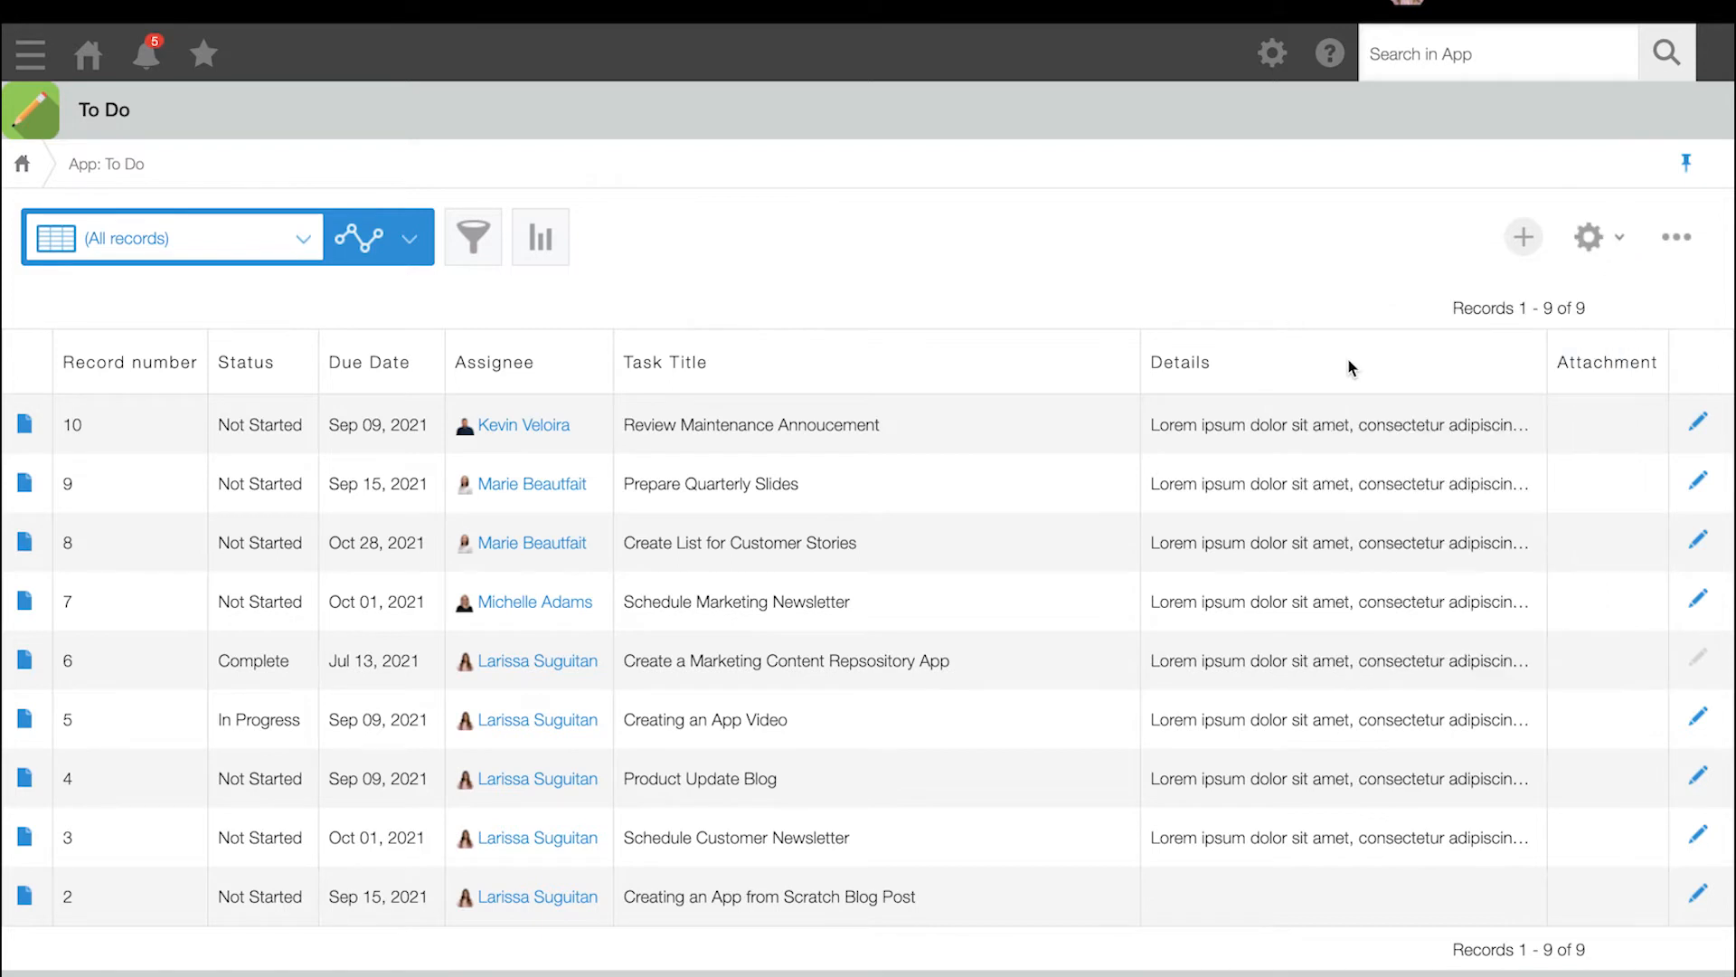
click(1588, 236)
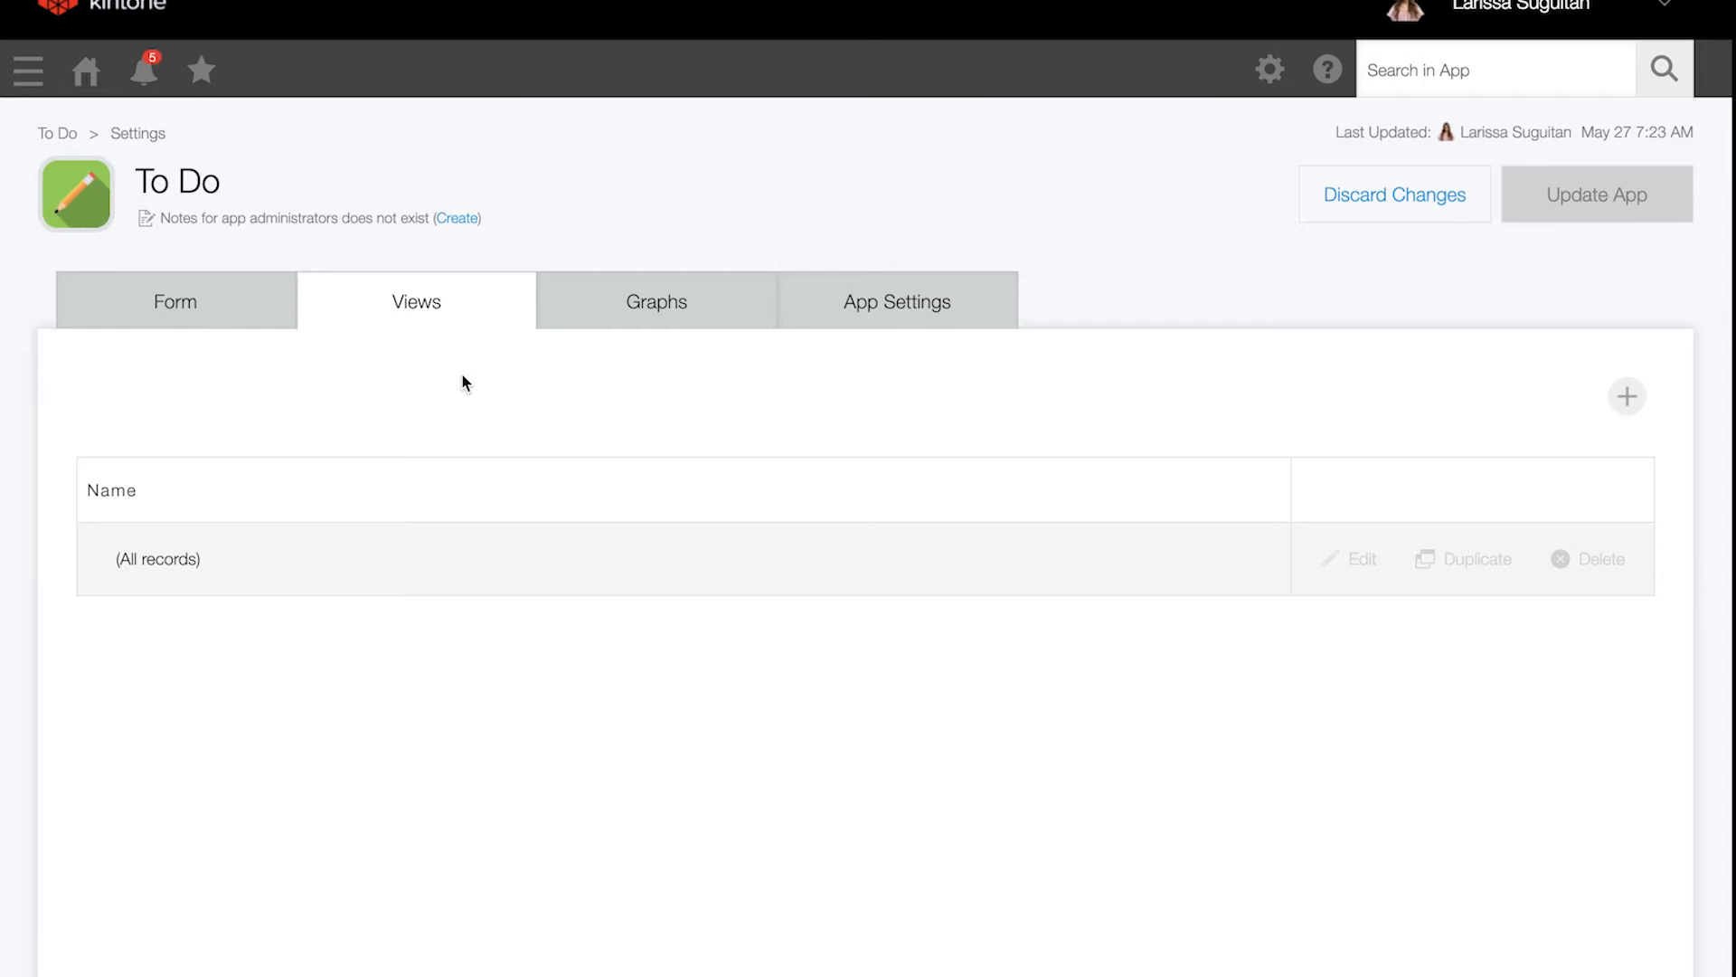
mouse_move(528, 384)
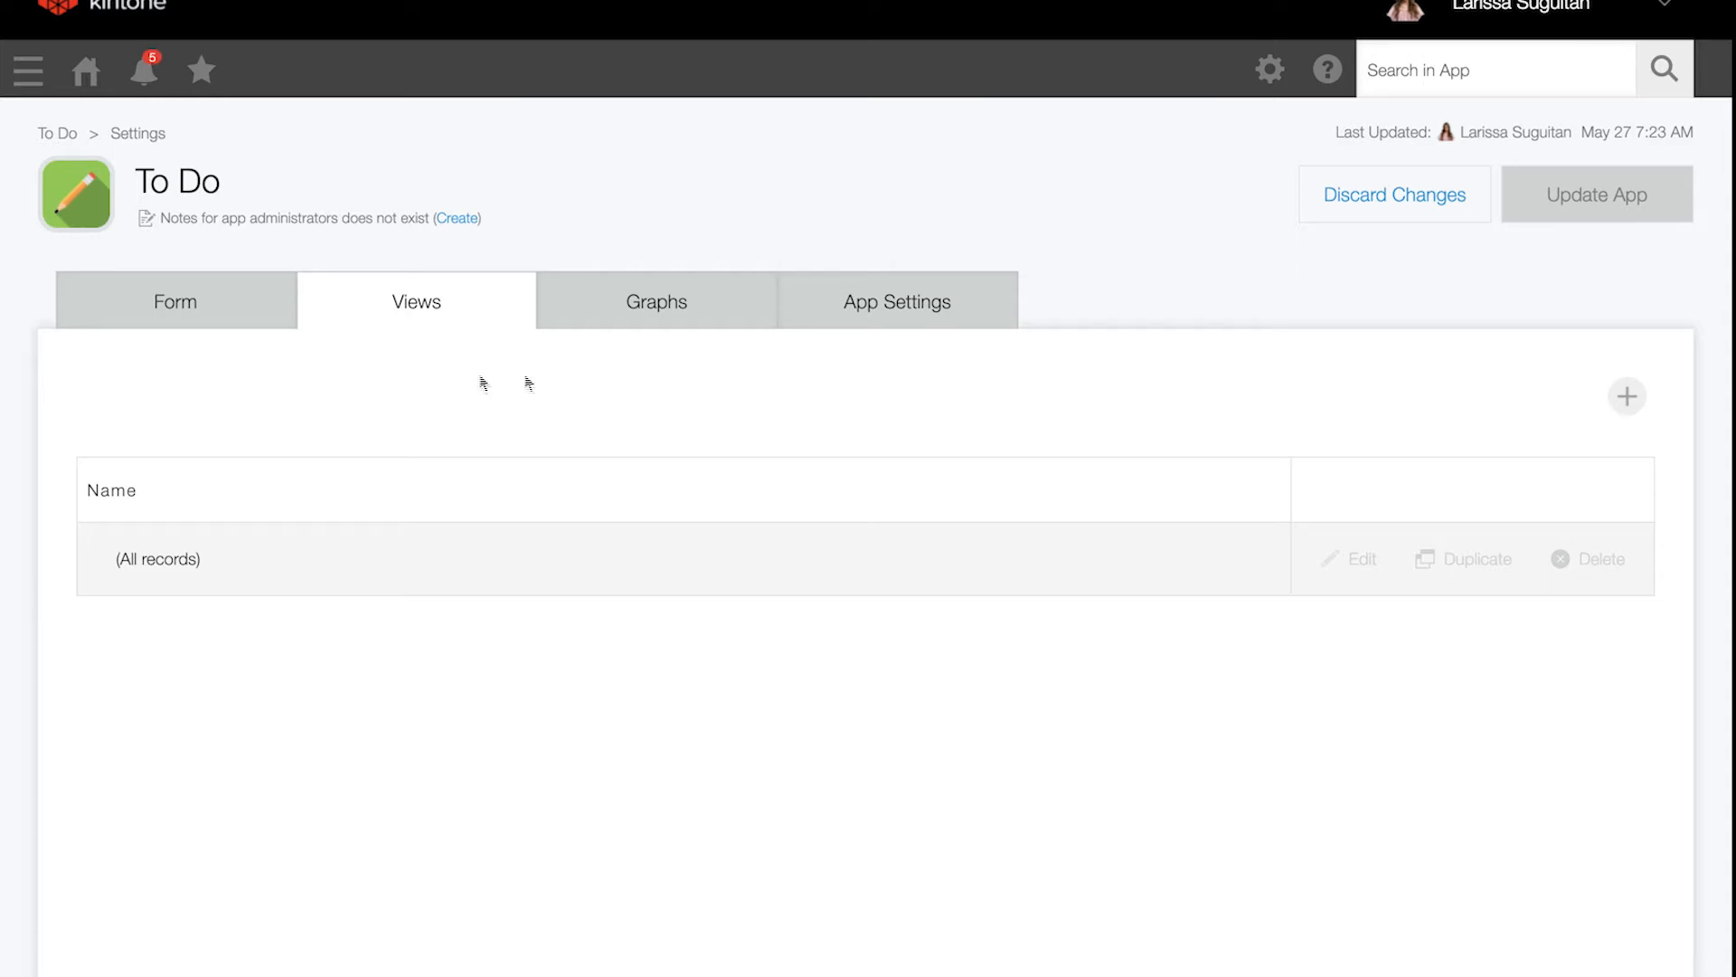
click(1626, 396)
text(My)
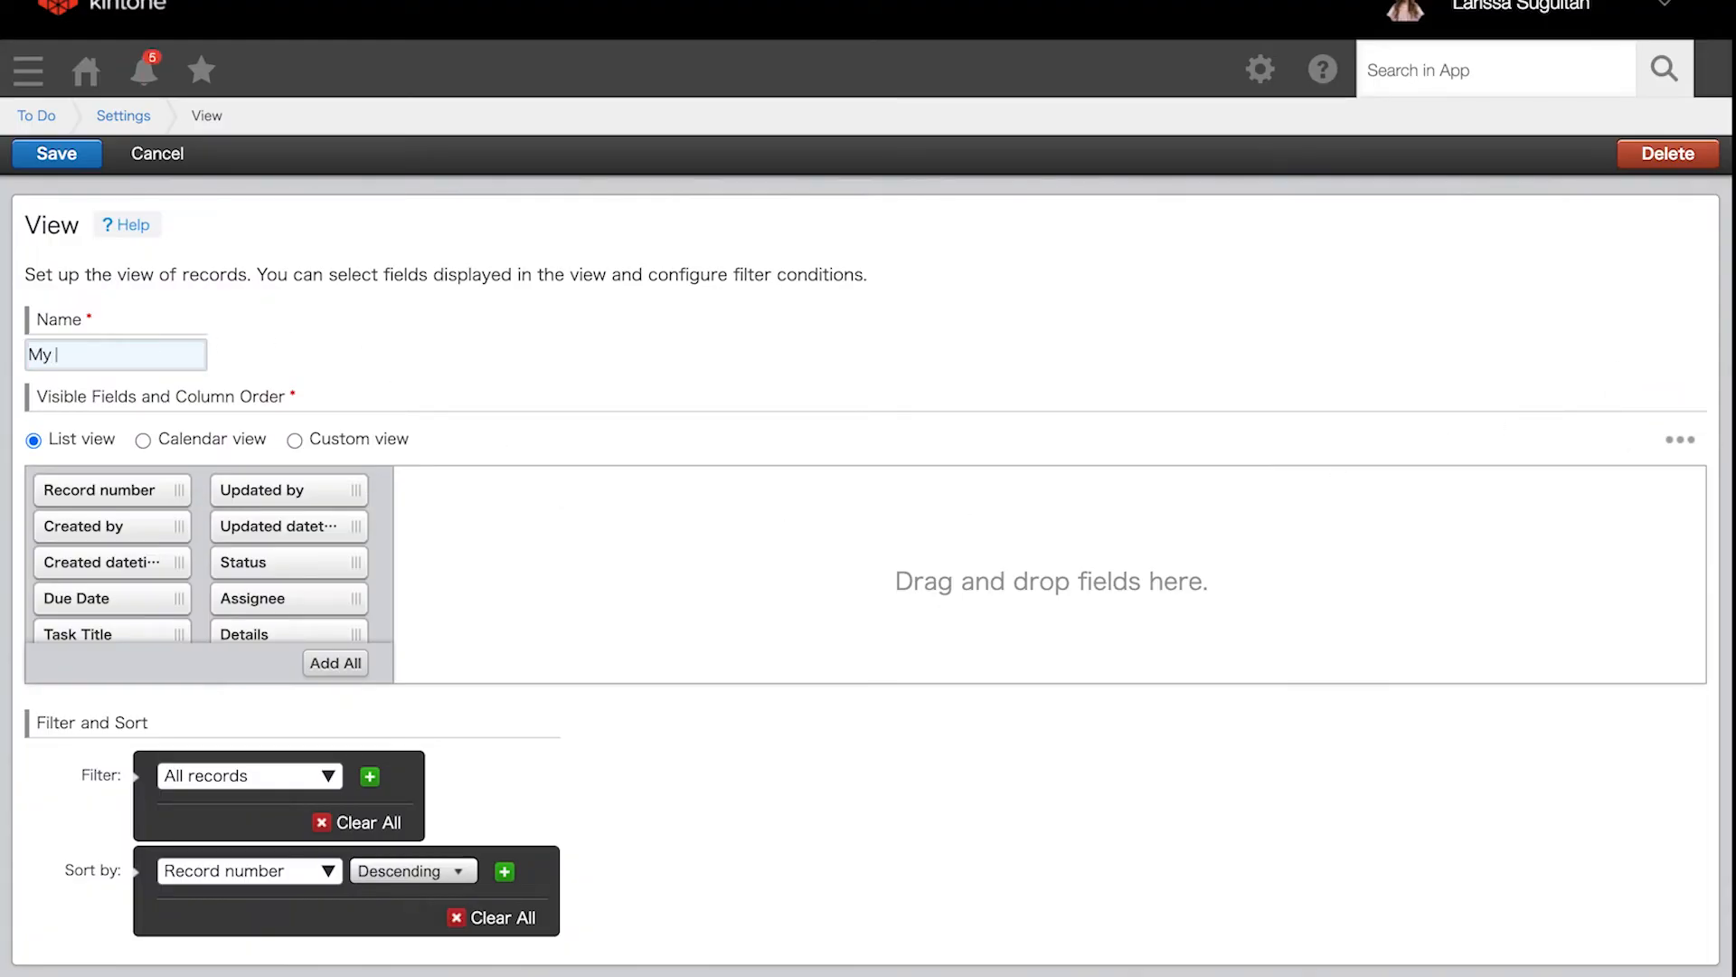
Name the view 'My Open Tasks' and keep the List layout after trying Calendar and Custom.
text(Open Tasks)
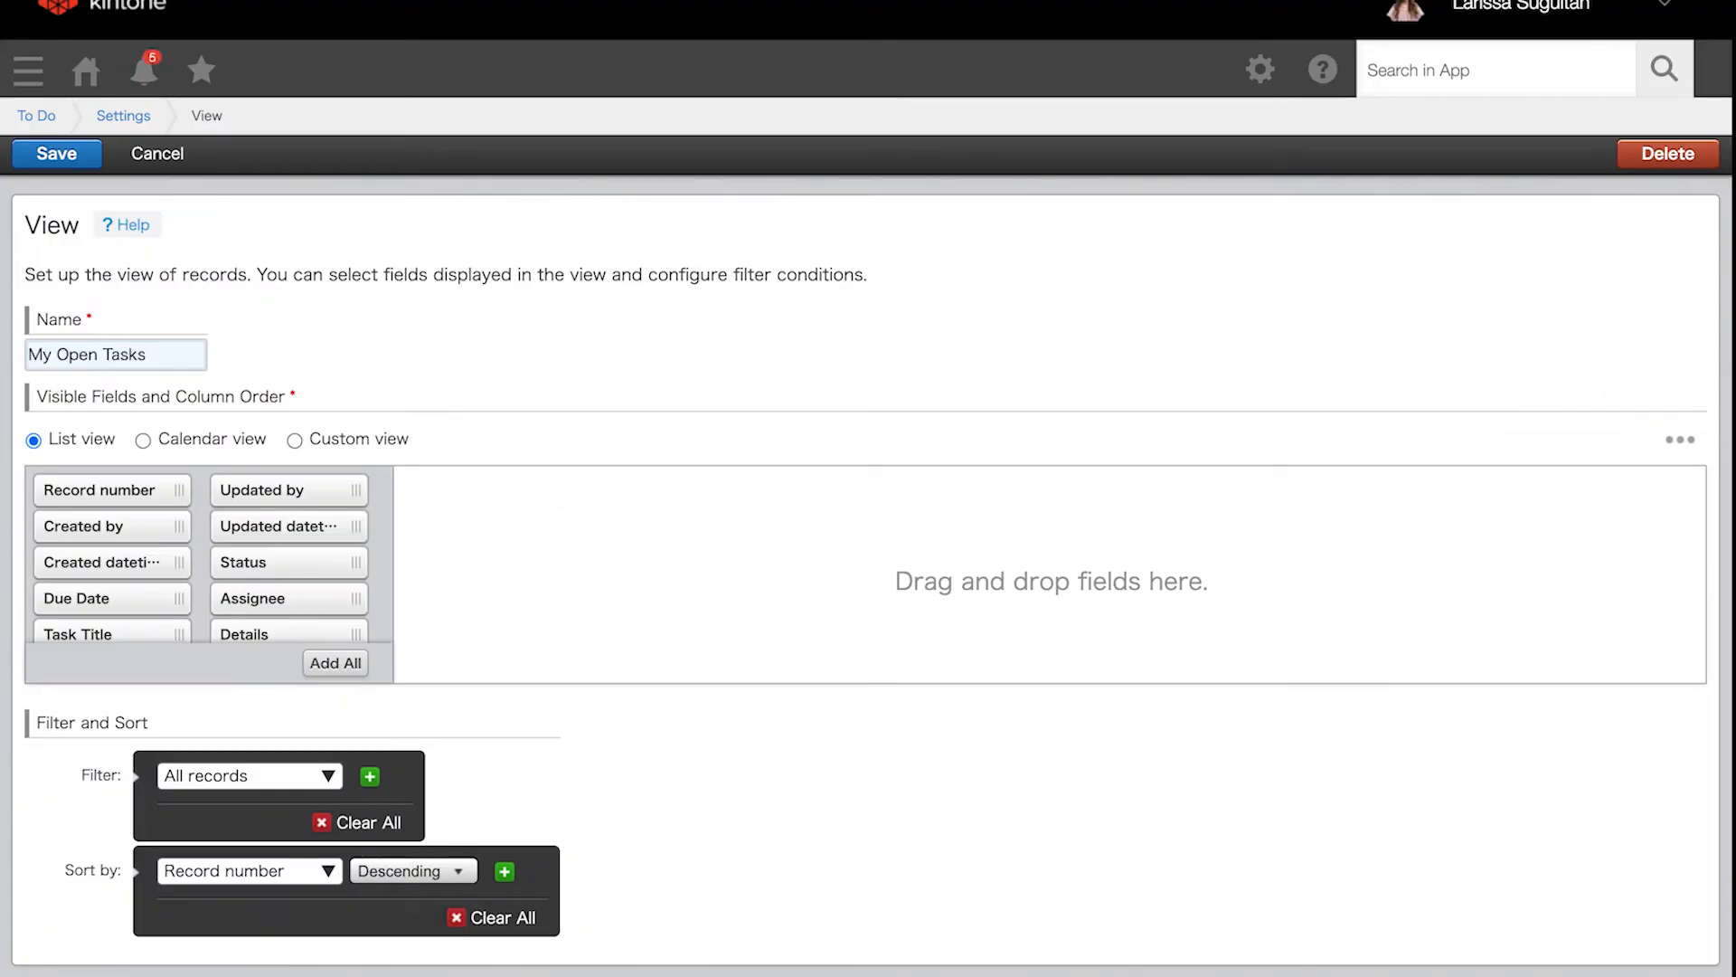
mouse_move(337, 381)
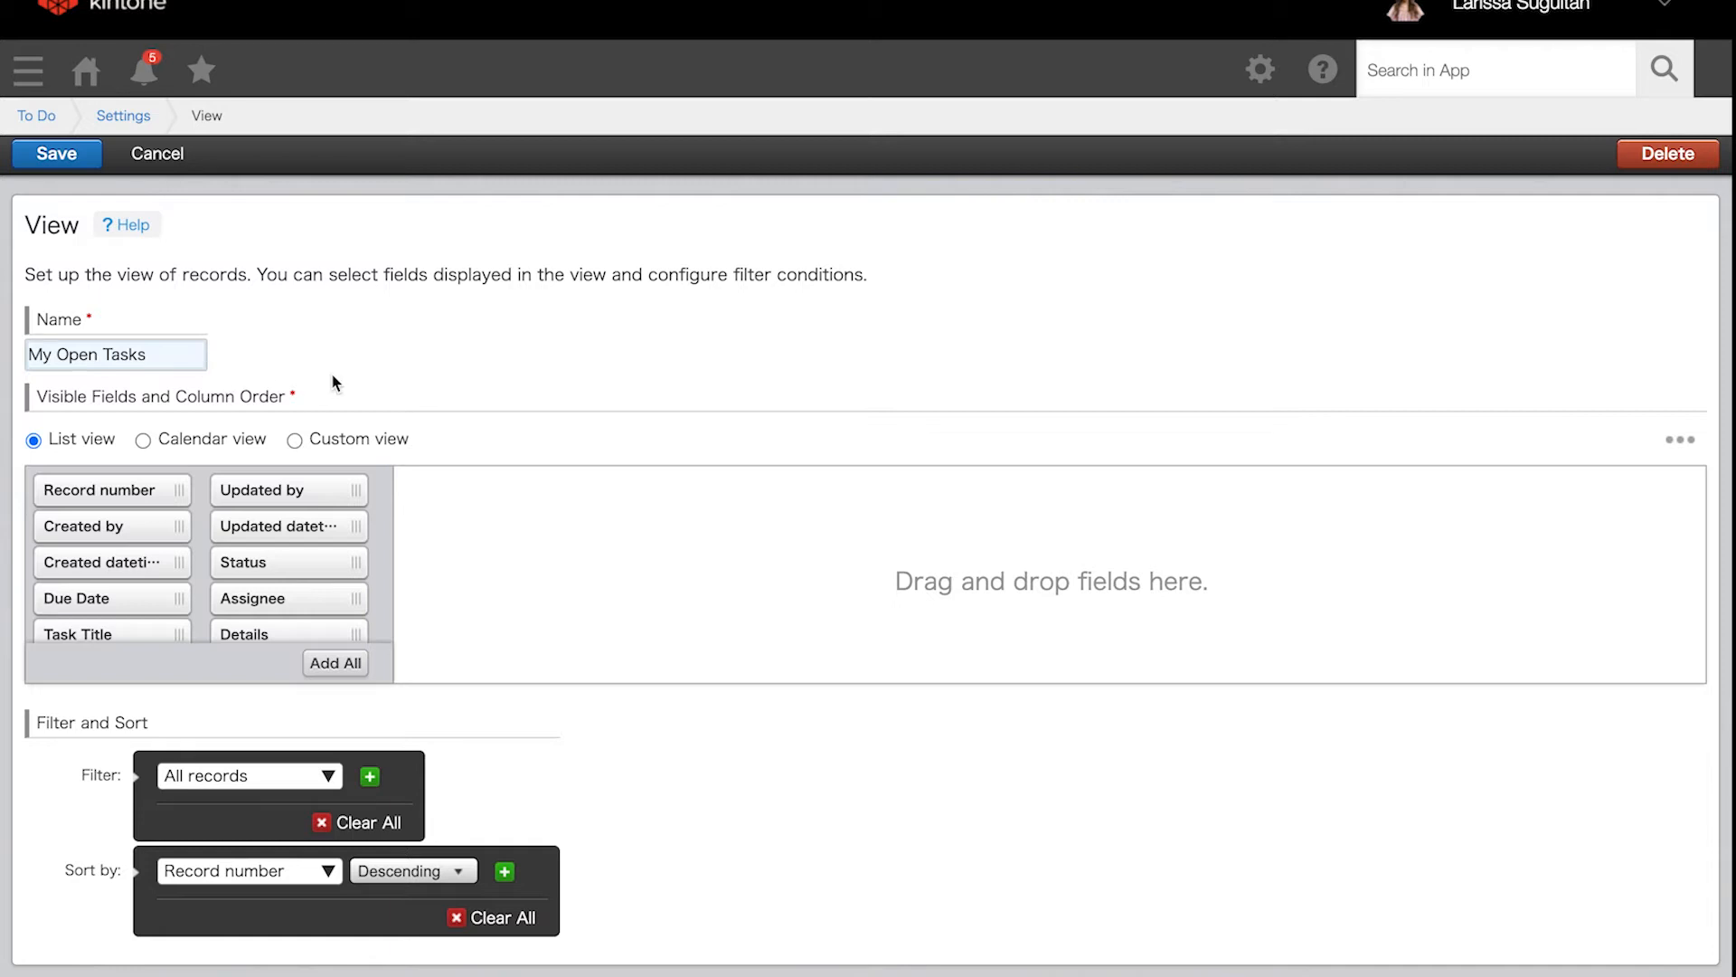
mouse_move(107, 445)
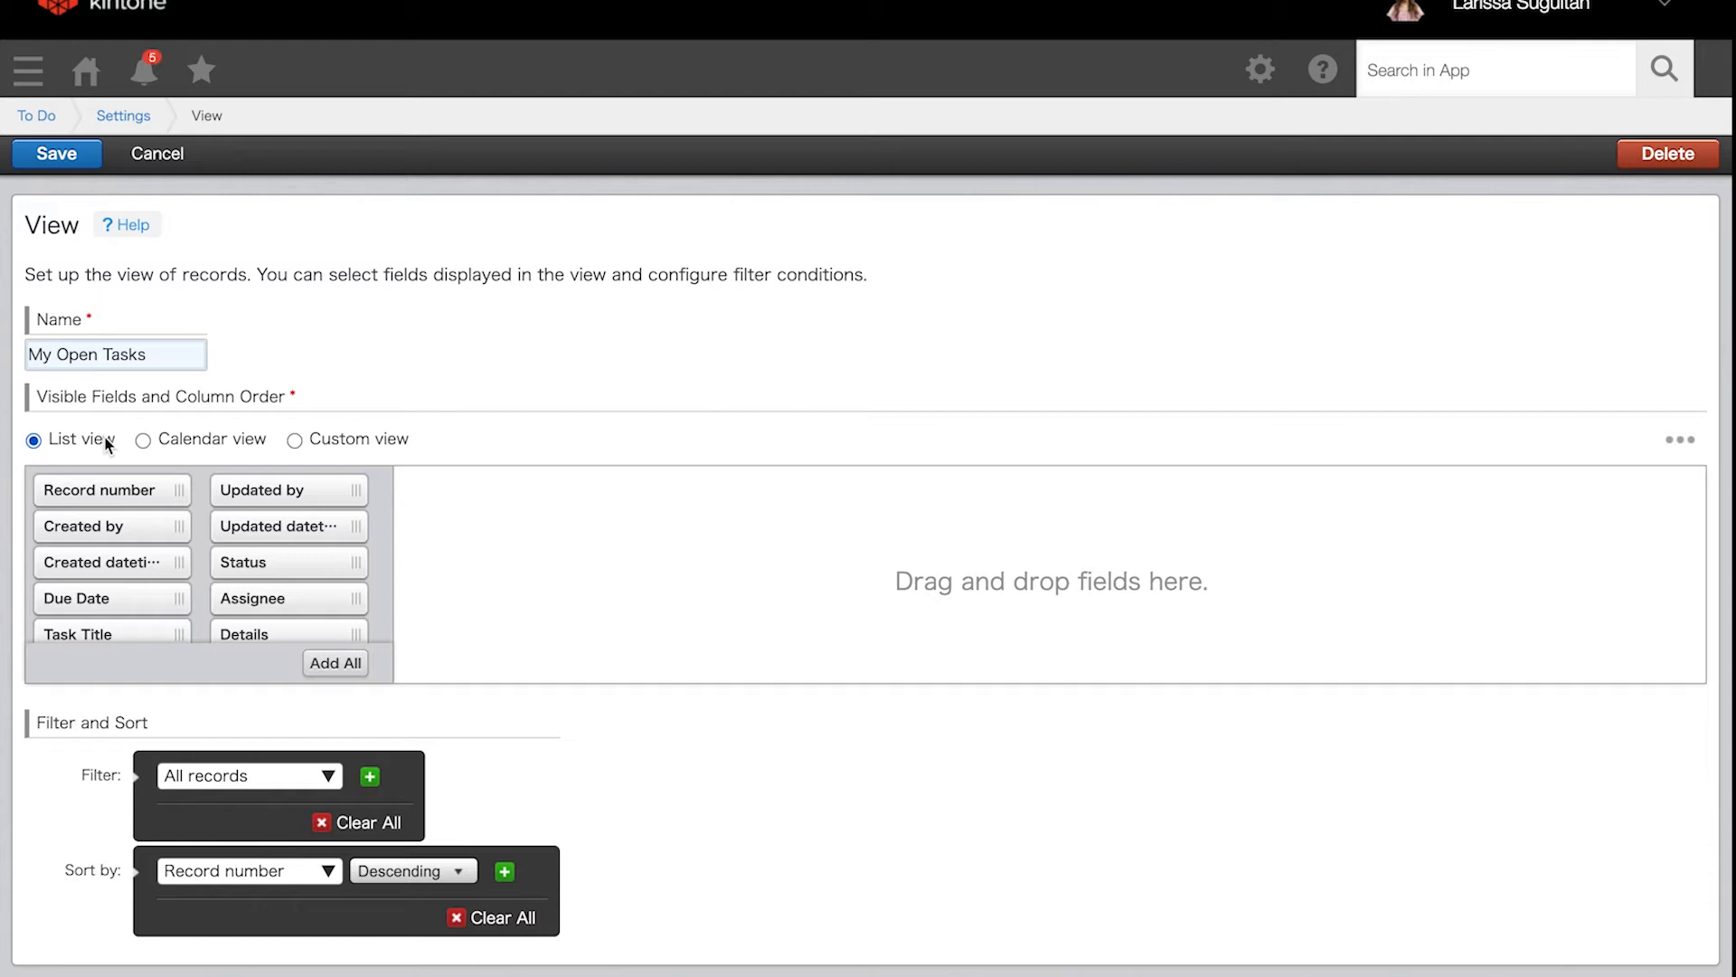
click(142, 437)
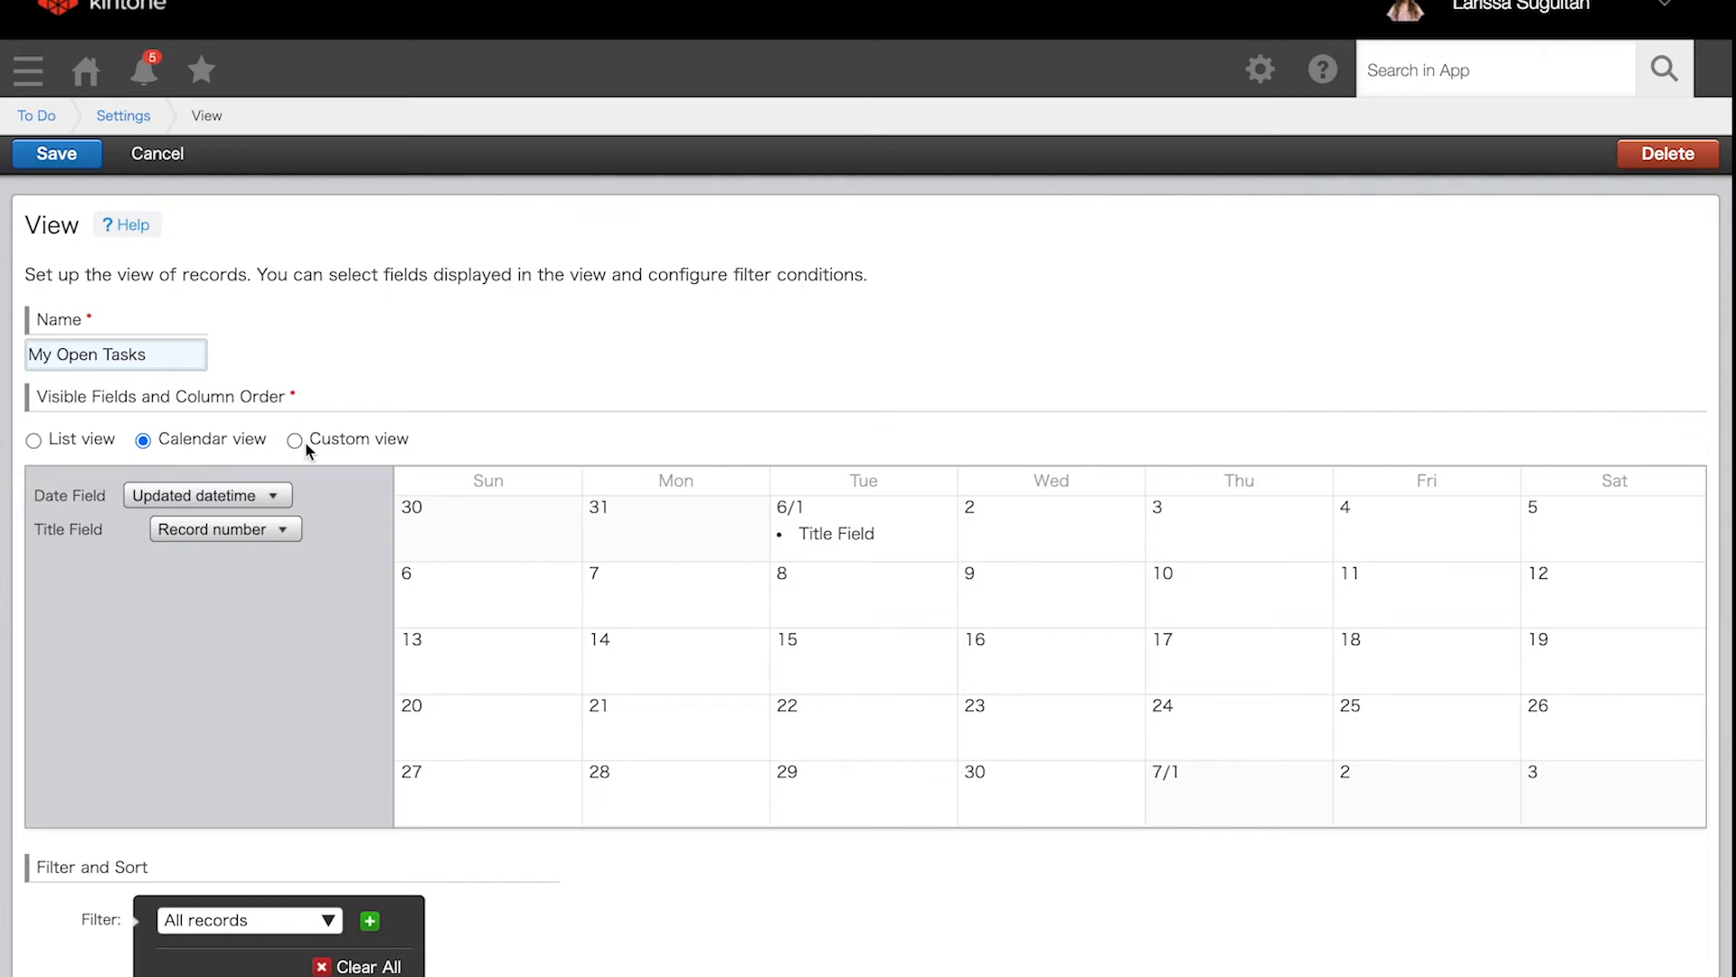
click(295, 438)
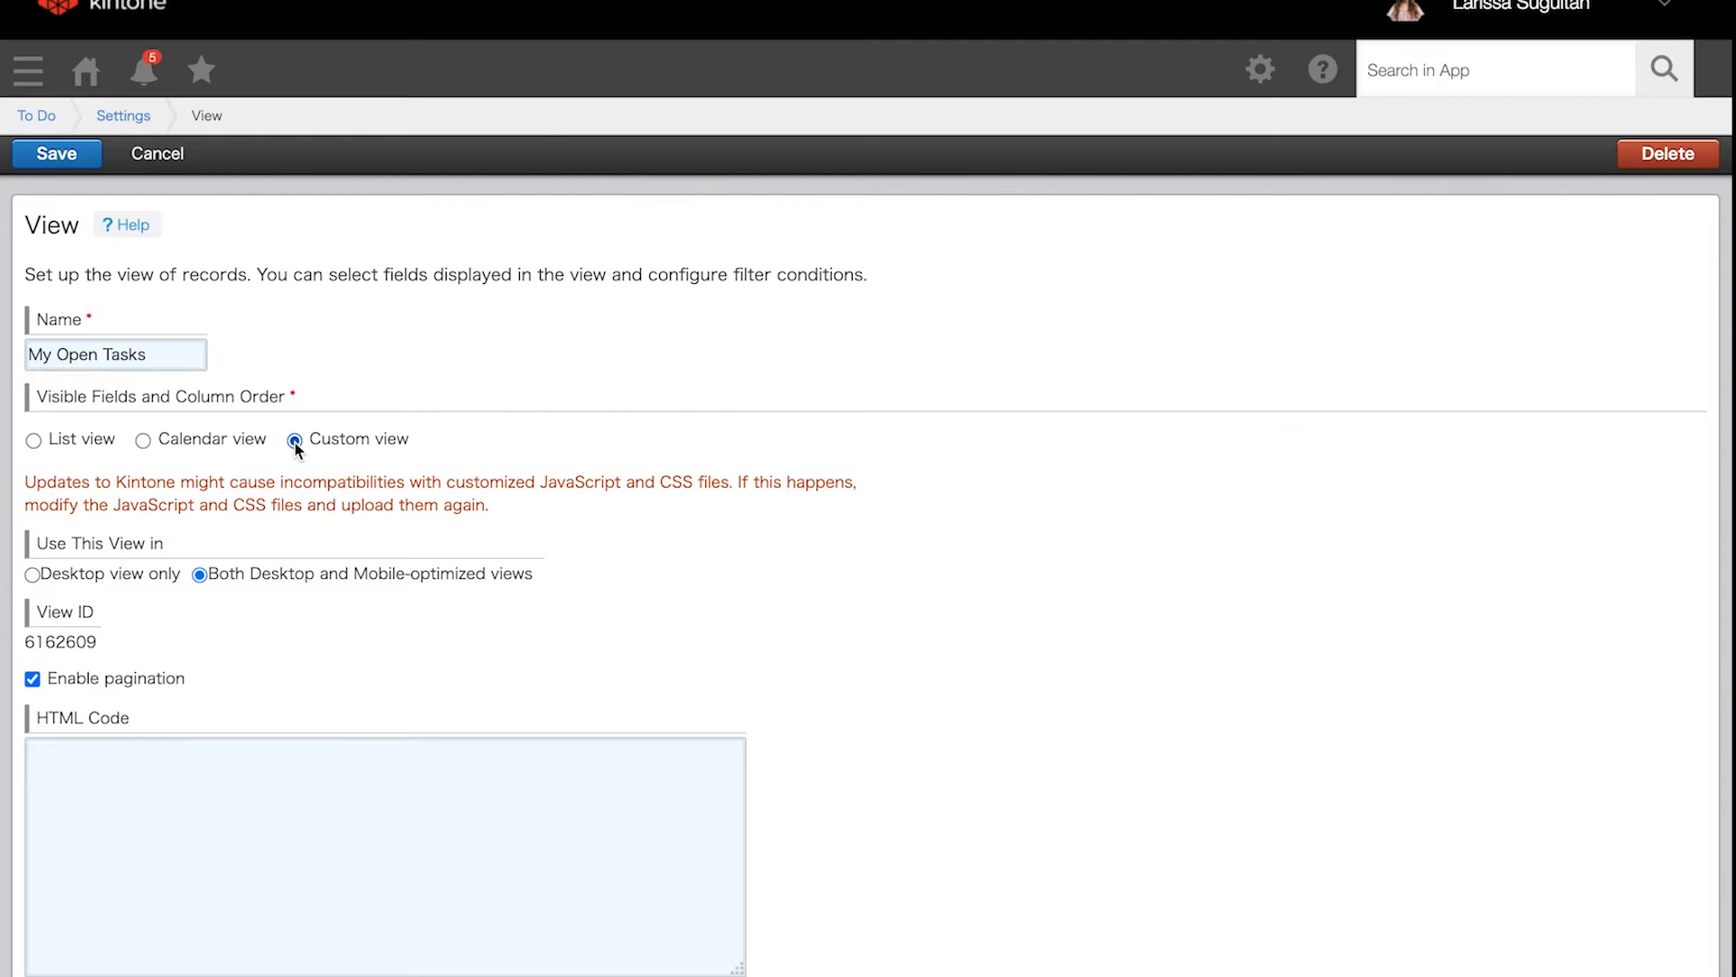
click(33, 438)
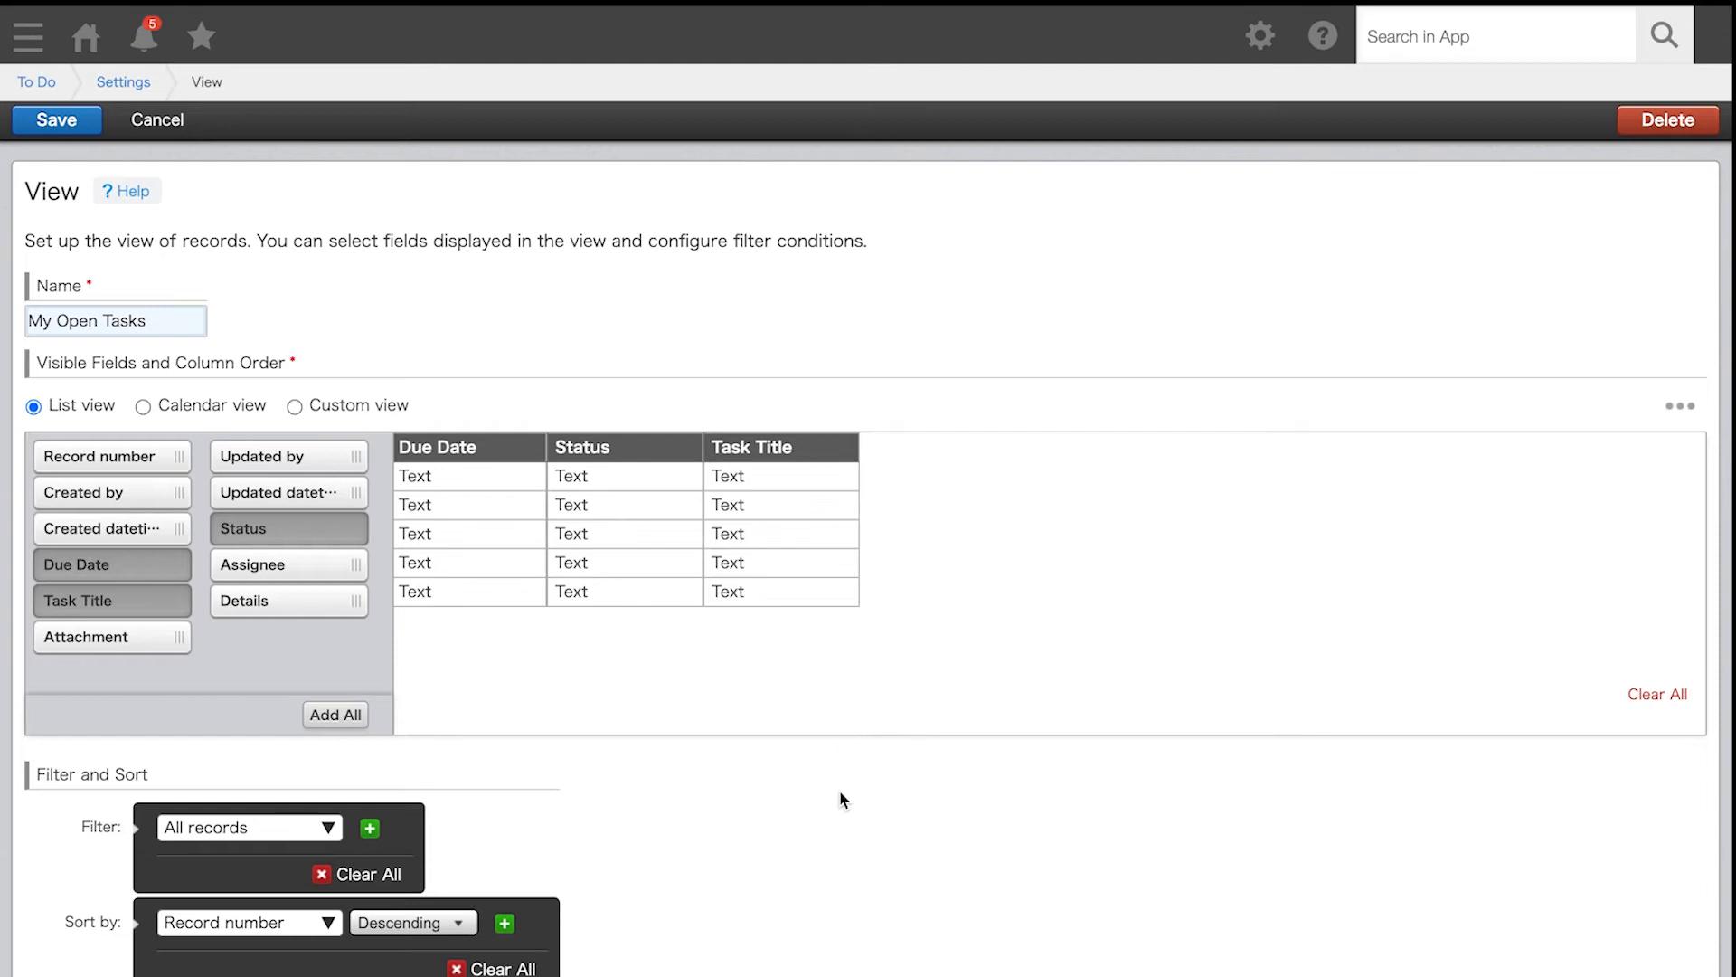
Filter to Assignee includes Logged-in user and Status does not include Complete.
click(249, 827)
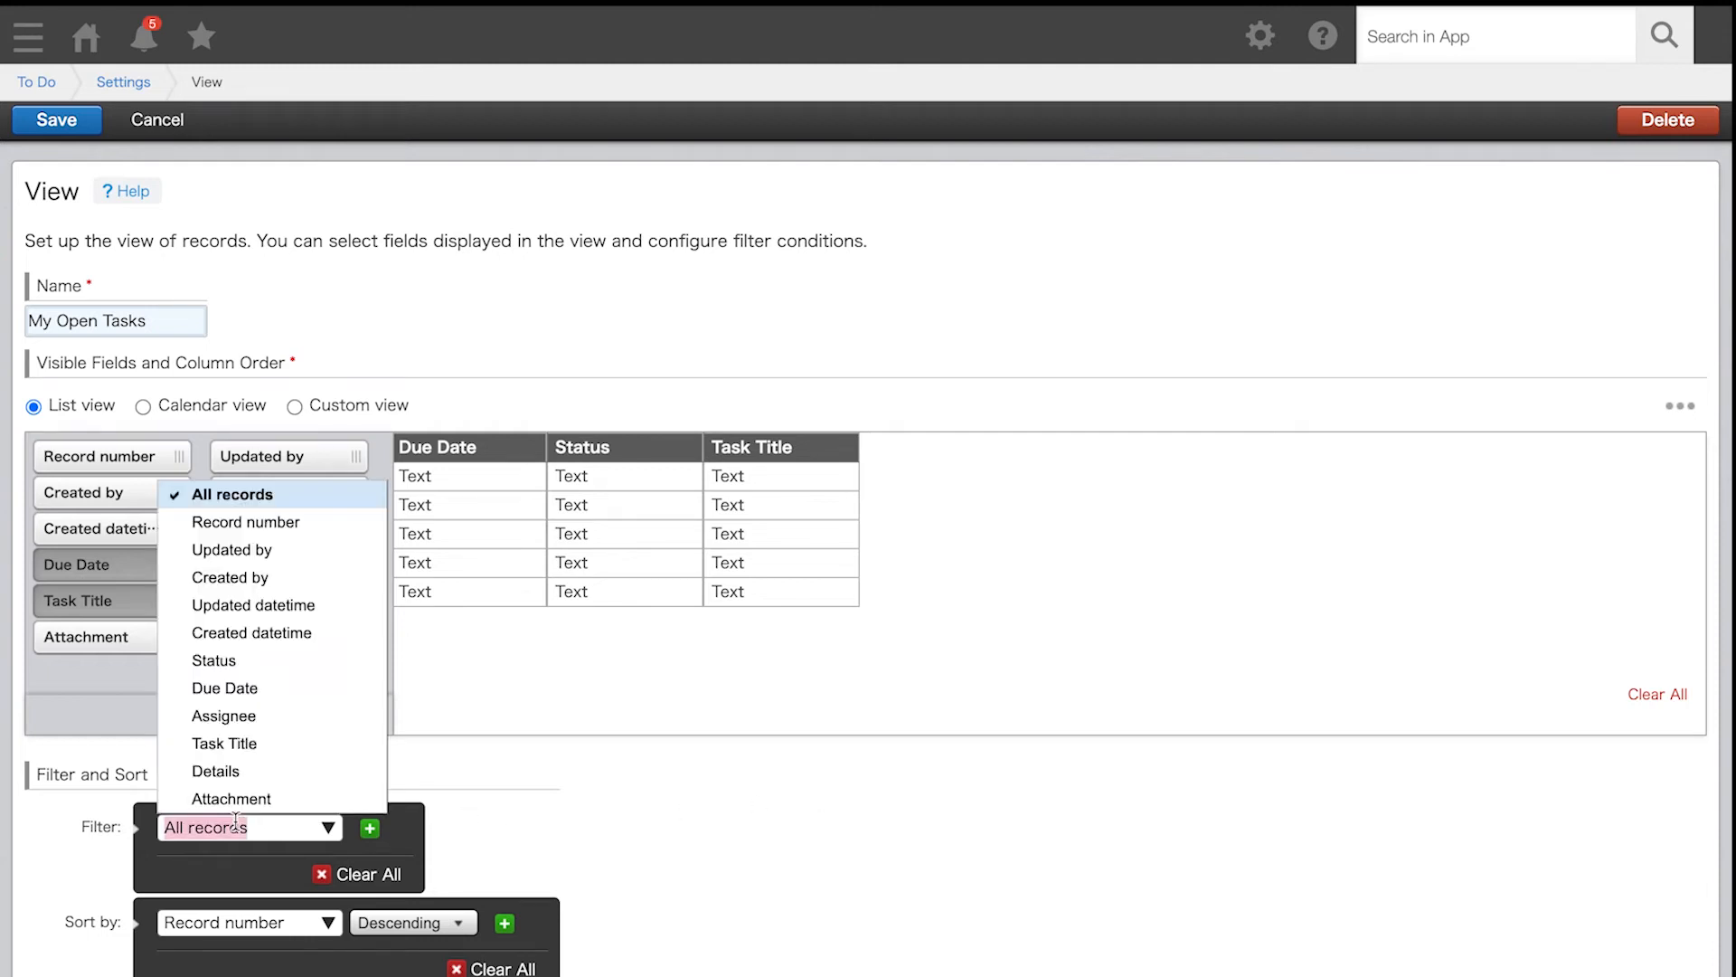
click(224, 716)
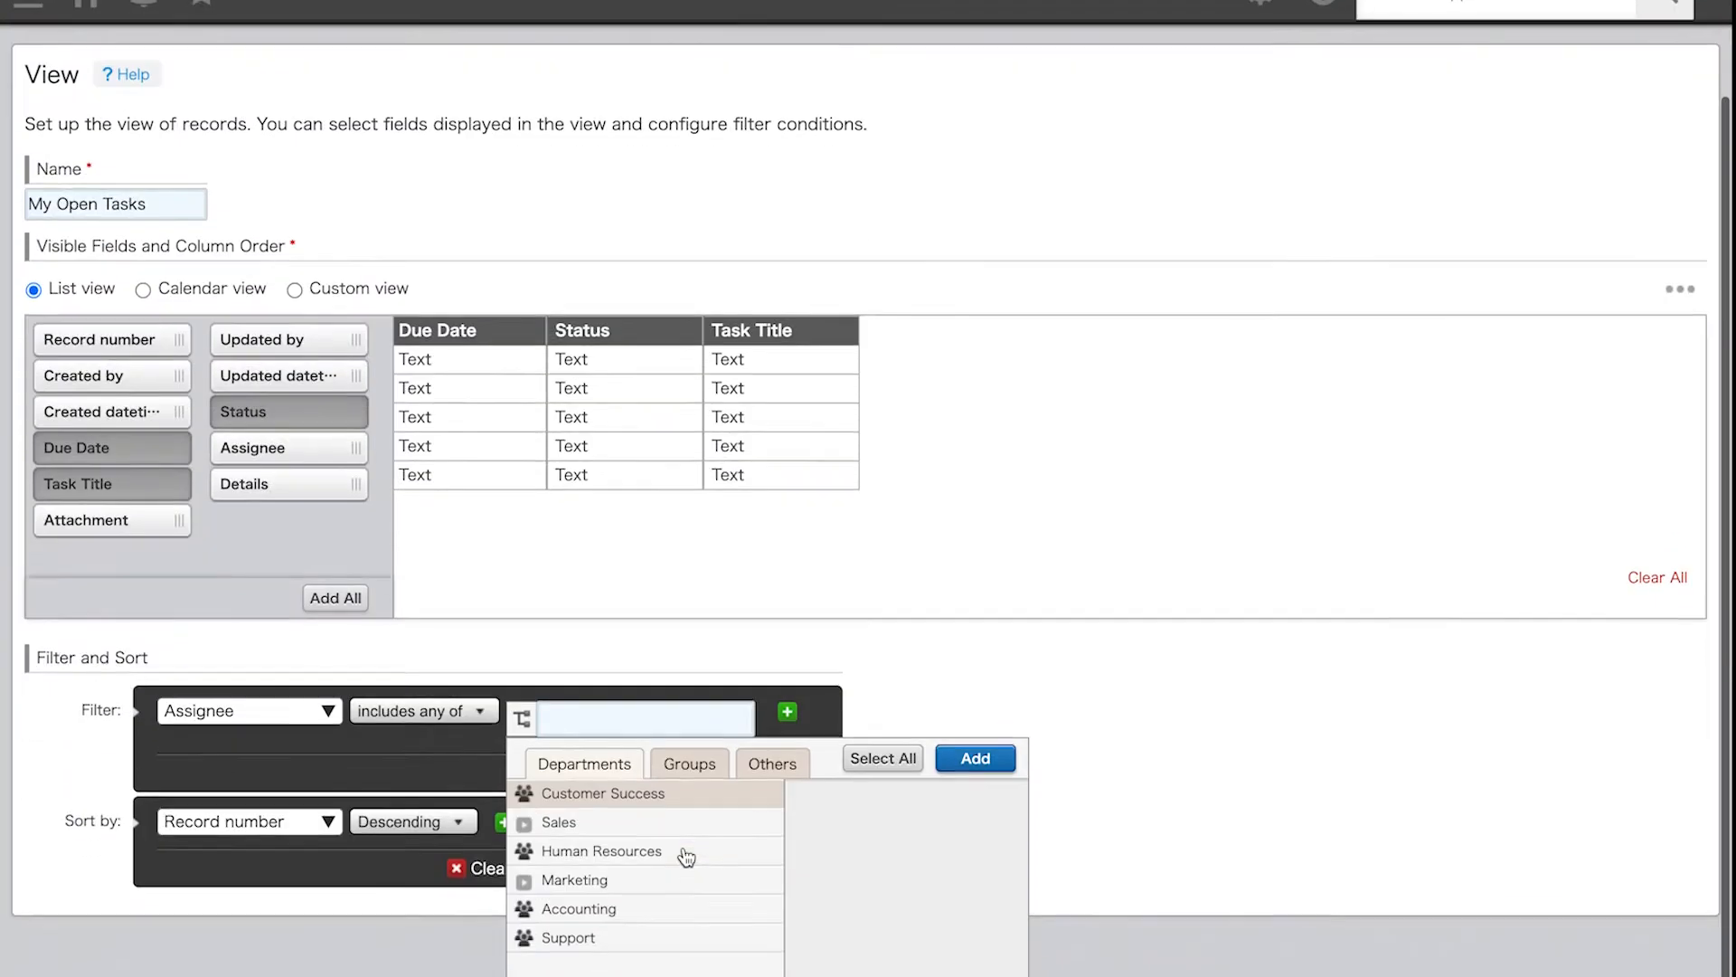
click(772, 763)
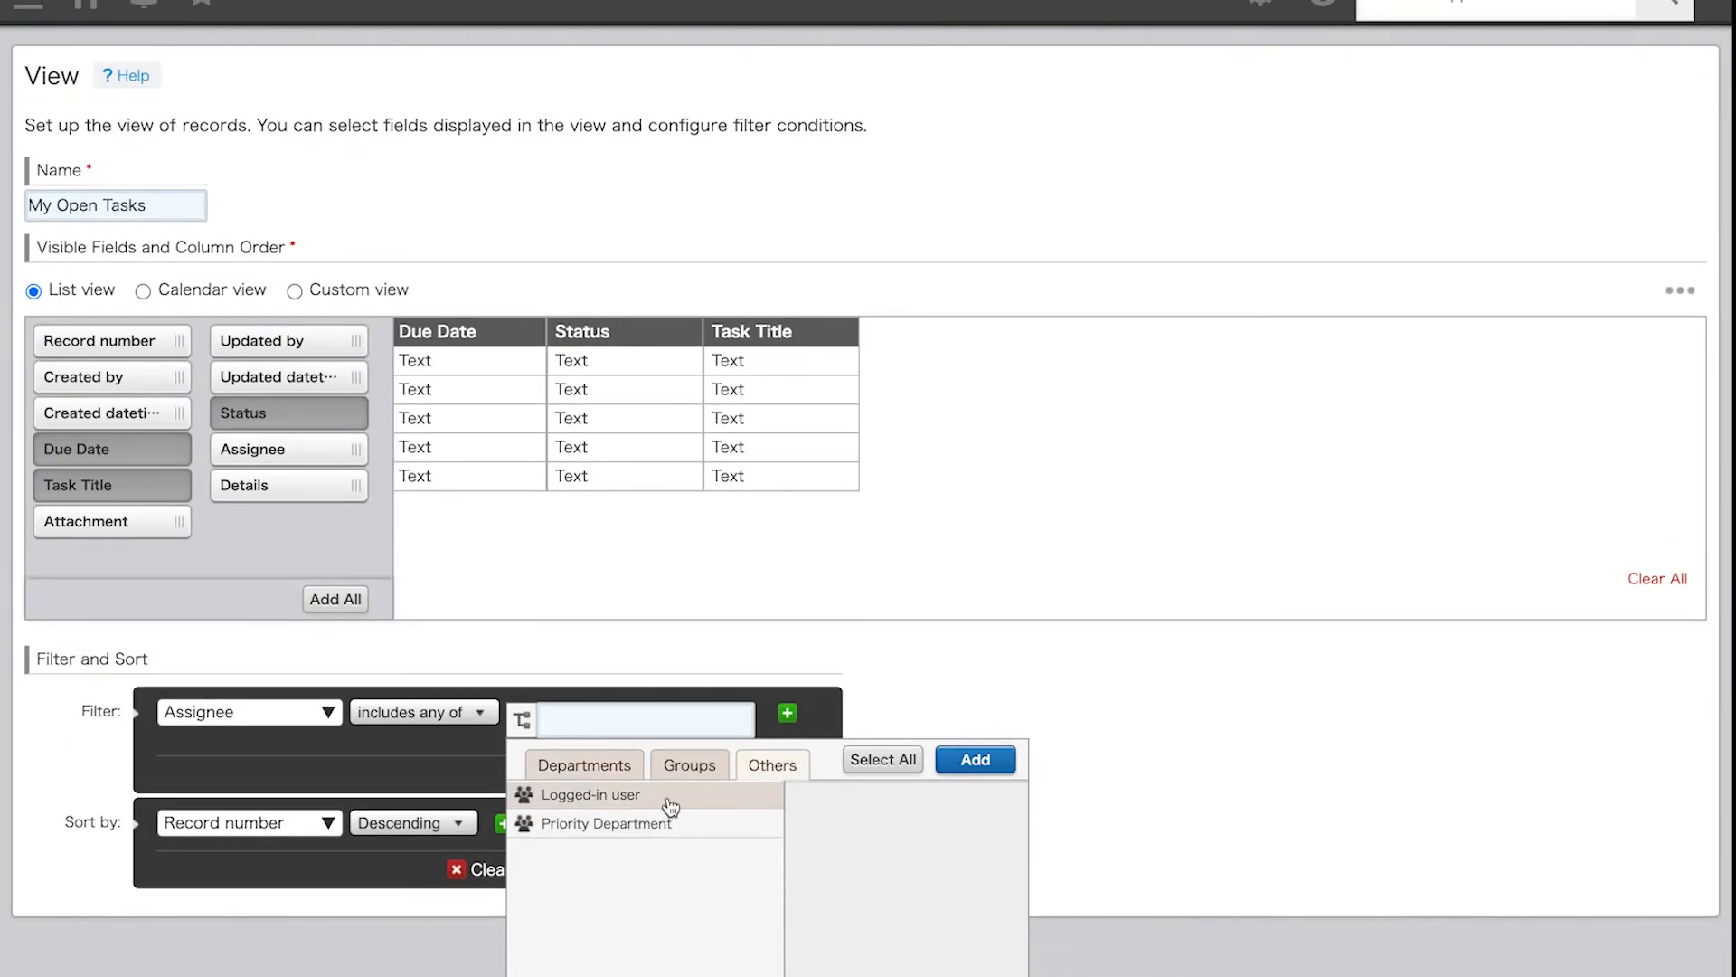
click(590, 794)
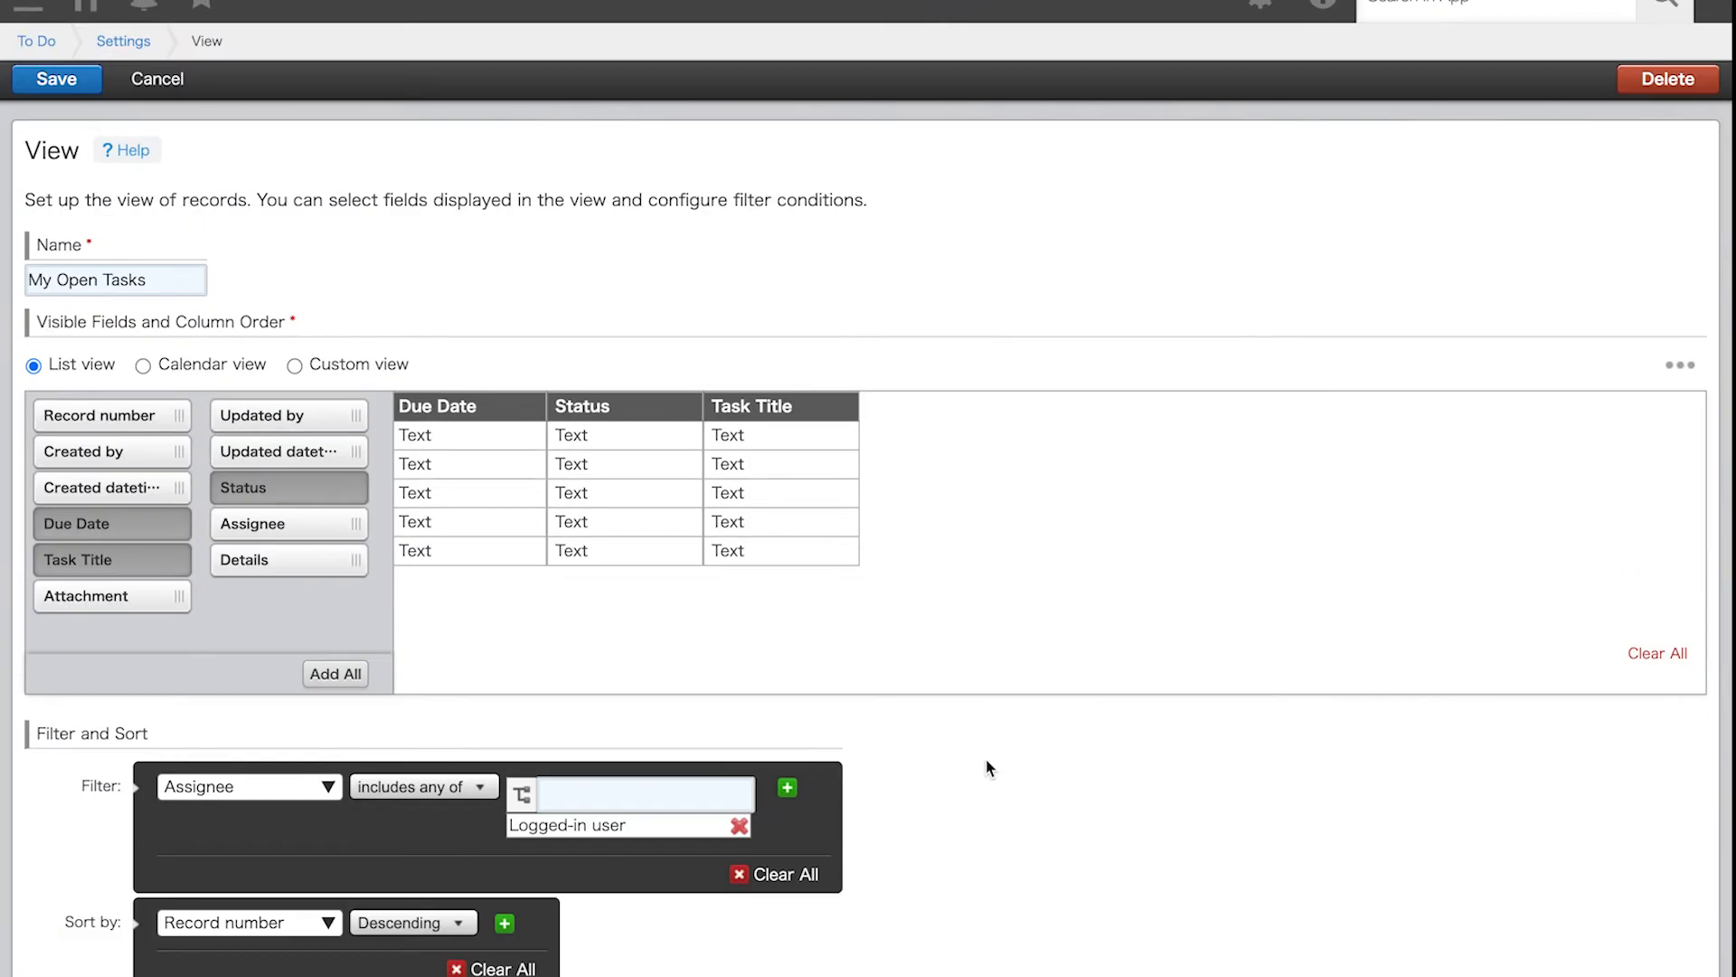
click(787, 787)
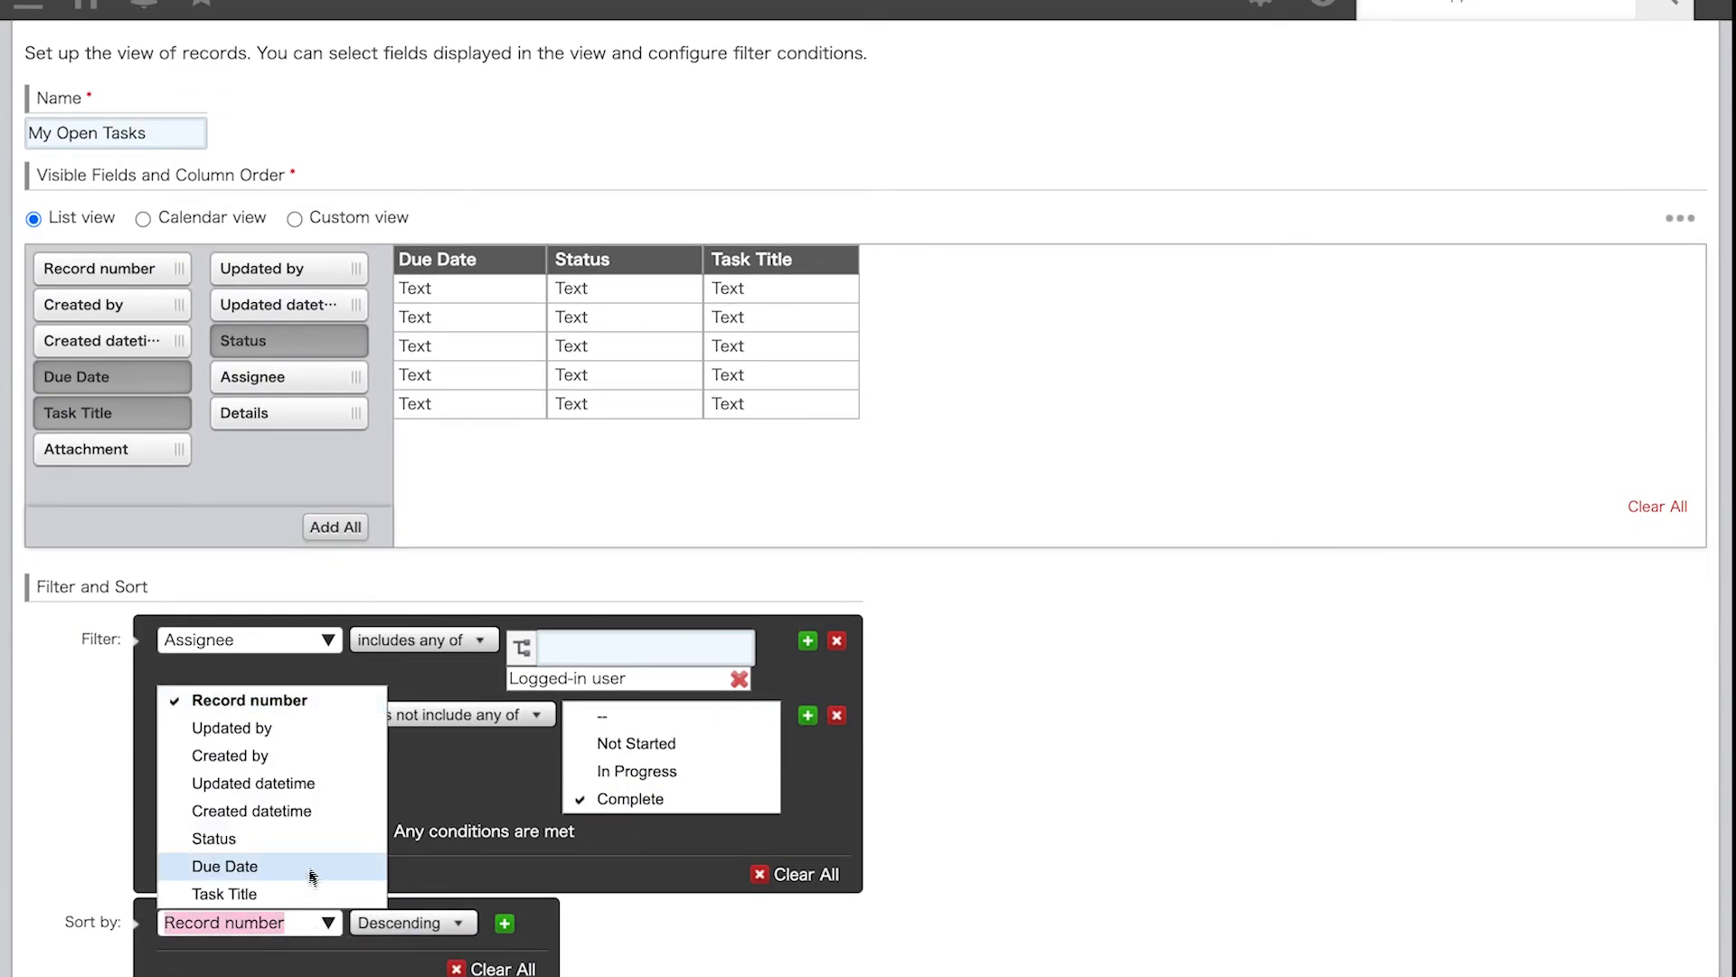
Sort the view by Due Date ascending.
click(224, 867)
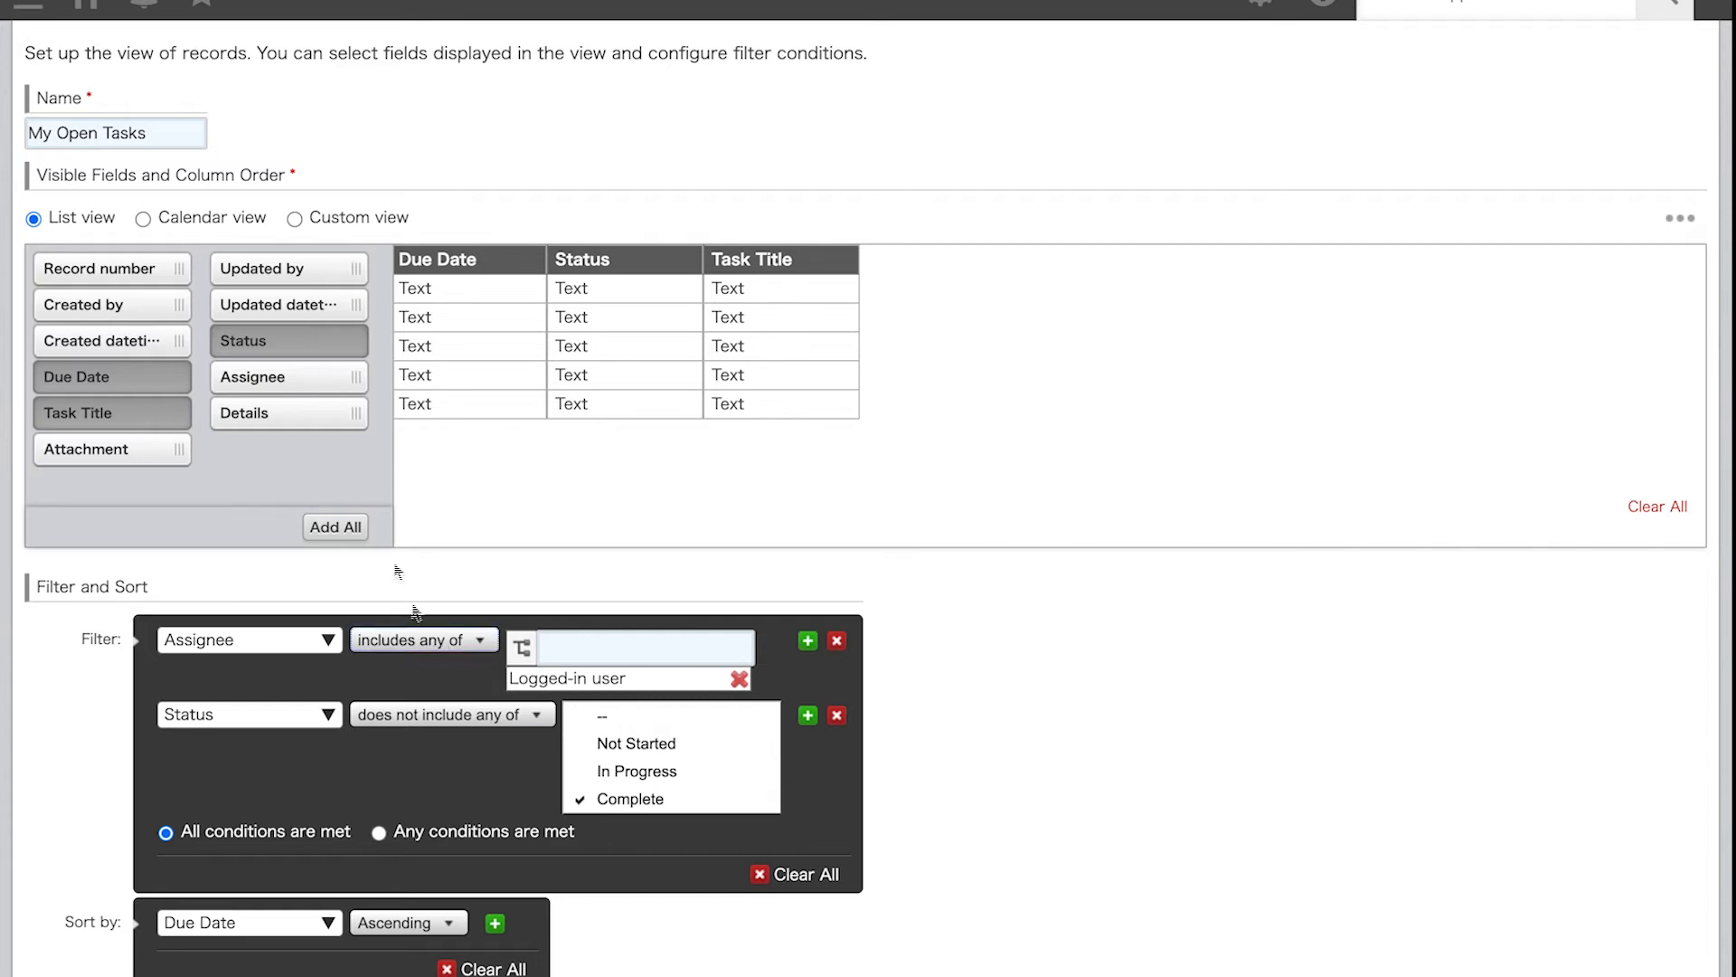
scroll(up, 3)
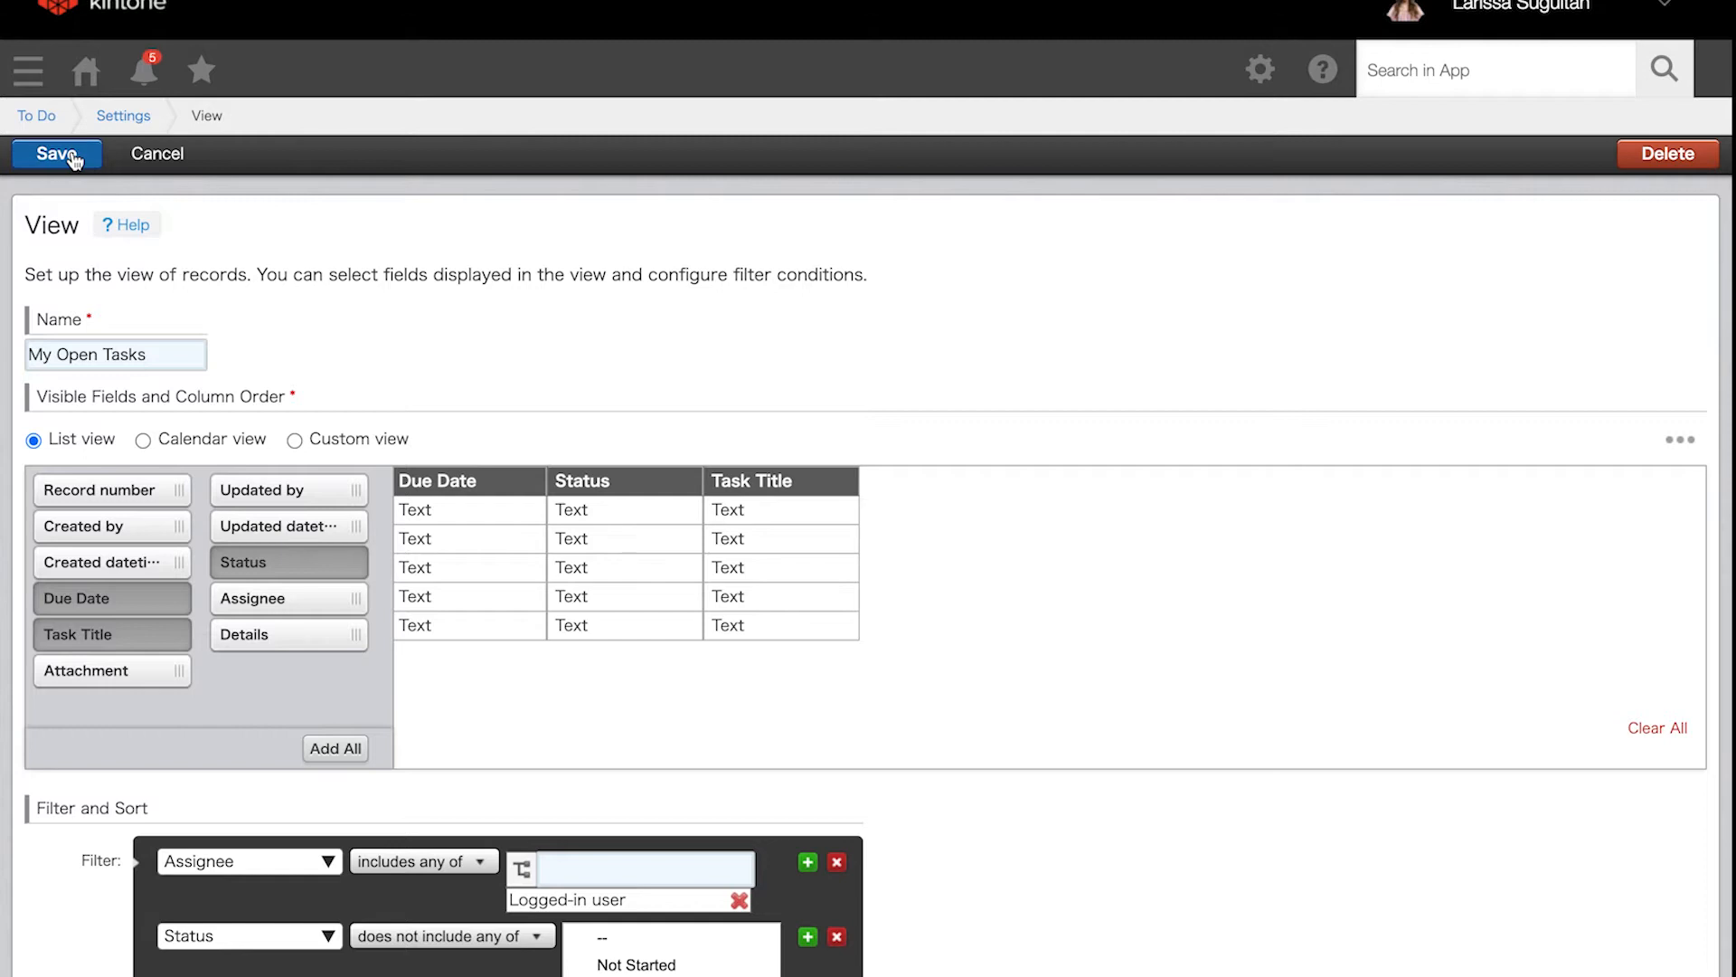
Save the My Open Tasks view and update the app, confirming the change.
click(56, 152)
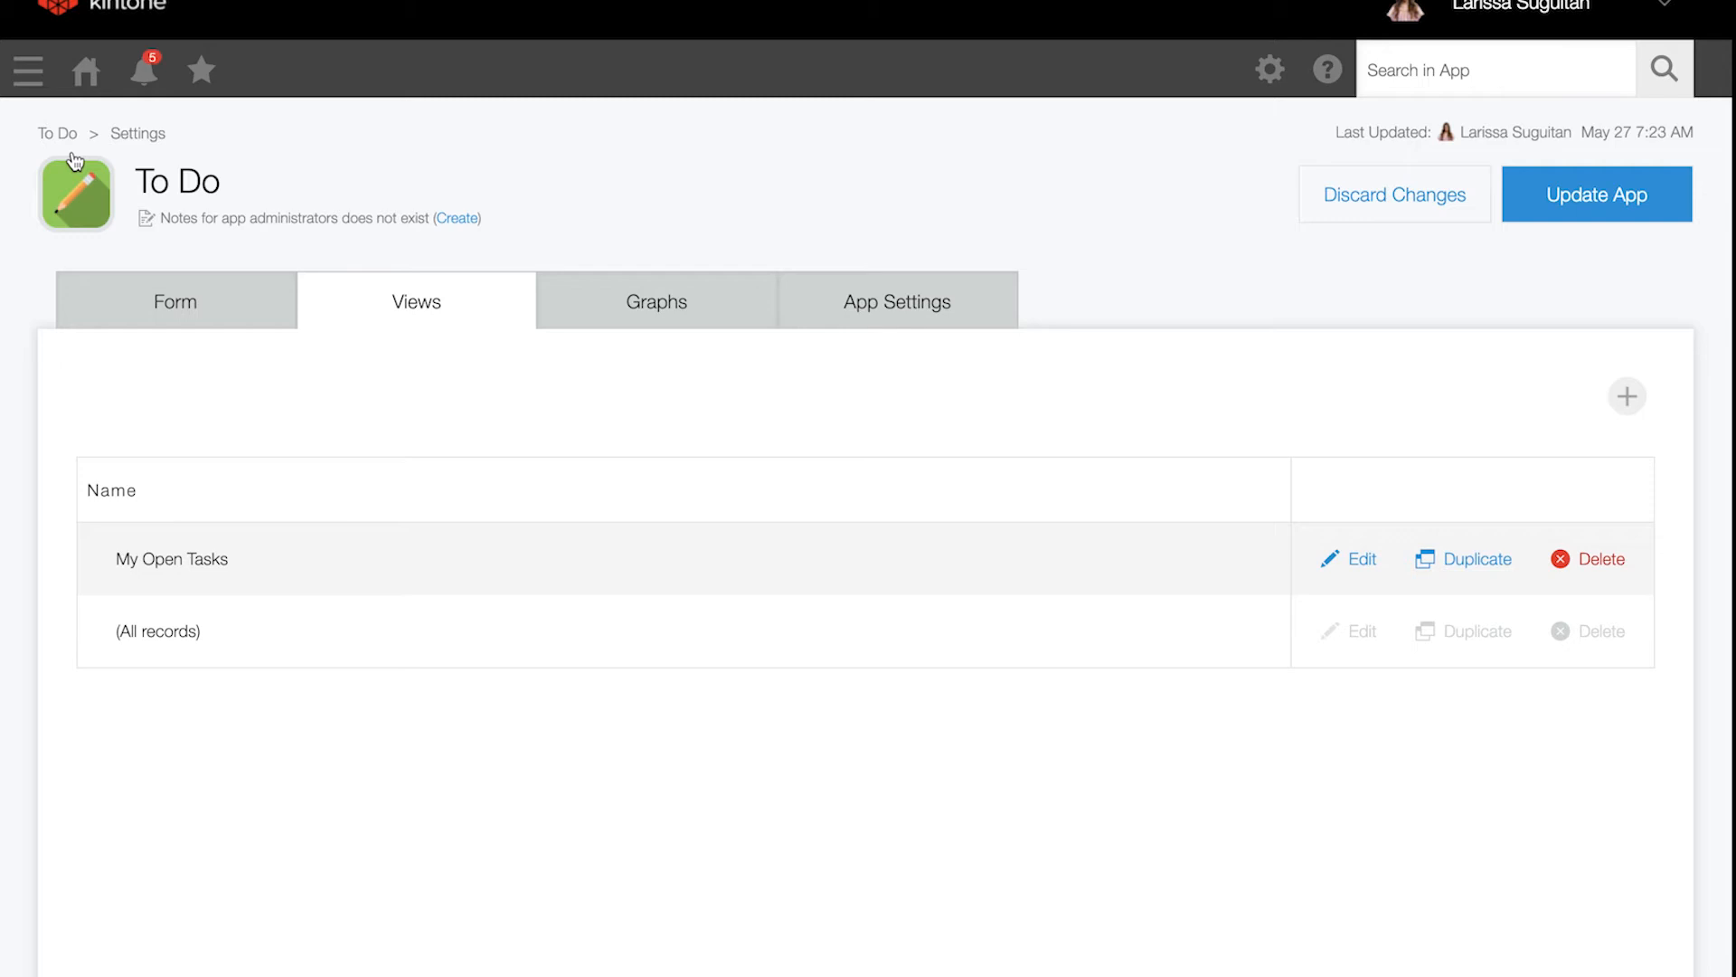
mouse_move(1095, 228)
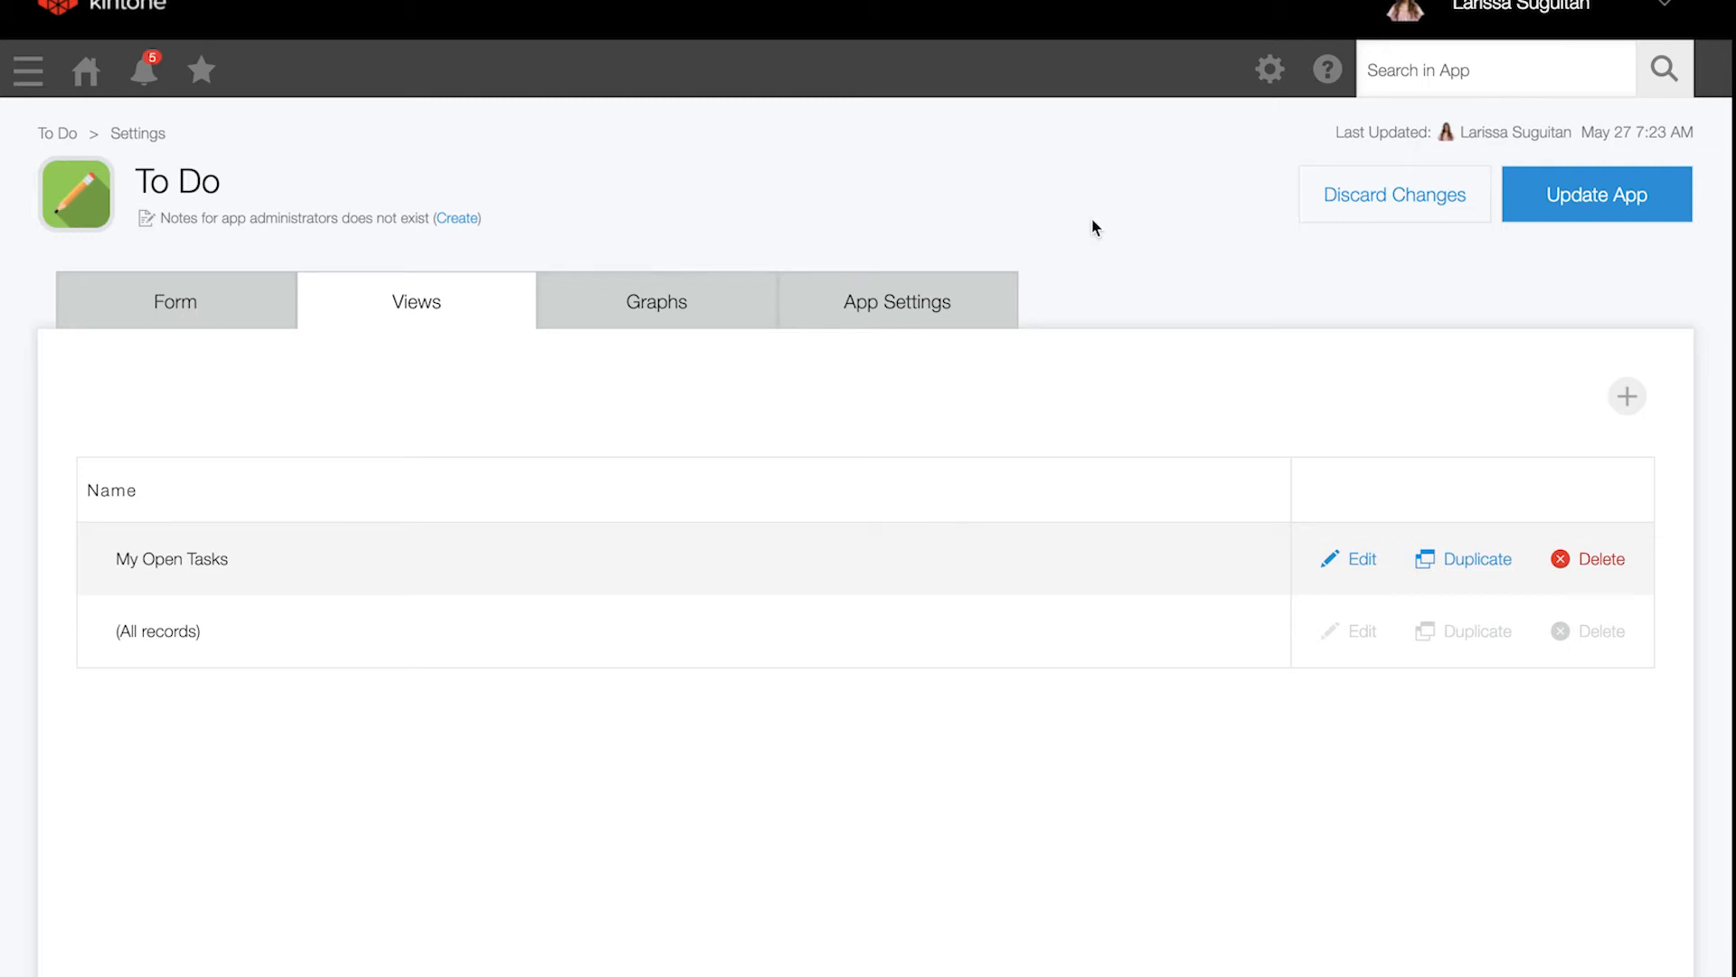
click(1595, 193)
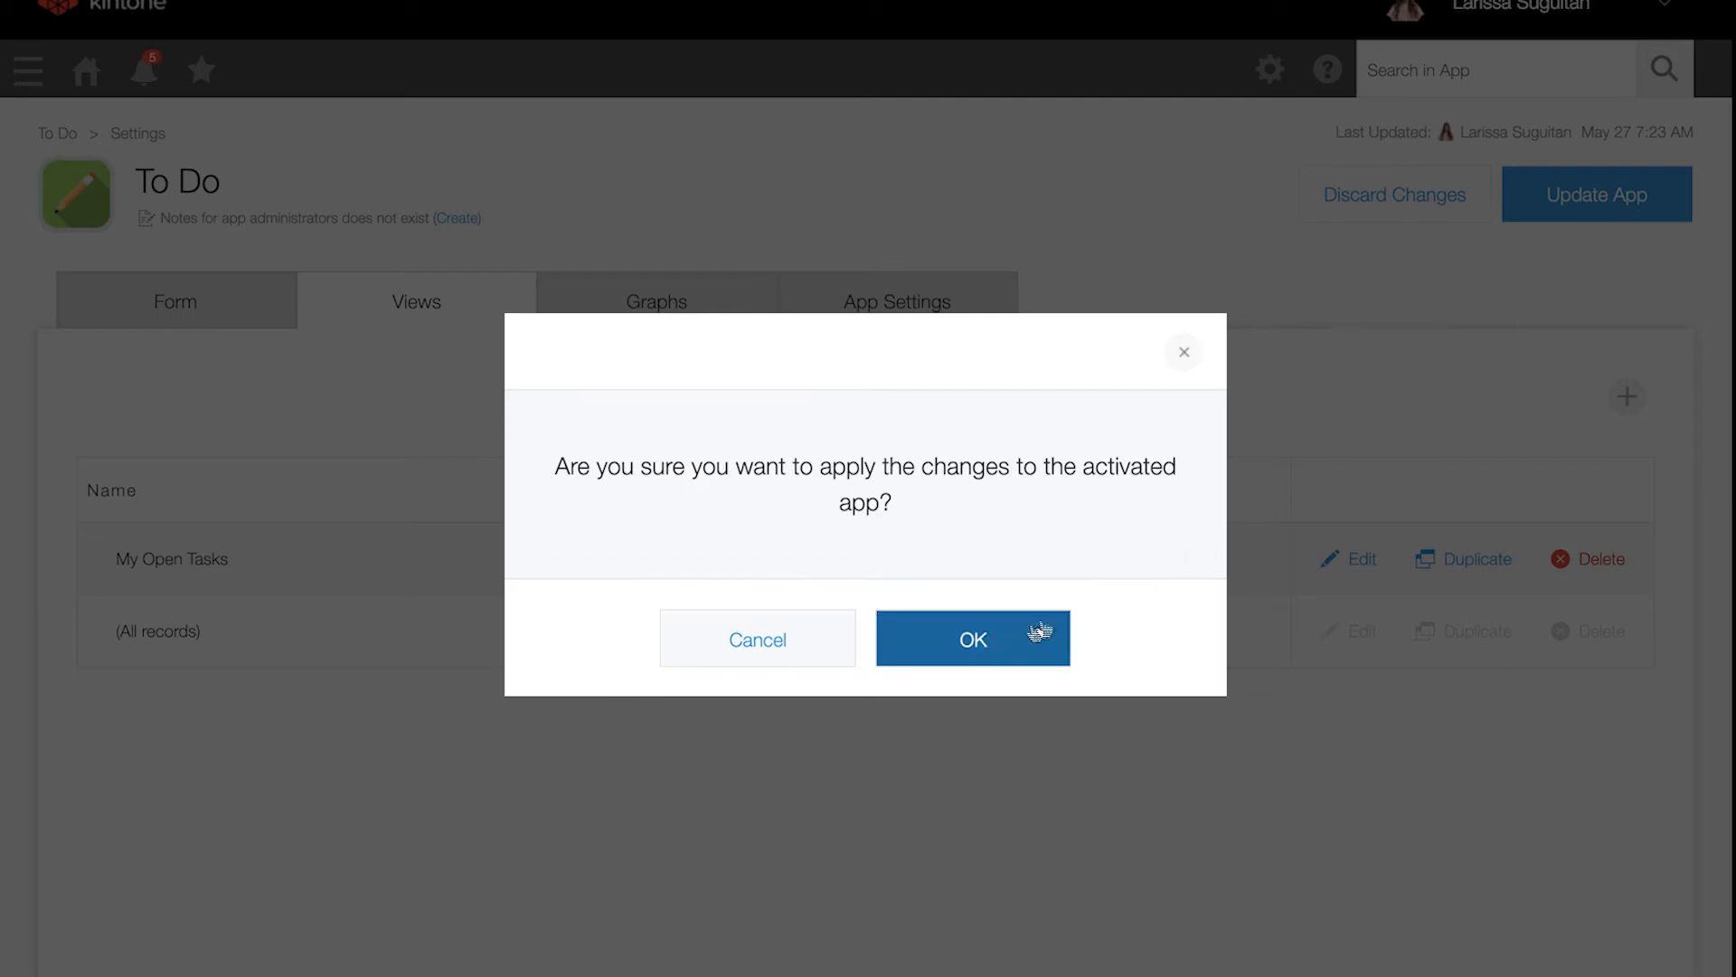
click(972, 638)
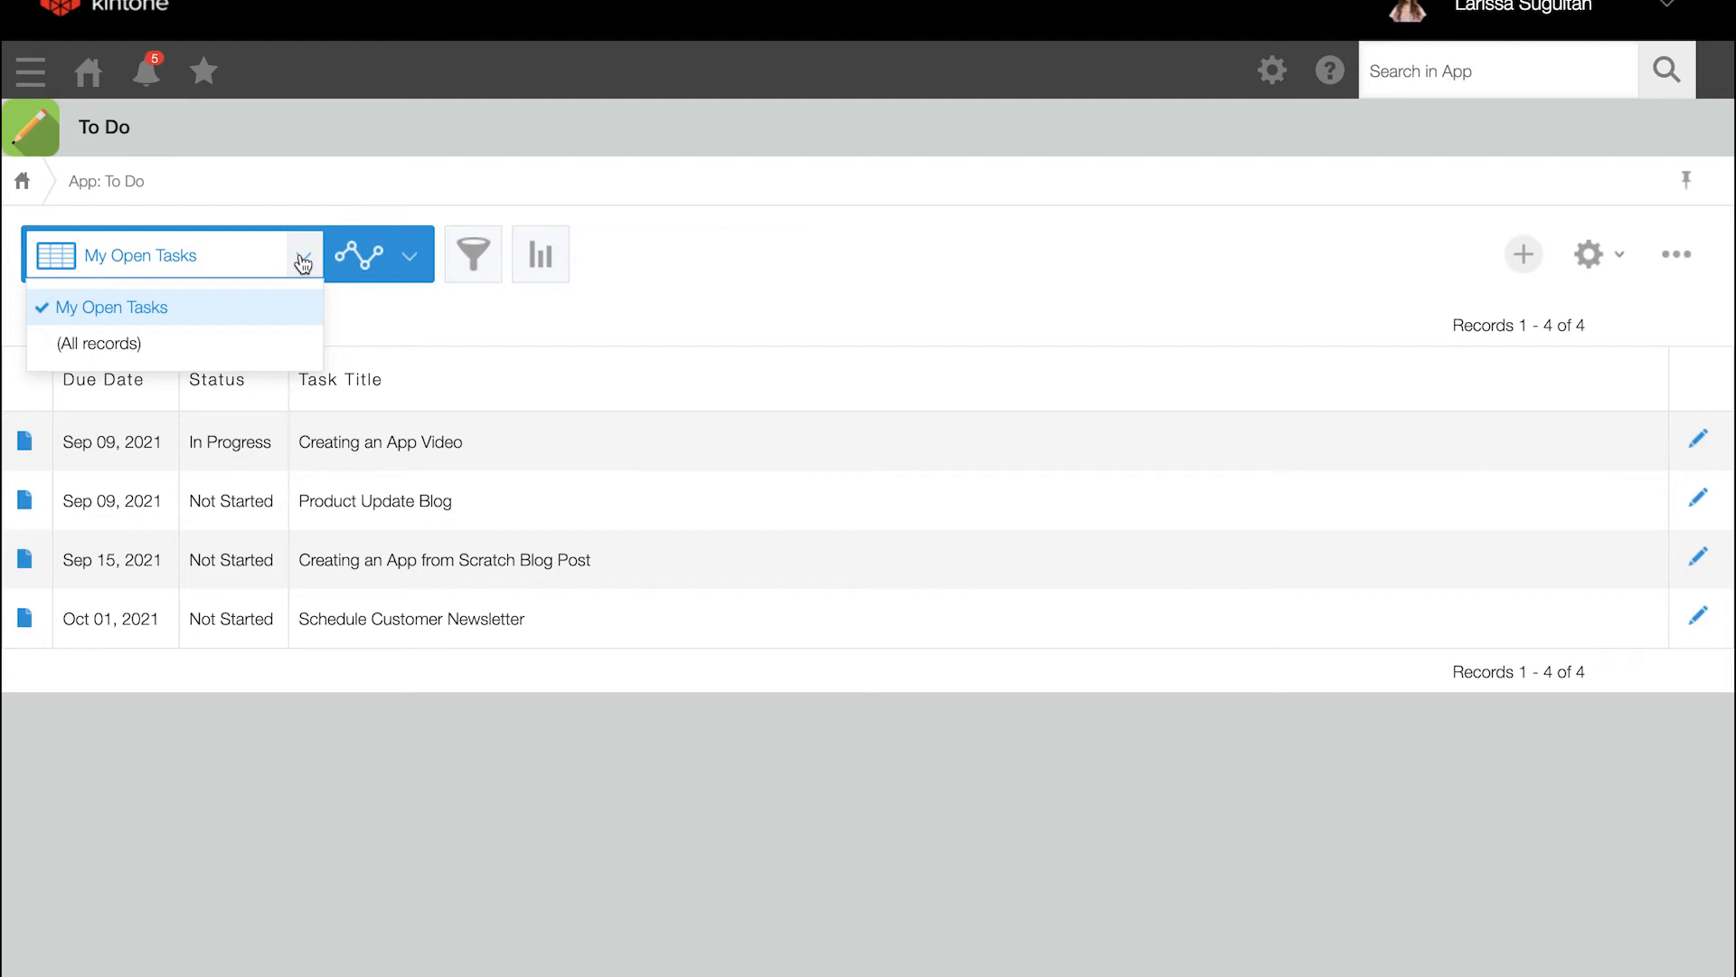
mouse_move(390, 280)
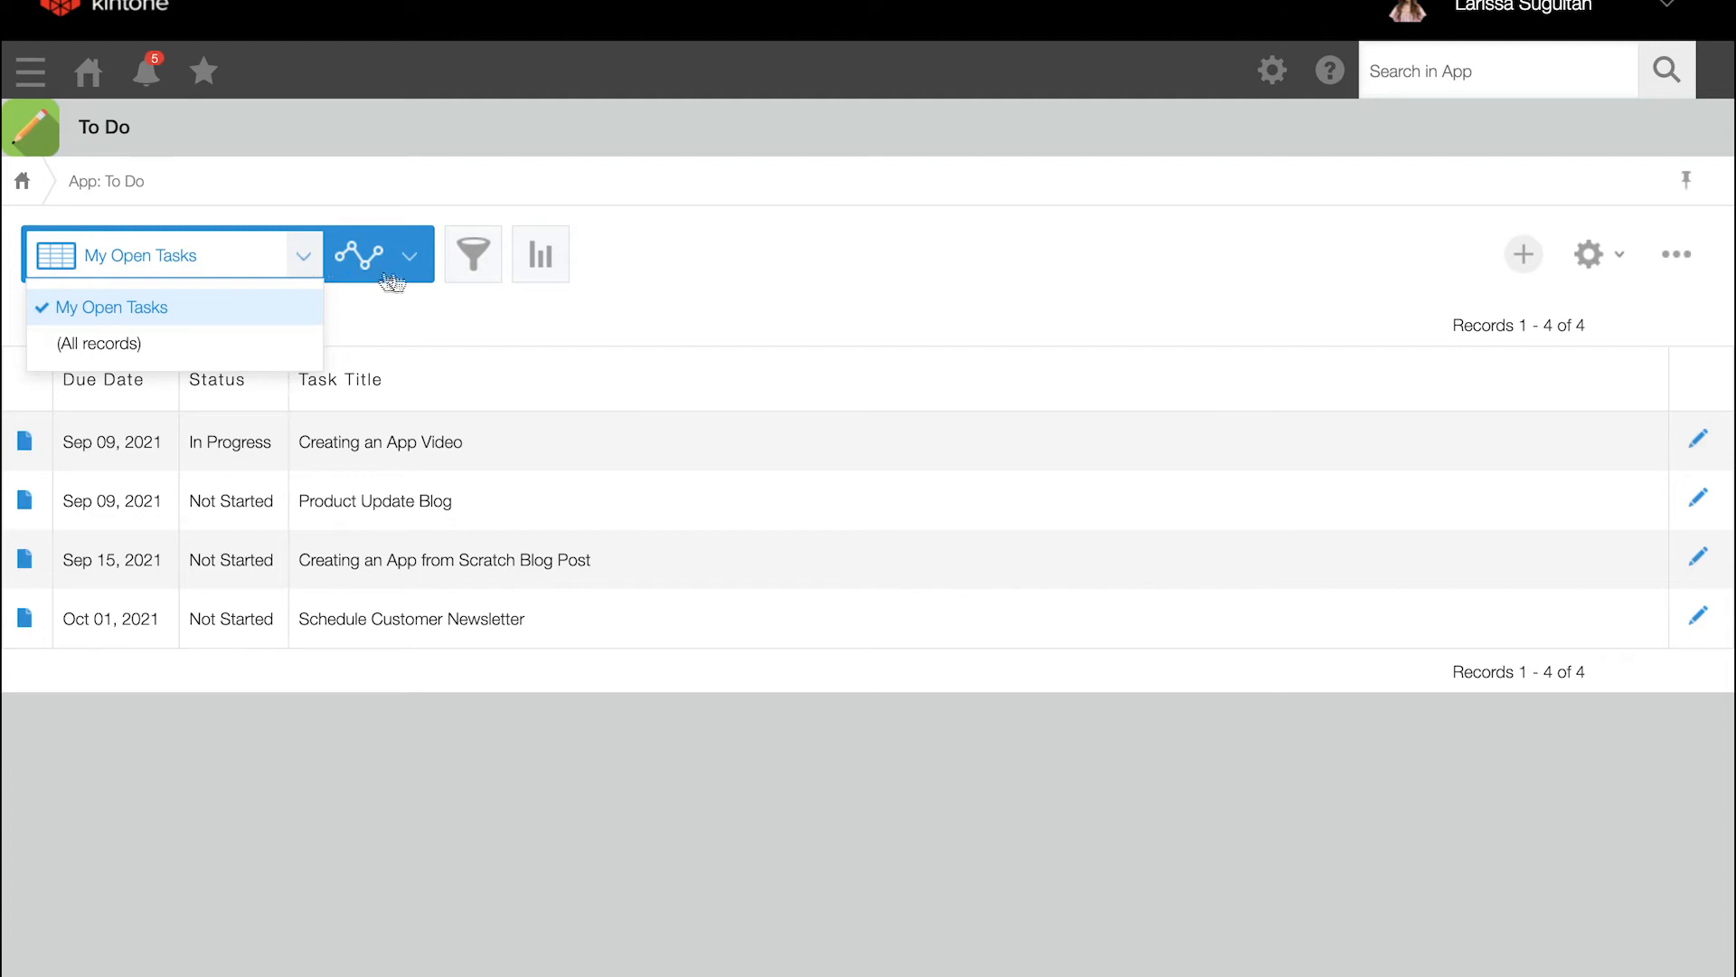
Change the list's Status filter to include Complete and apply it.
click(472, 253)
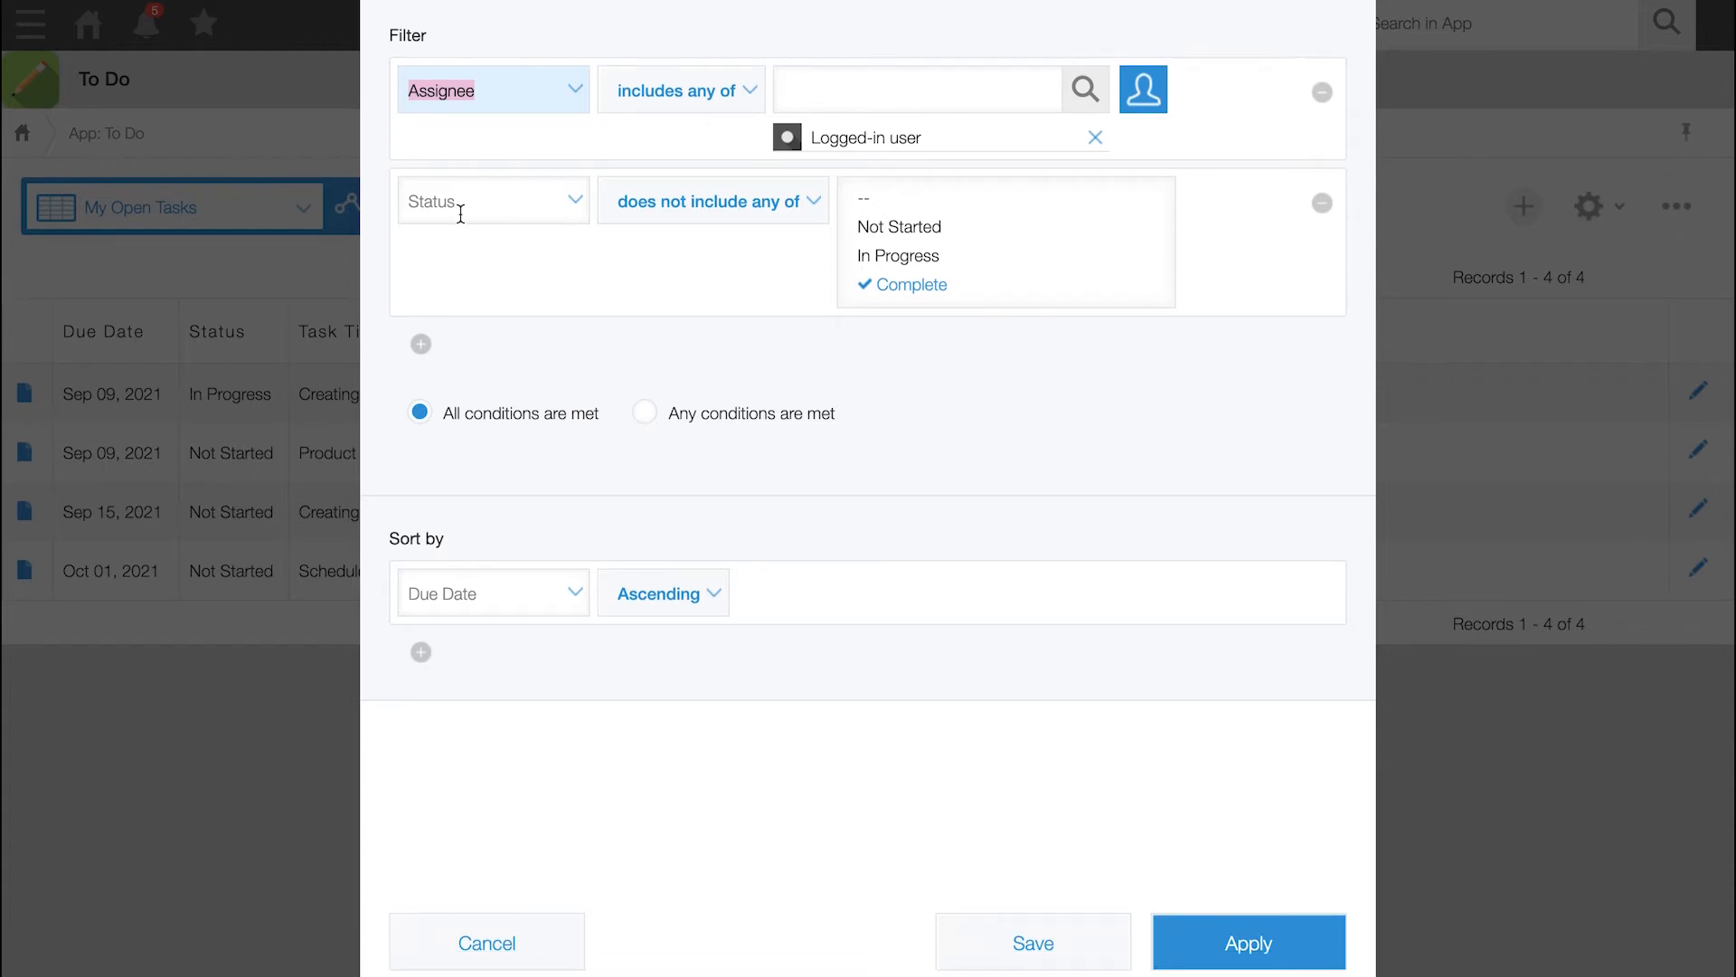
mouse_move(568, 219)
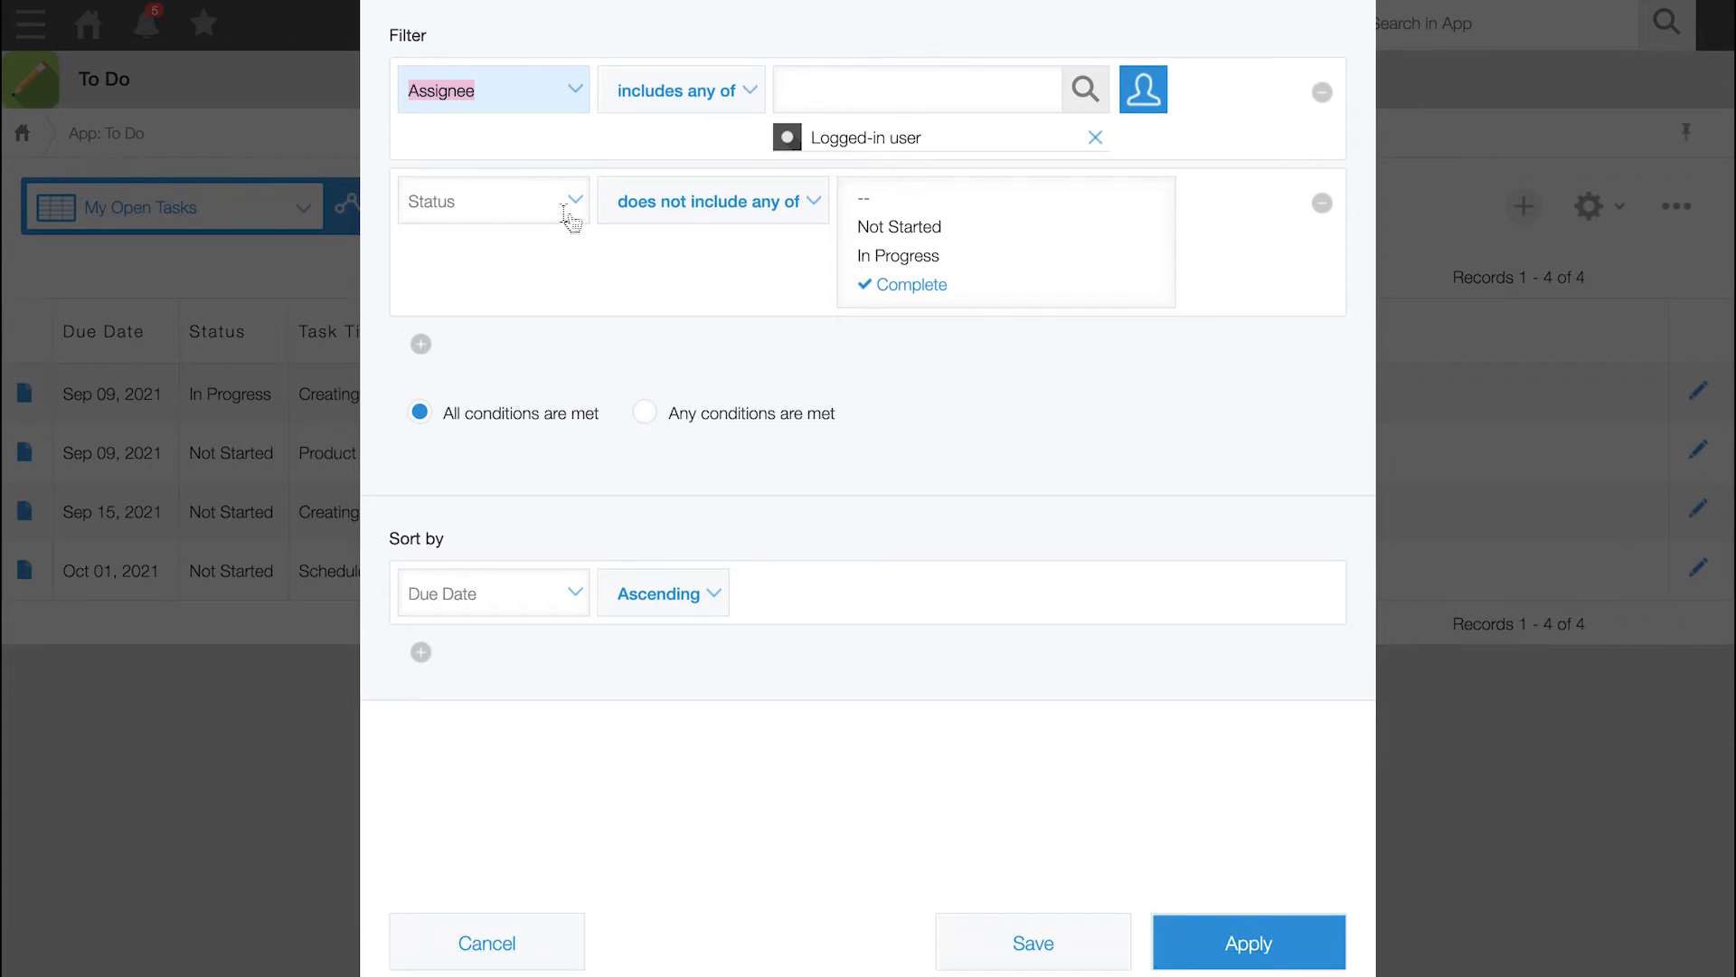
click(713, 200)
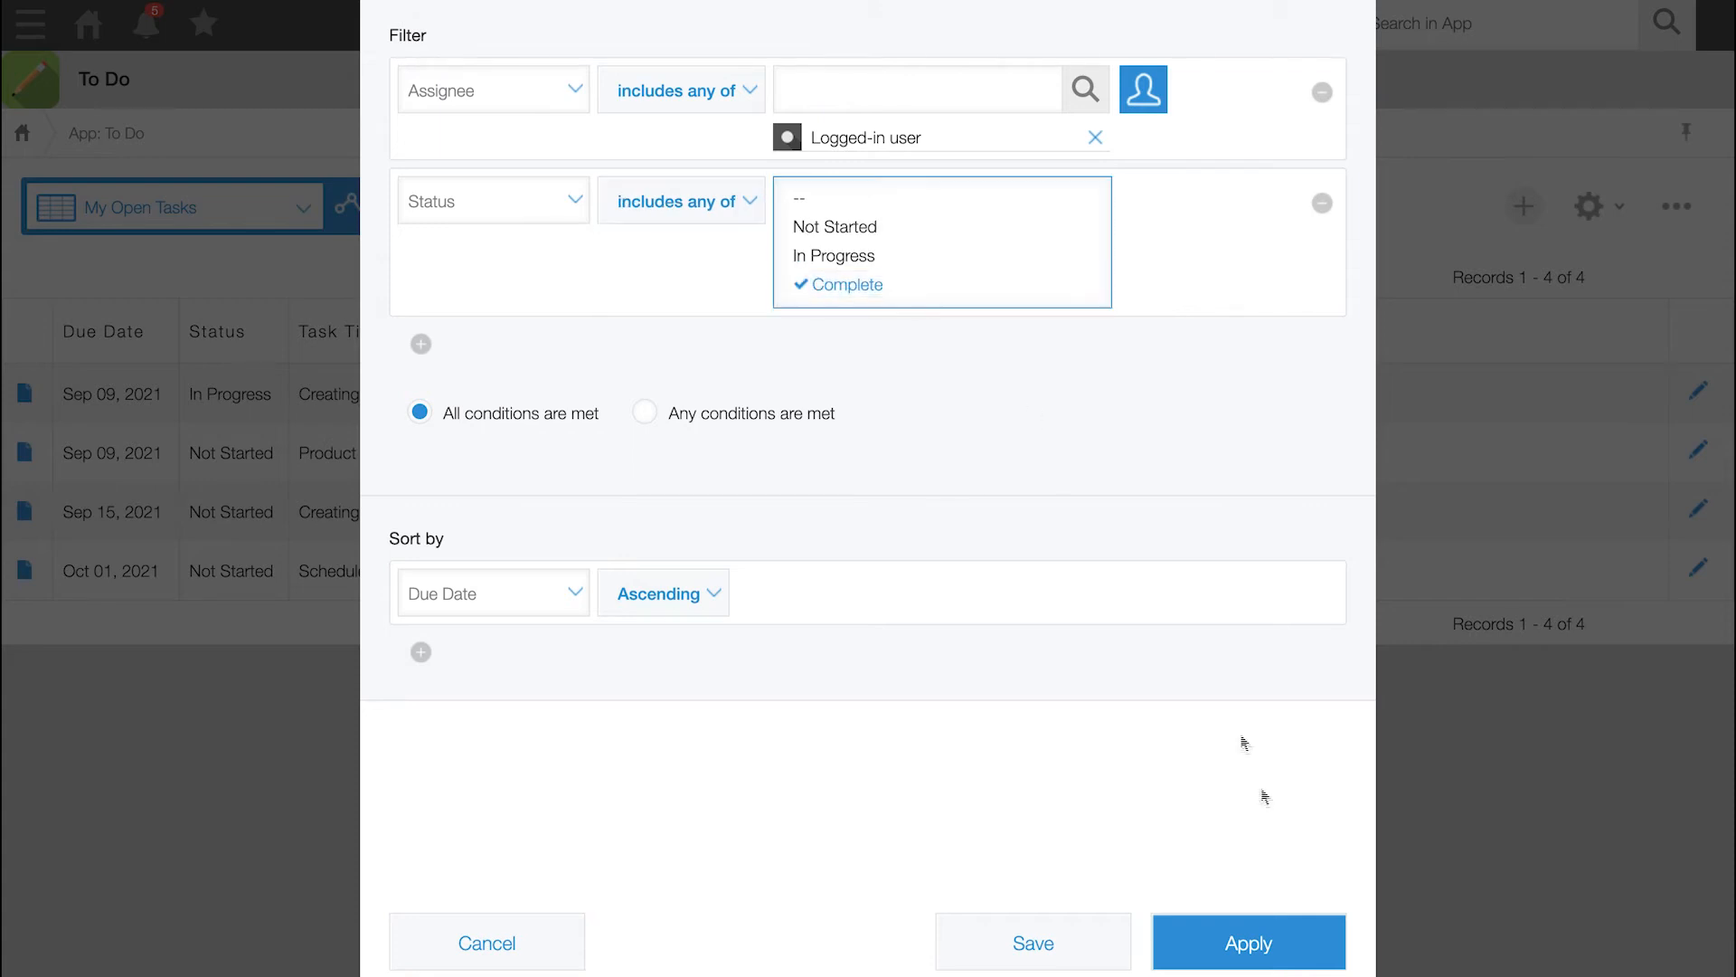
click(1248, 943)
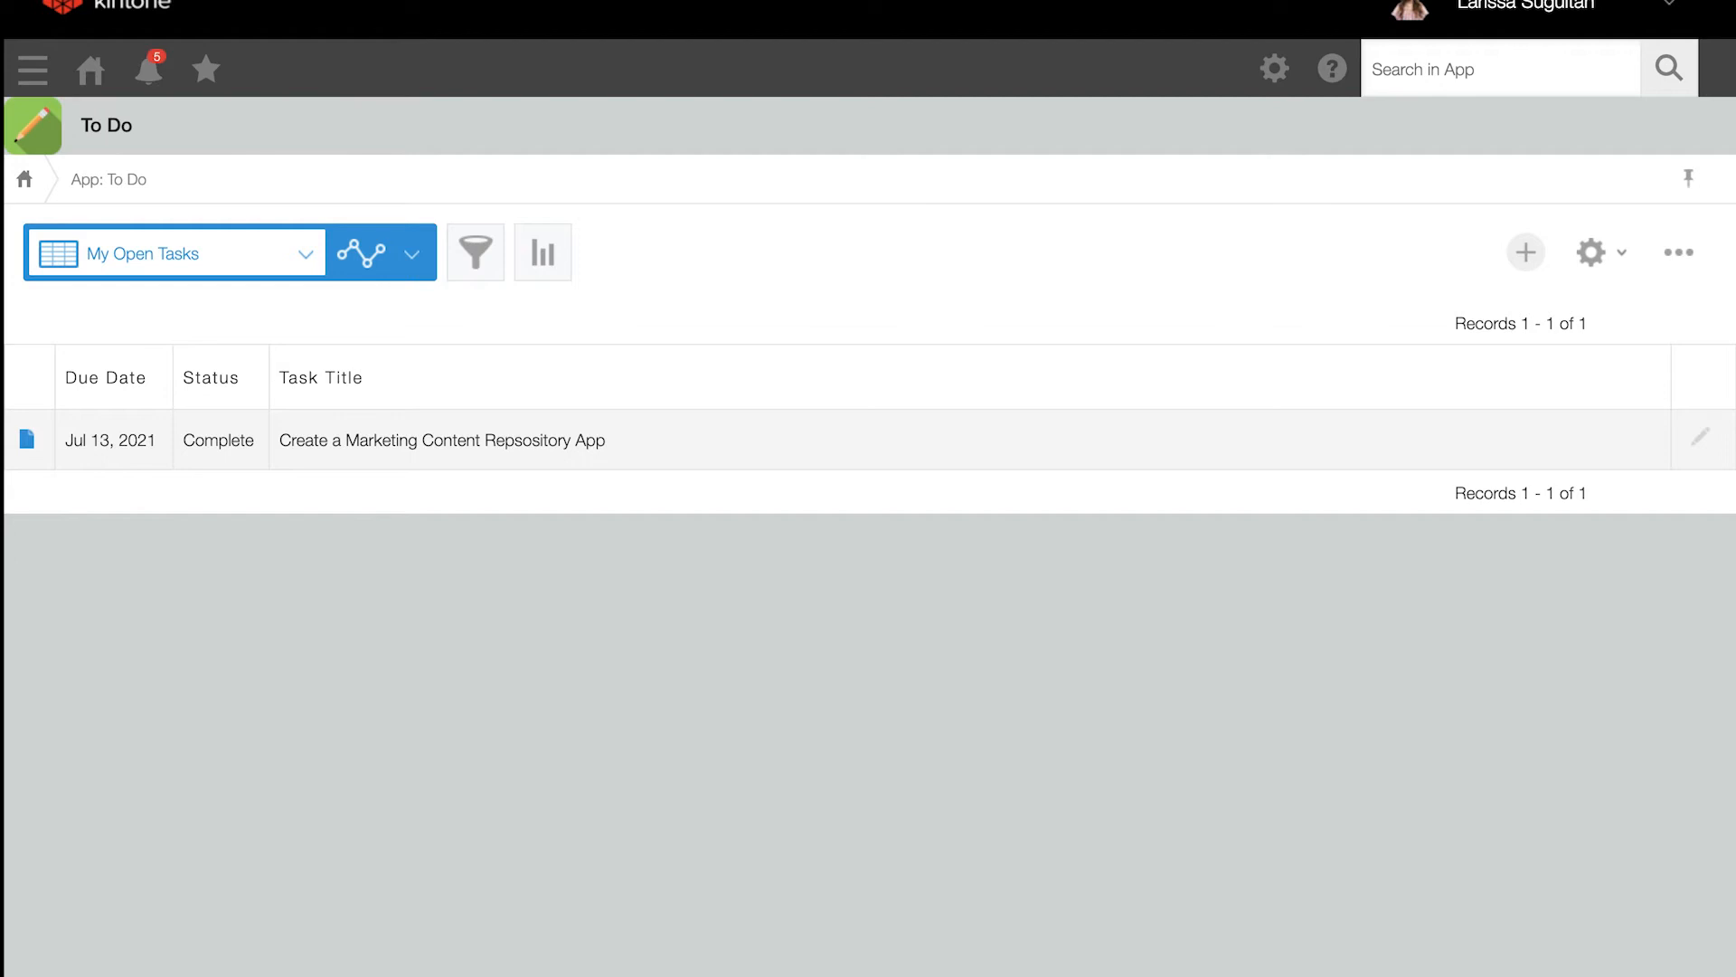
mouse_move(235, 58)
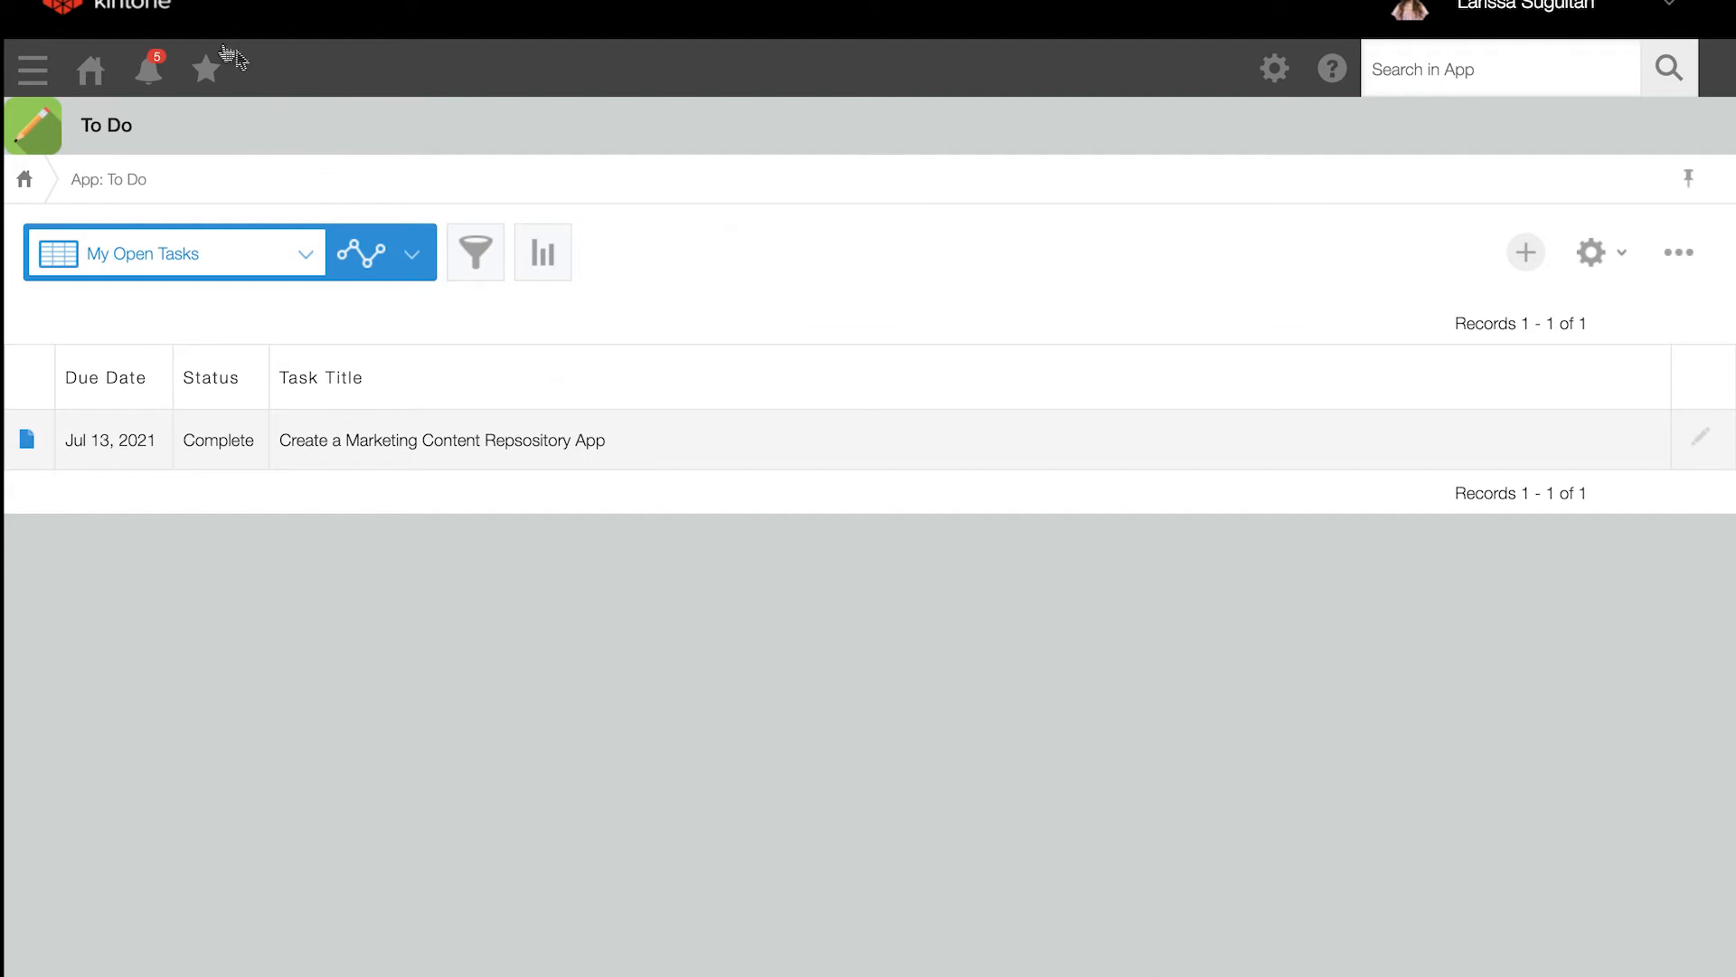
Bookmark the filtered list as 'My Completed Tasks'.
click(204, 69)
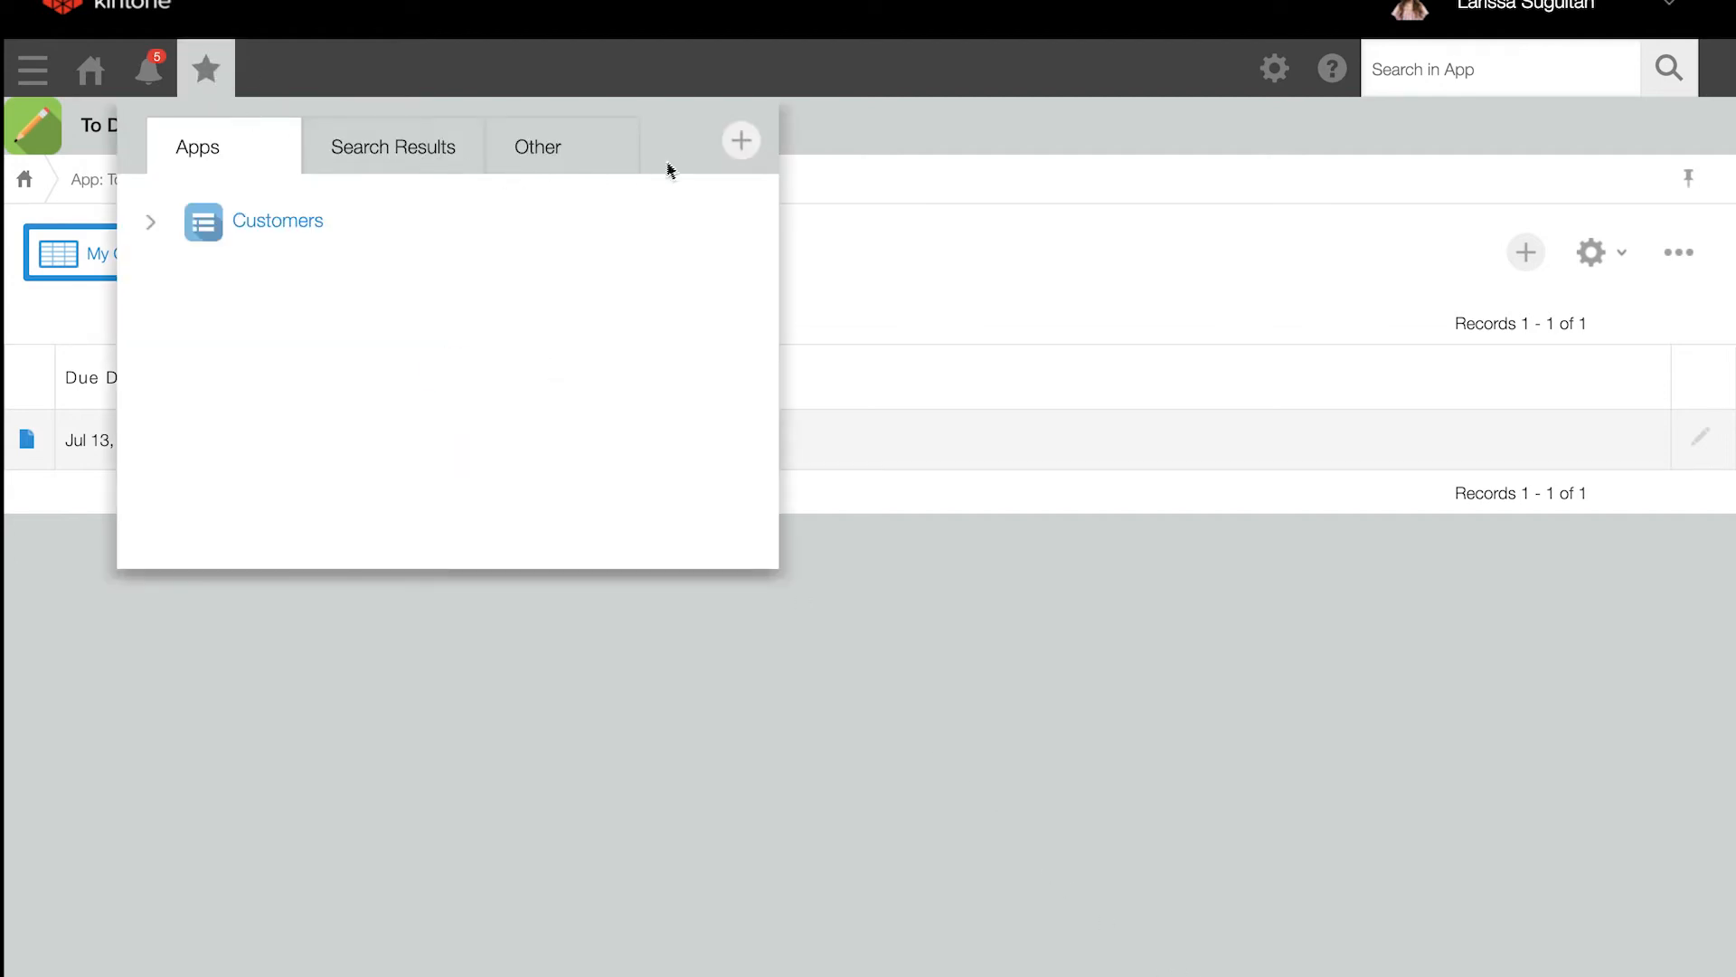
click(740, 141)
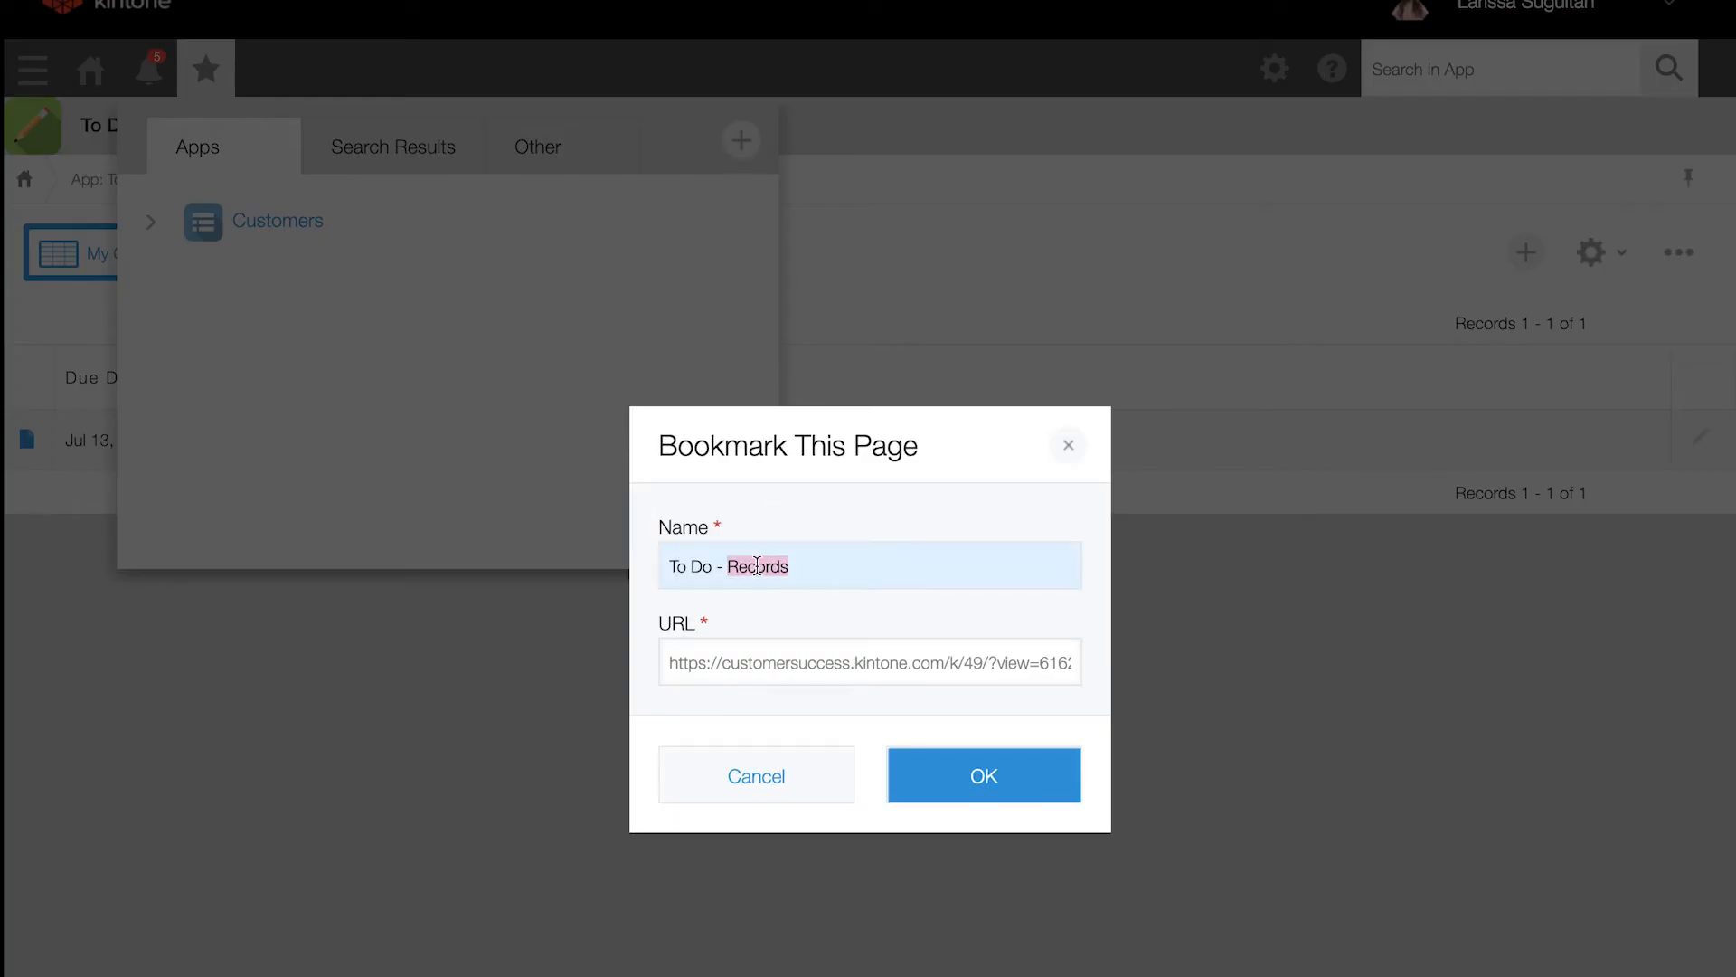
text(My)
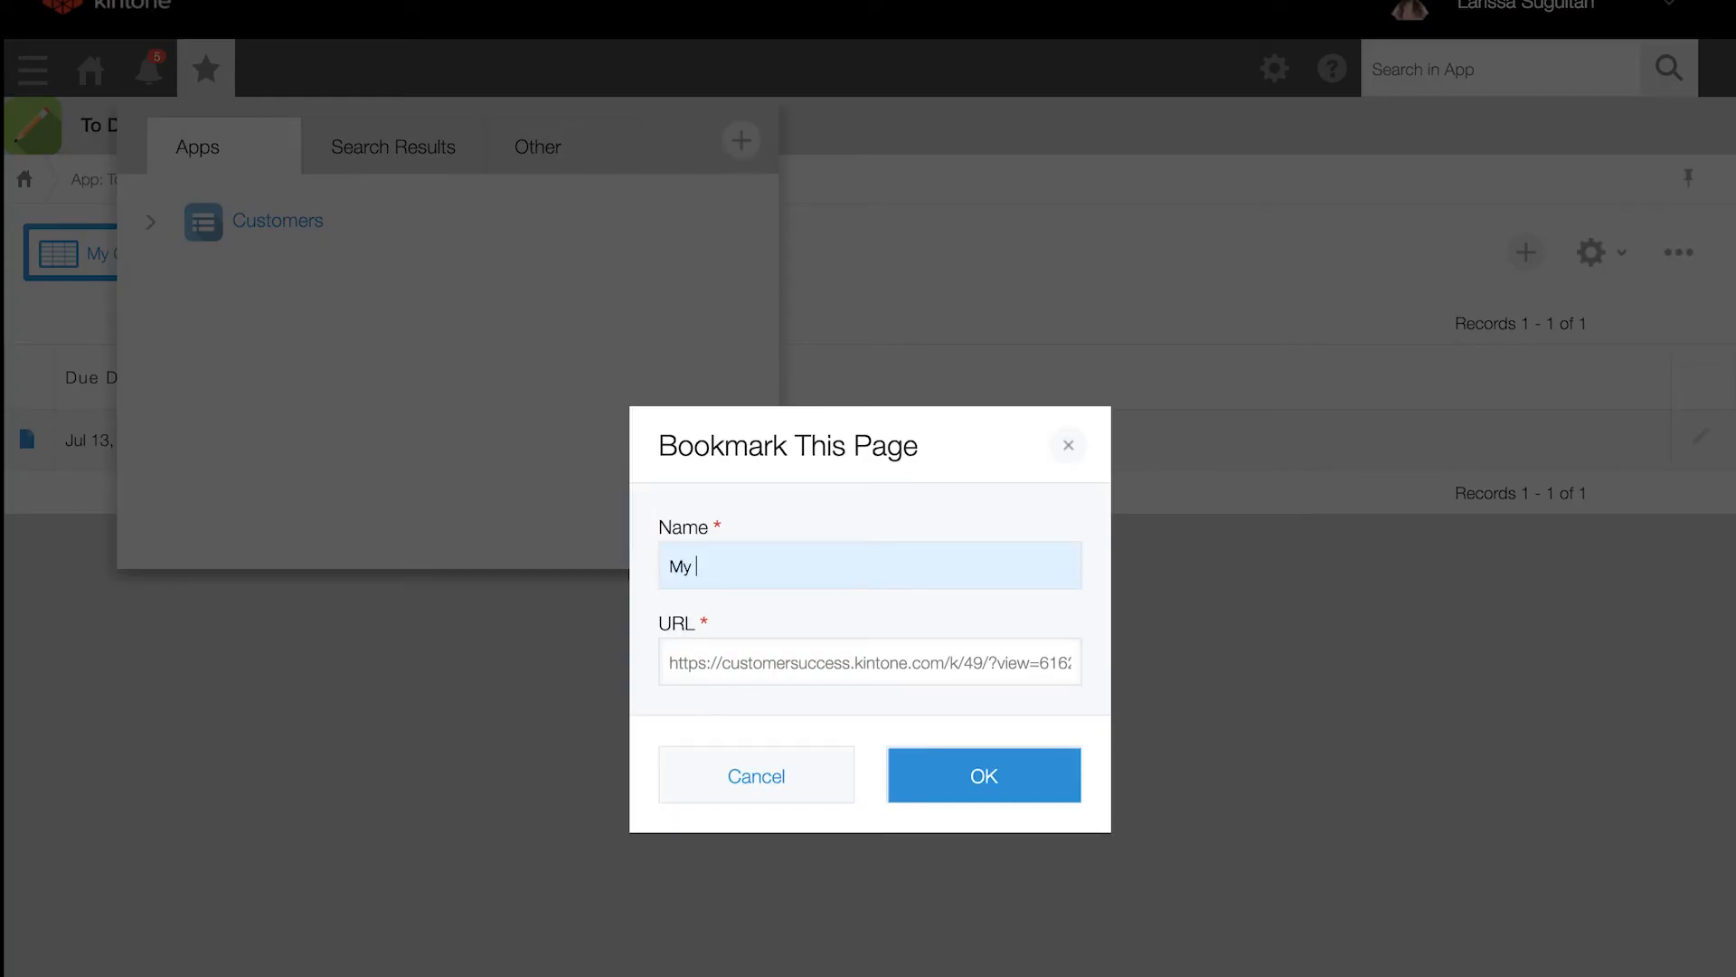
text(Completed Tasks)
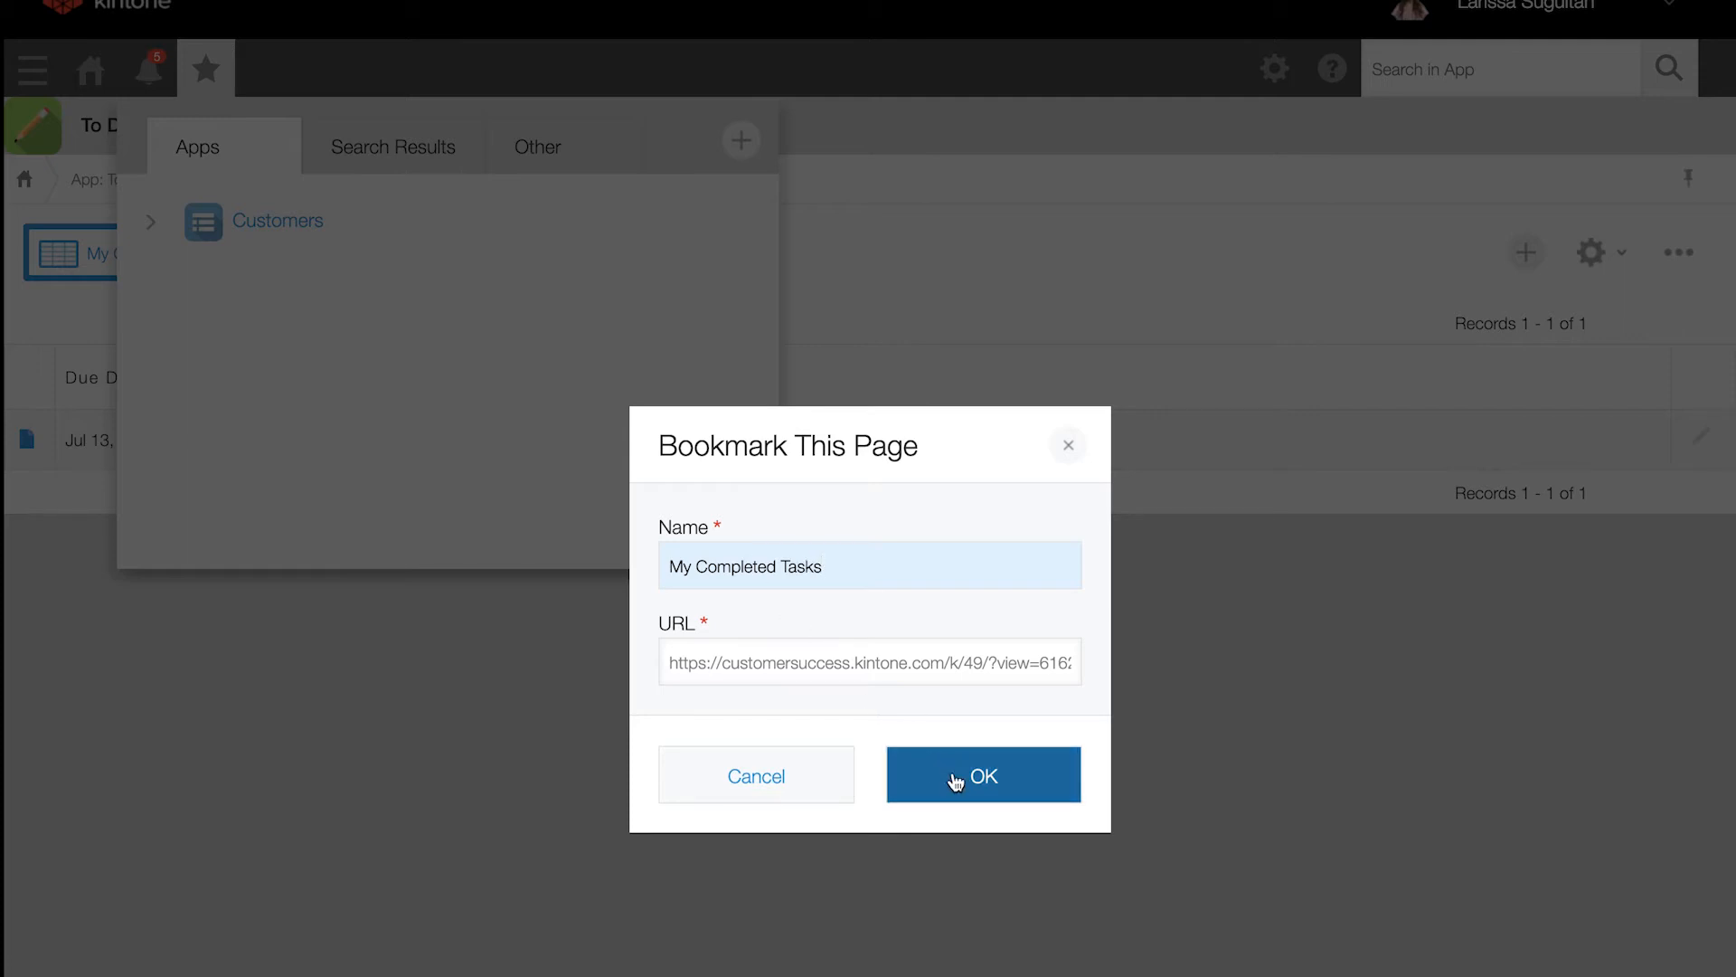
click(982, 774)
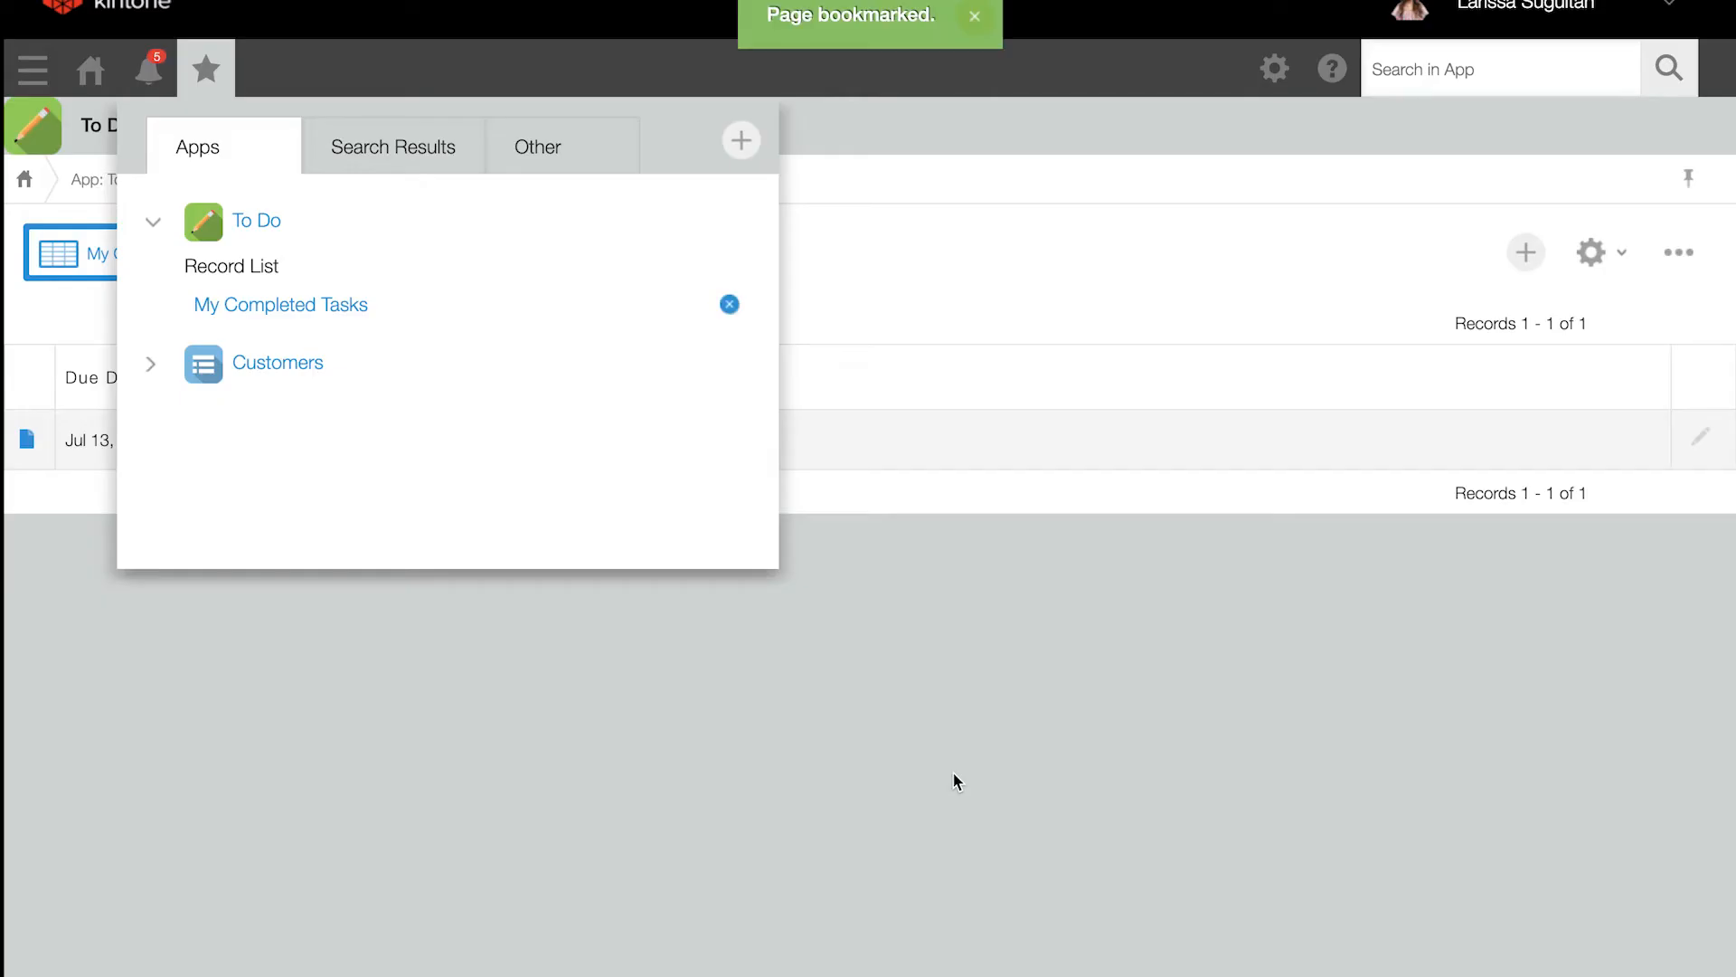
mouse_move(340, 315)
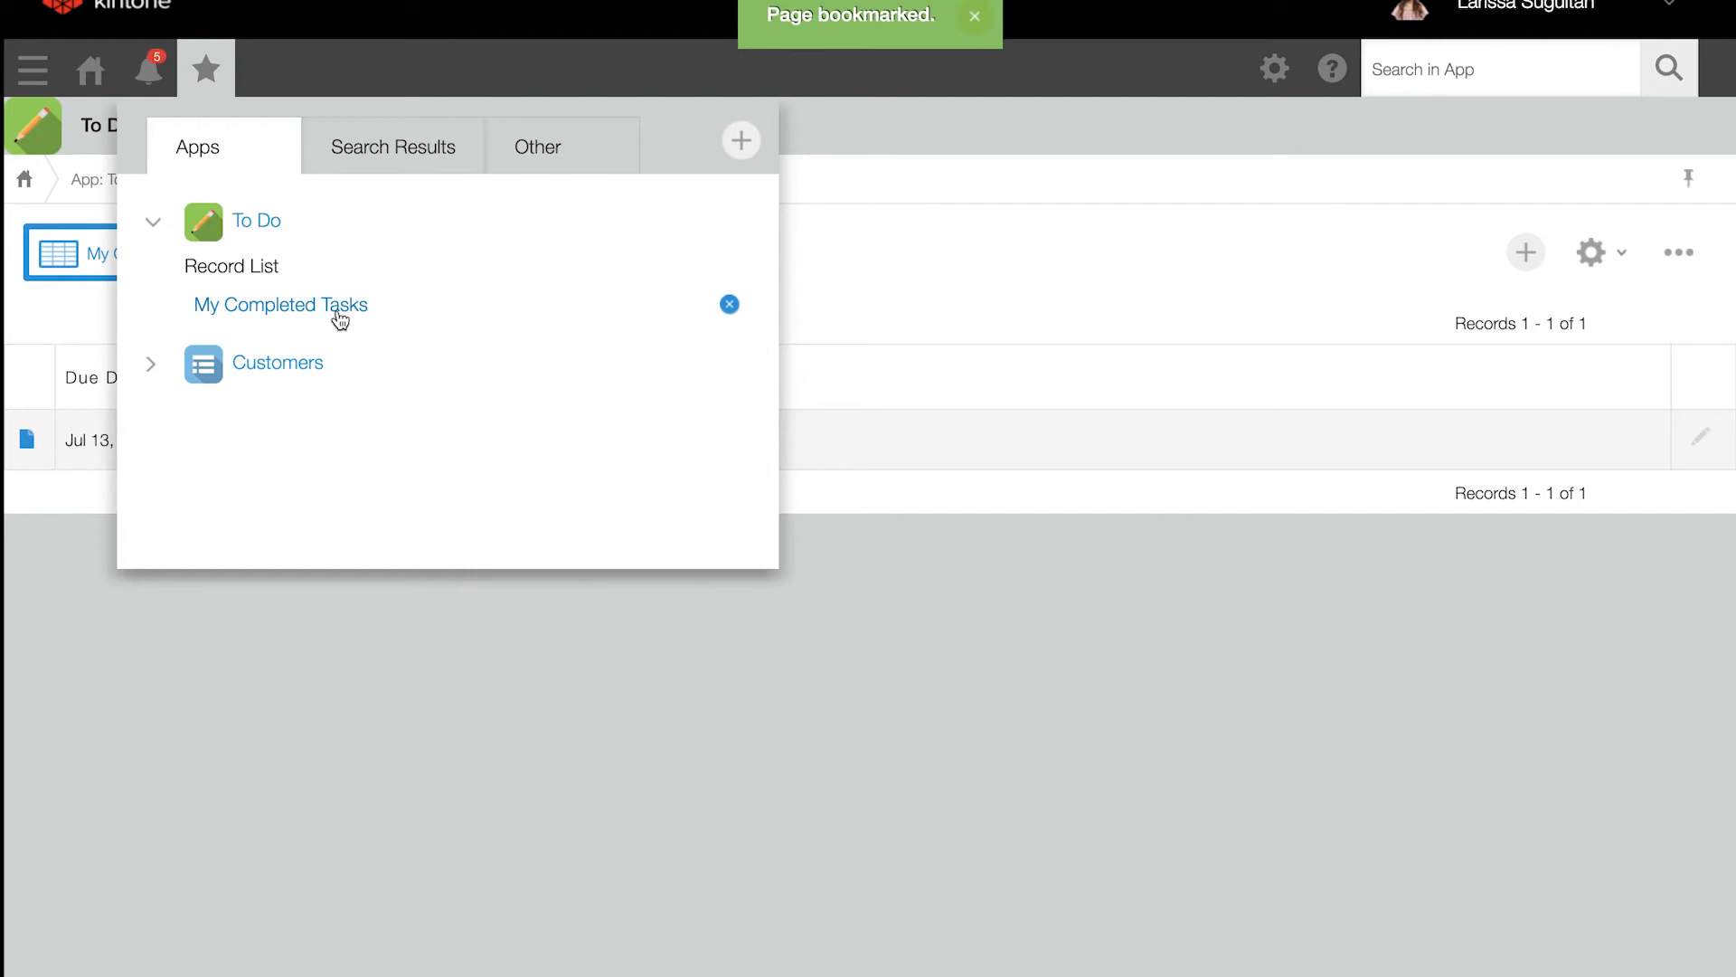
mouse_move(1523, 228)
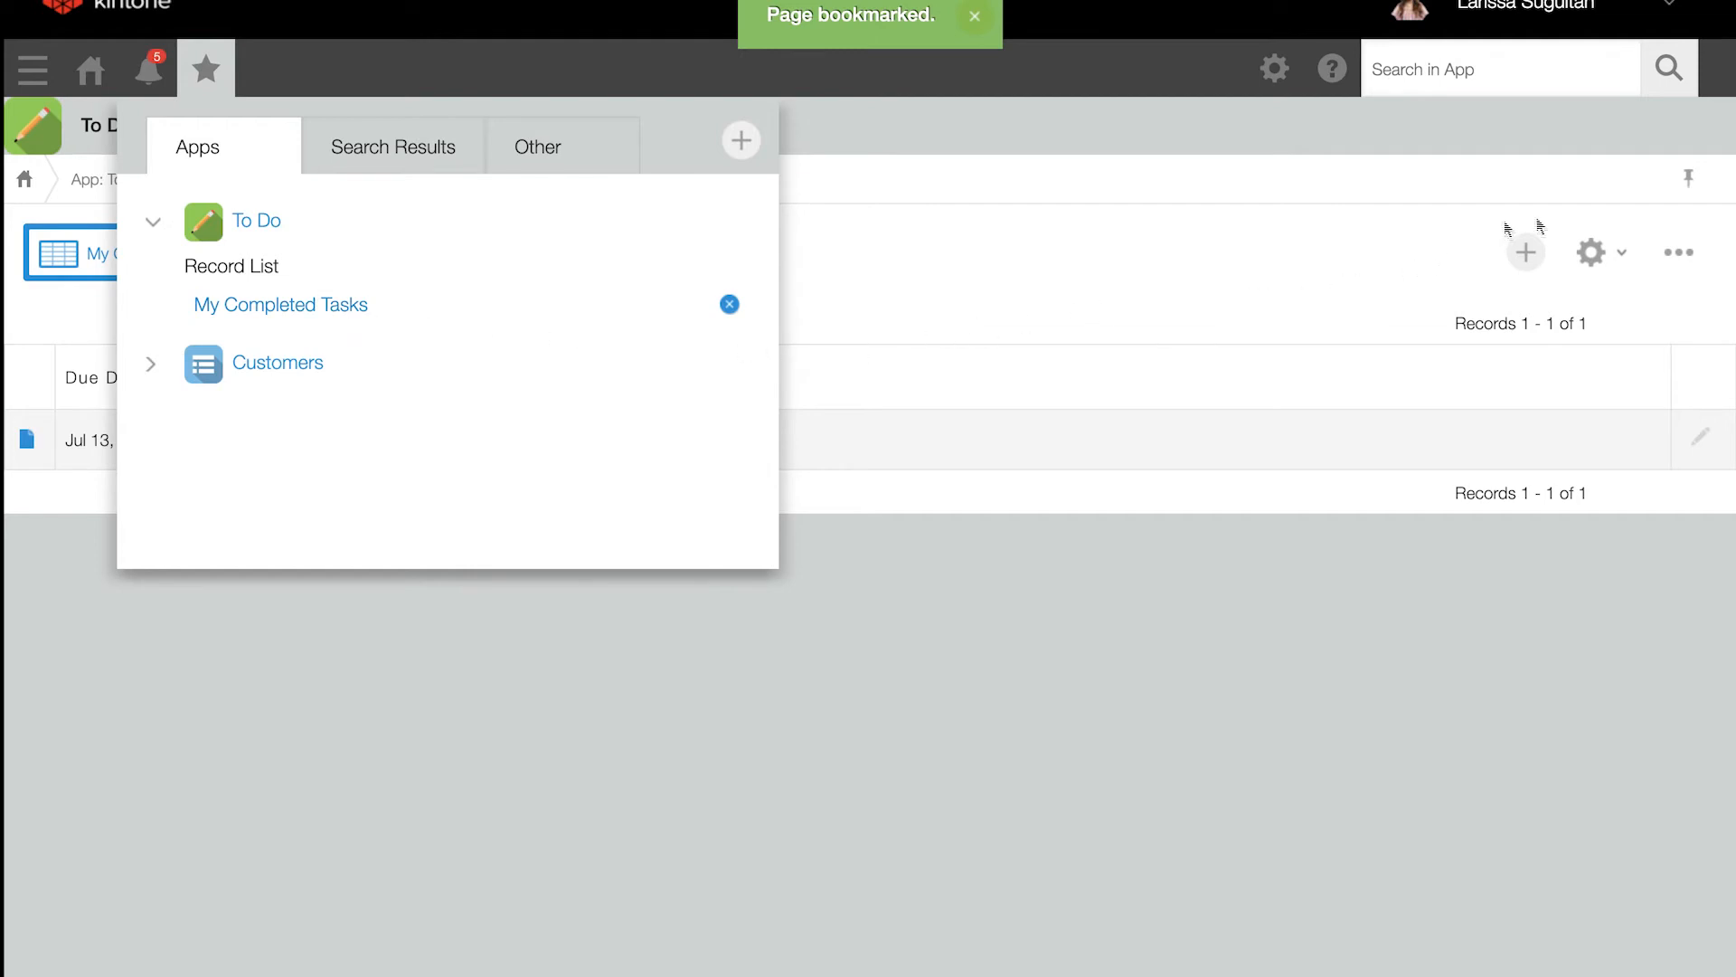
click(1621, 253)
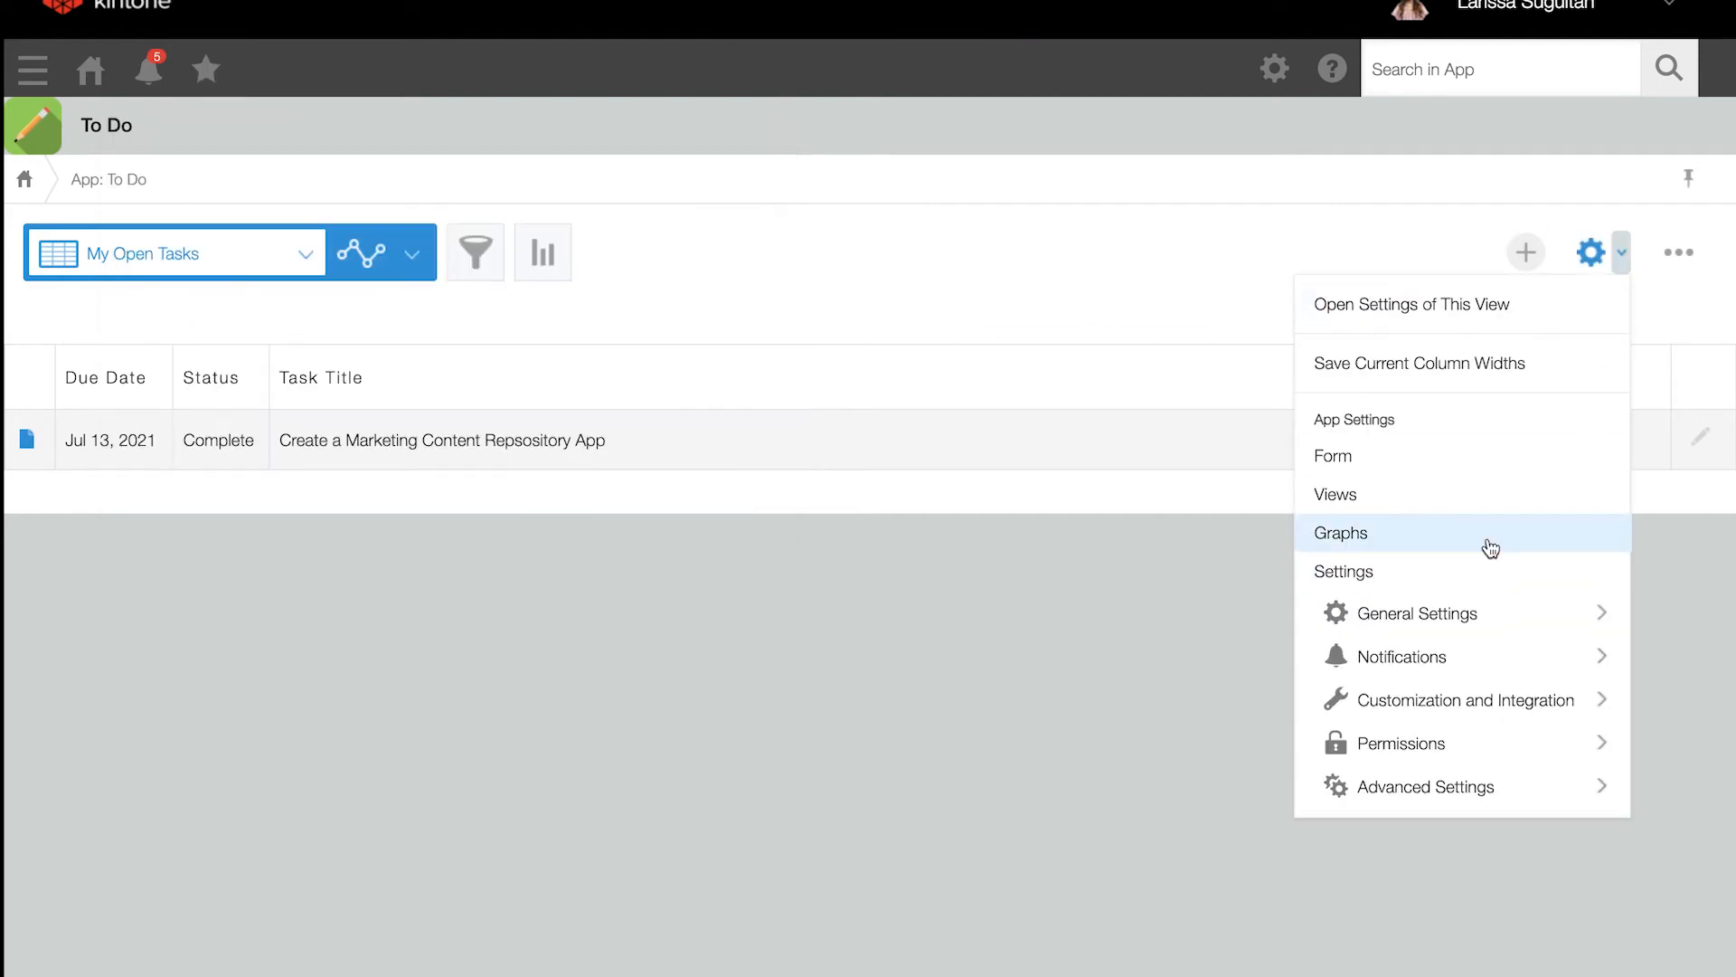
Go to the To Do app's Graphs settings and start a new graph.
click(1341, 532)
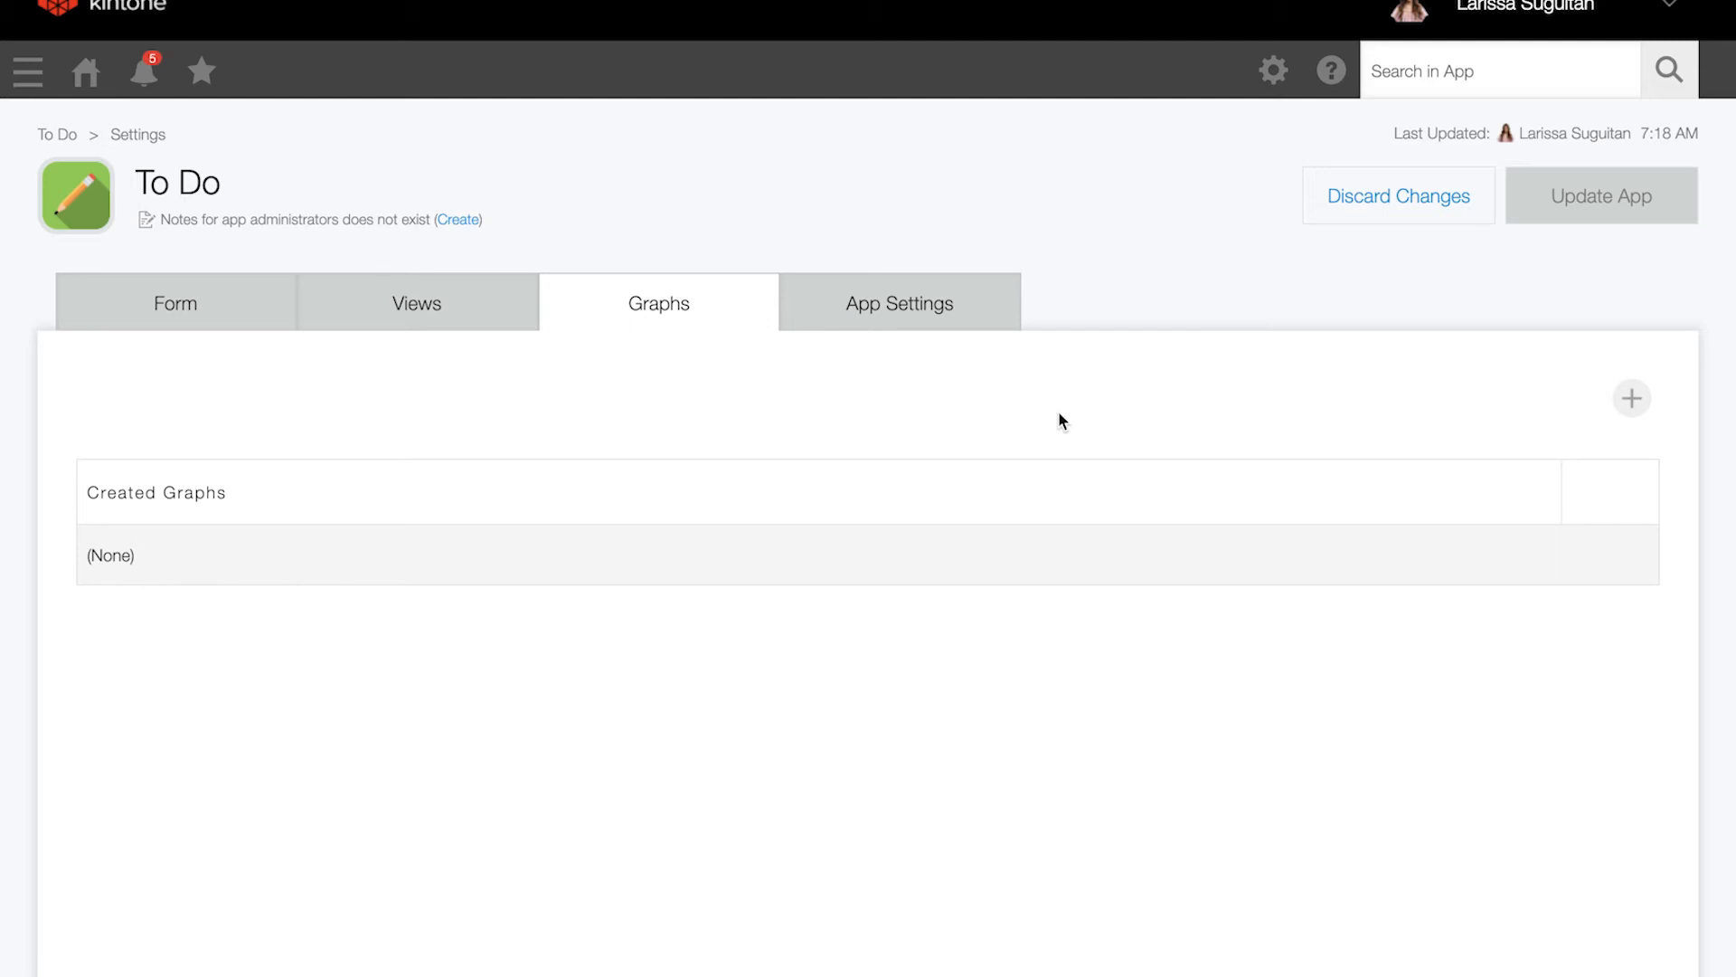
mouse_move(1152, 401)
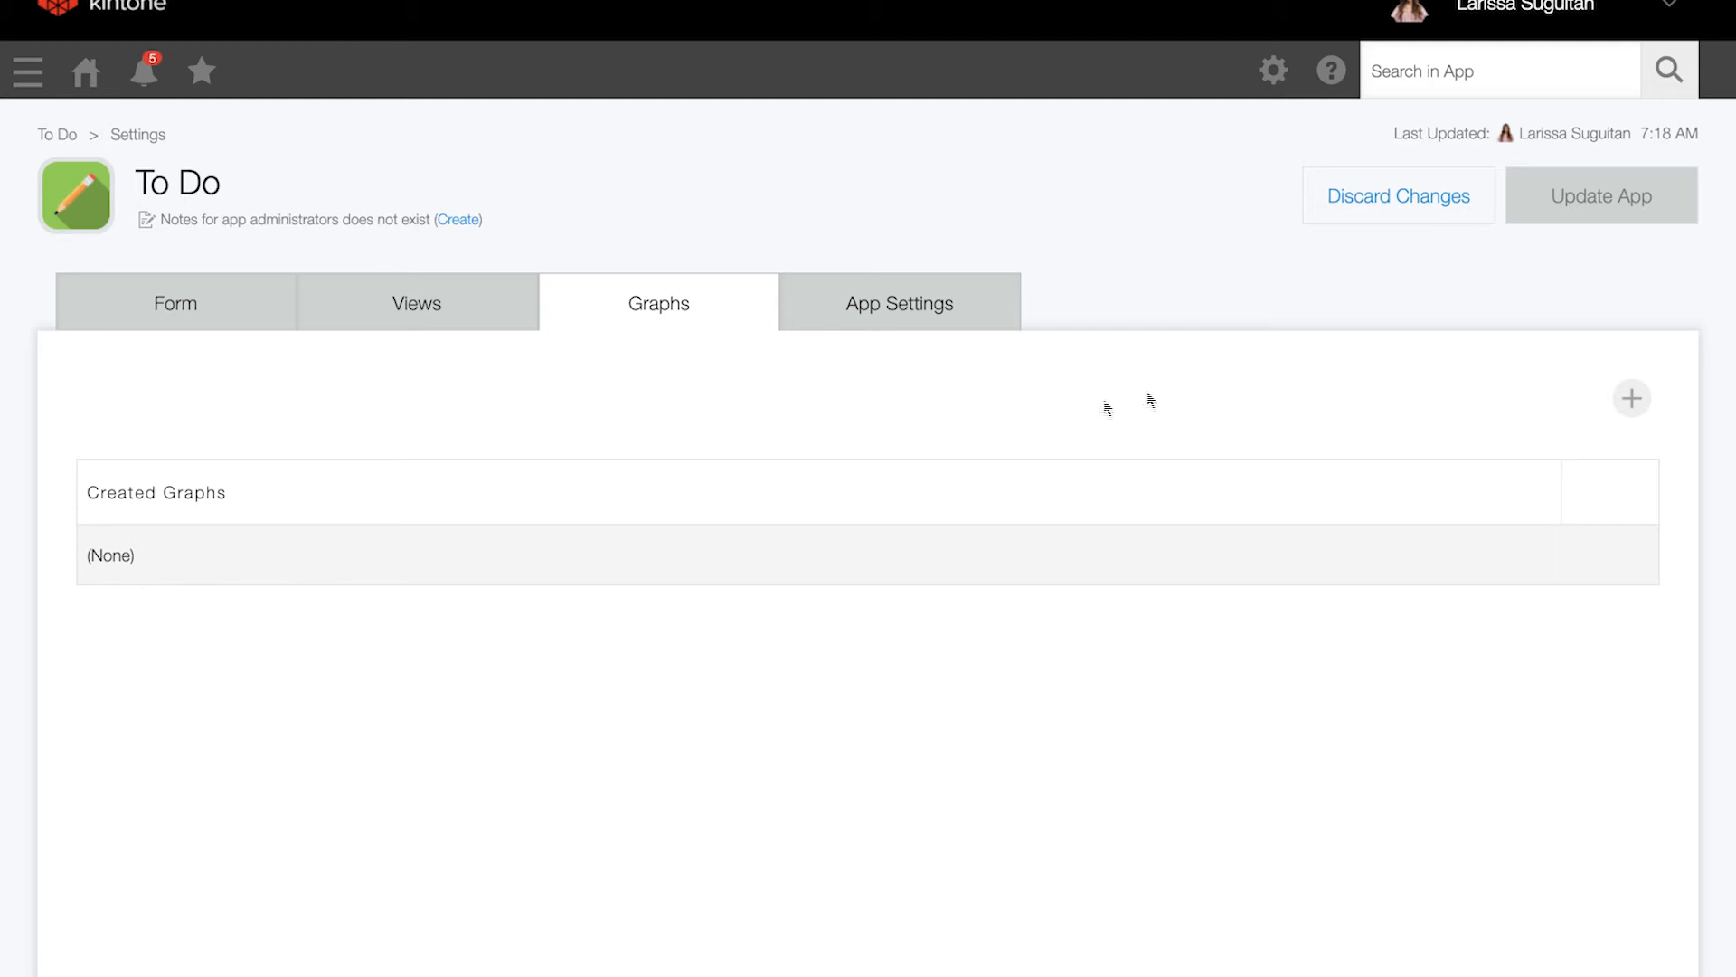
click(1630, 398)
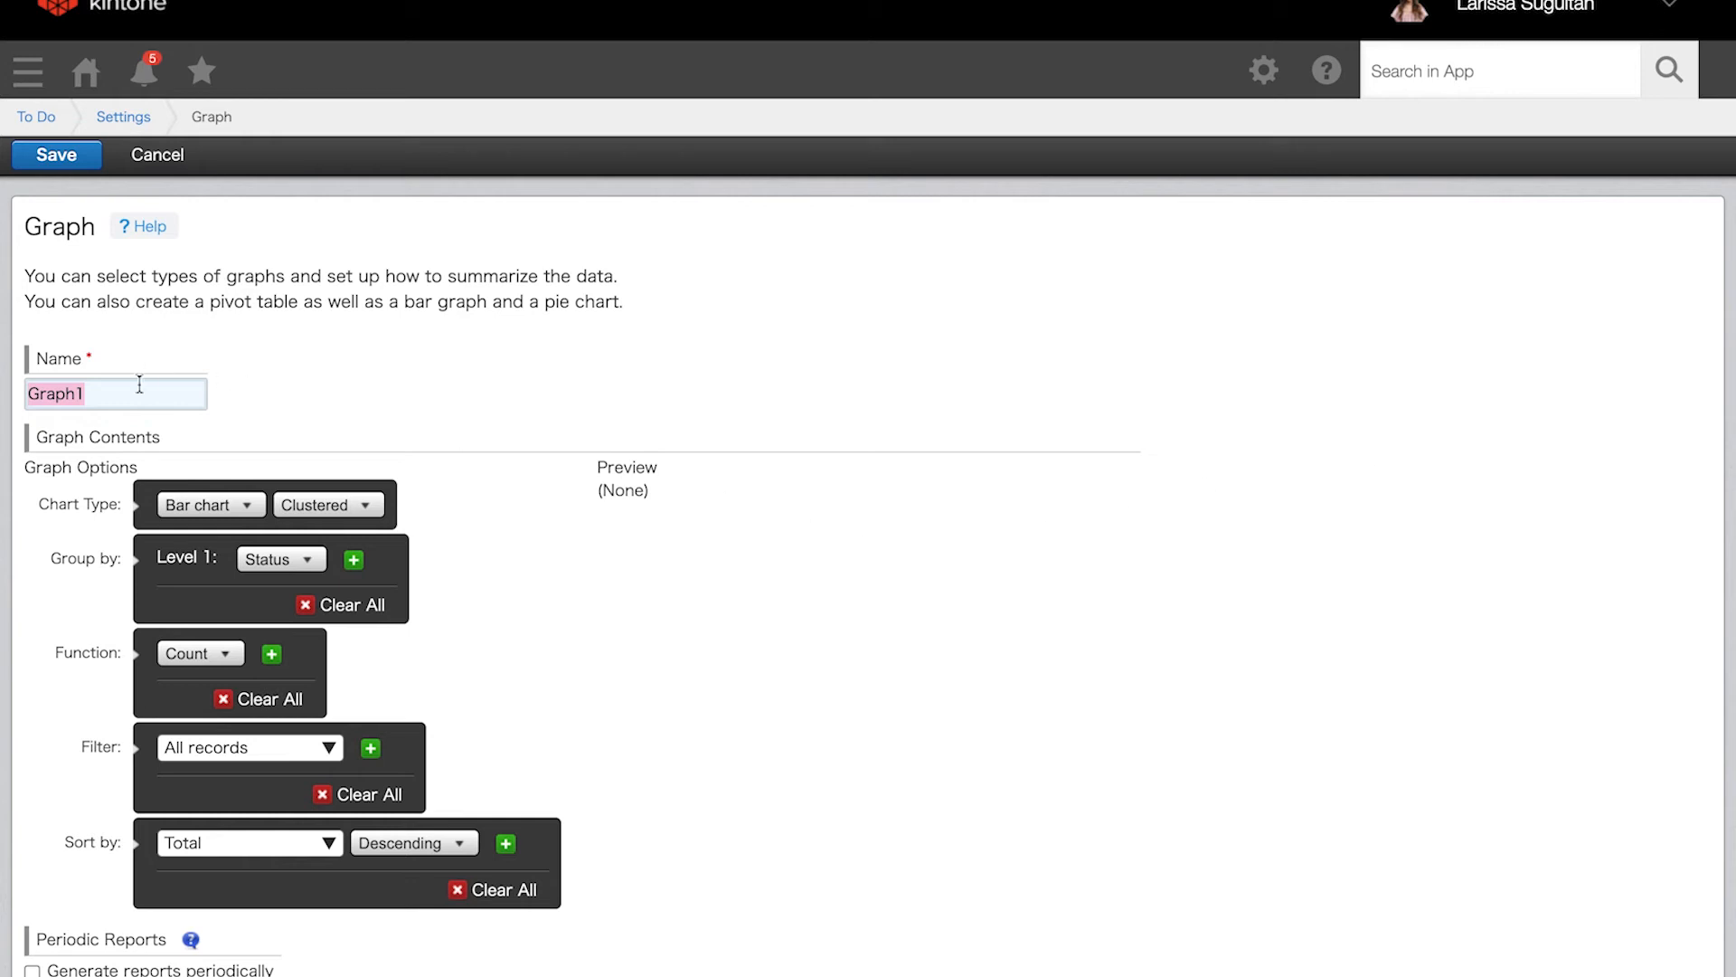
Name the graph 'Due this Week' and make it a stacked column chart.
text(Due)
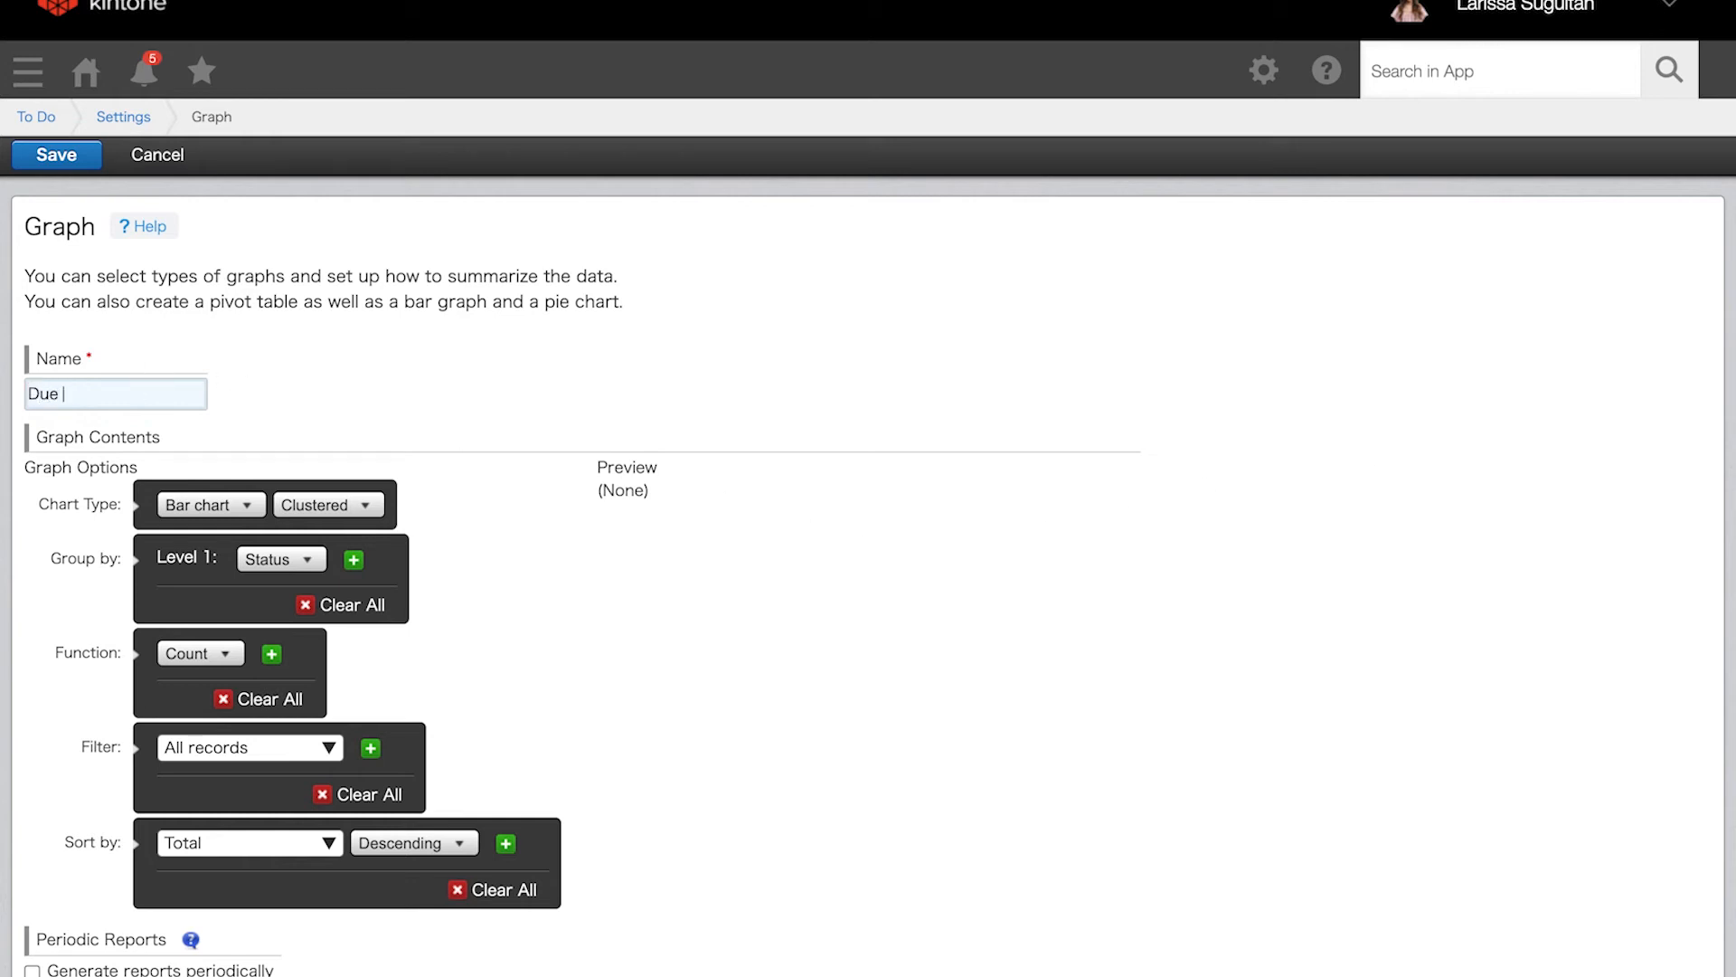
text(this Week)
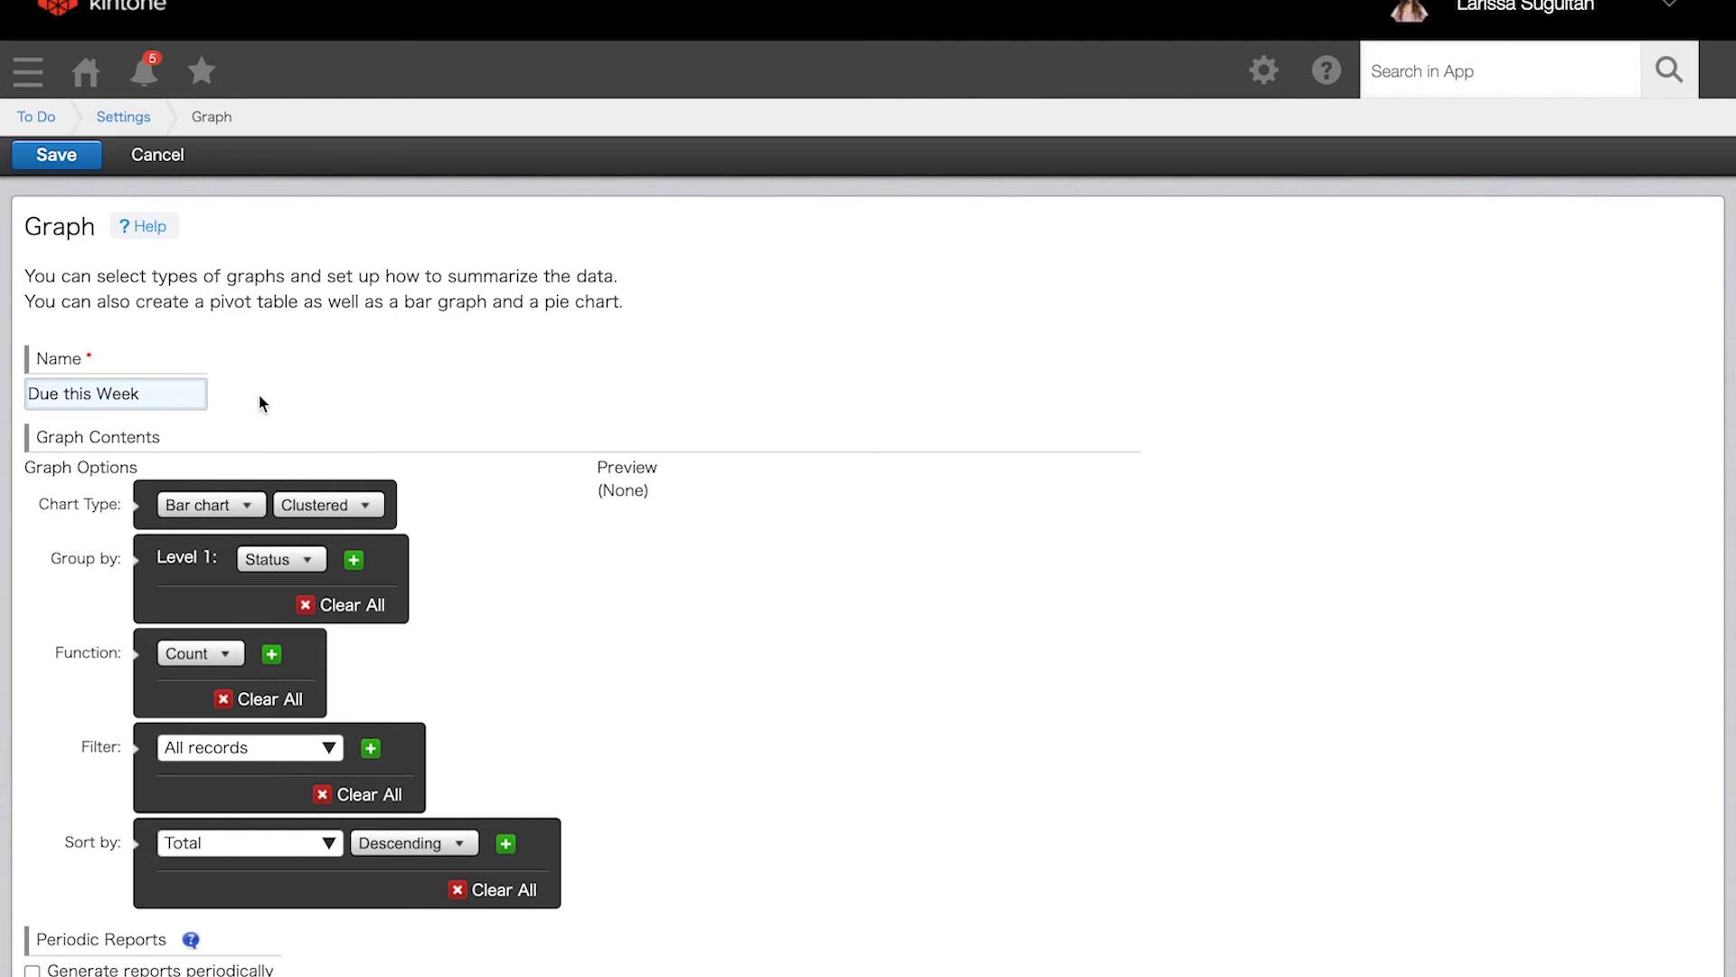
click(210, 505)
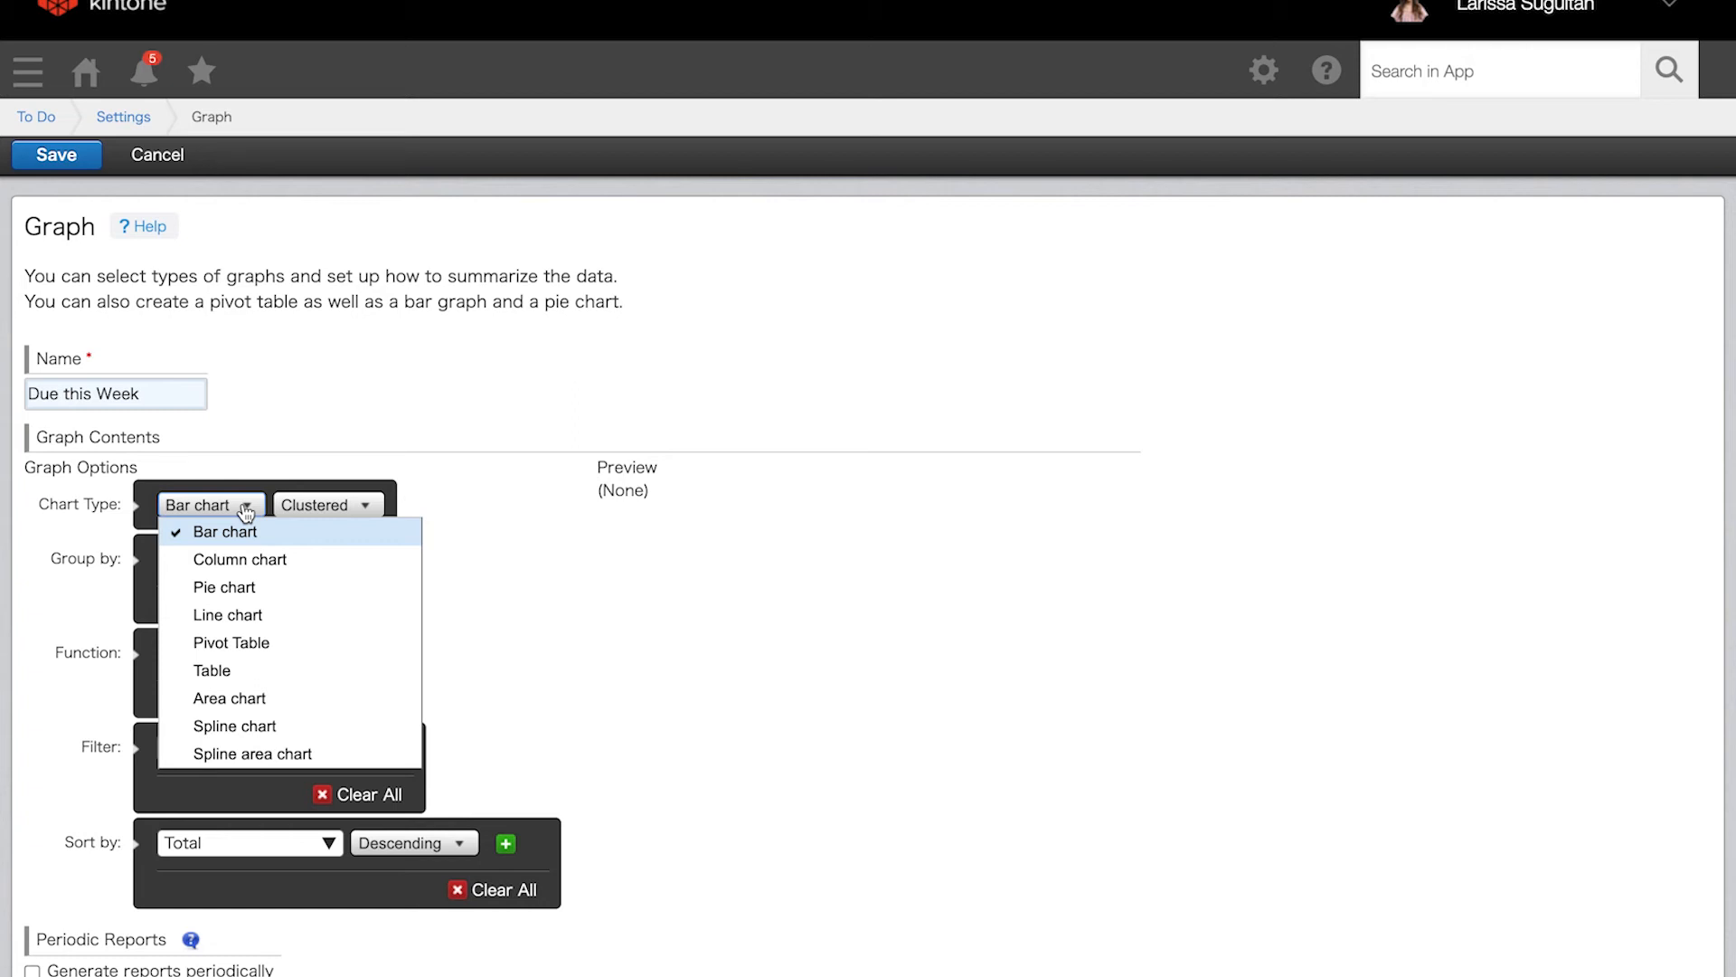
click(322, 504)
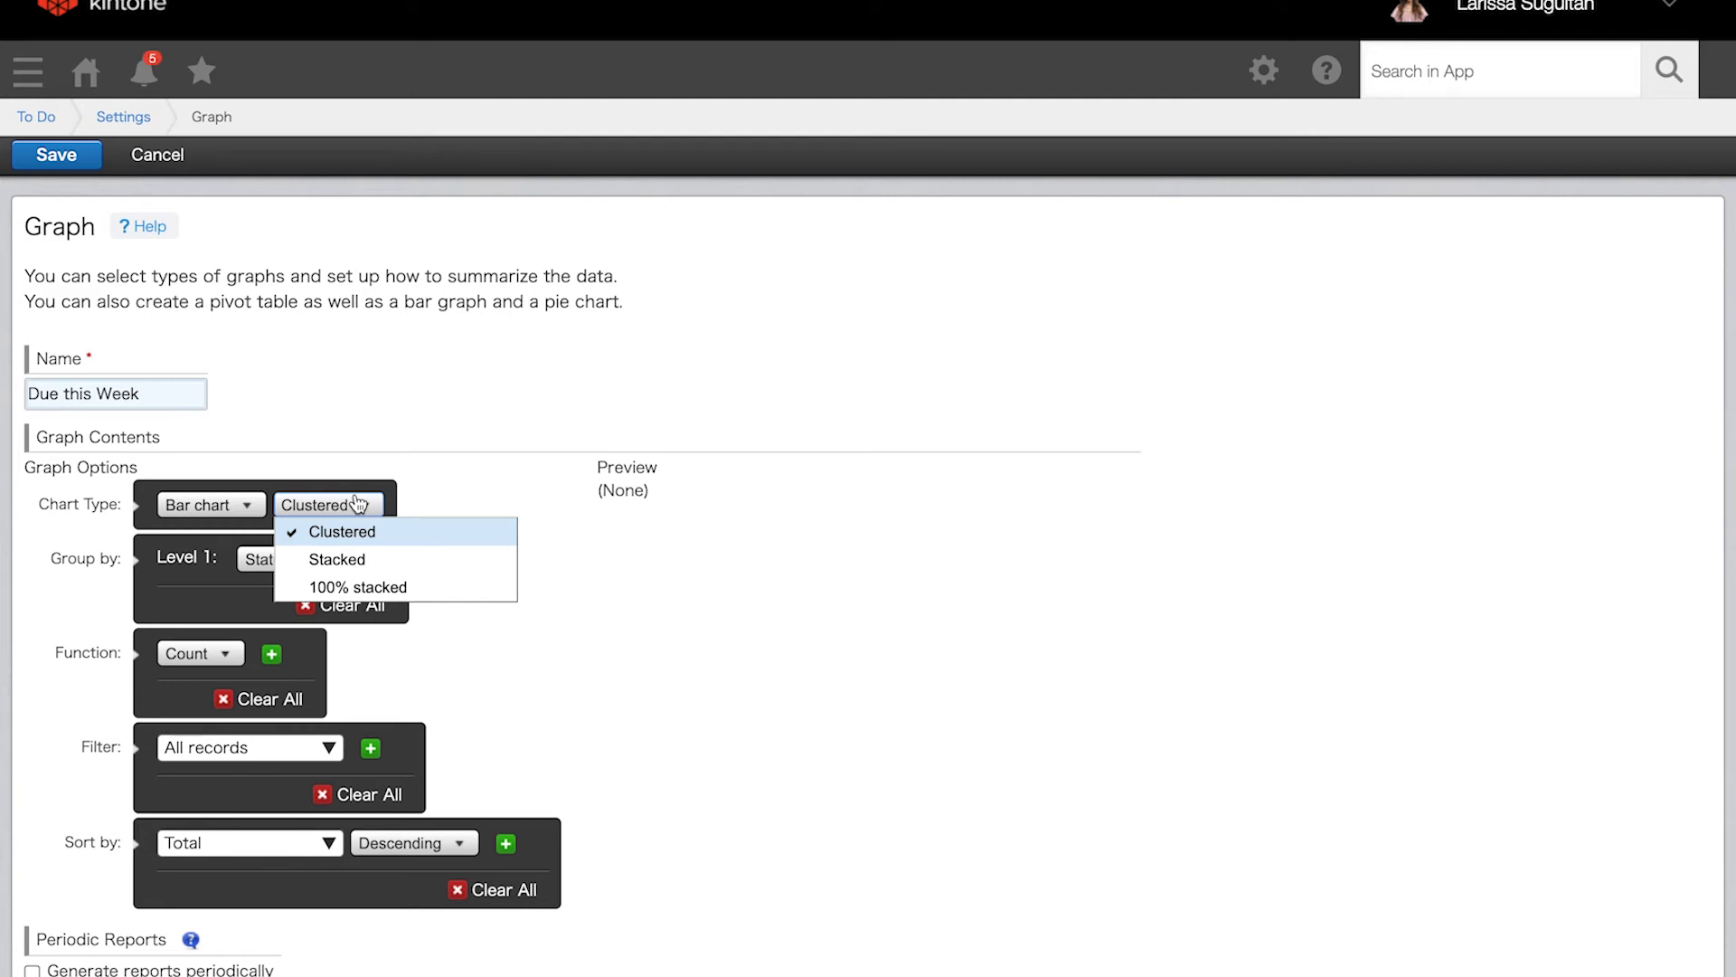
mouse_move(260, 507)
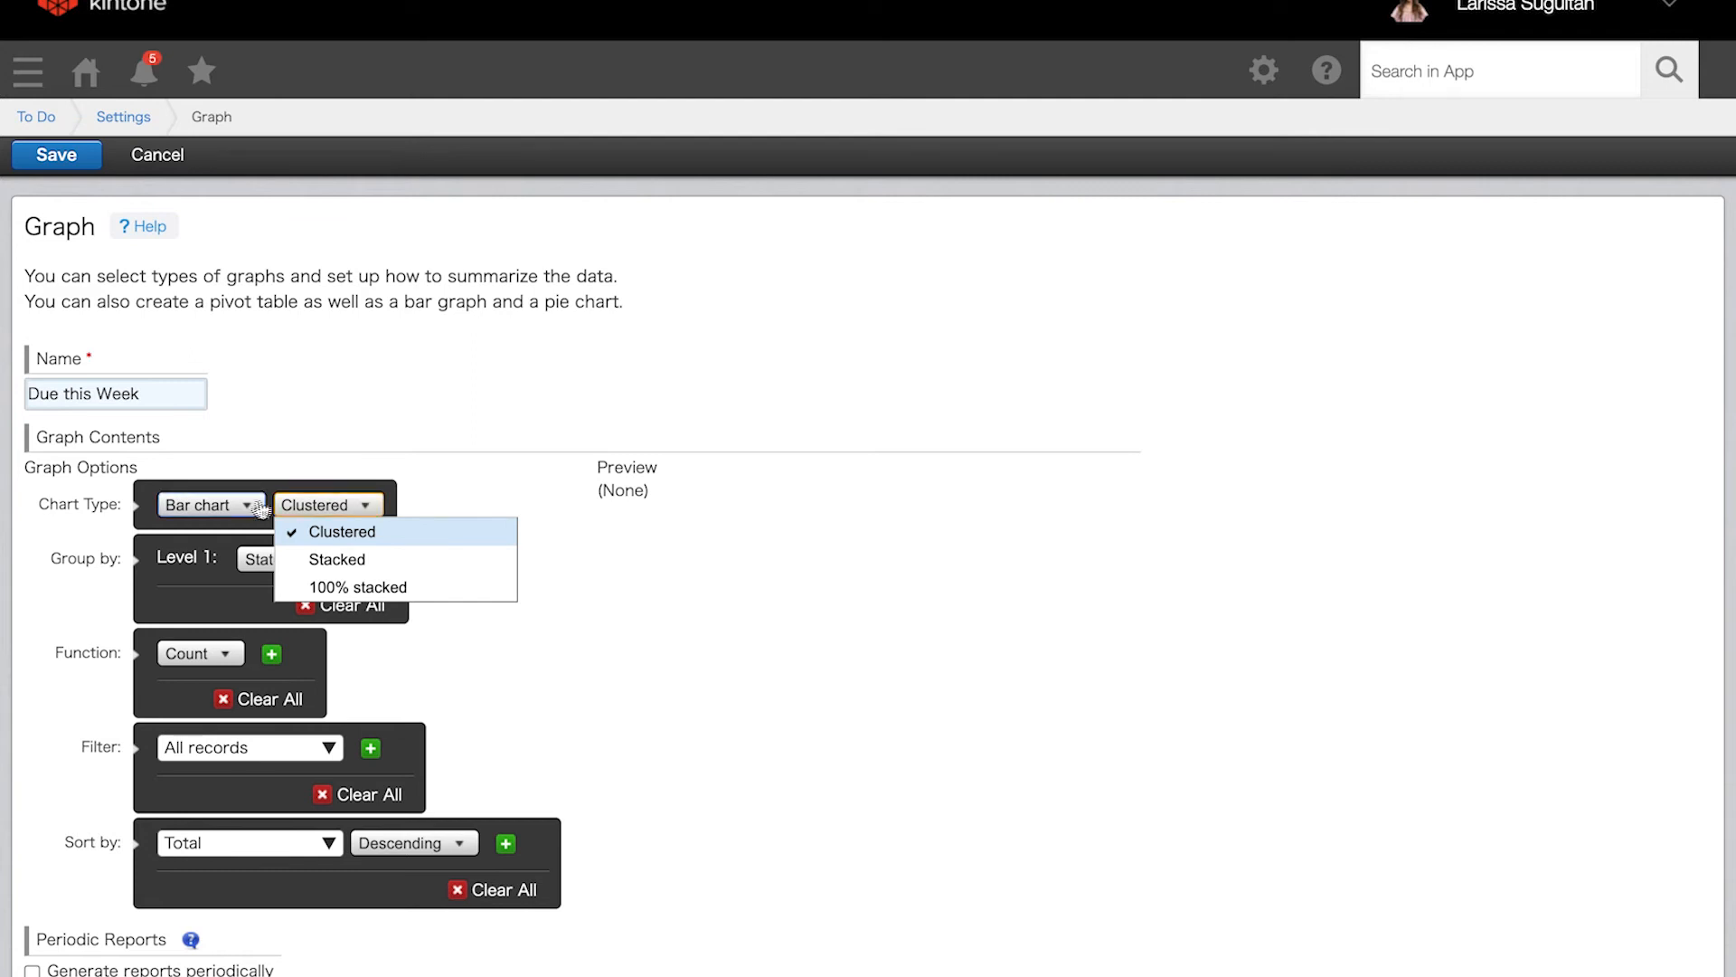
click(338, 559)
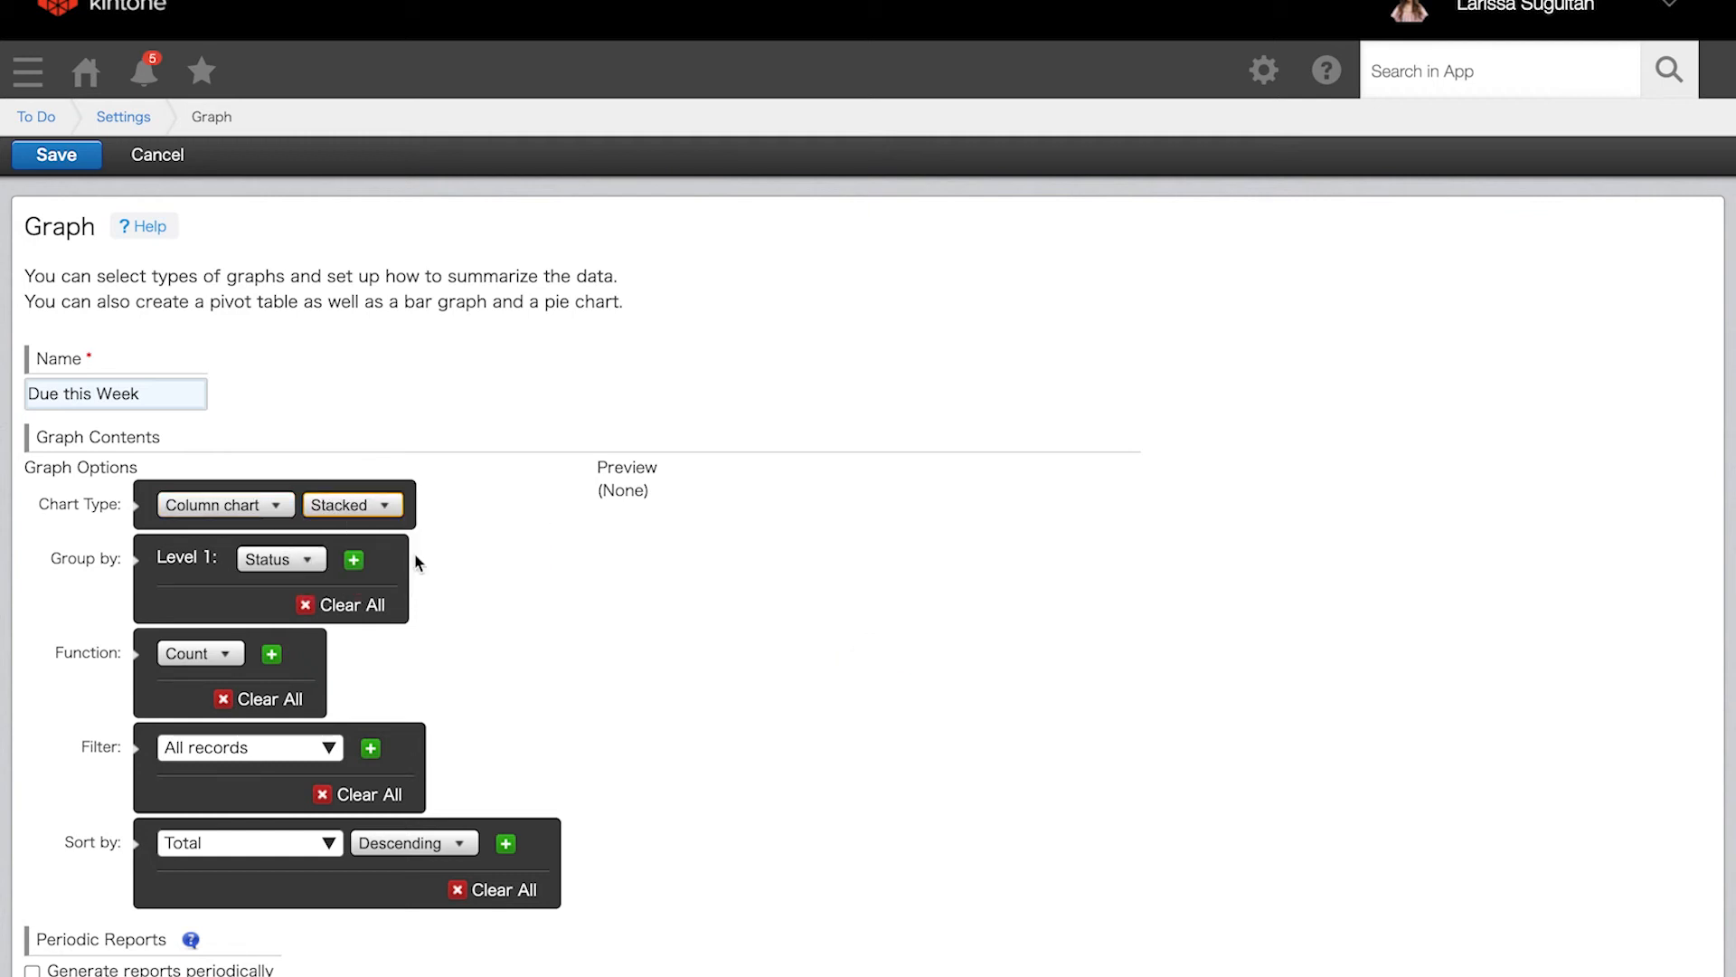
Group by Assignee then Status, keeping Count as the function.
click(279, 559)
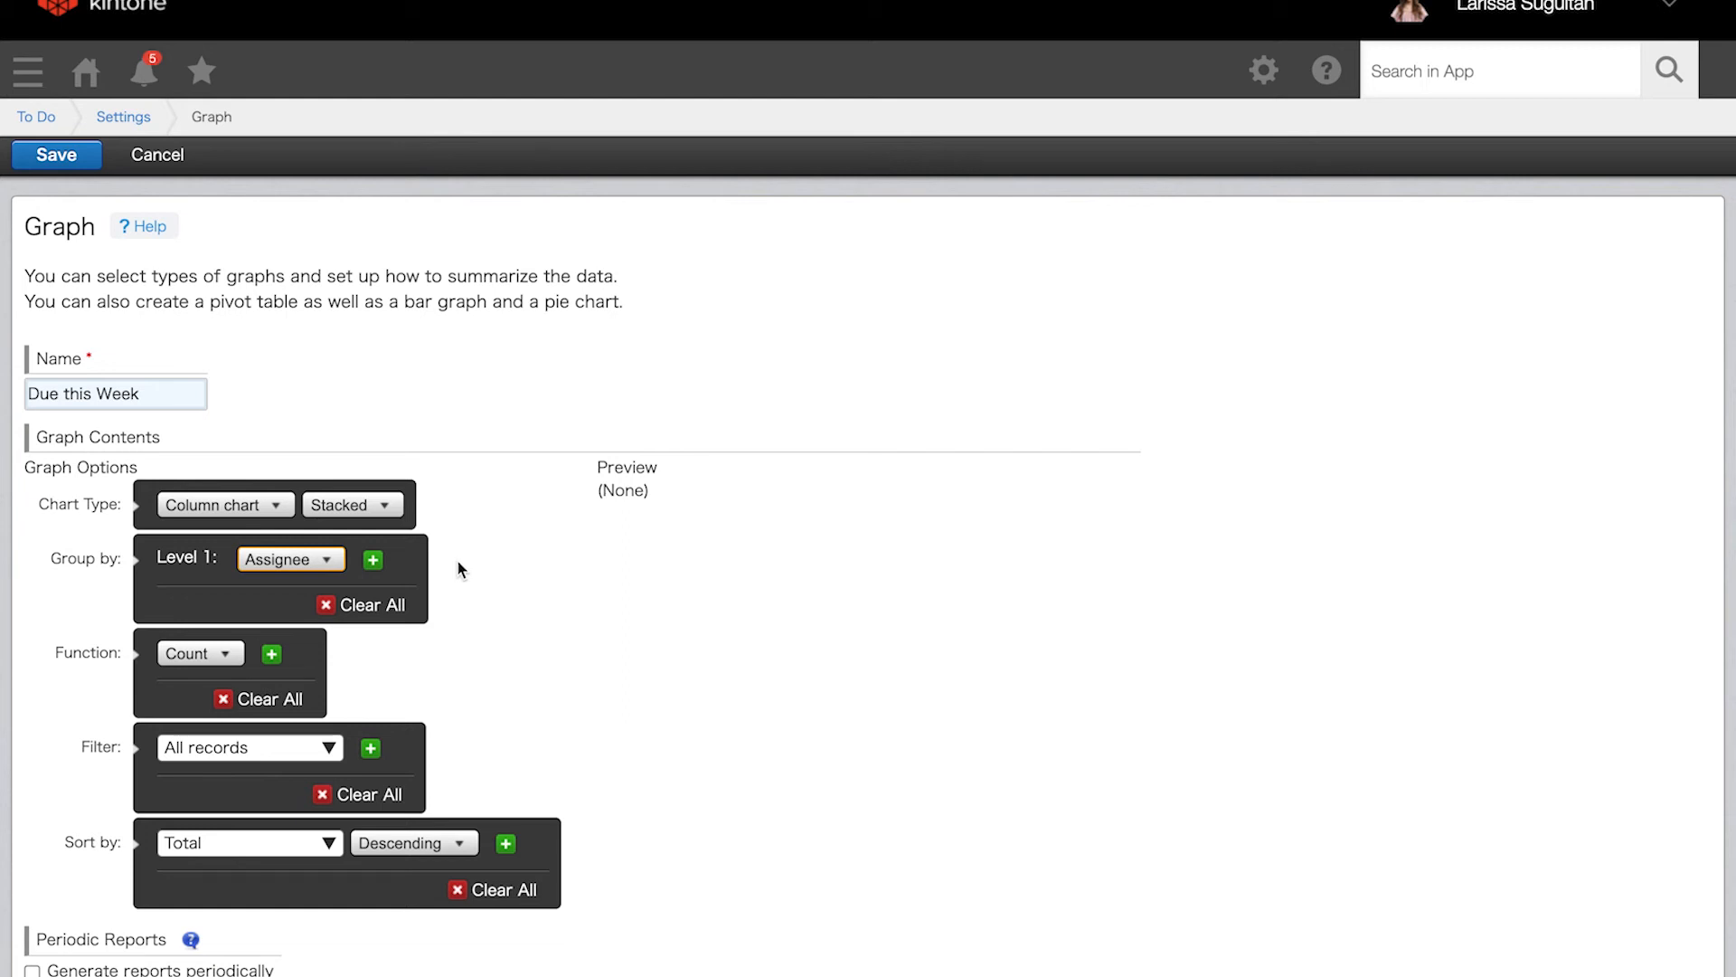
click(373, 558)
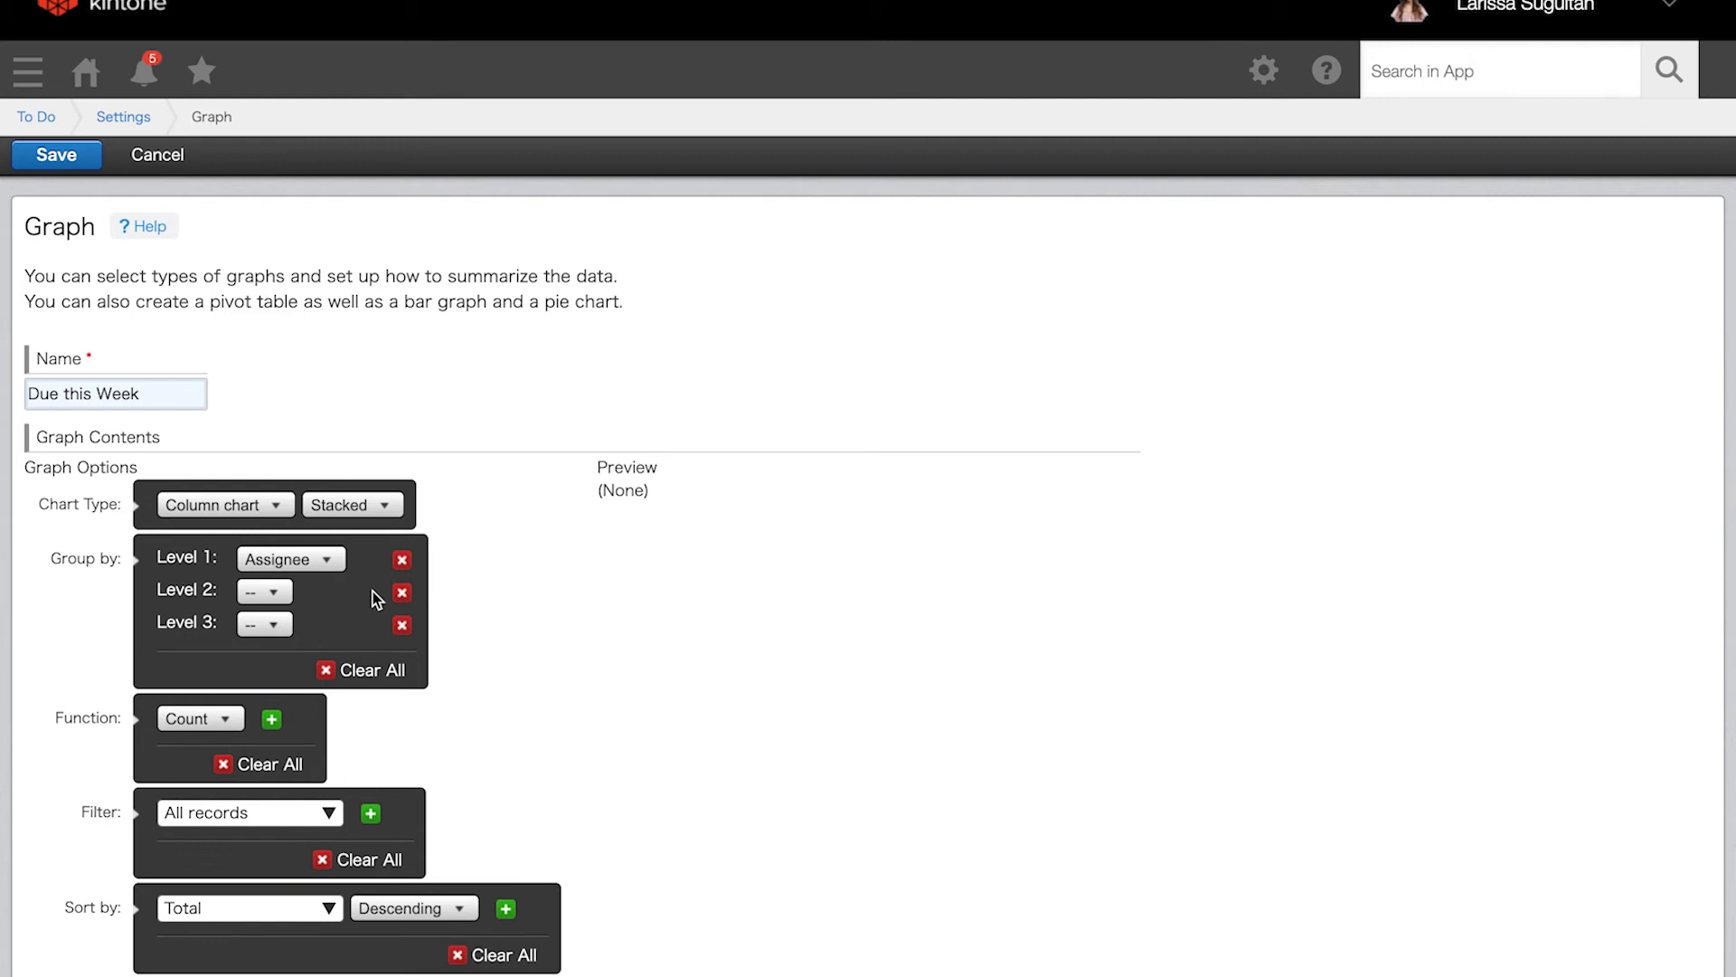
click(402, 624)
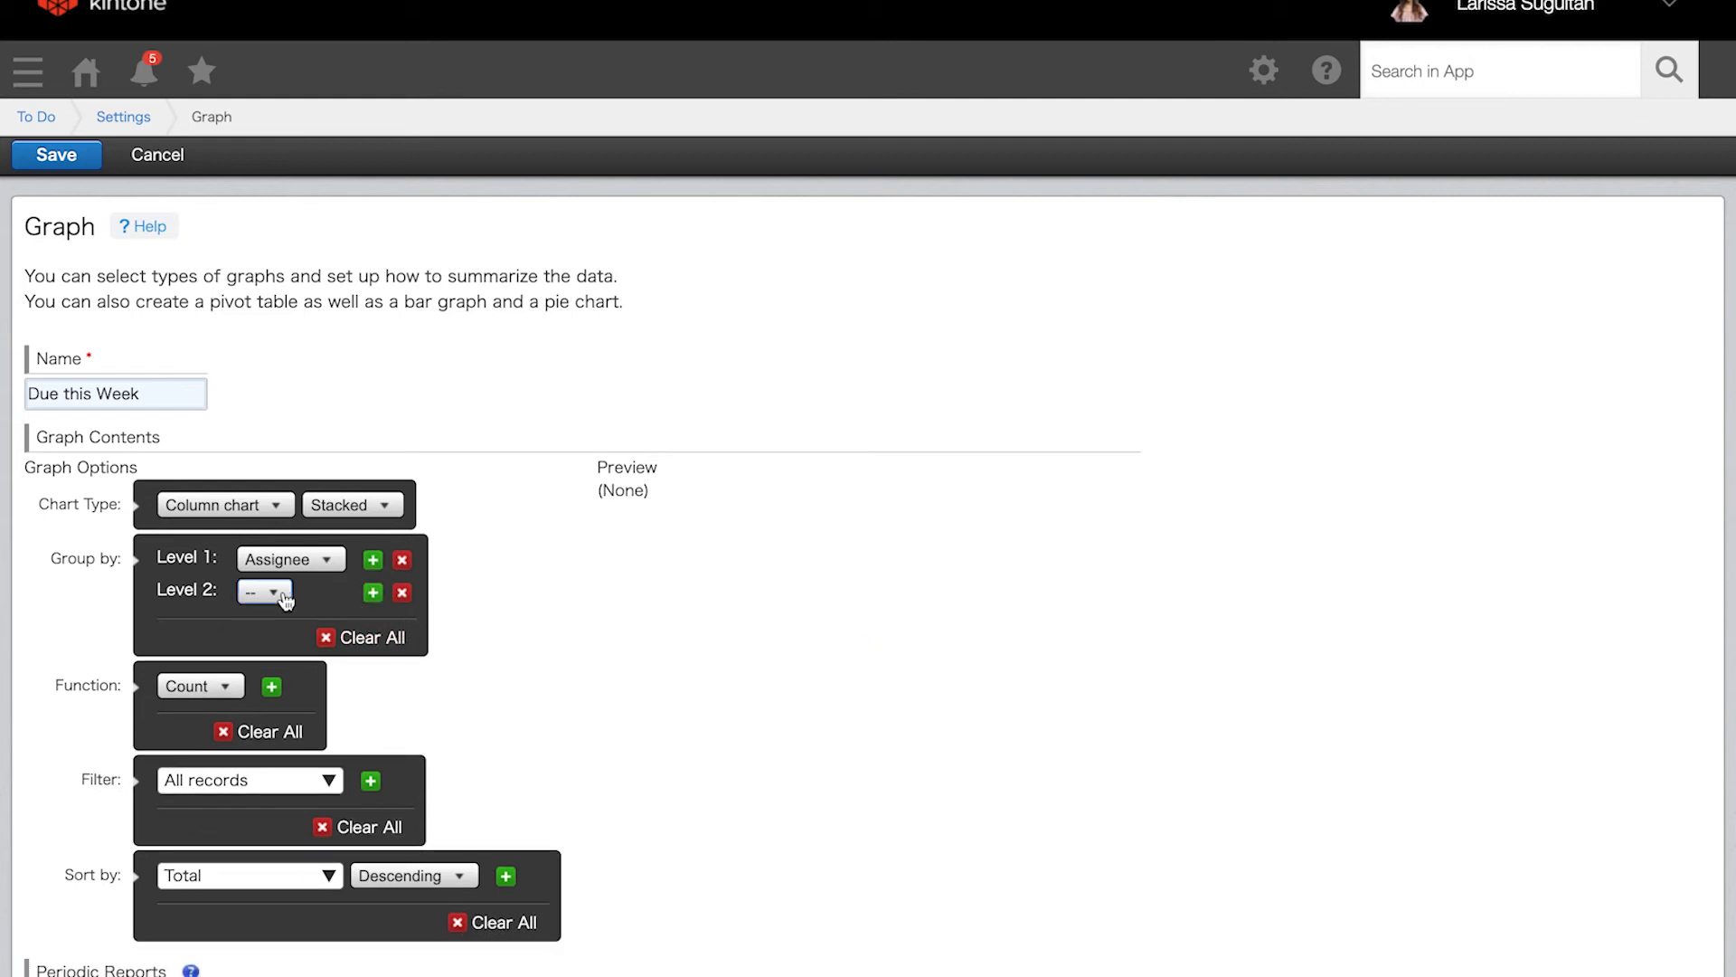
click(265, 590)
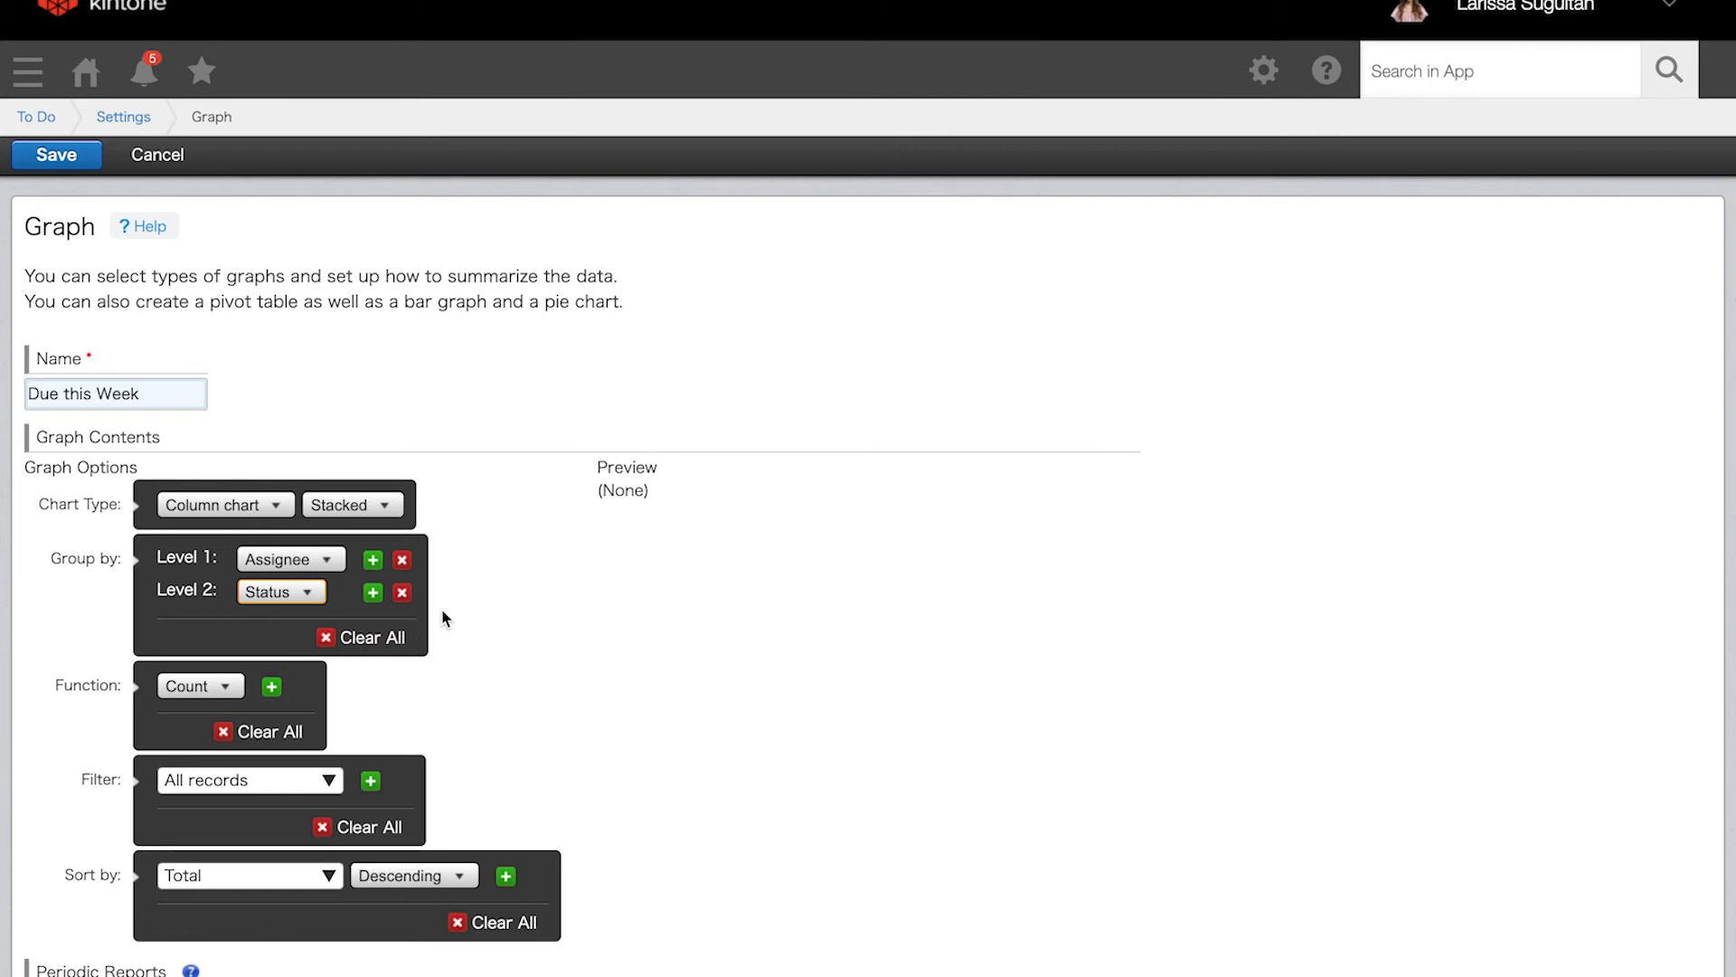
mouse_move(412, 647)
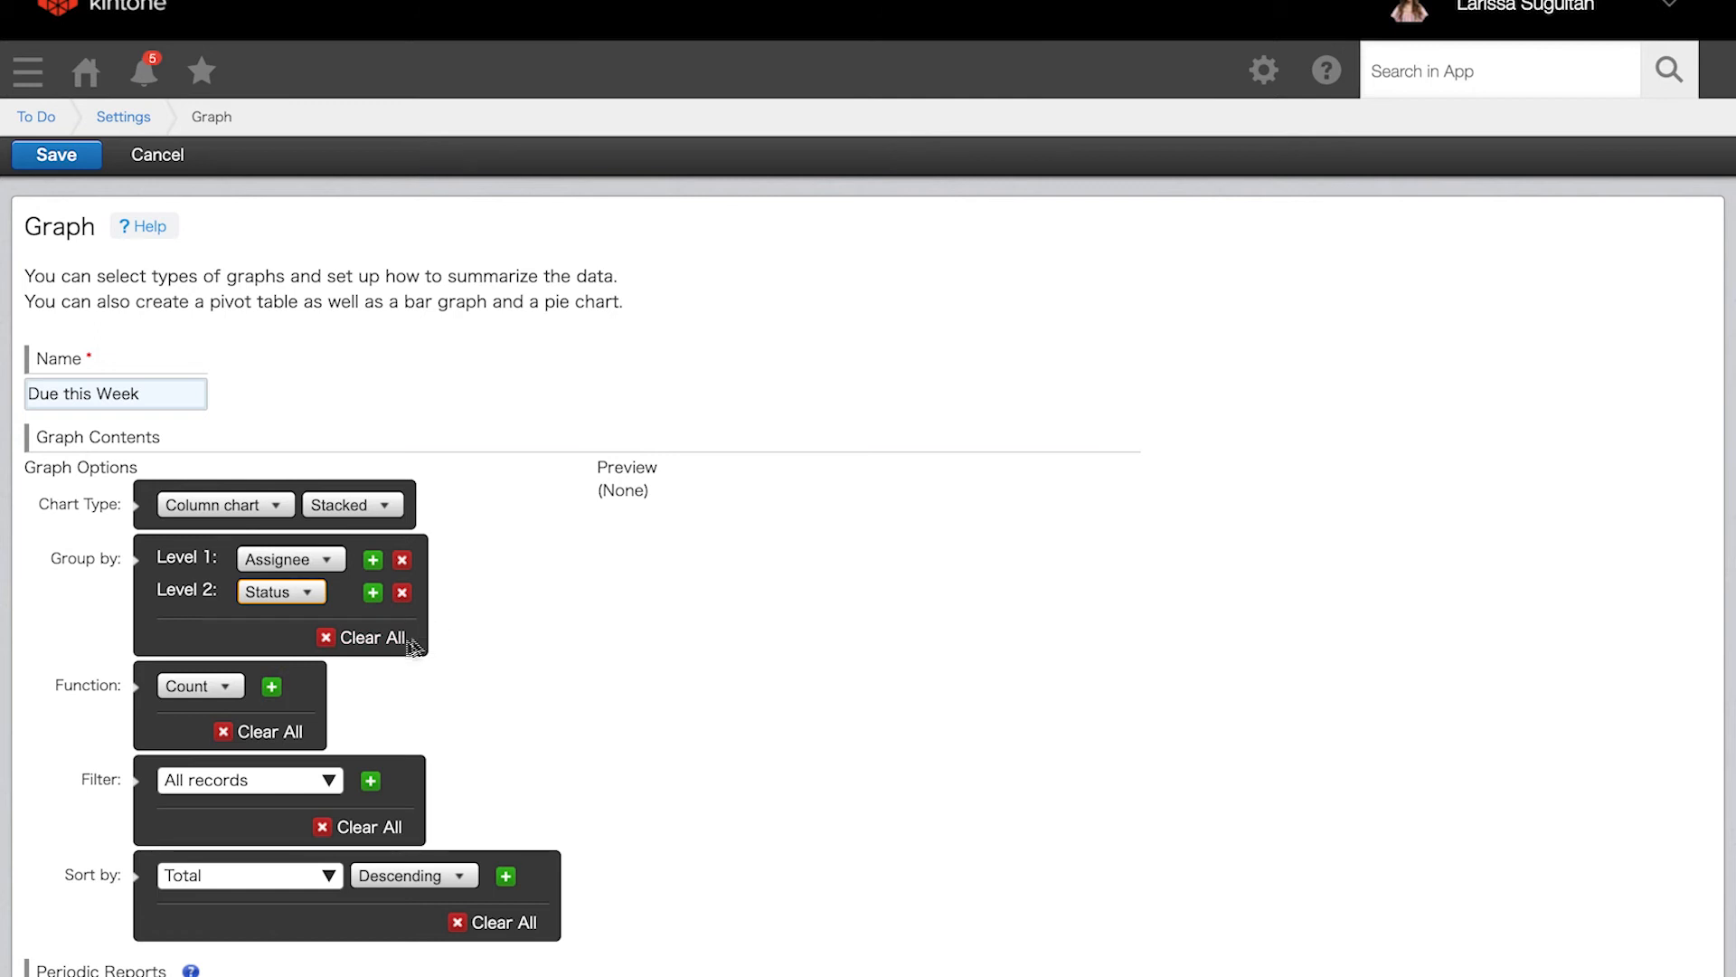
mouse_move(269, 688)
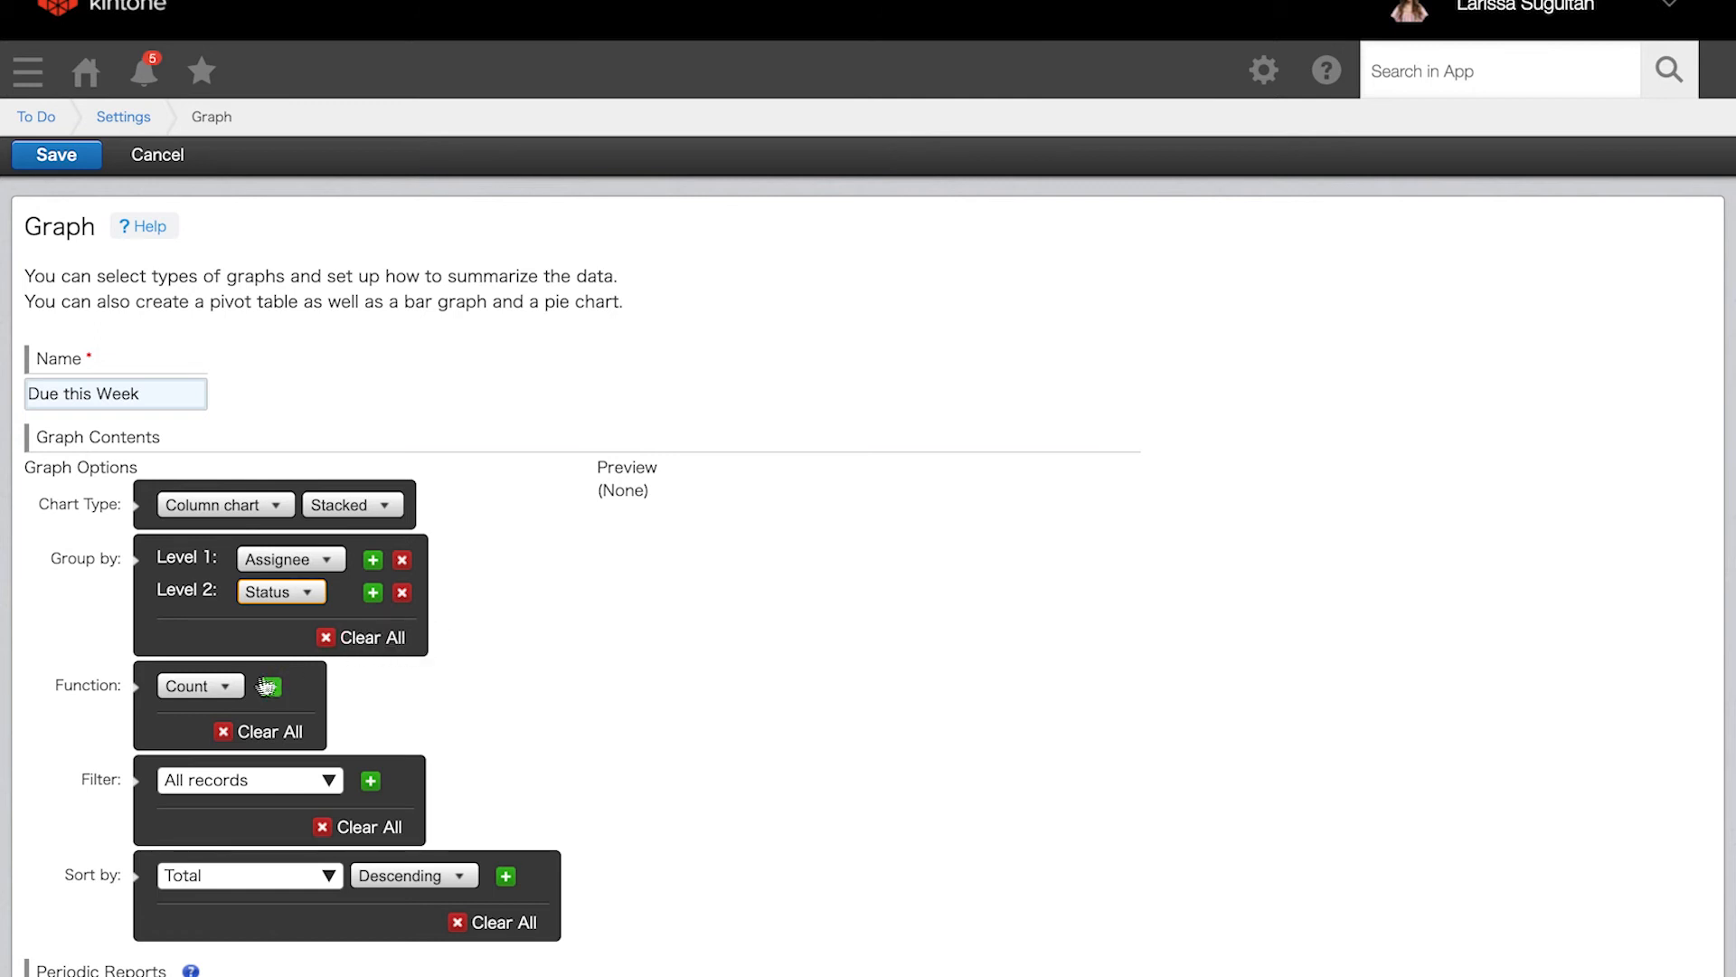
click(201, 687)
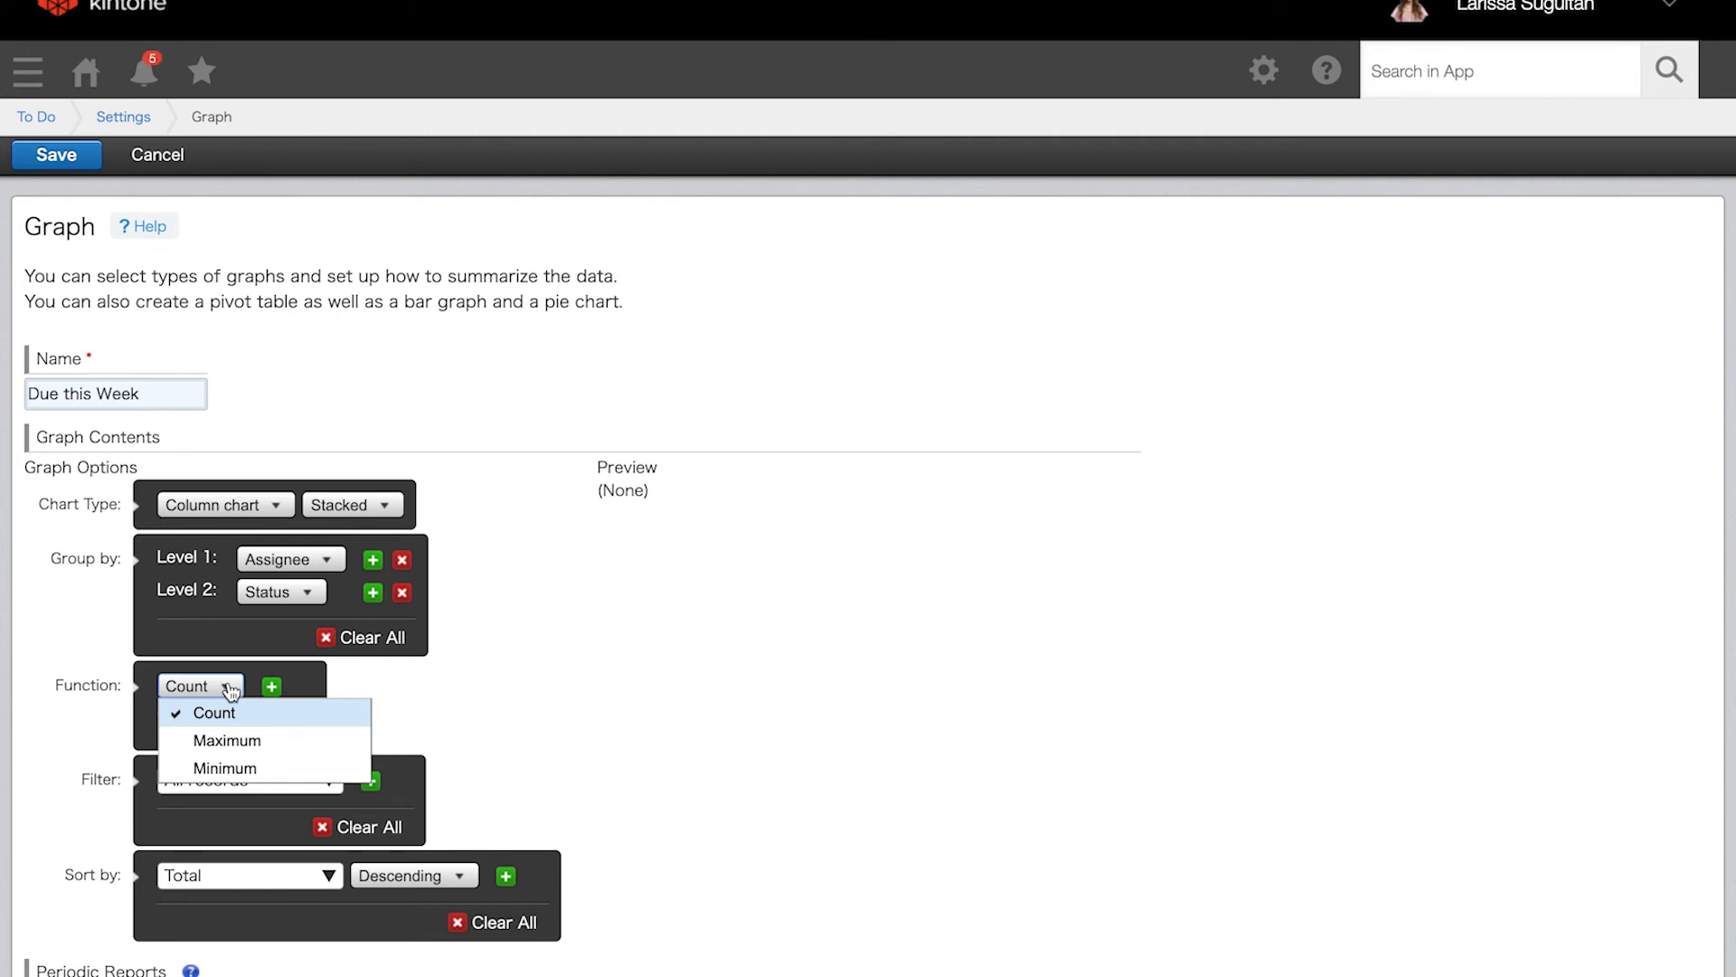
click(211, 712)
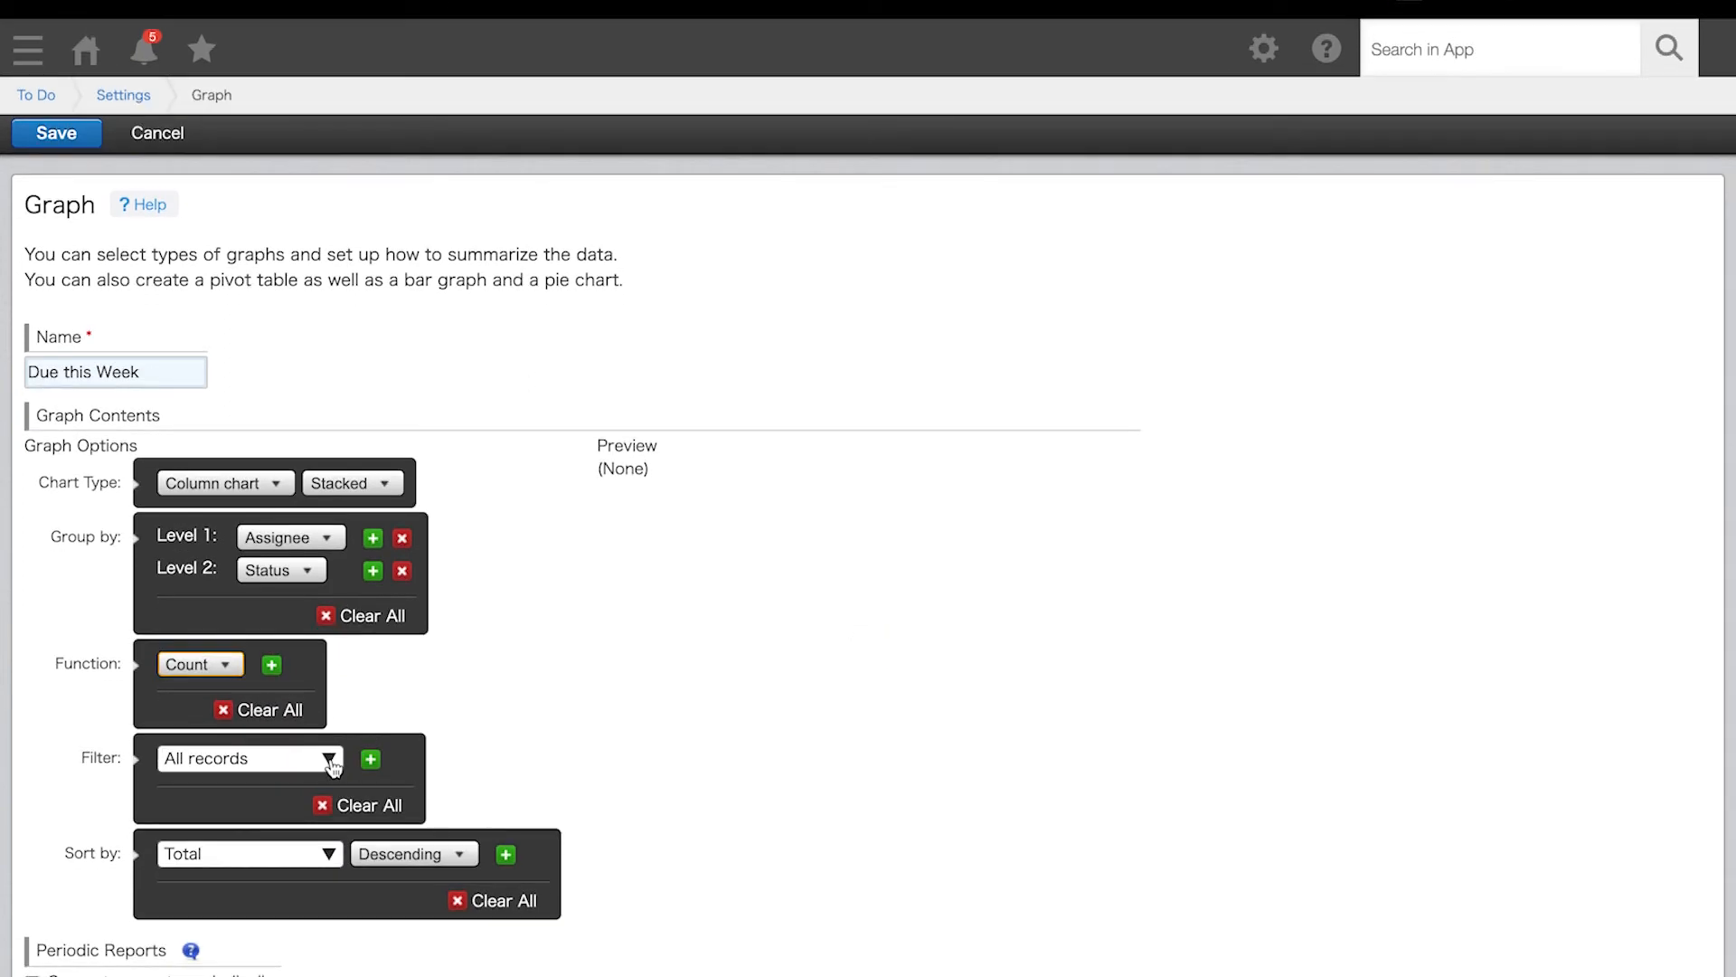
Filter the graph to Due Date = This week and Status not Complete, totals sorted ascending.
click(554, 758)
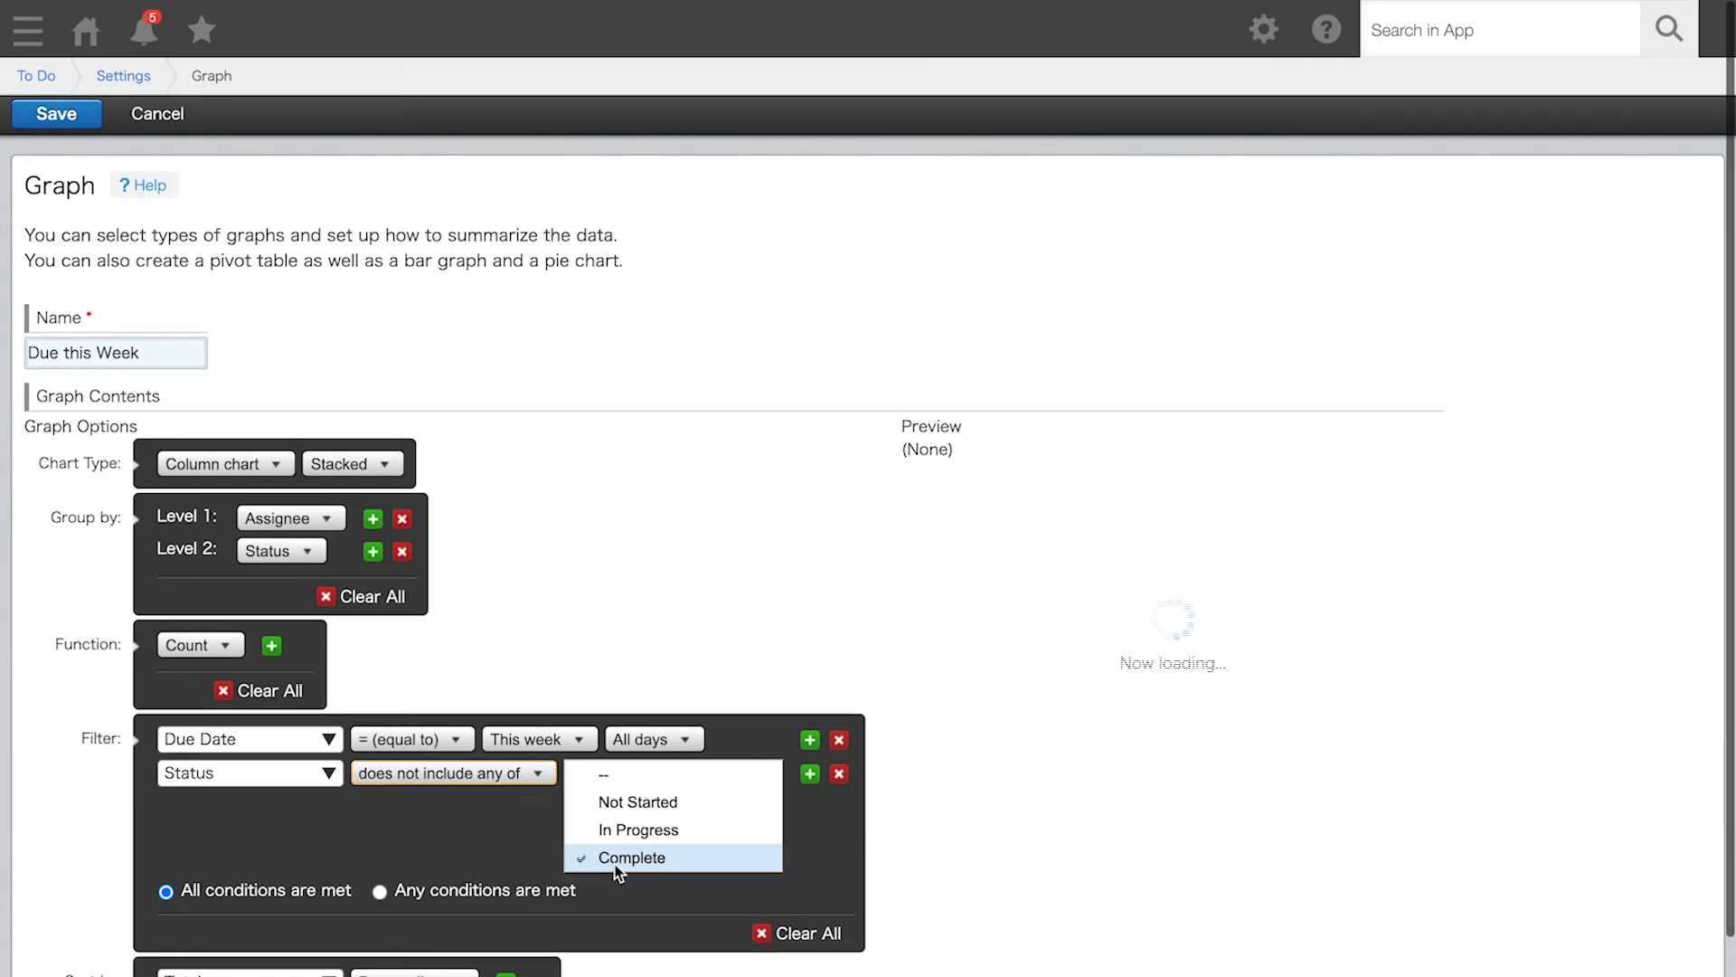
scroll(down, 3)
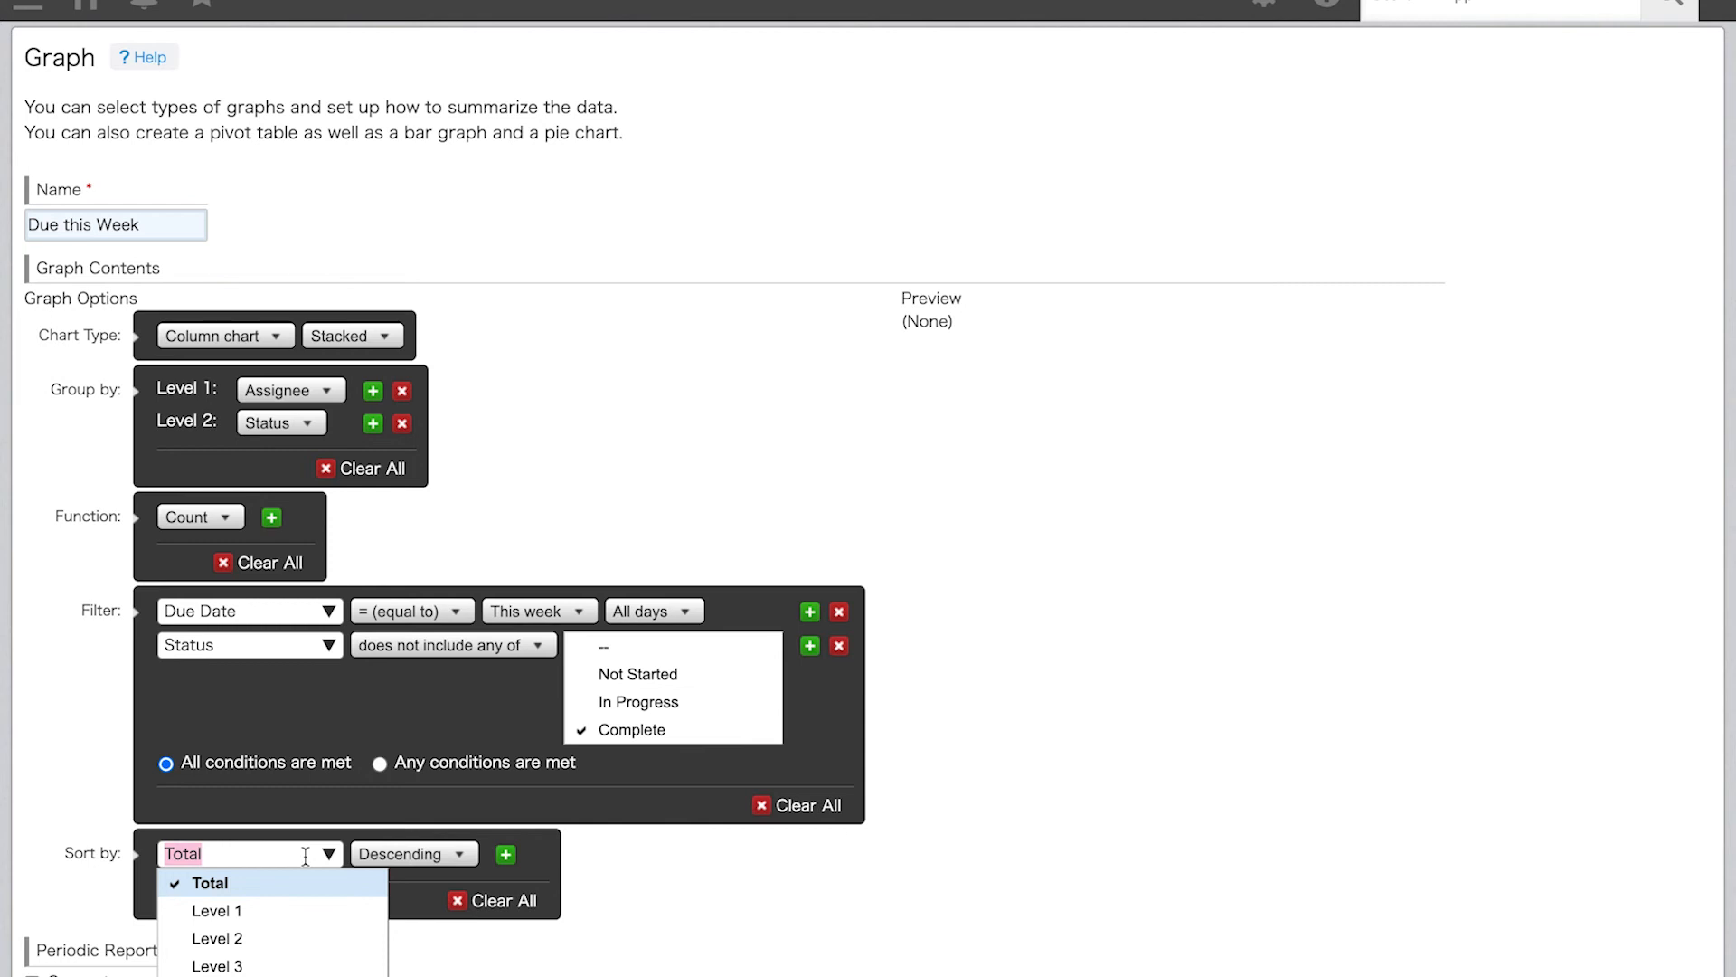
mouse_move(413, 854)
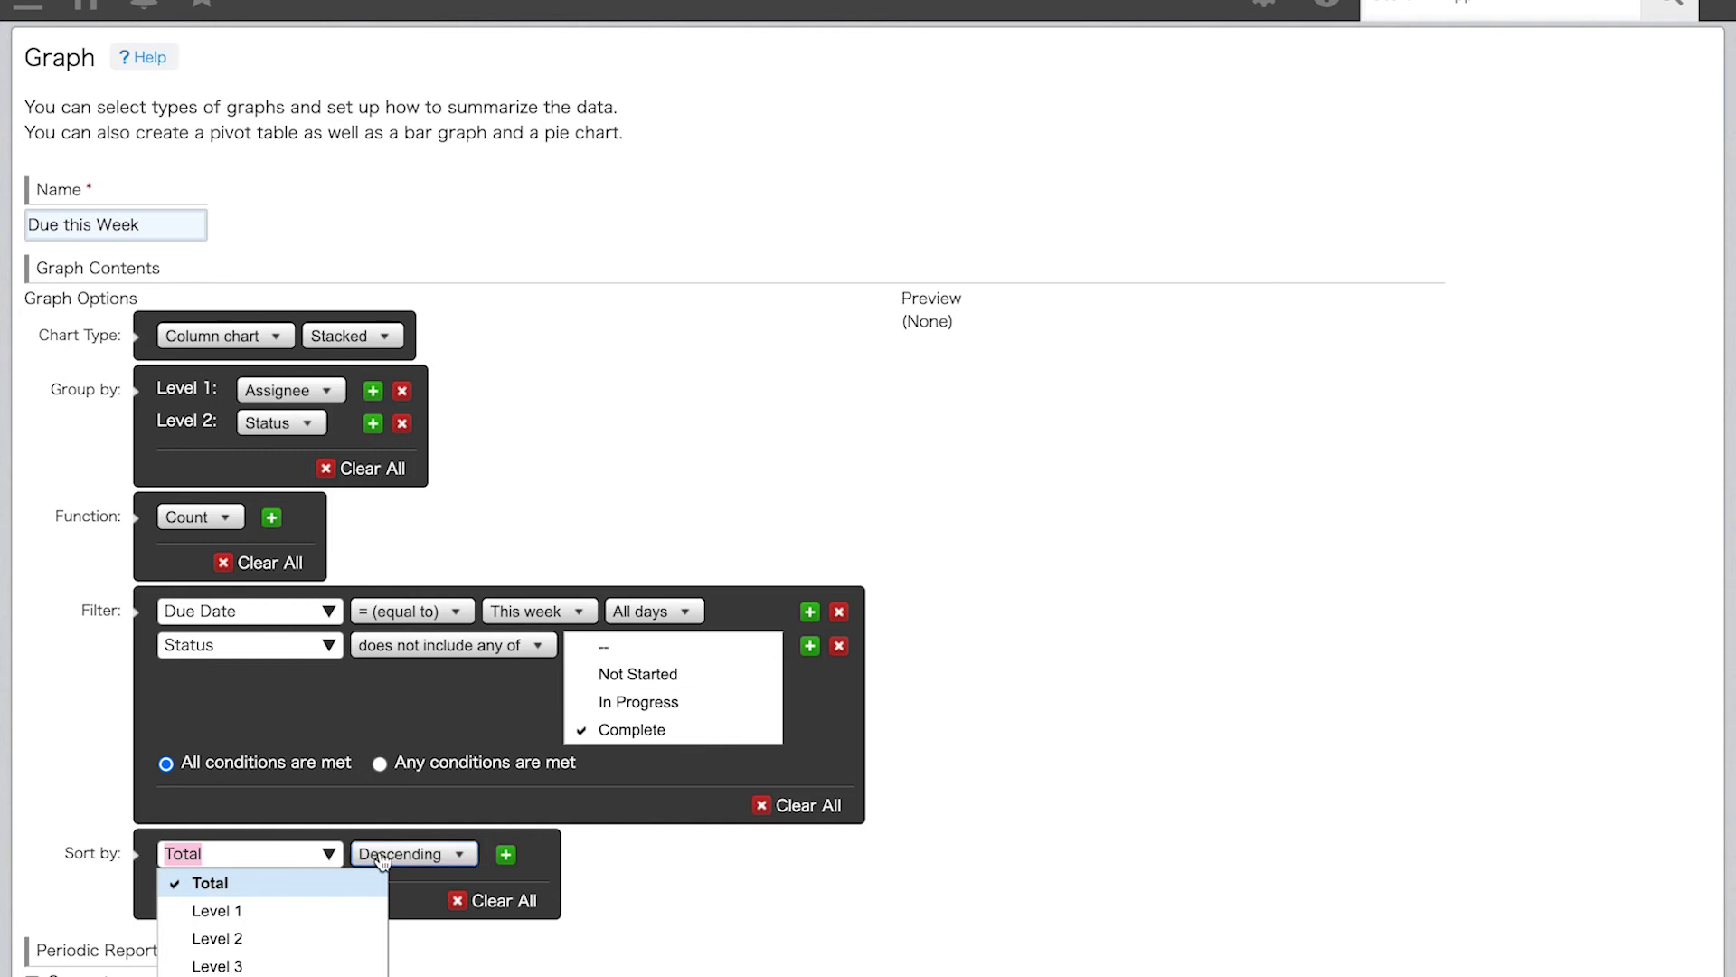
click(411, 854)
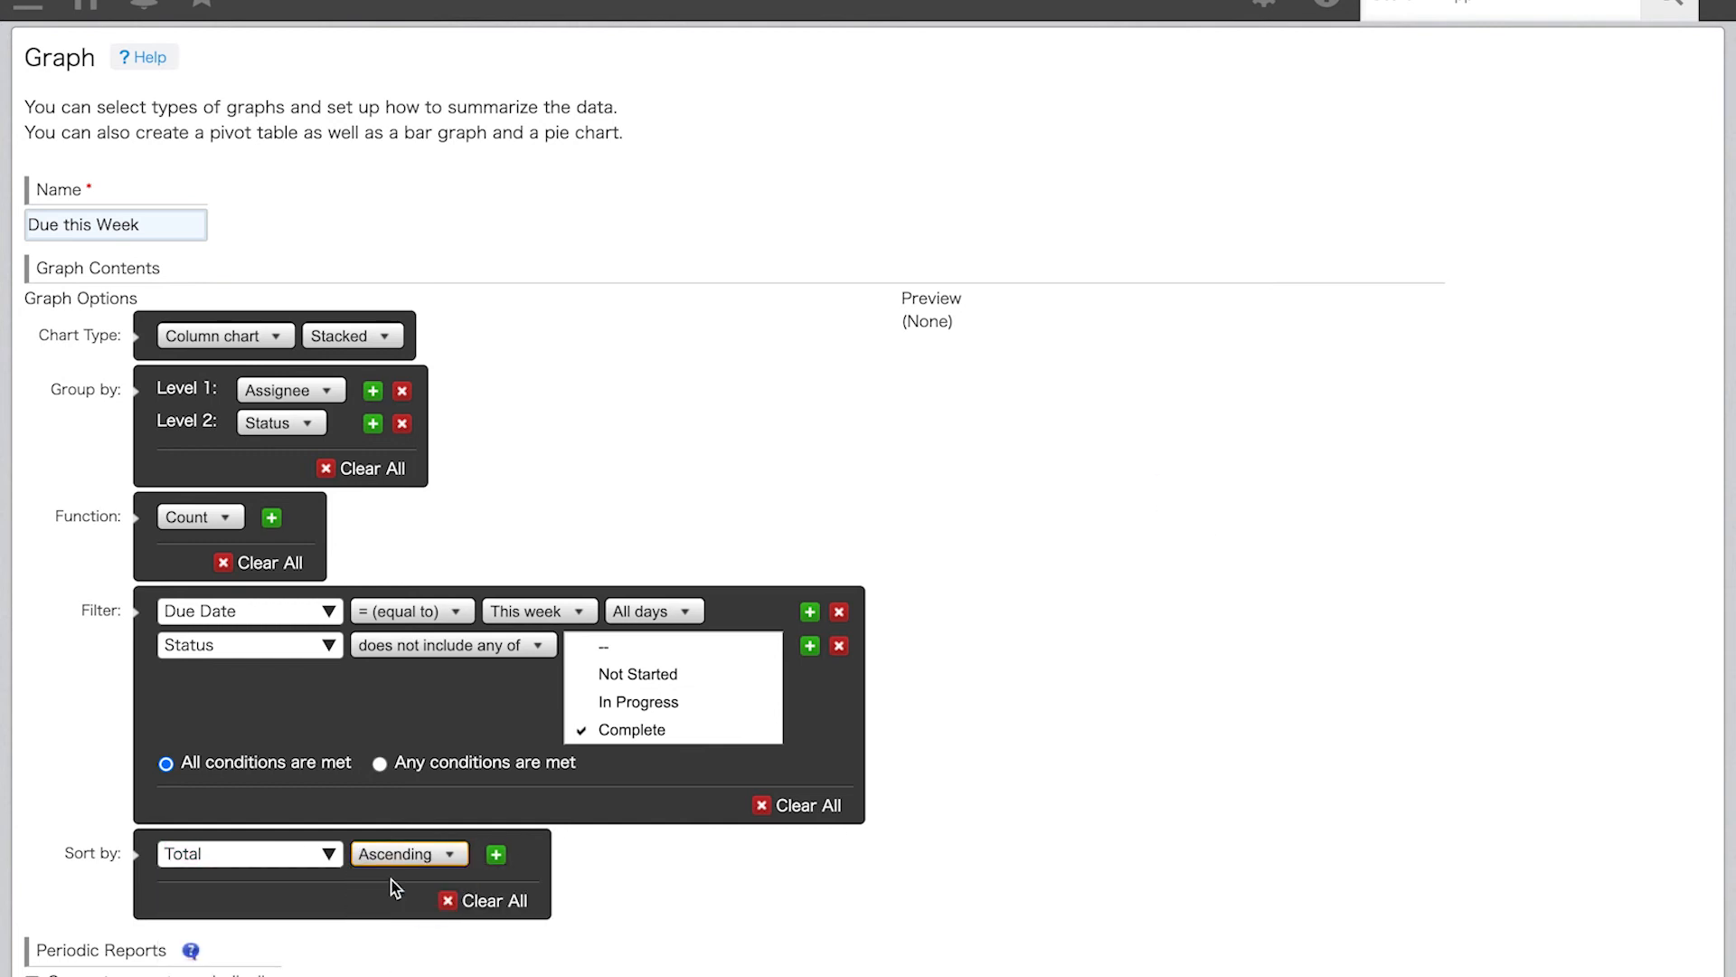
mouse_move(37, 801)
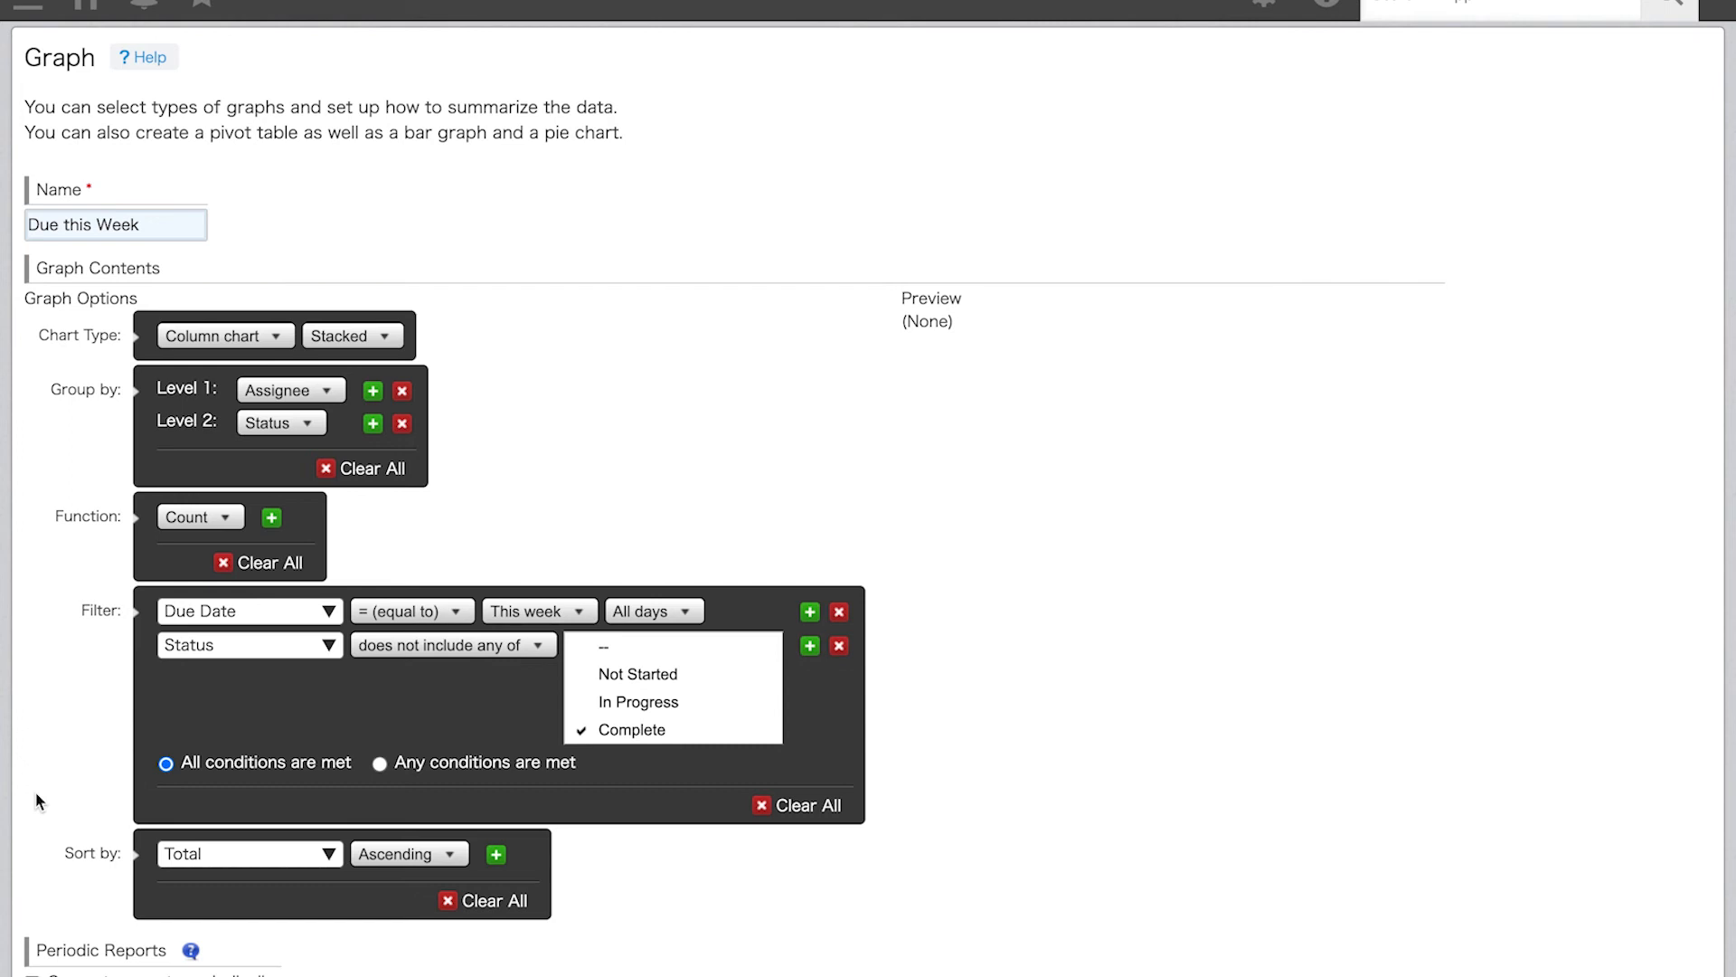
scroll(down, 3)
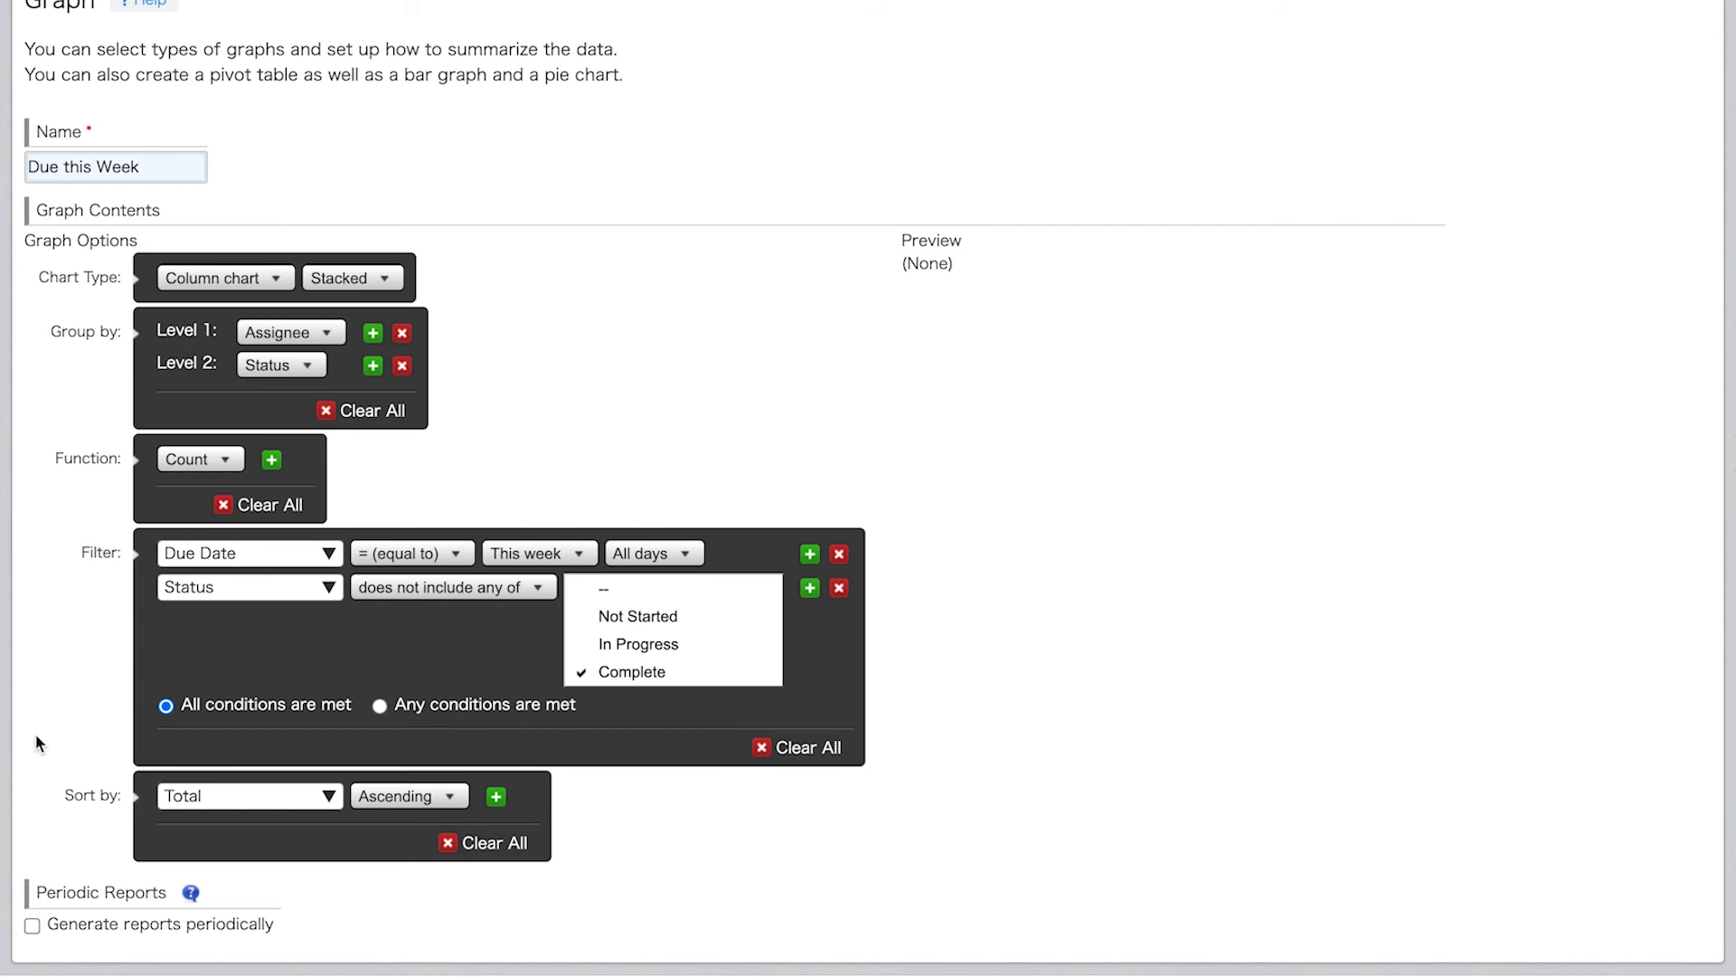
scroll(up, 3)
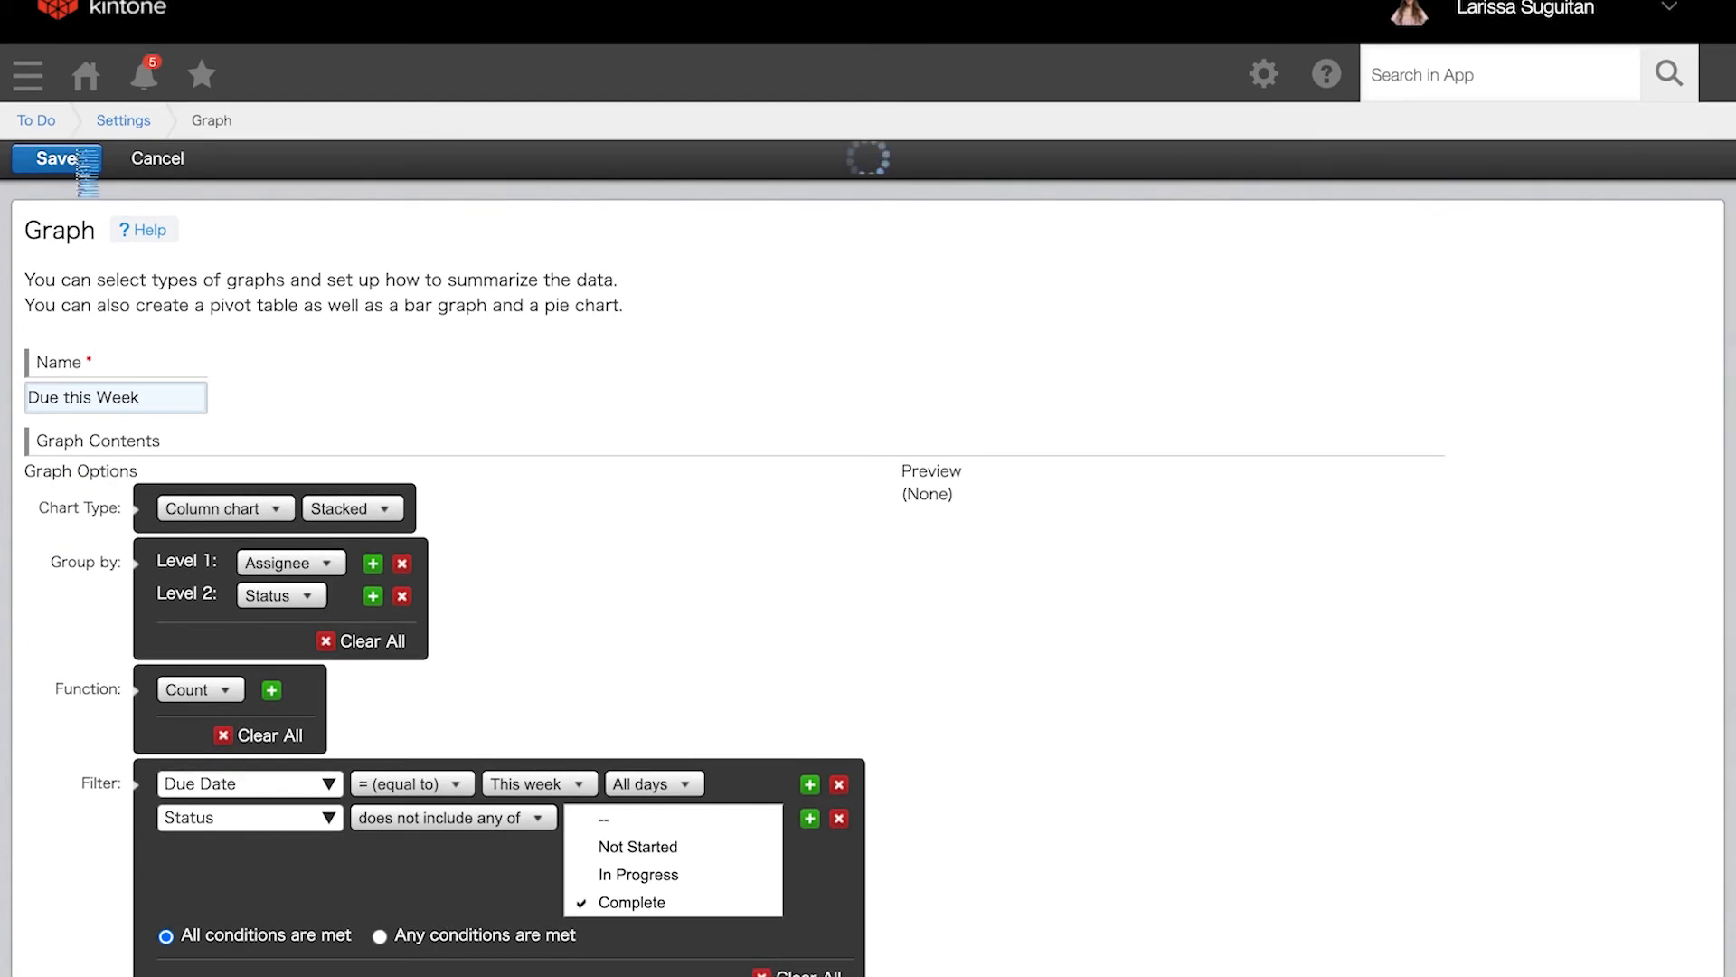
Discard the app settings changes and return to the My Open Tasks record list.
click(57, 157)
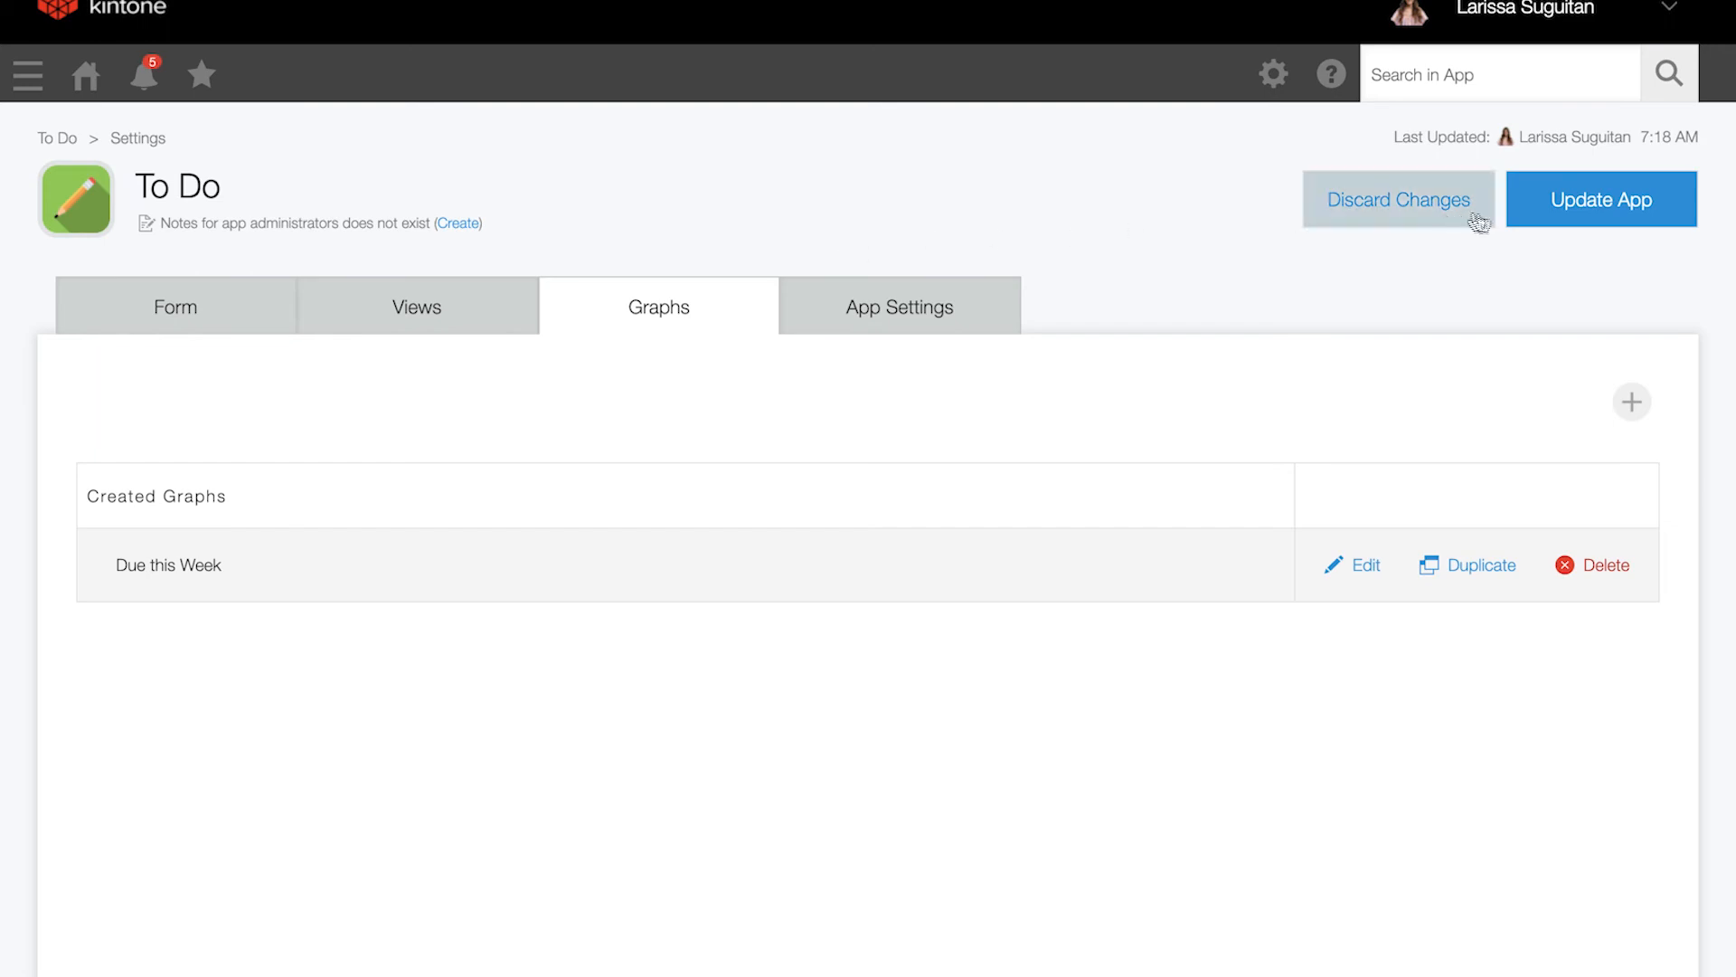
click(1599, 198)
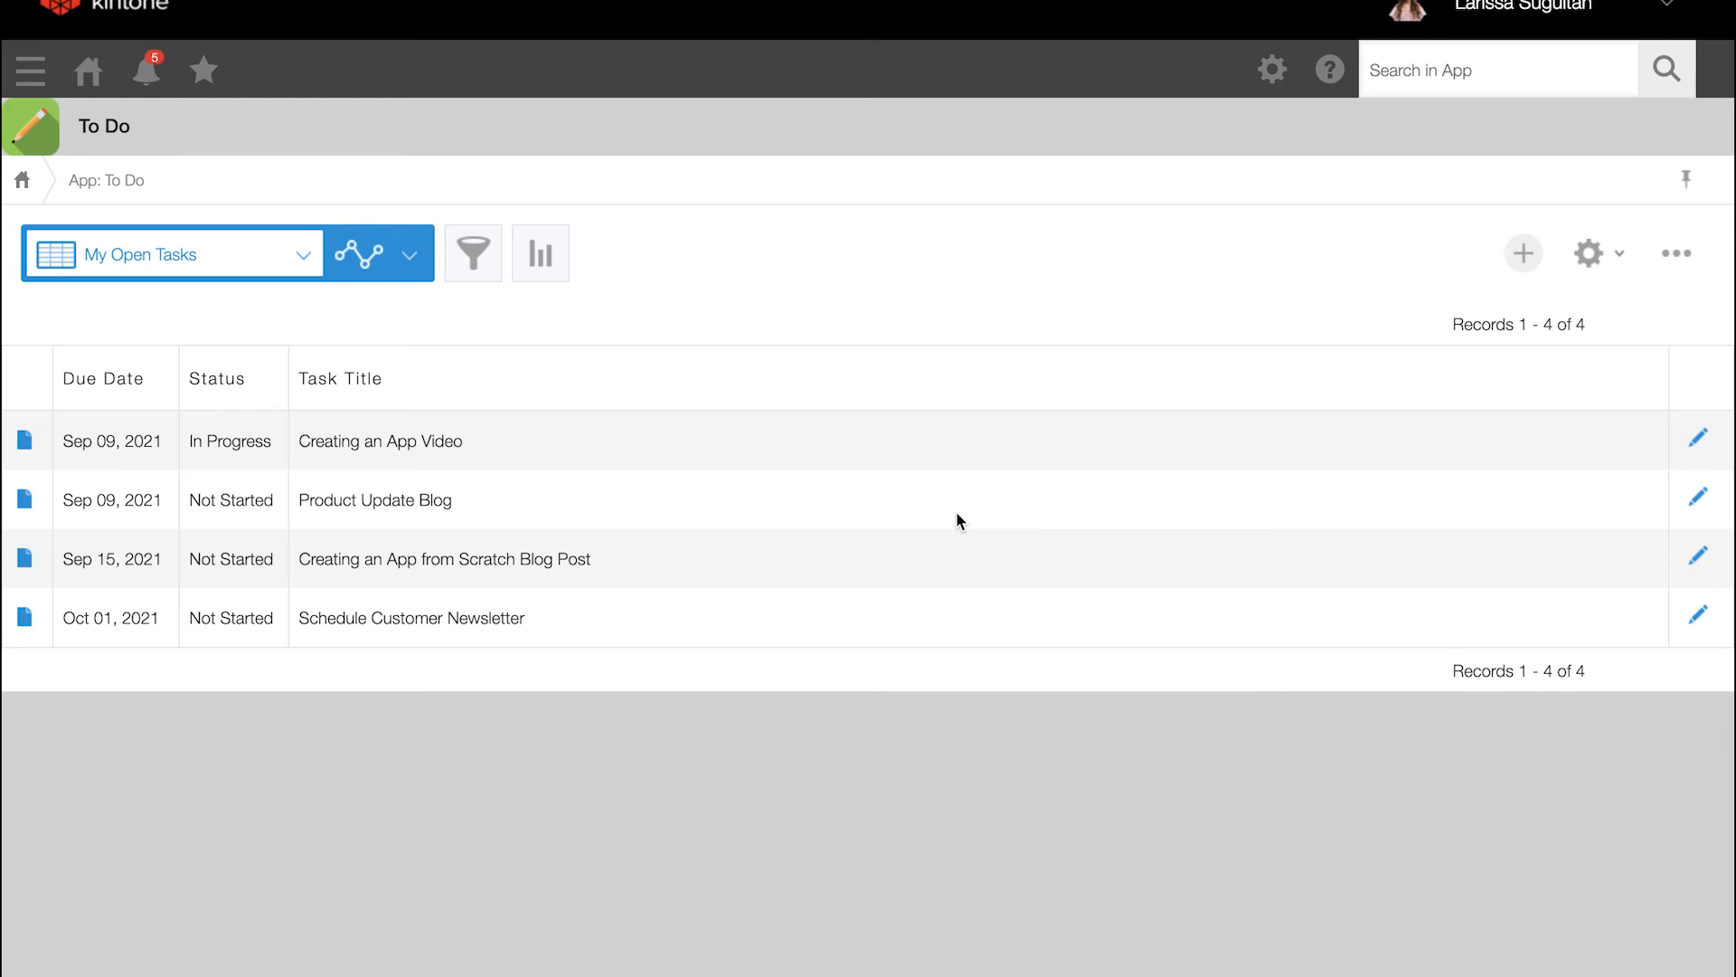
Review the saved graph's settings and apply them to draw the chart.
click(407, 253)
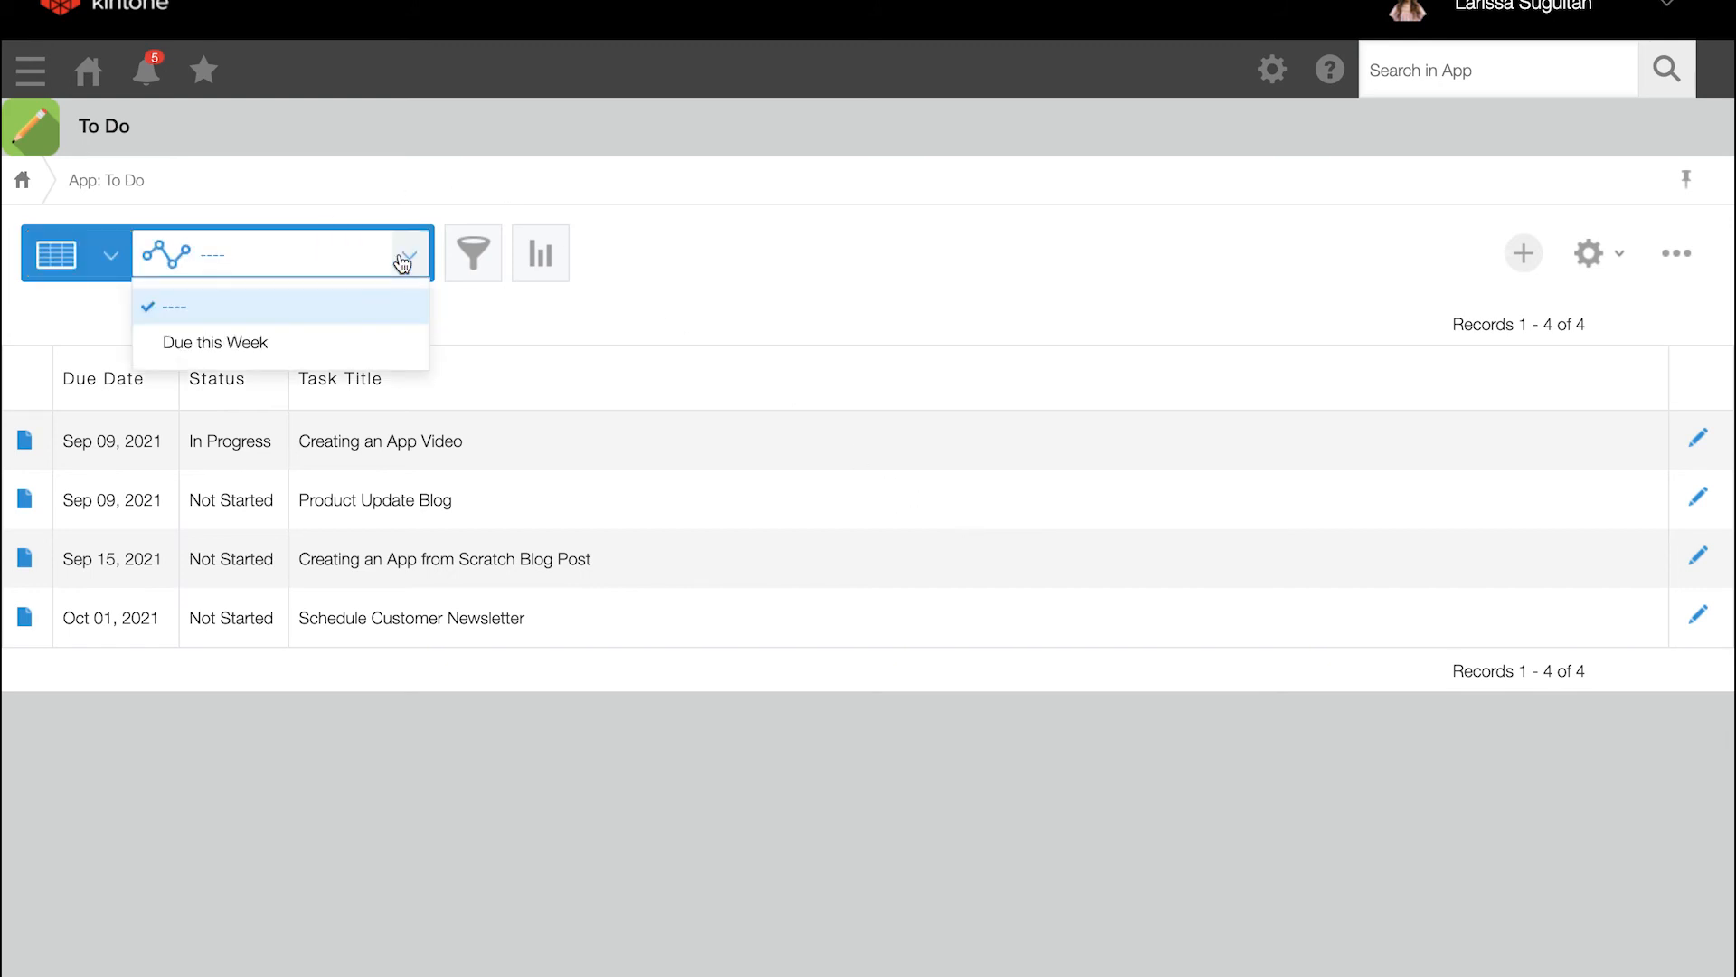
click(213, 341)
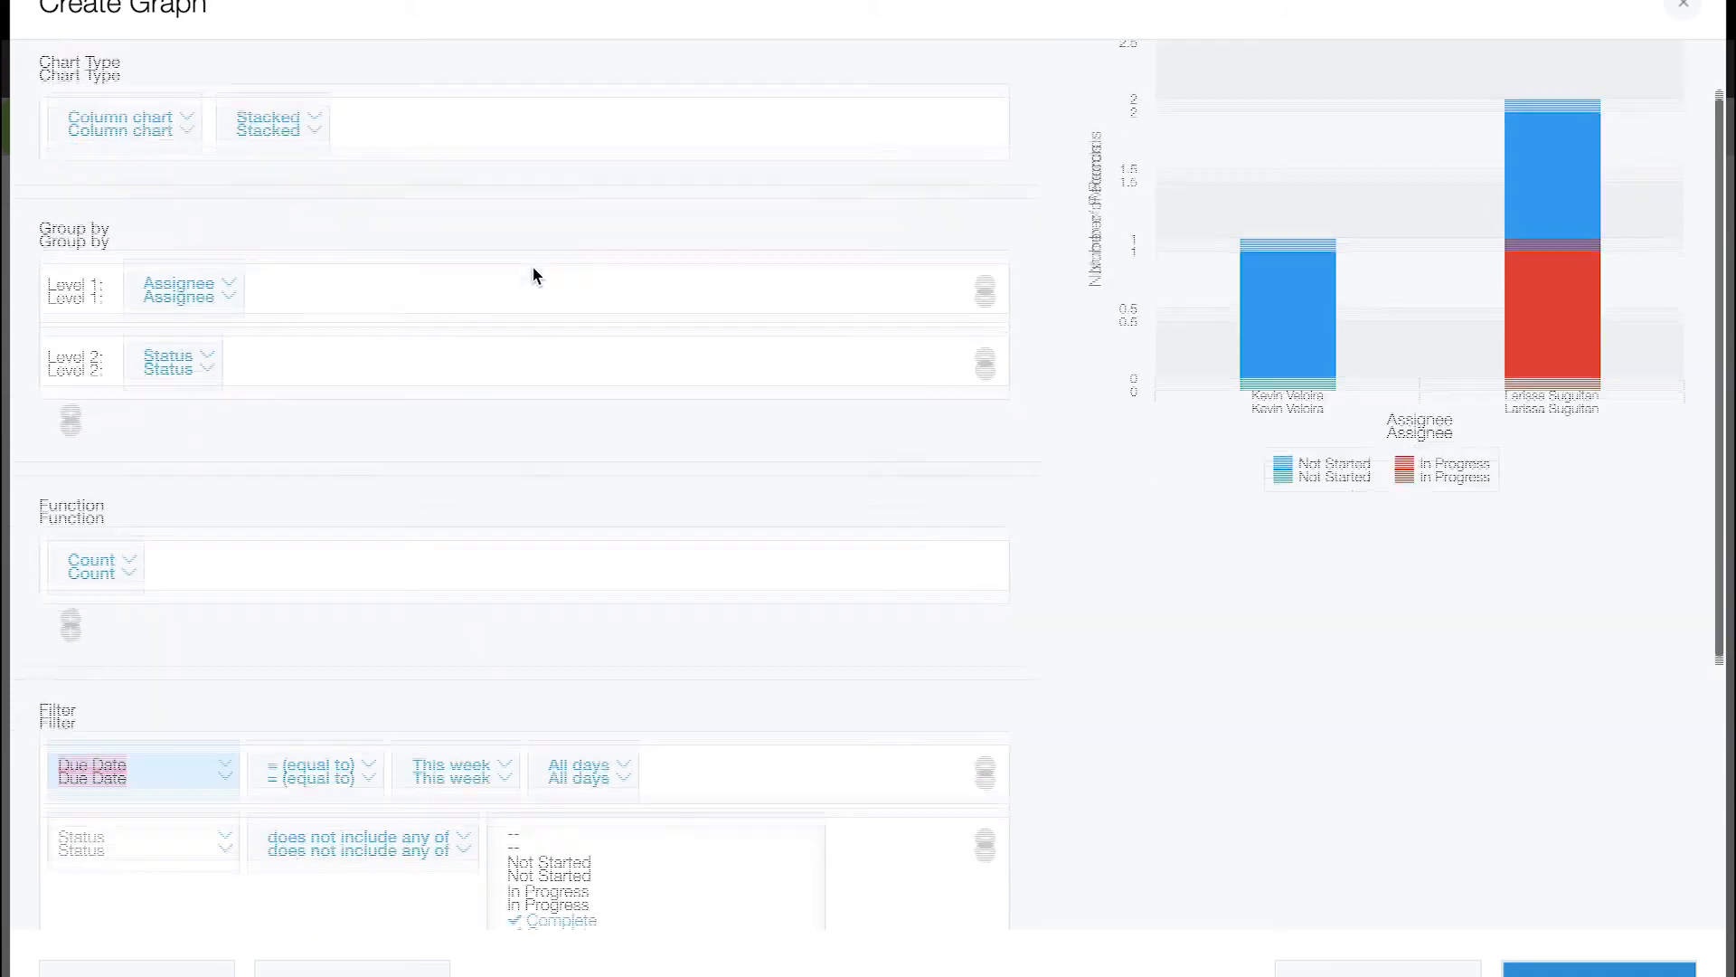
scroll(down, 3)
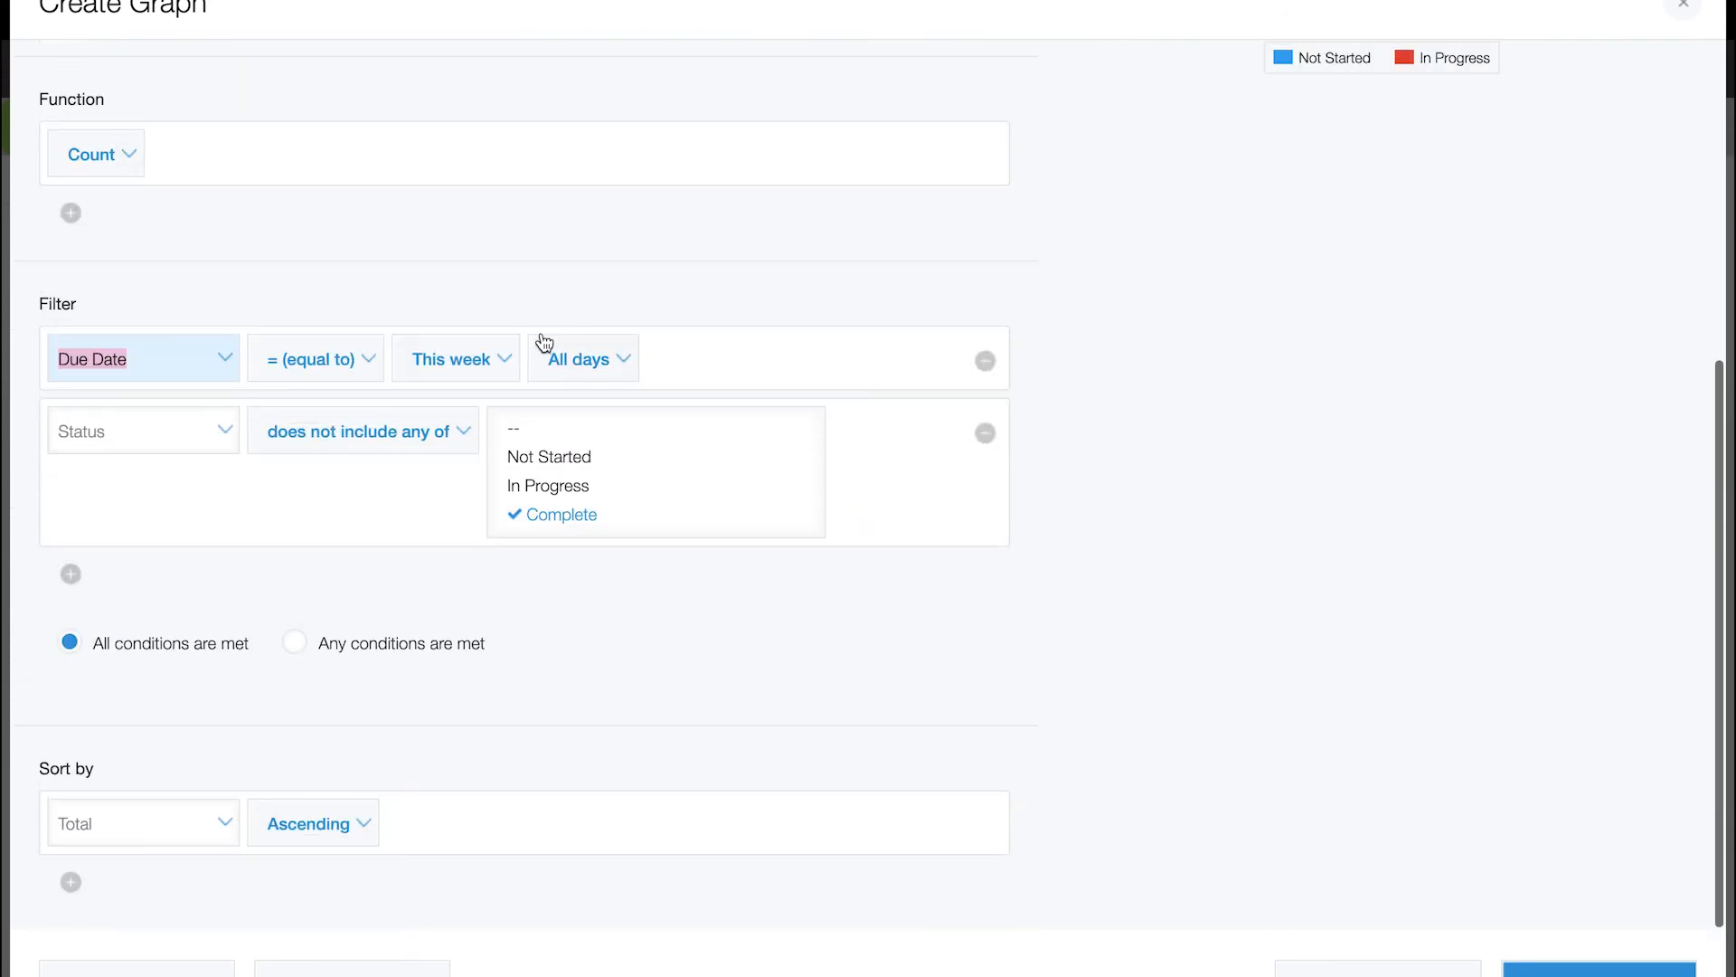
scroll(down, 3)
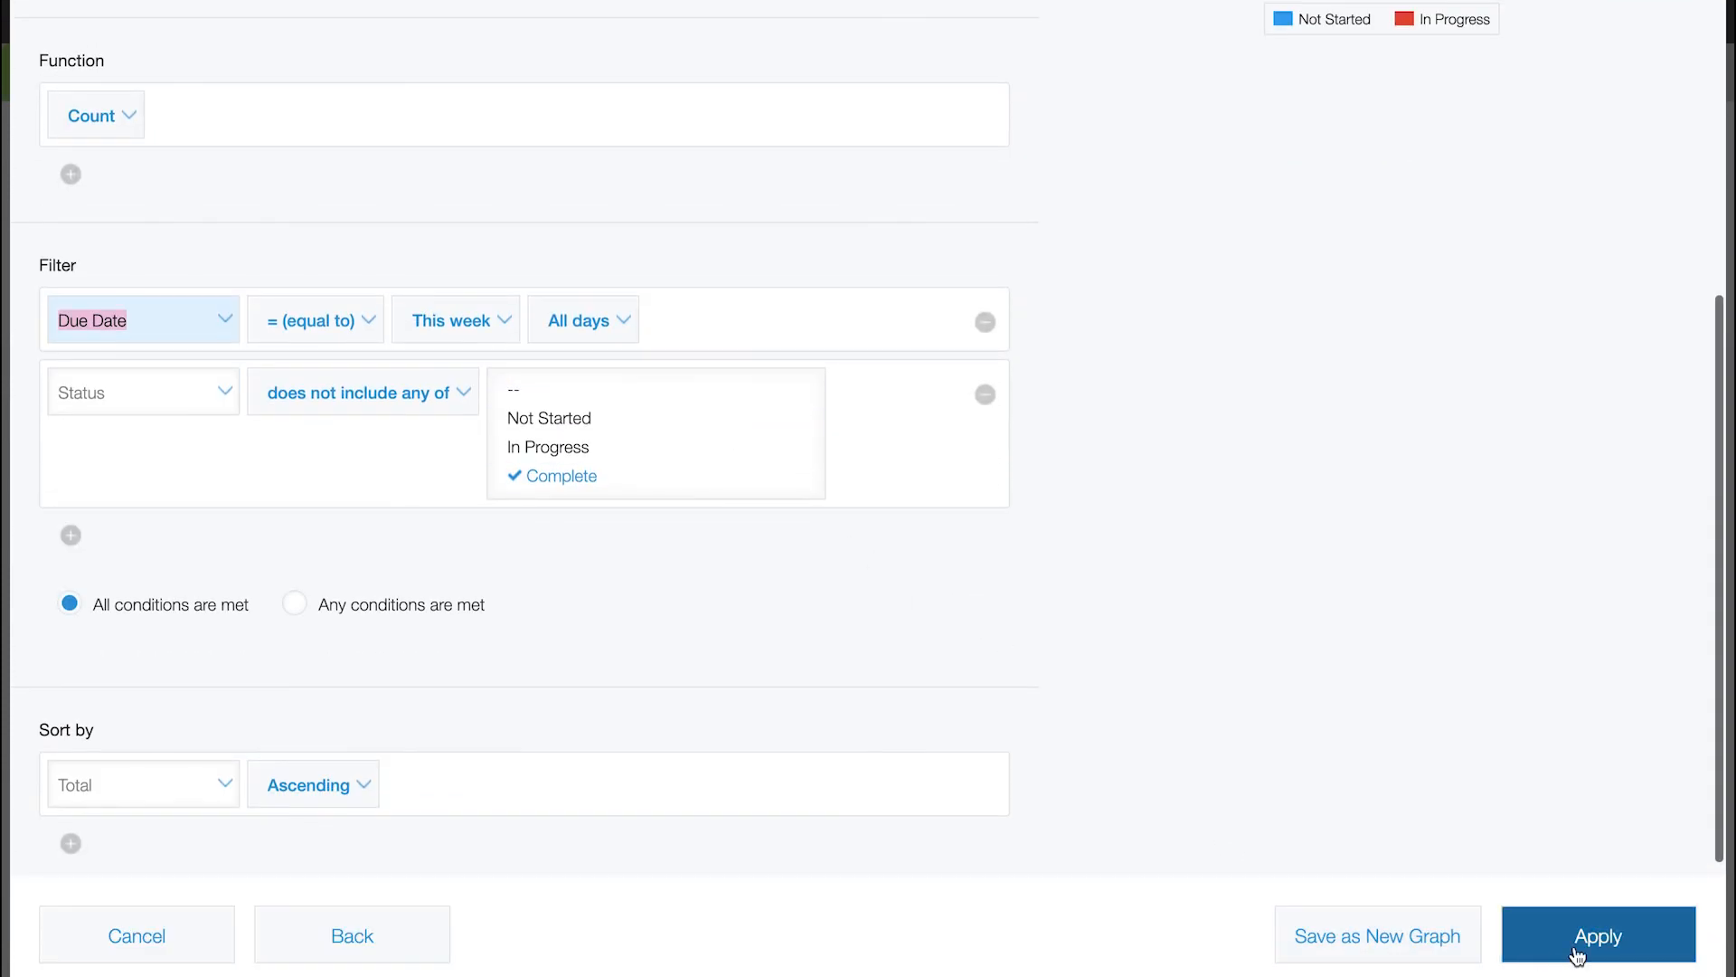
click(1597, 935)
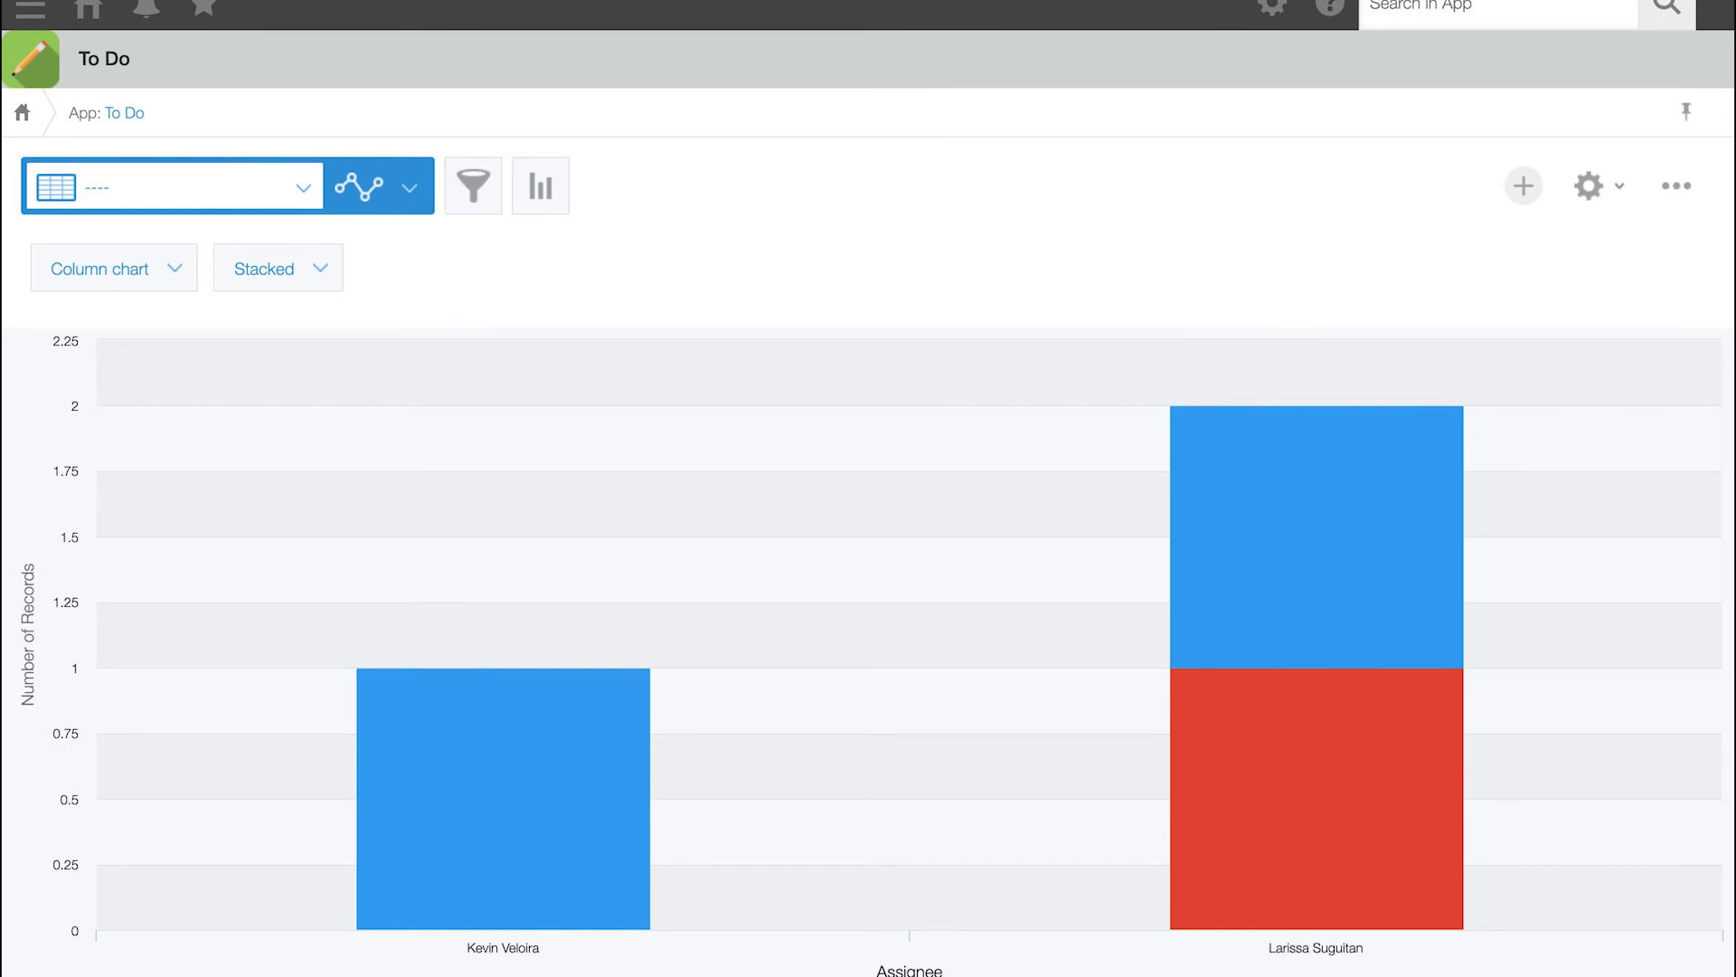
mouse_move(584, 407)
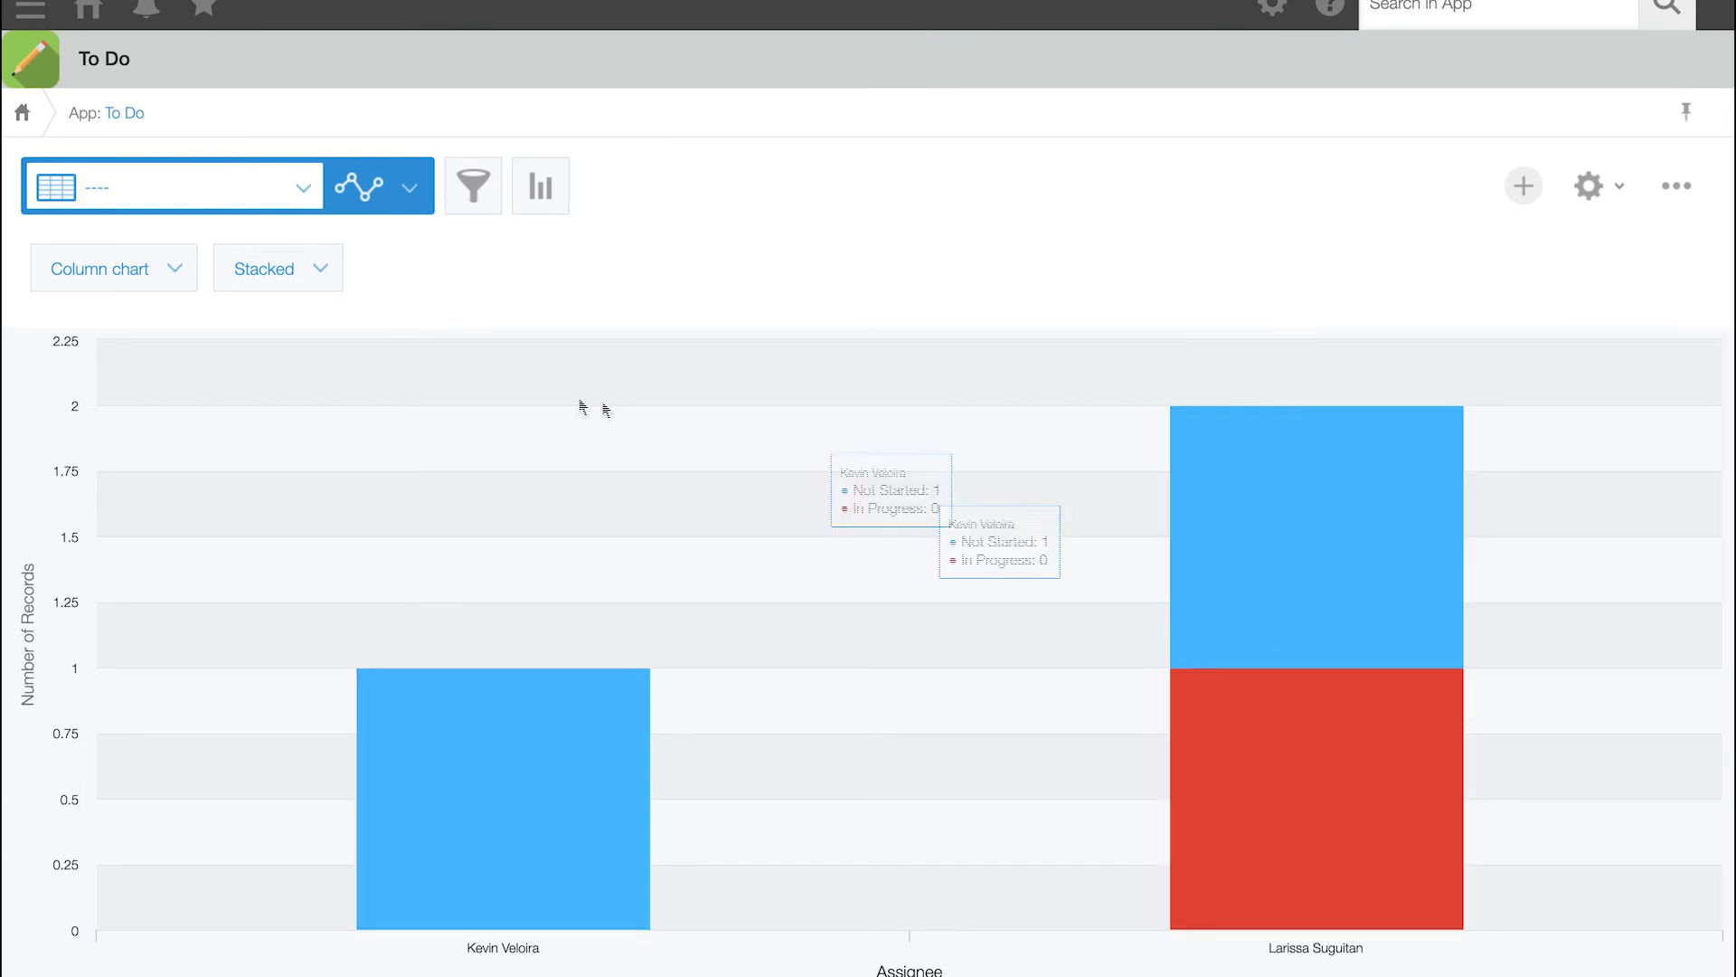
Select the Due this Week stacked column chart of tasks per assignee by status.
click(411, 184)
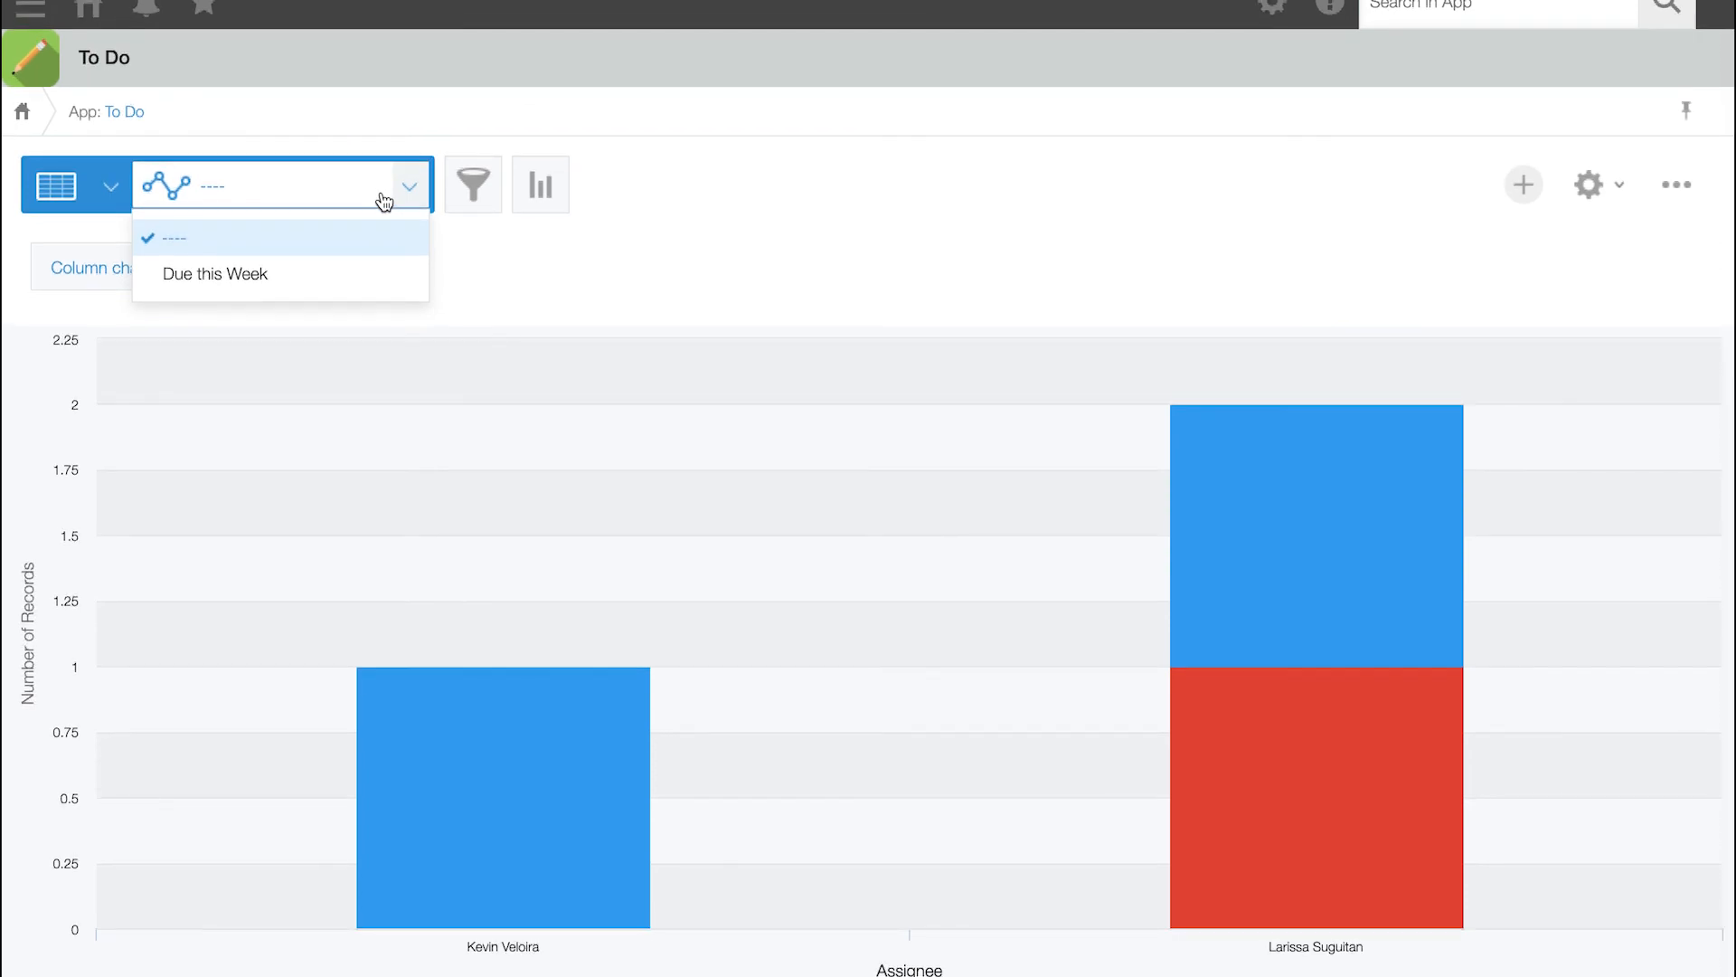
click(199, 9)
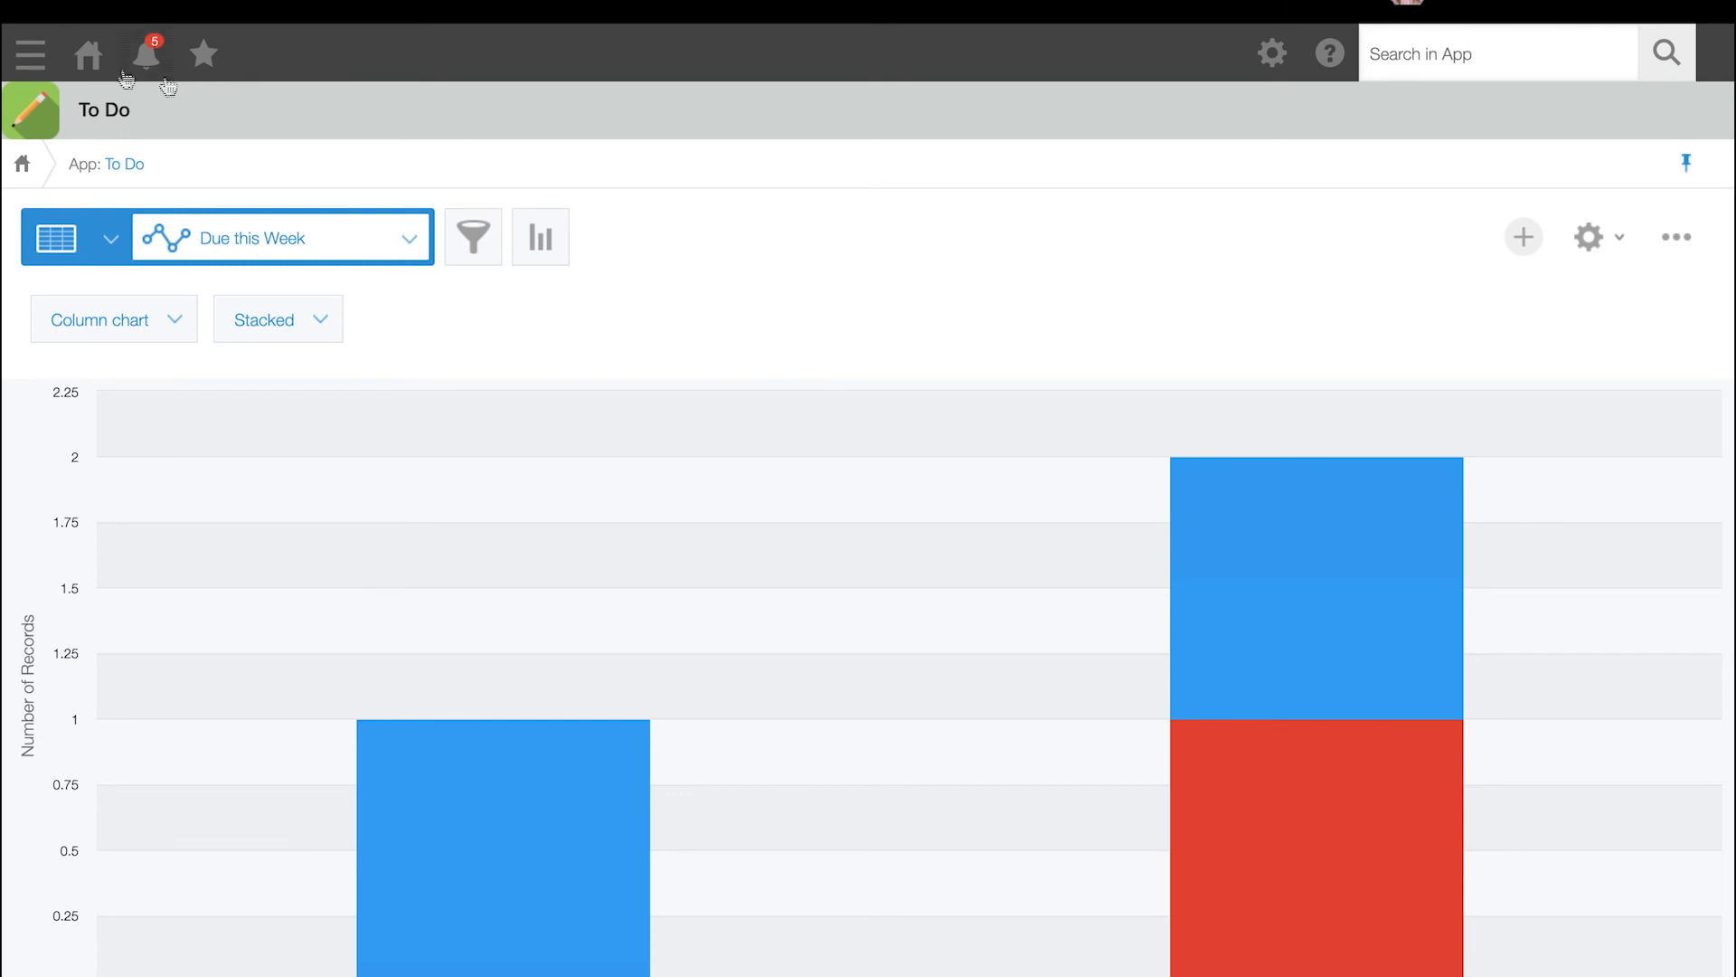
From the portal, open the Customer Success space and start editing its announcement.
click(87, 53)
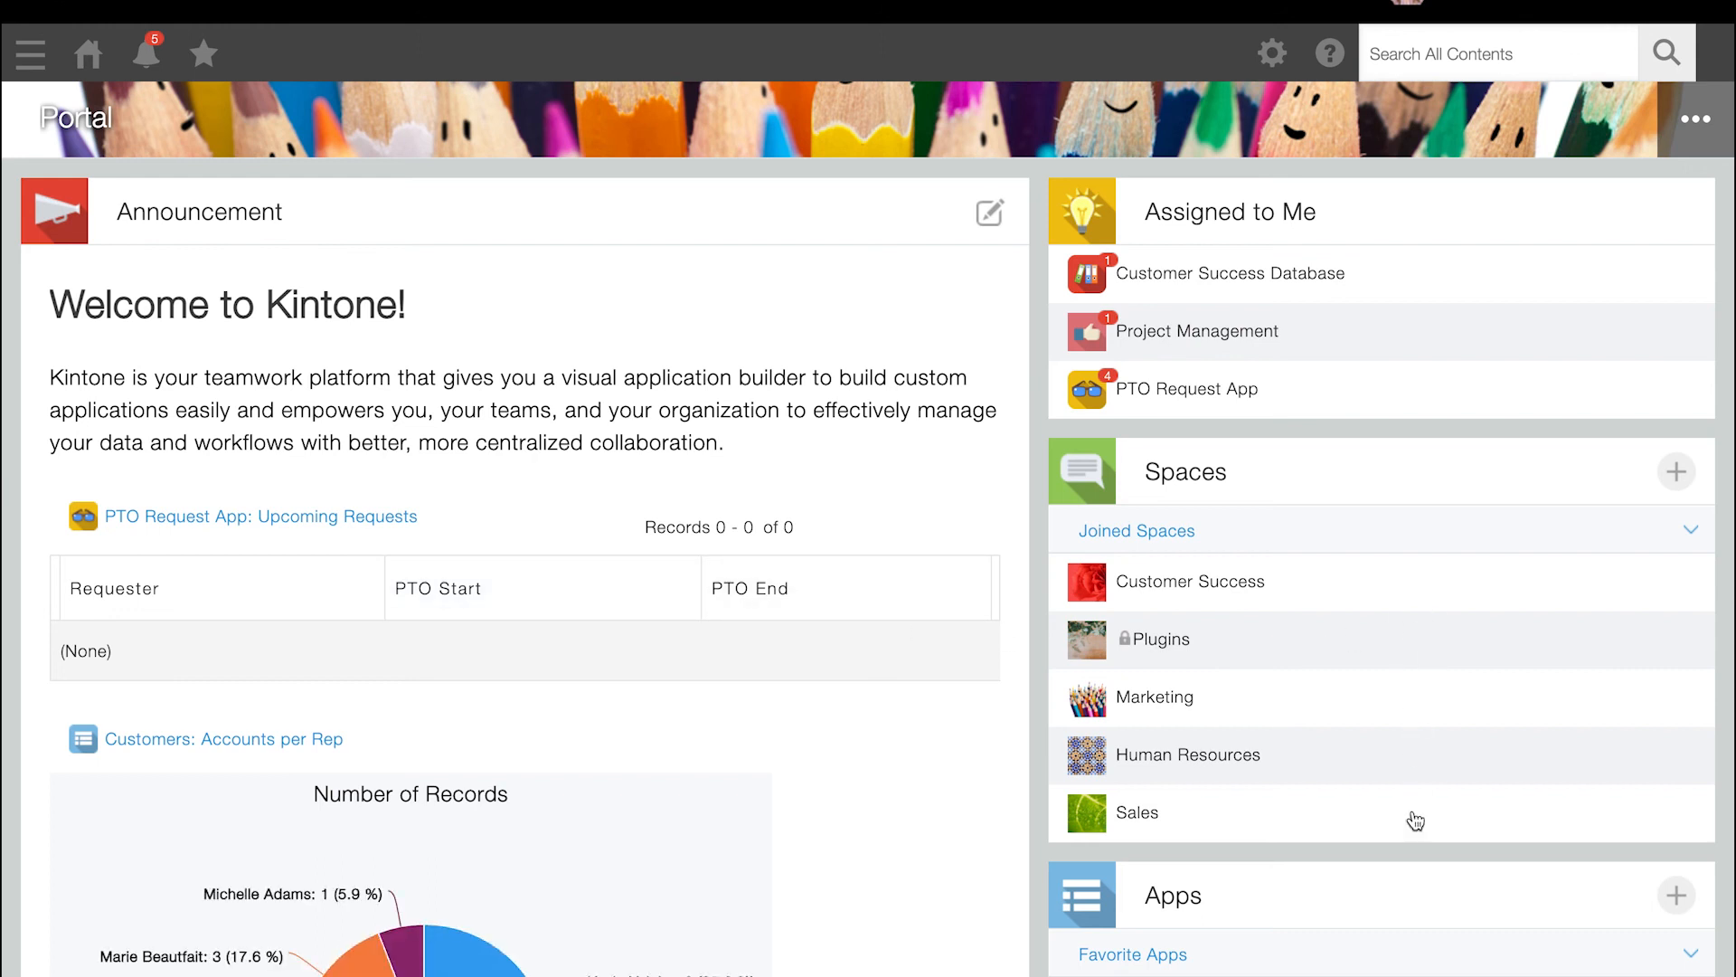
mouse_move(1367, 841)
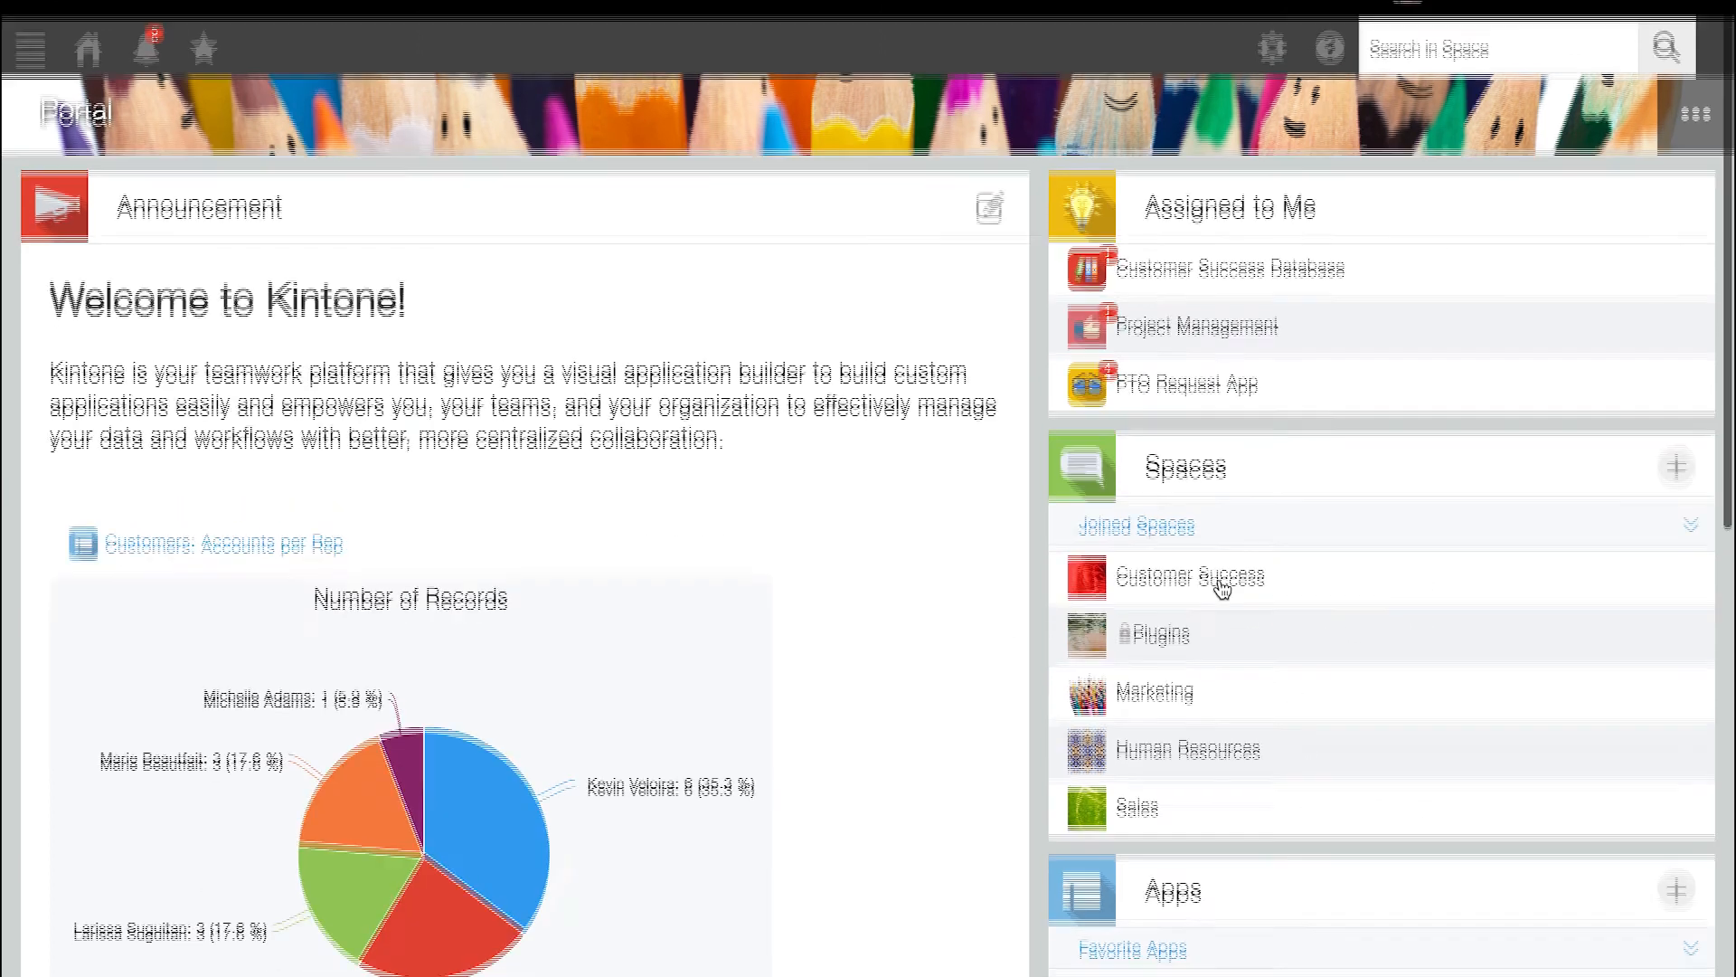
click(1189, 575)
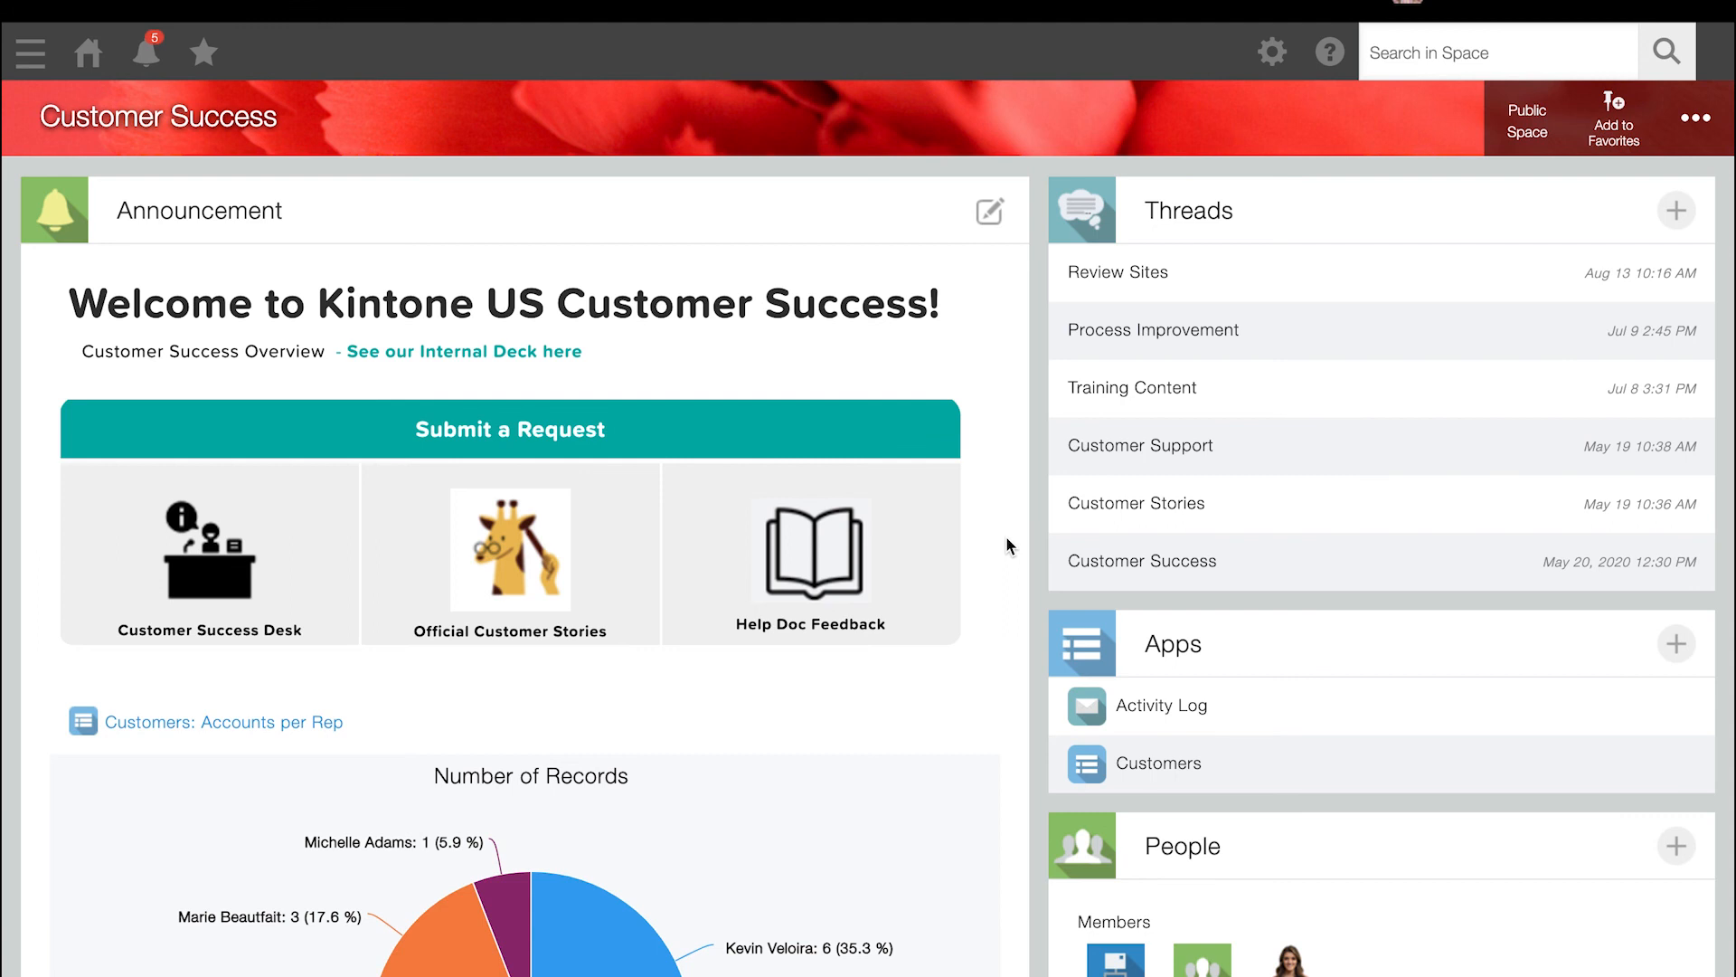
click(990, 212)
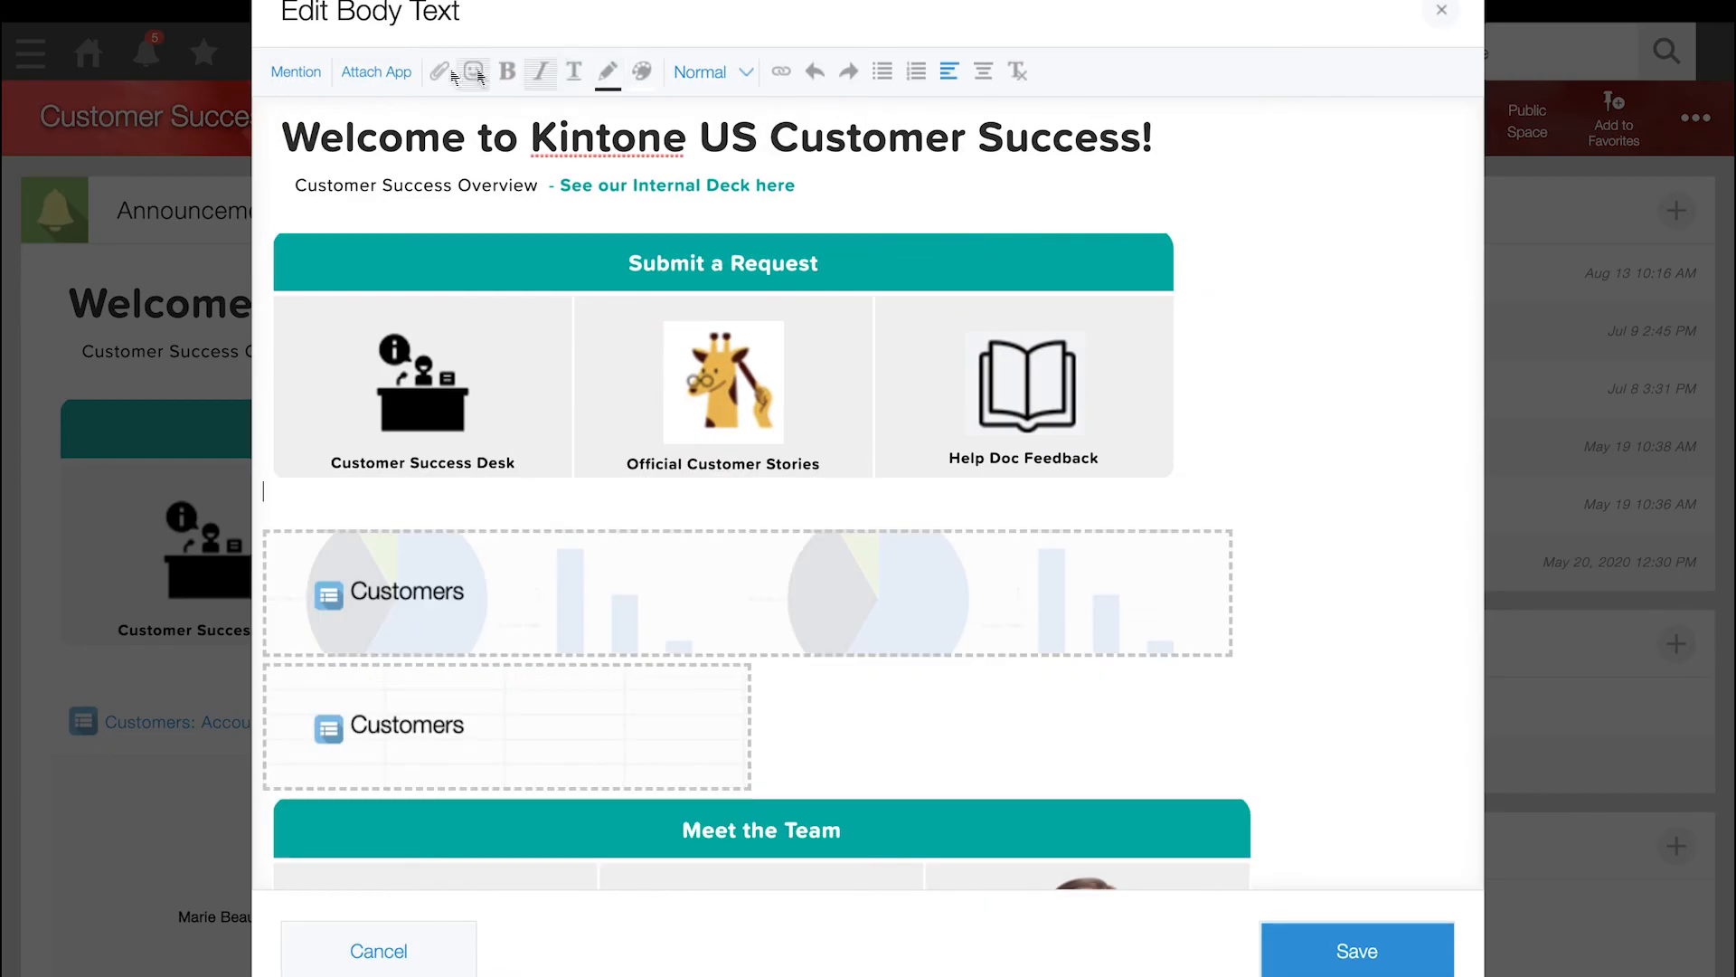
Embed the To Do app's Due this Week graph into the announcement body.
click(376, 70)
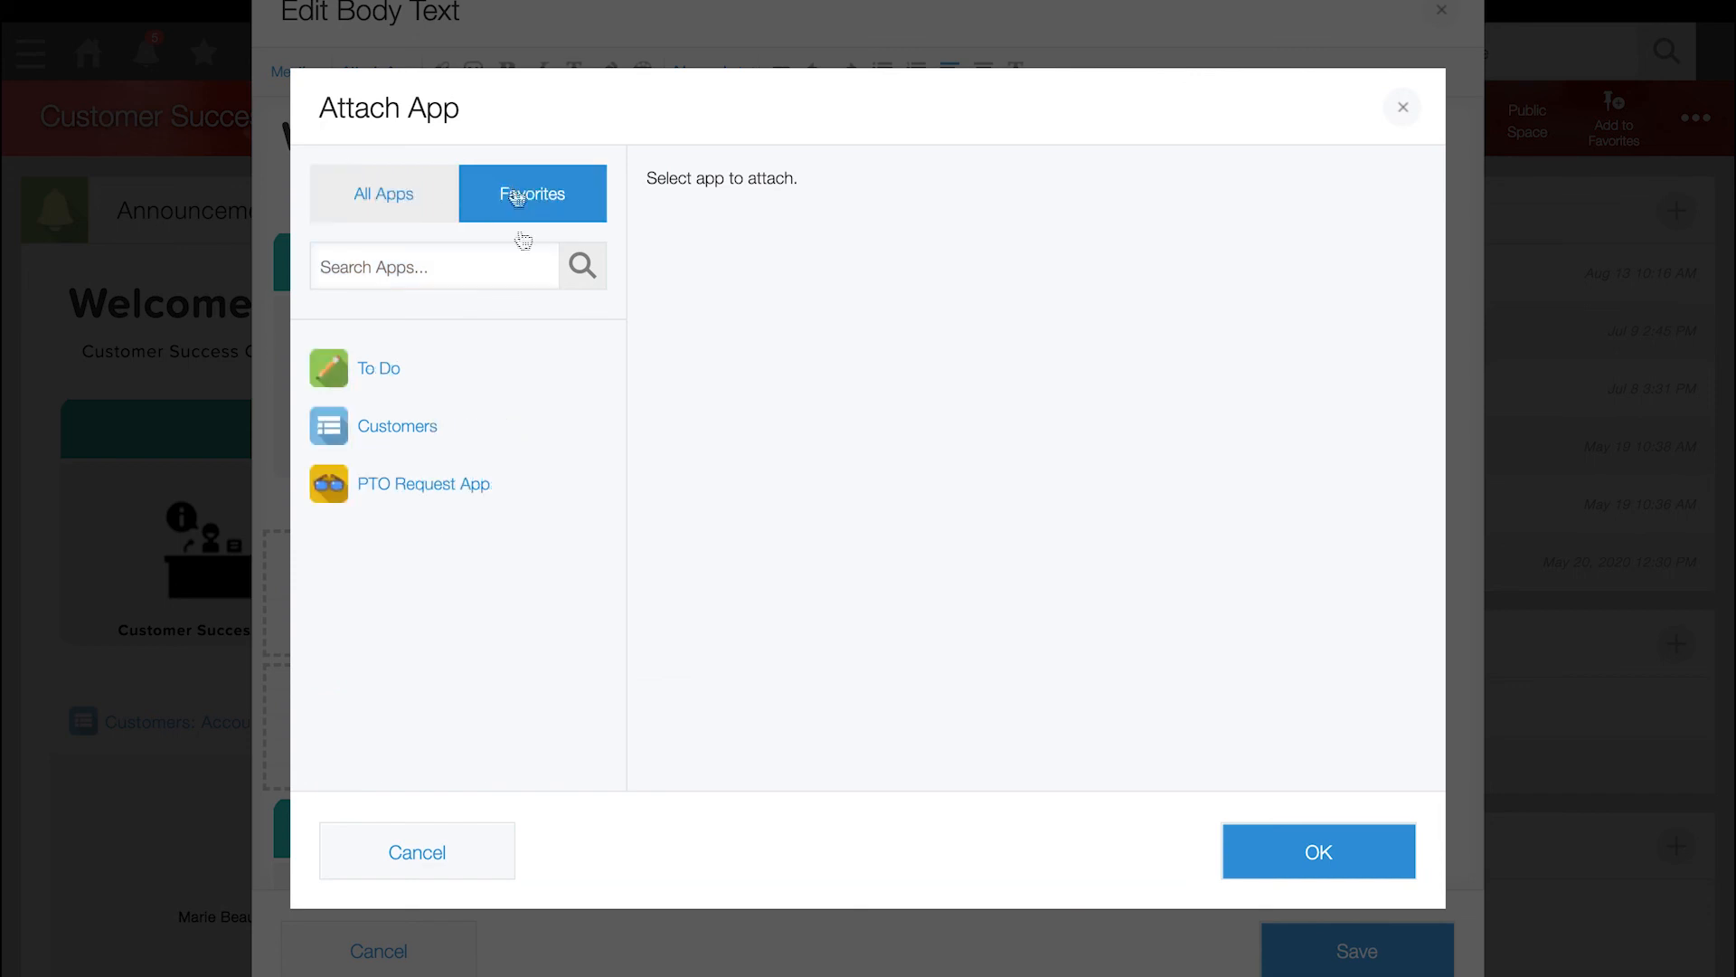
click(378, 367)
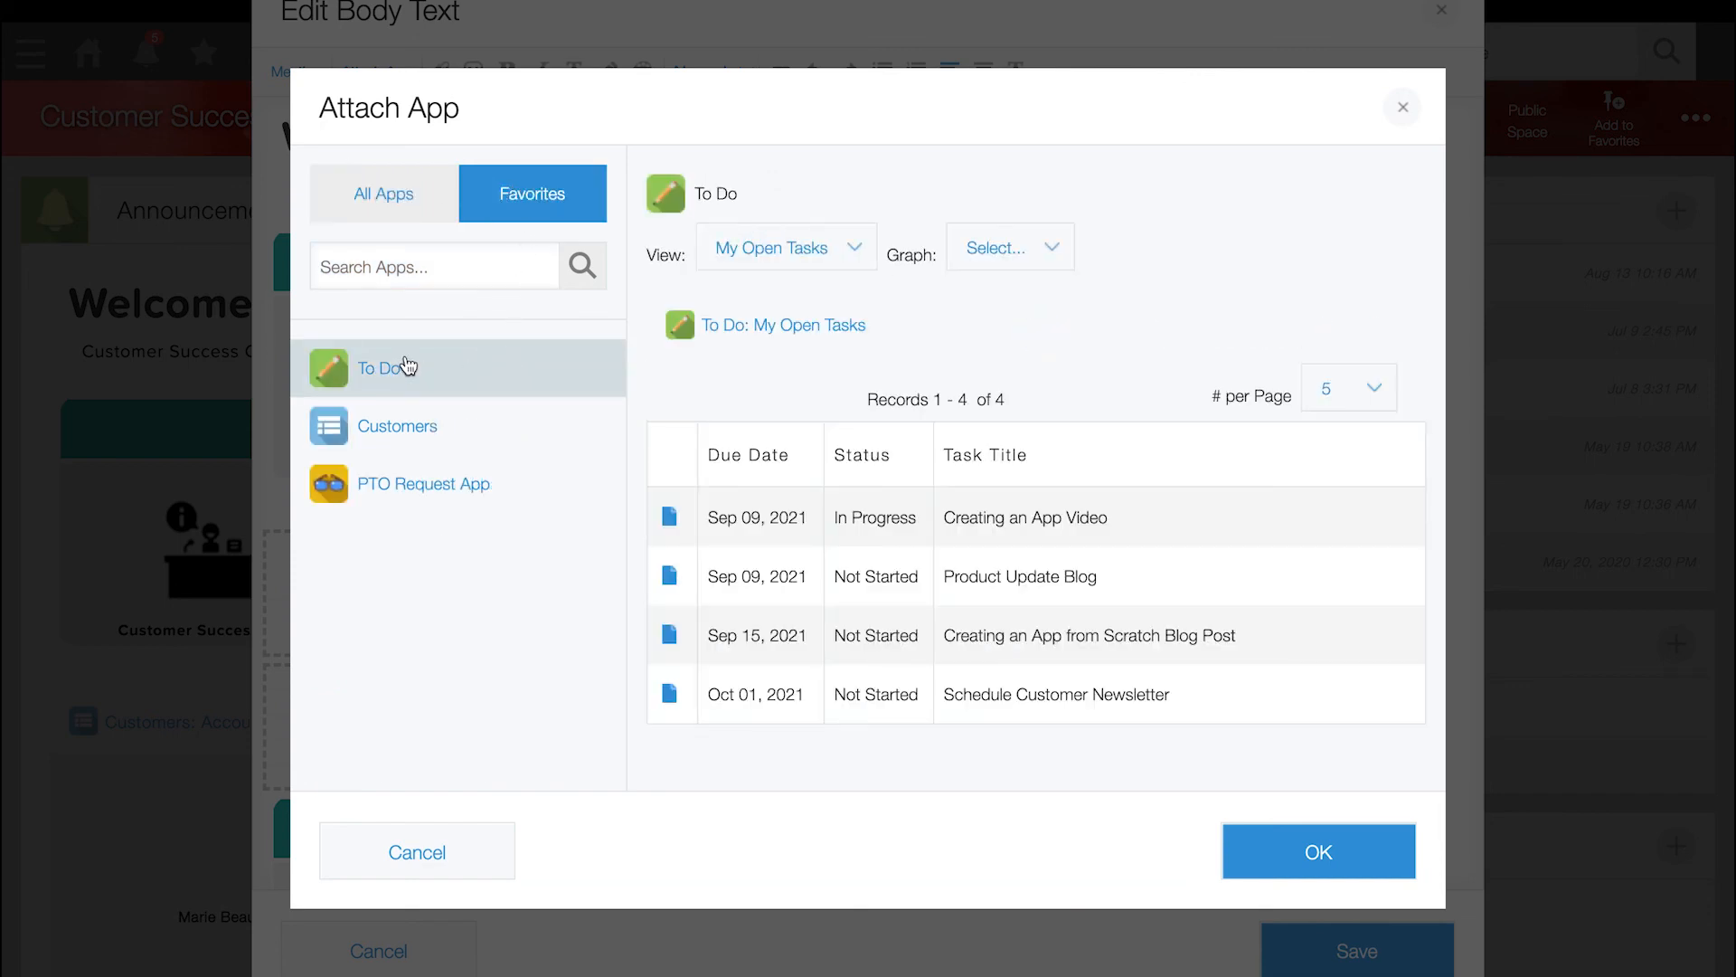
mouse_move(838, 264)
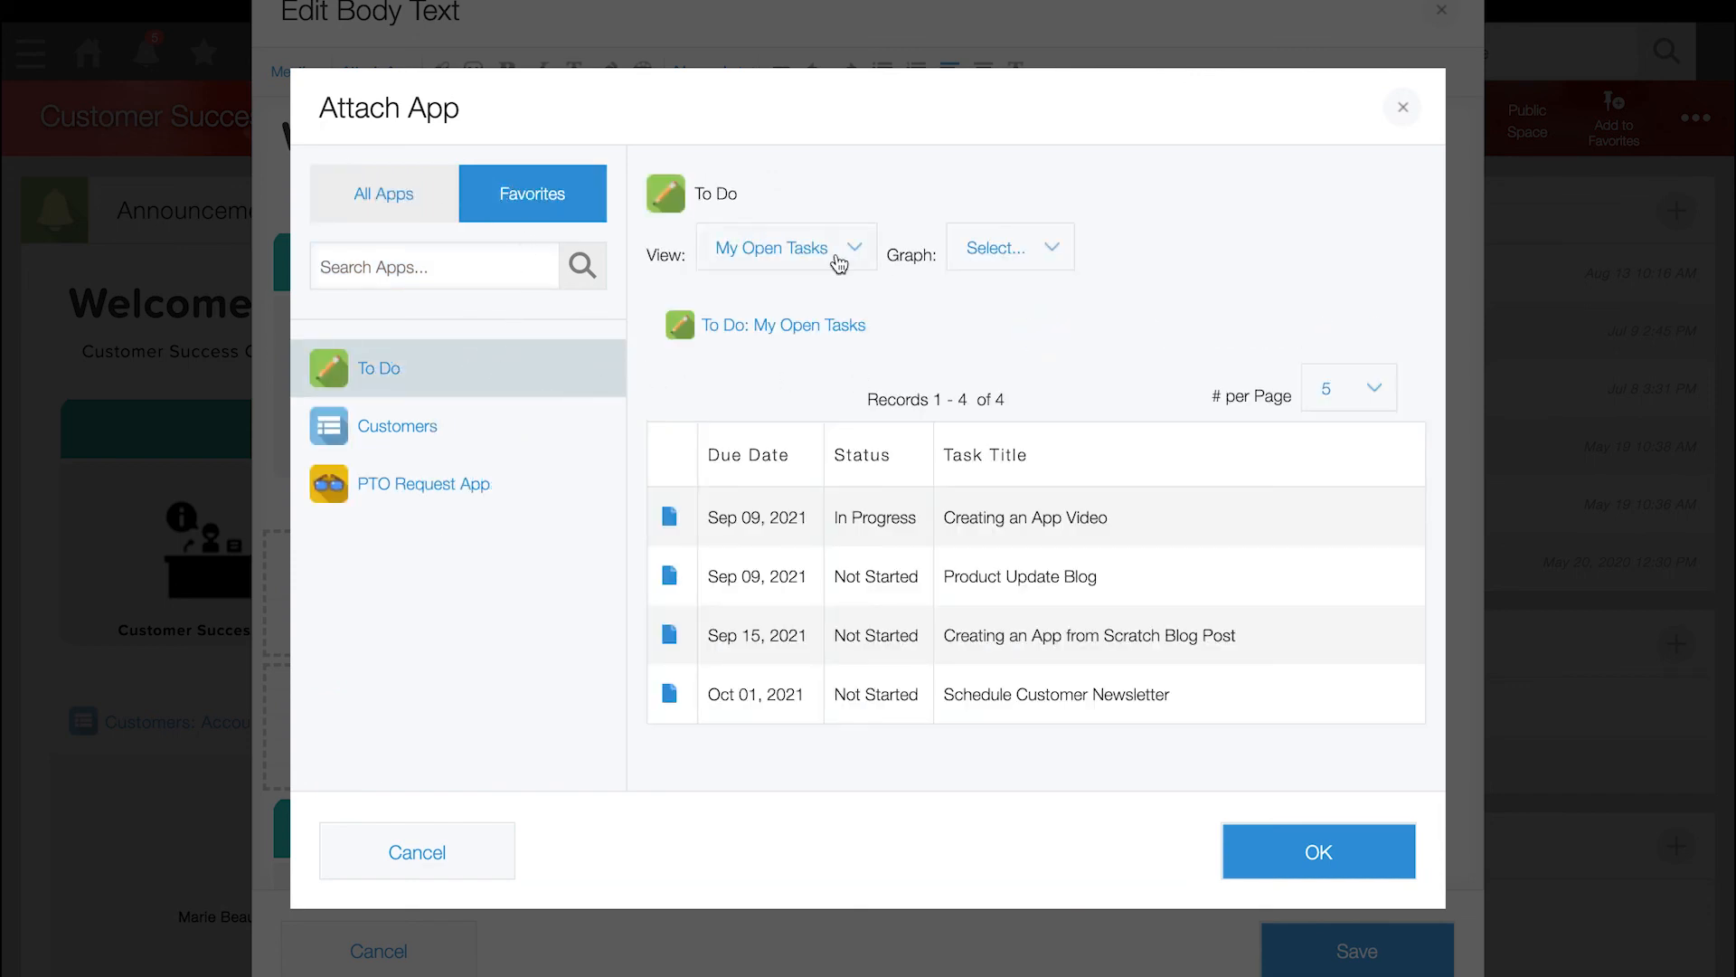
click(1006, 248)
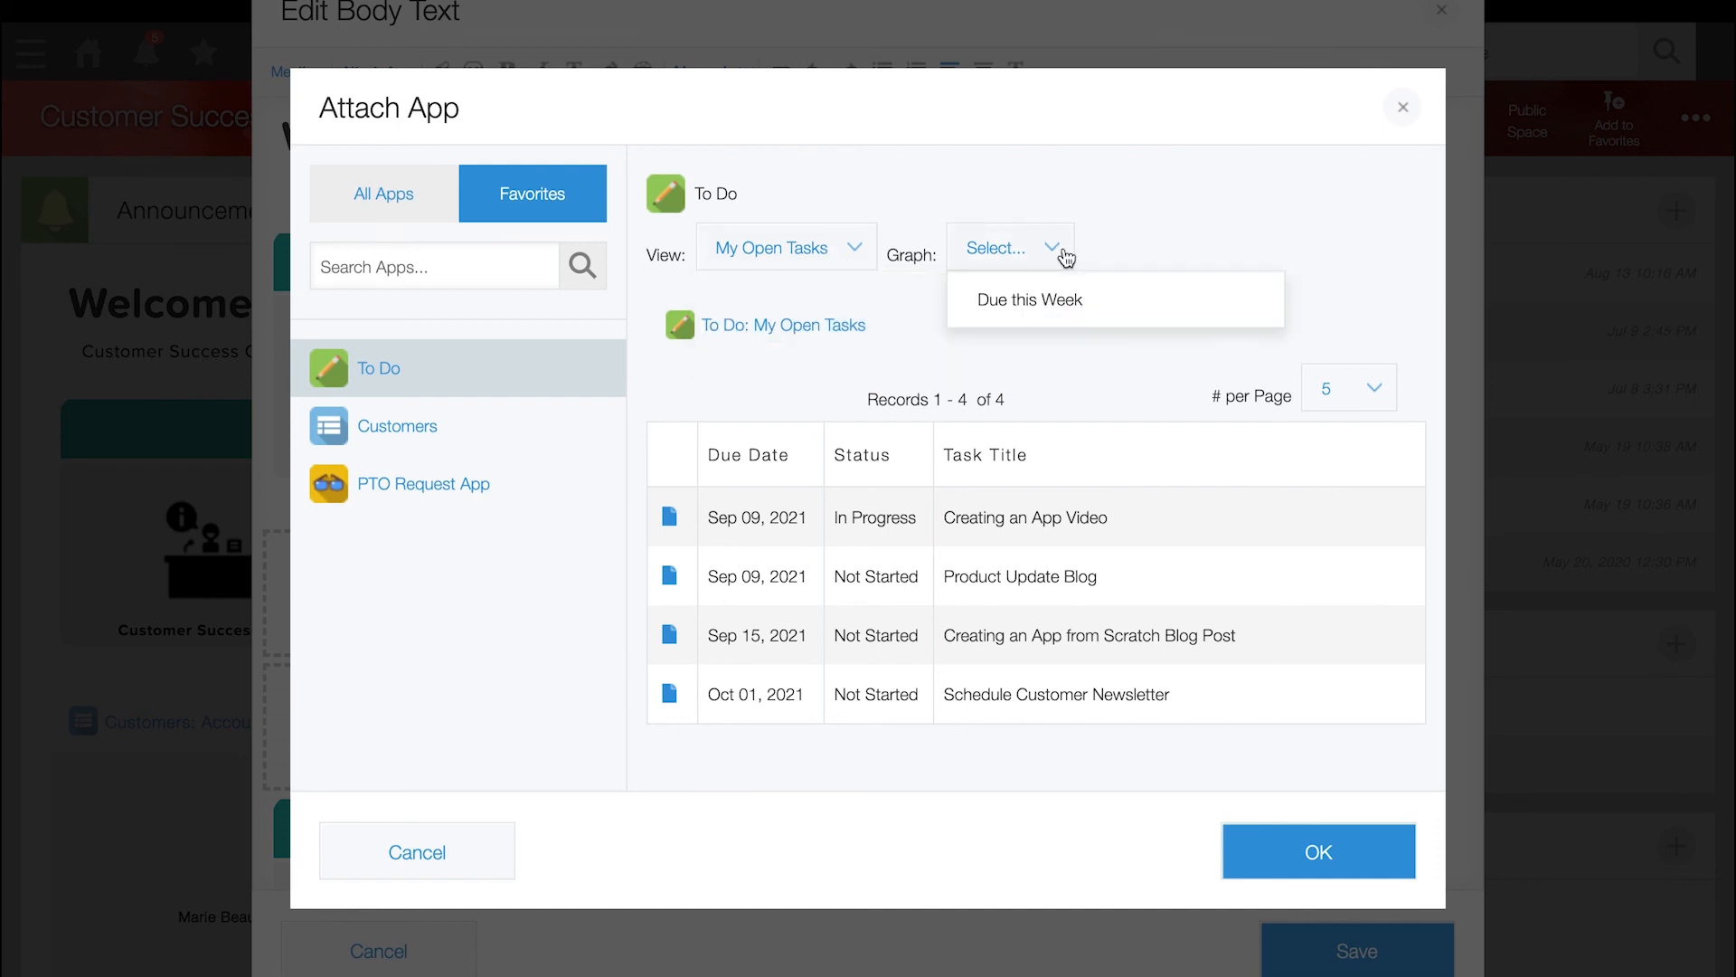
click(1024, 299)
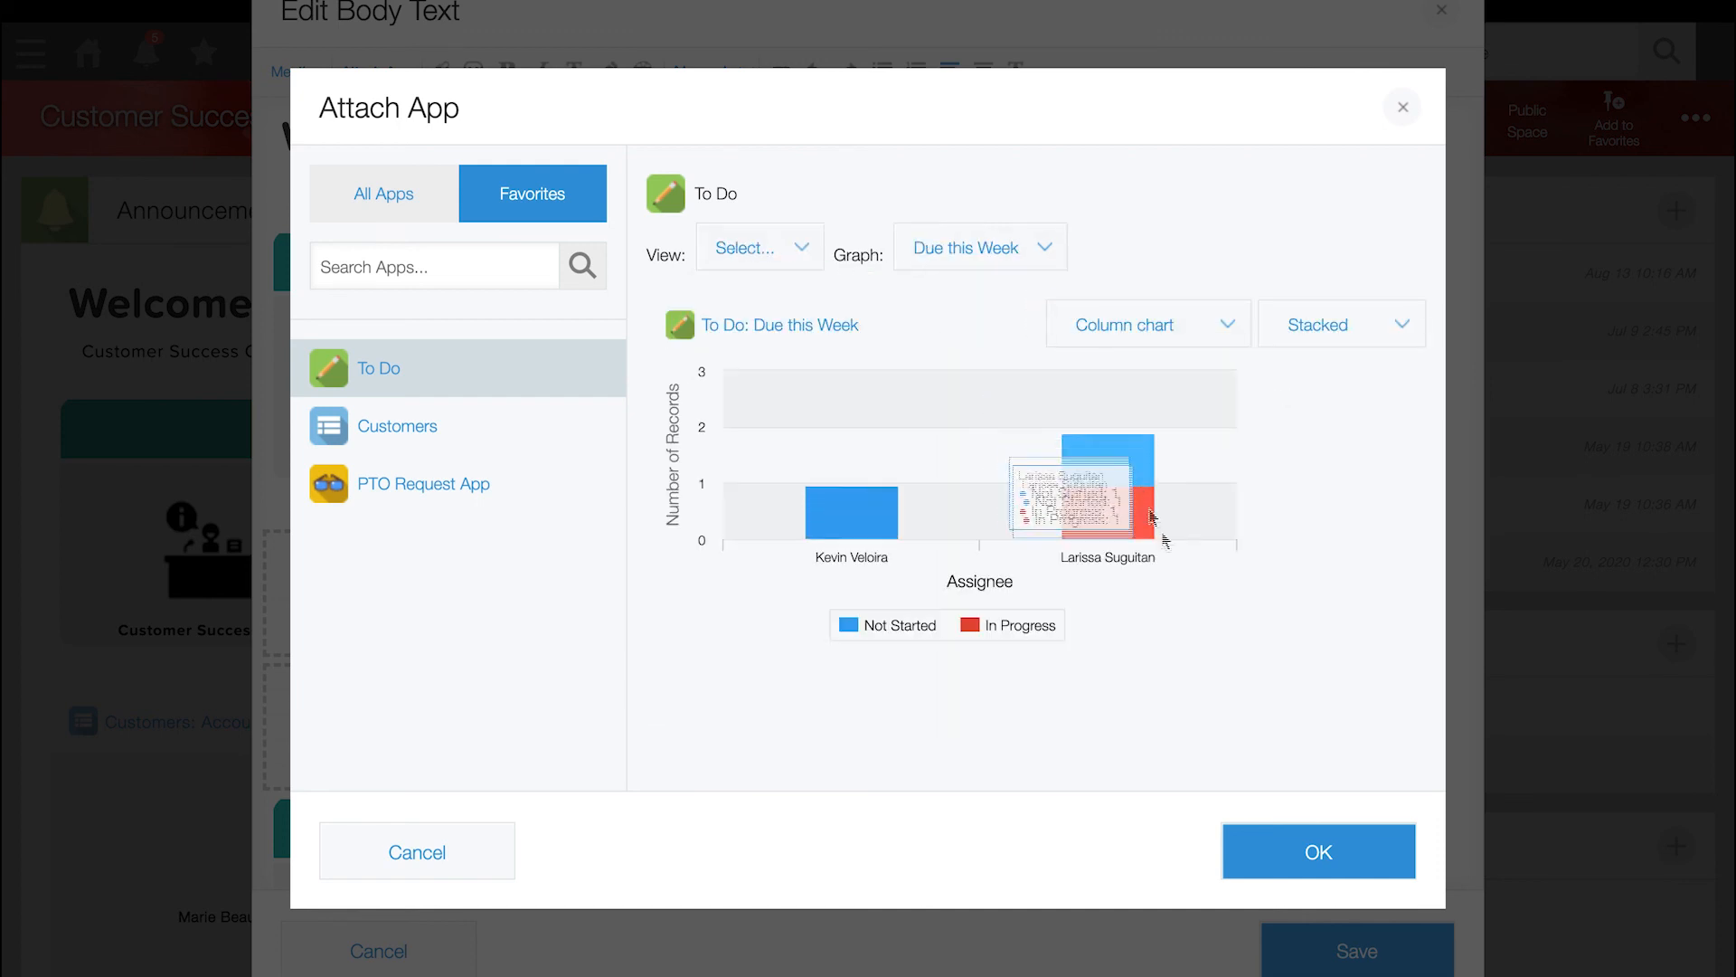
mouse_move(1333, 713)
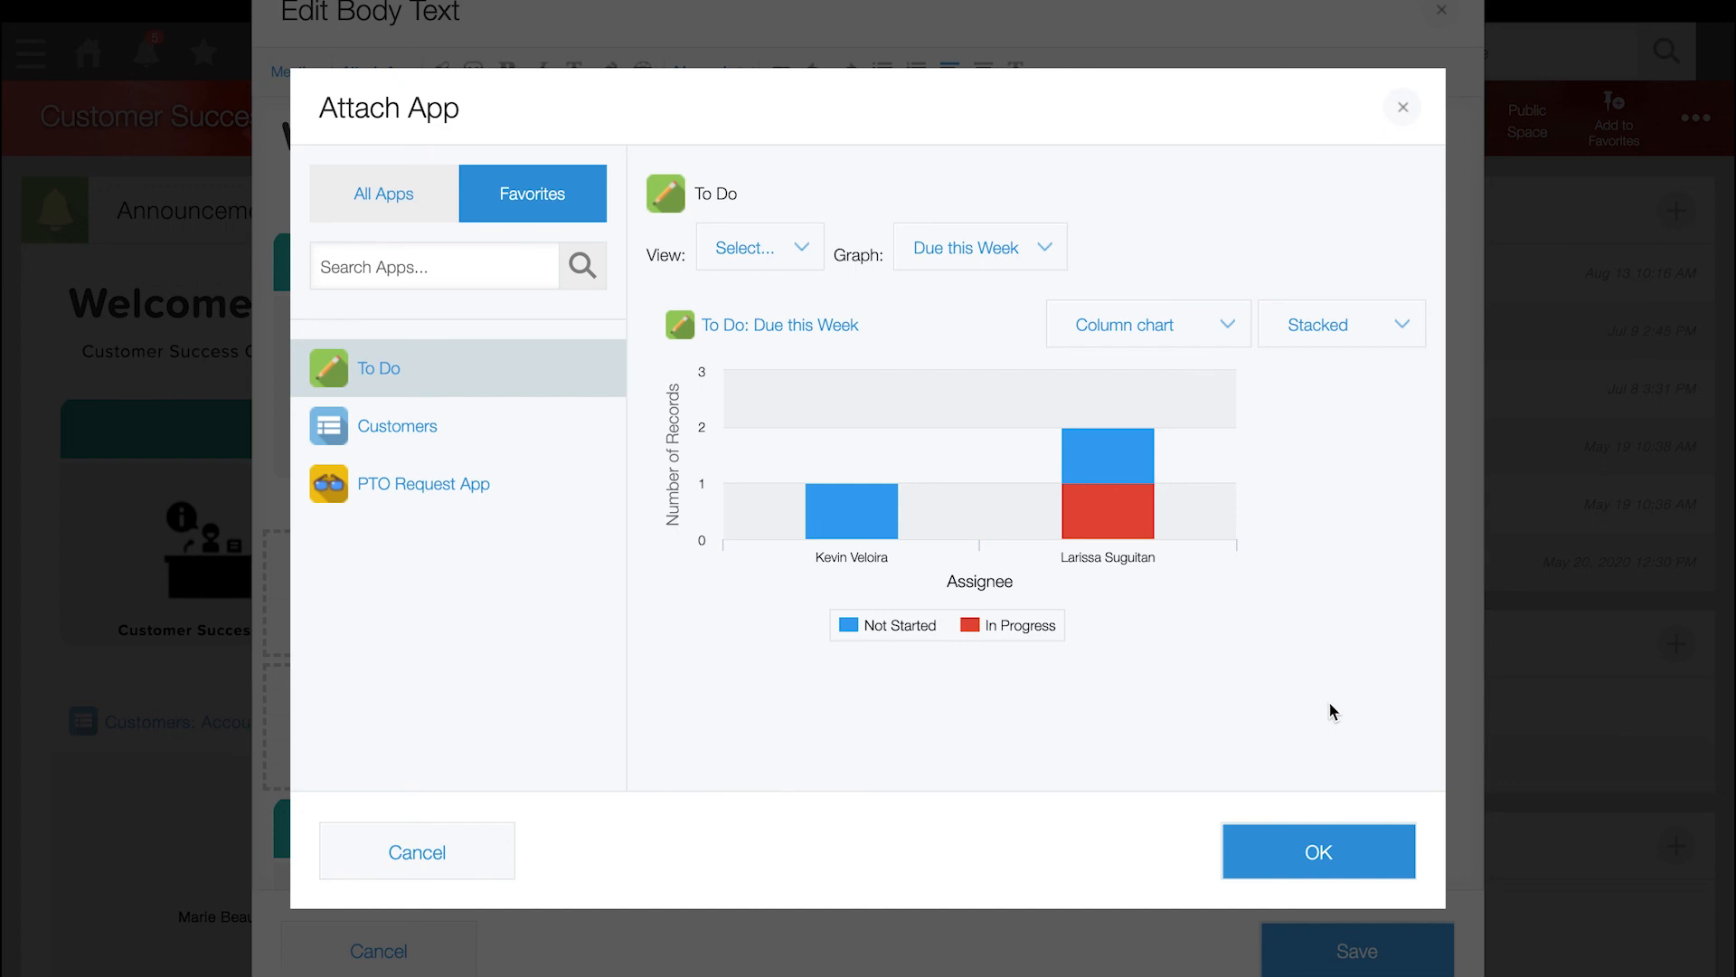
click(1316, 852)
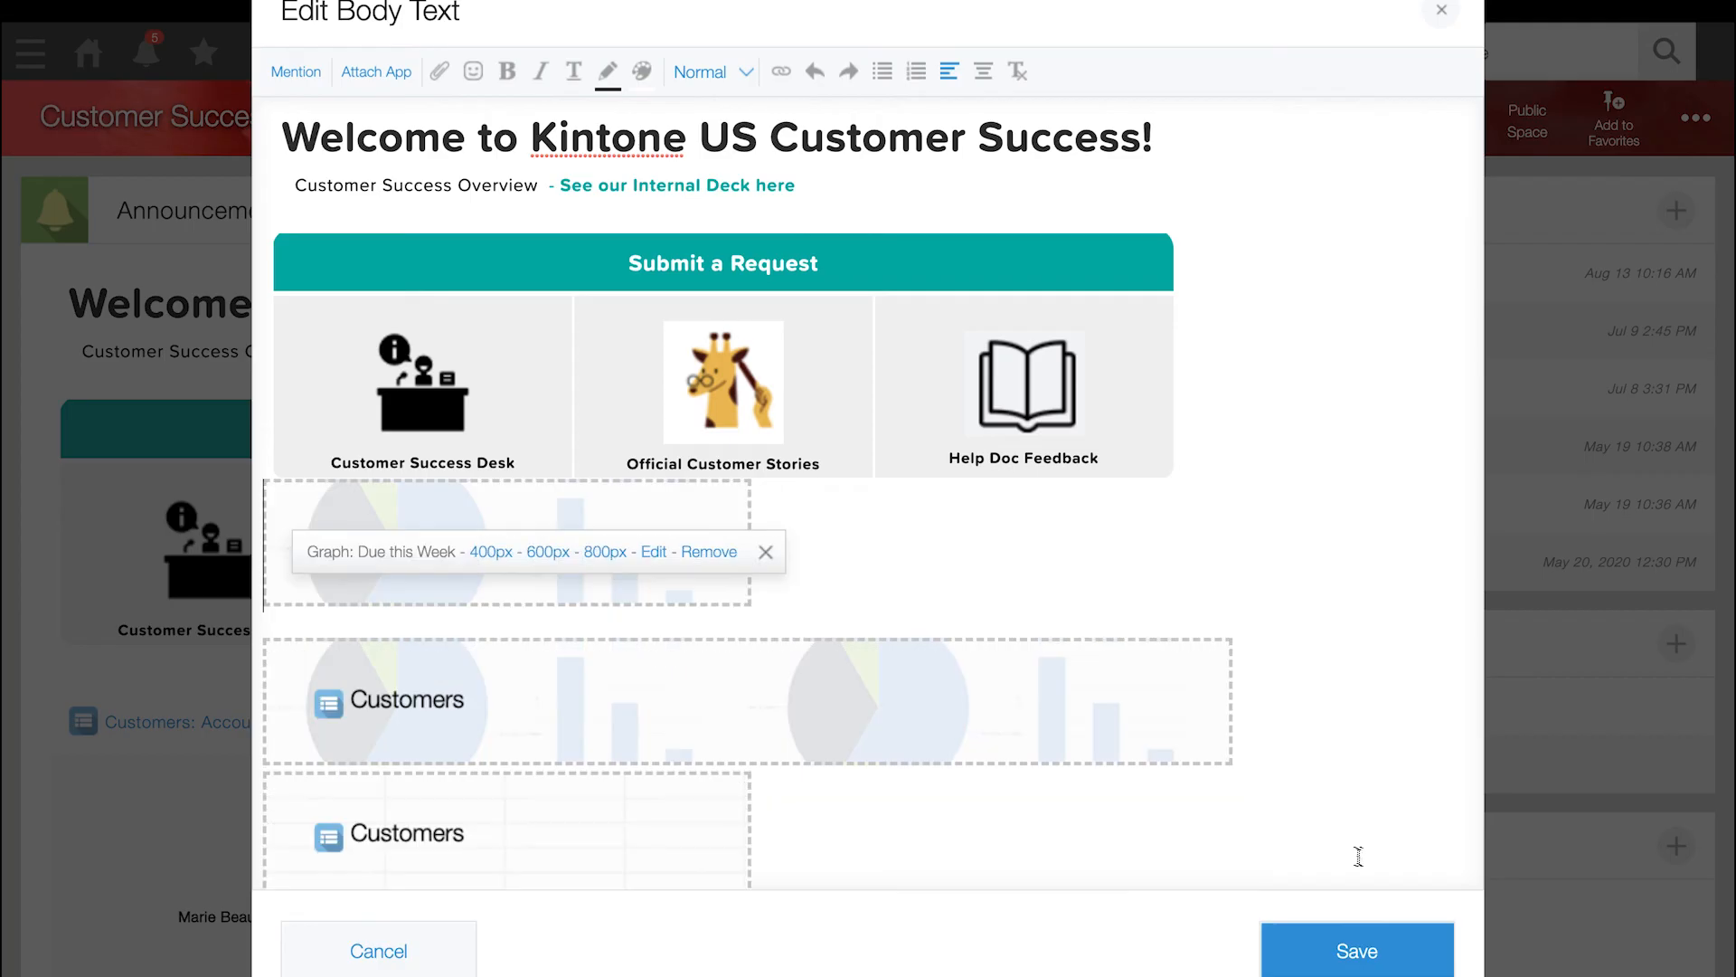
click(604, 551)
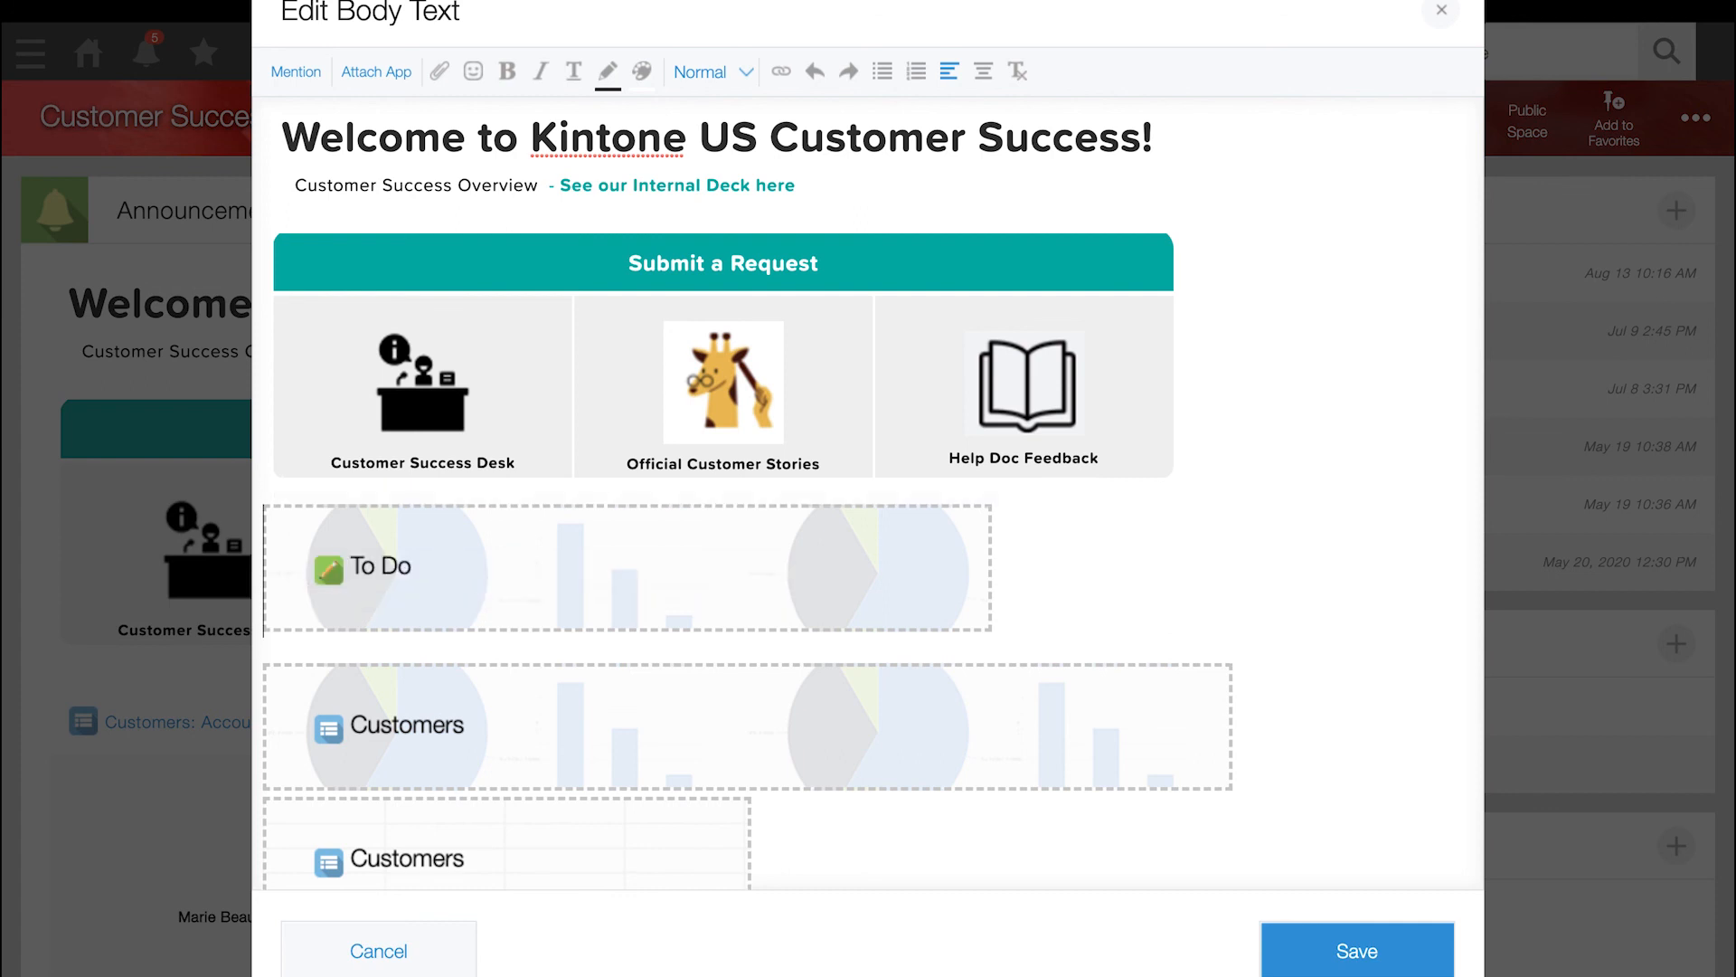
Embed the To Do app's My Open Tasks view into the announcement body.
click(377, 73)
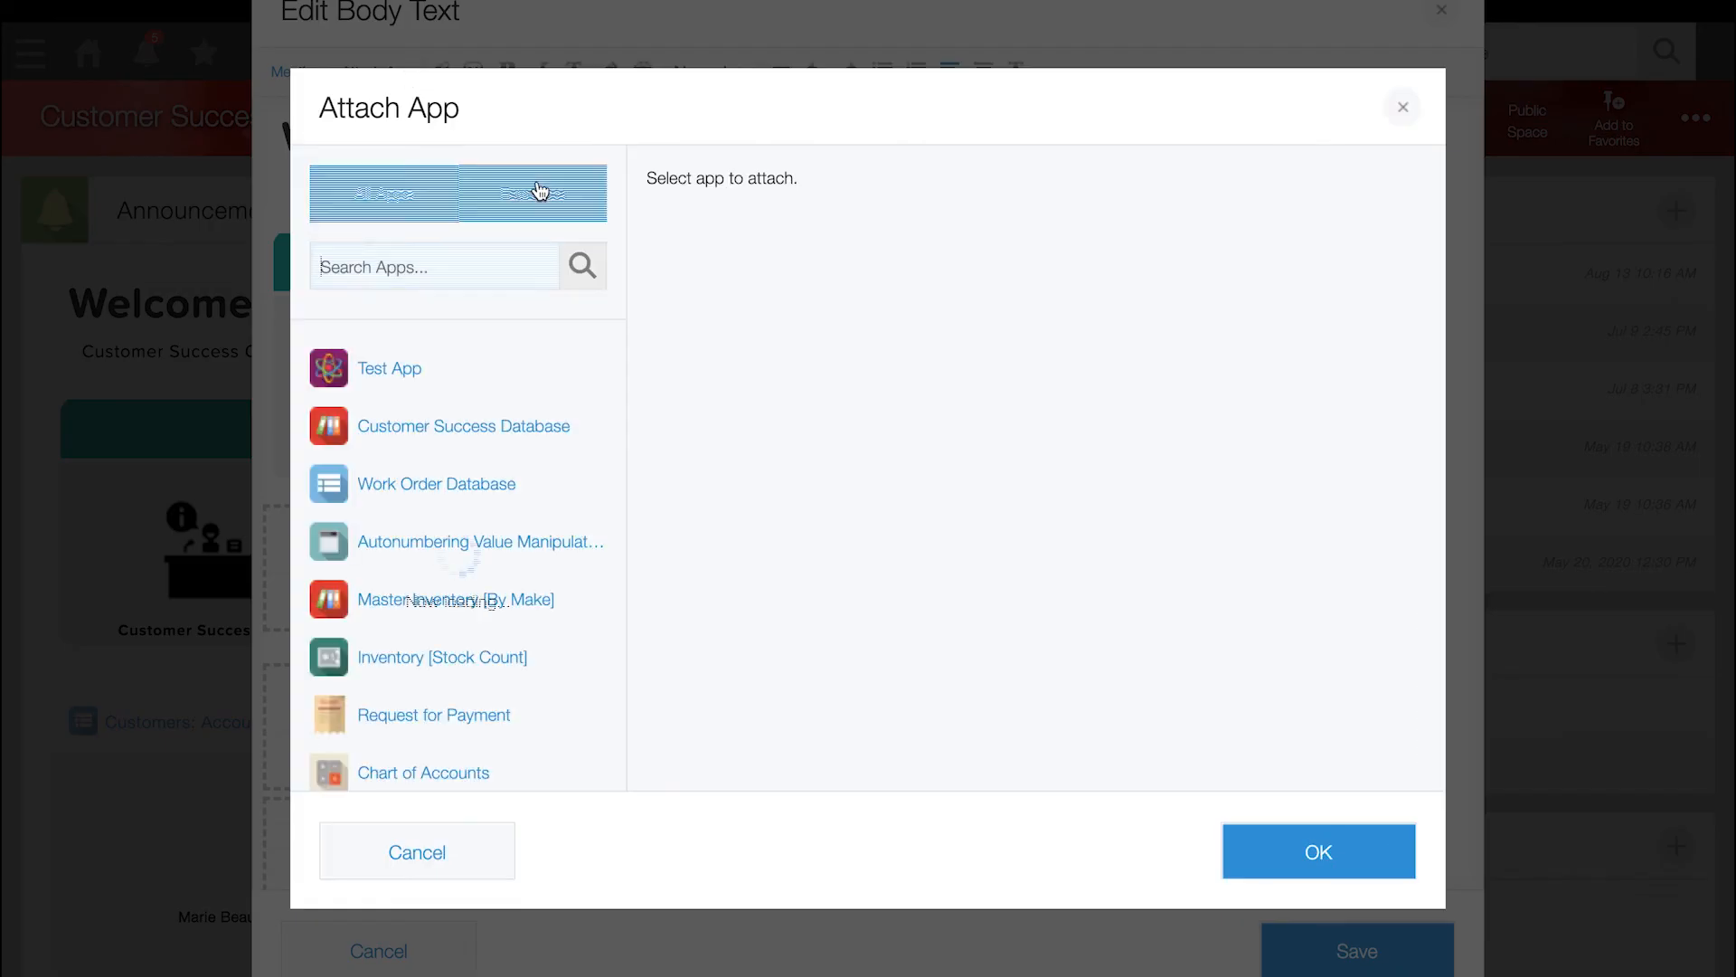
click(530, 193)
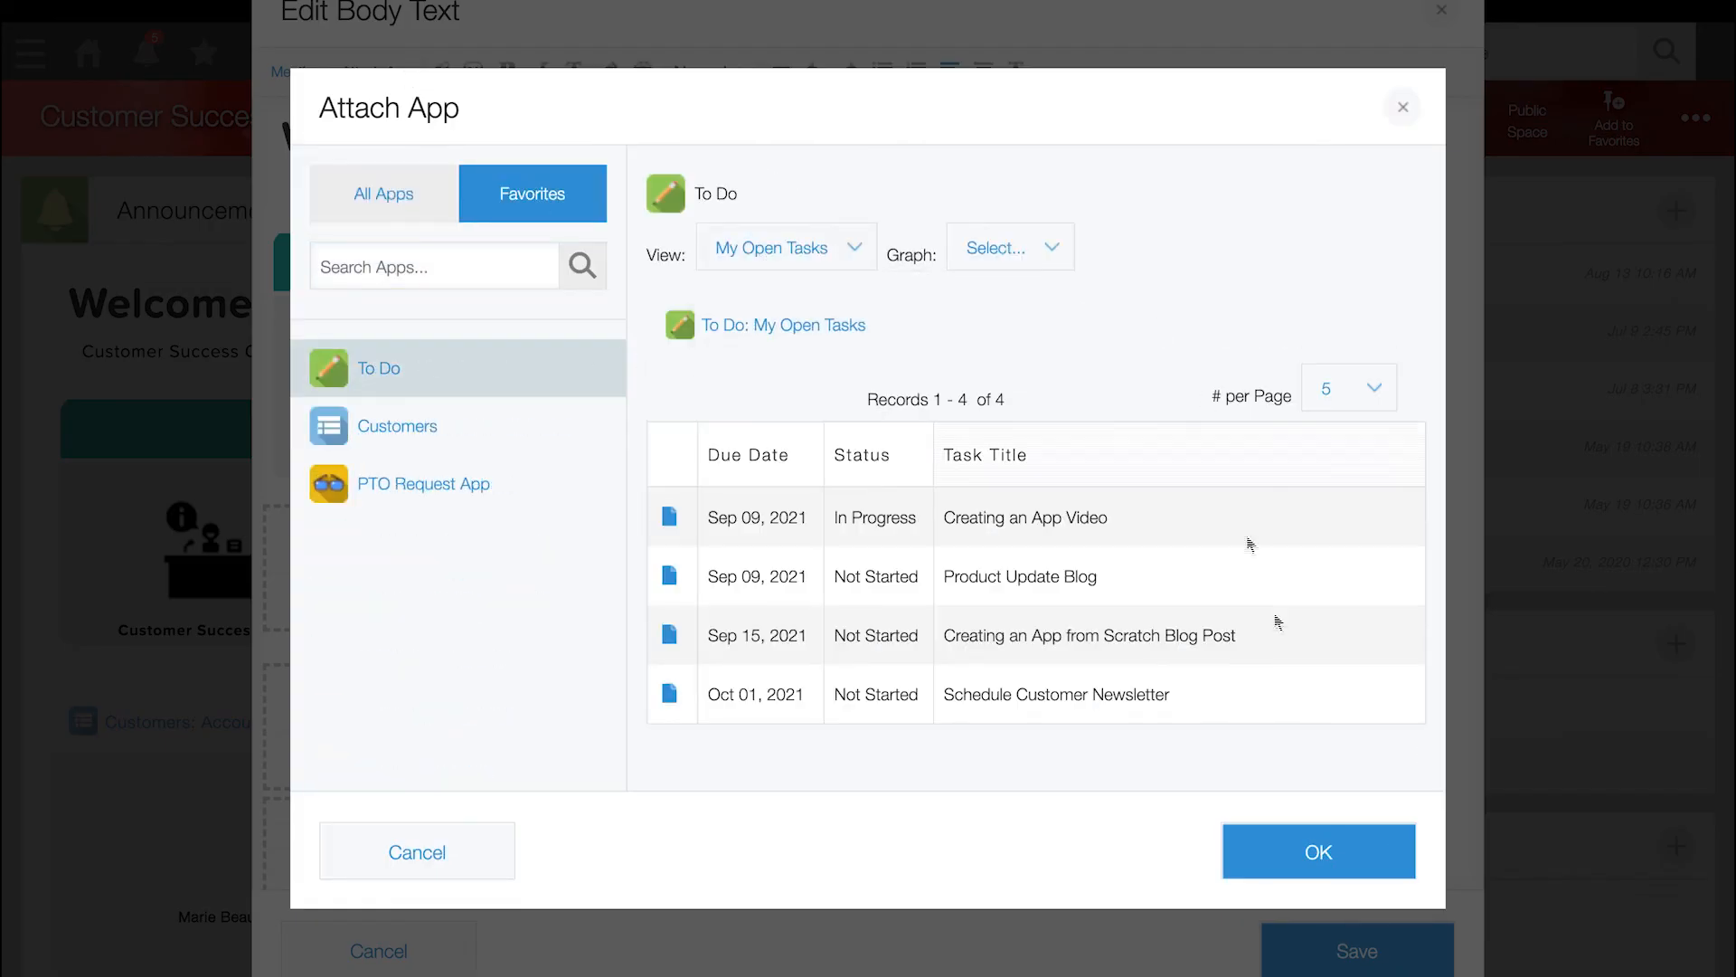
click(1316, 852)
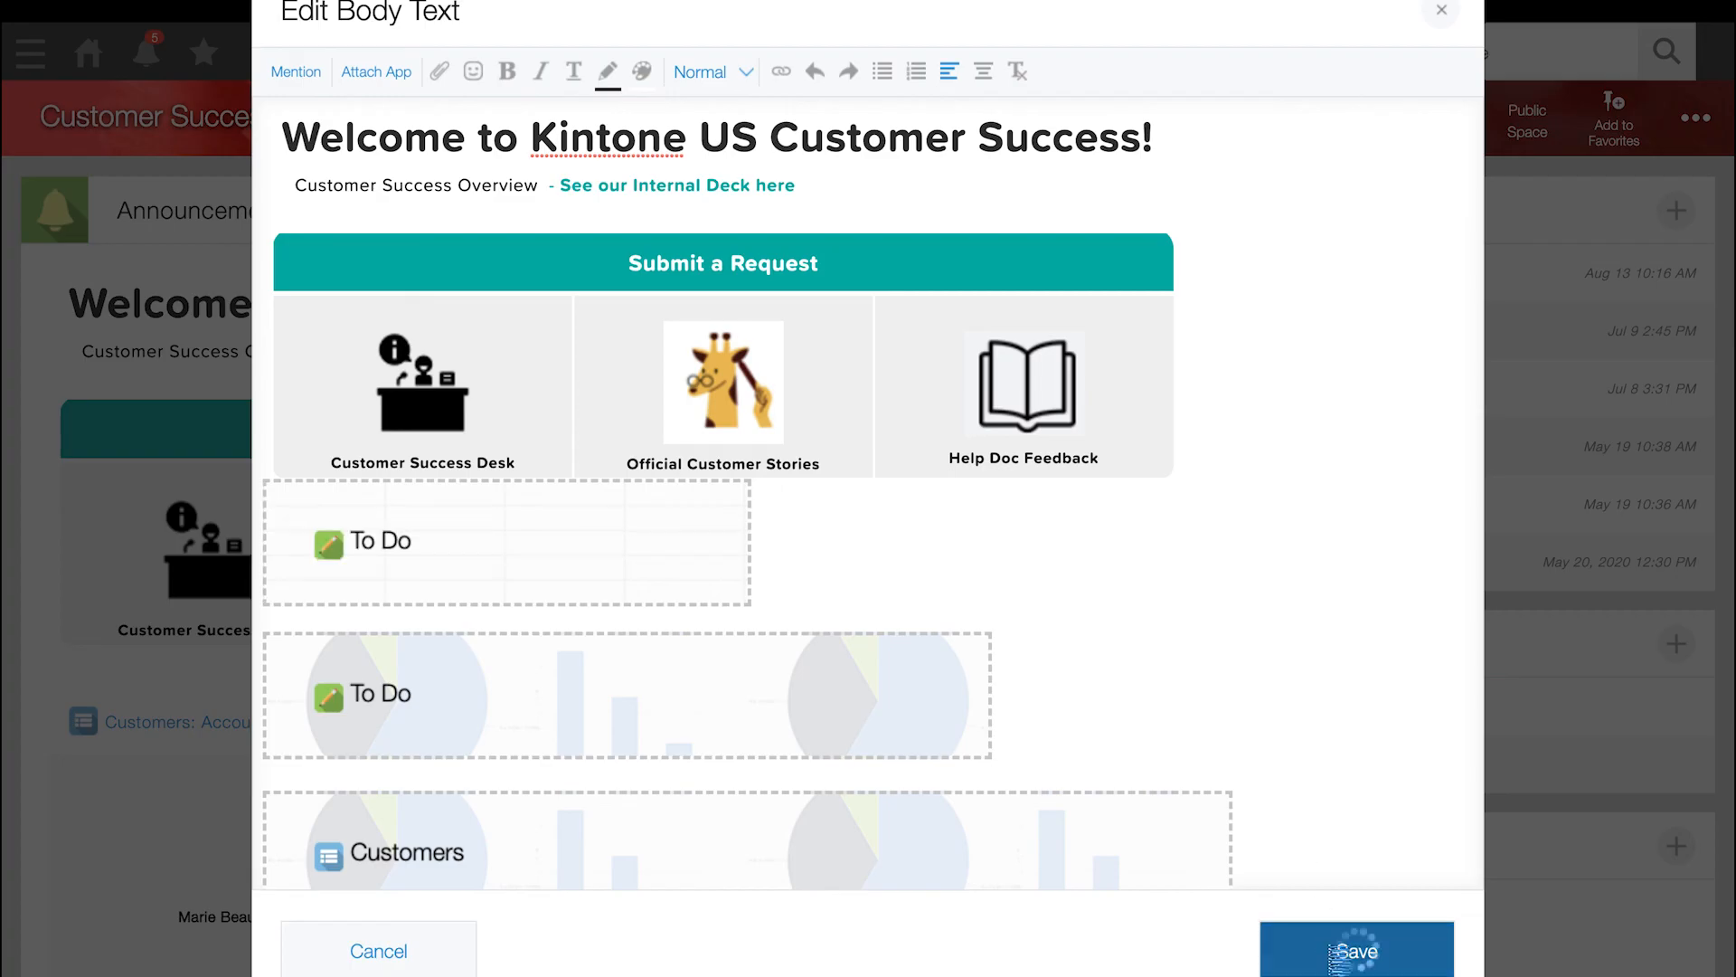
Save the announcement and check the embedded My Open Tasks list and Due this Week chart.
click(1354, 949)
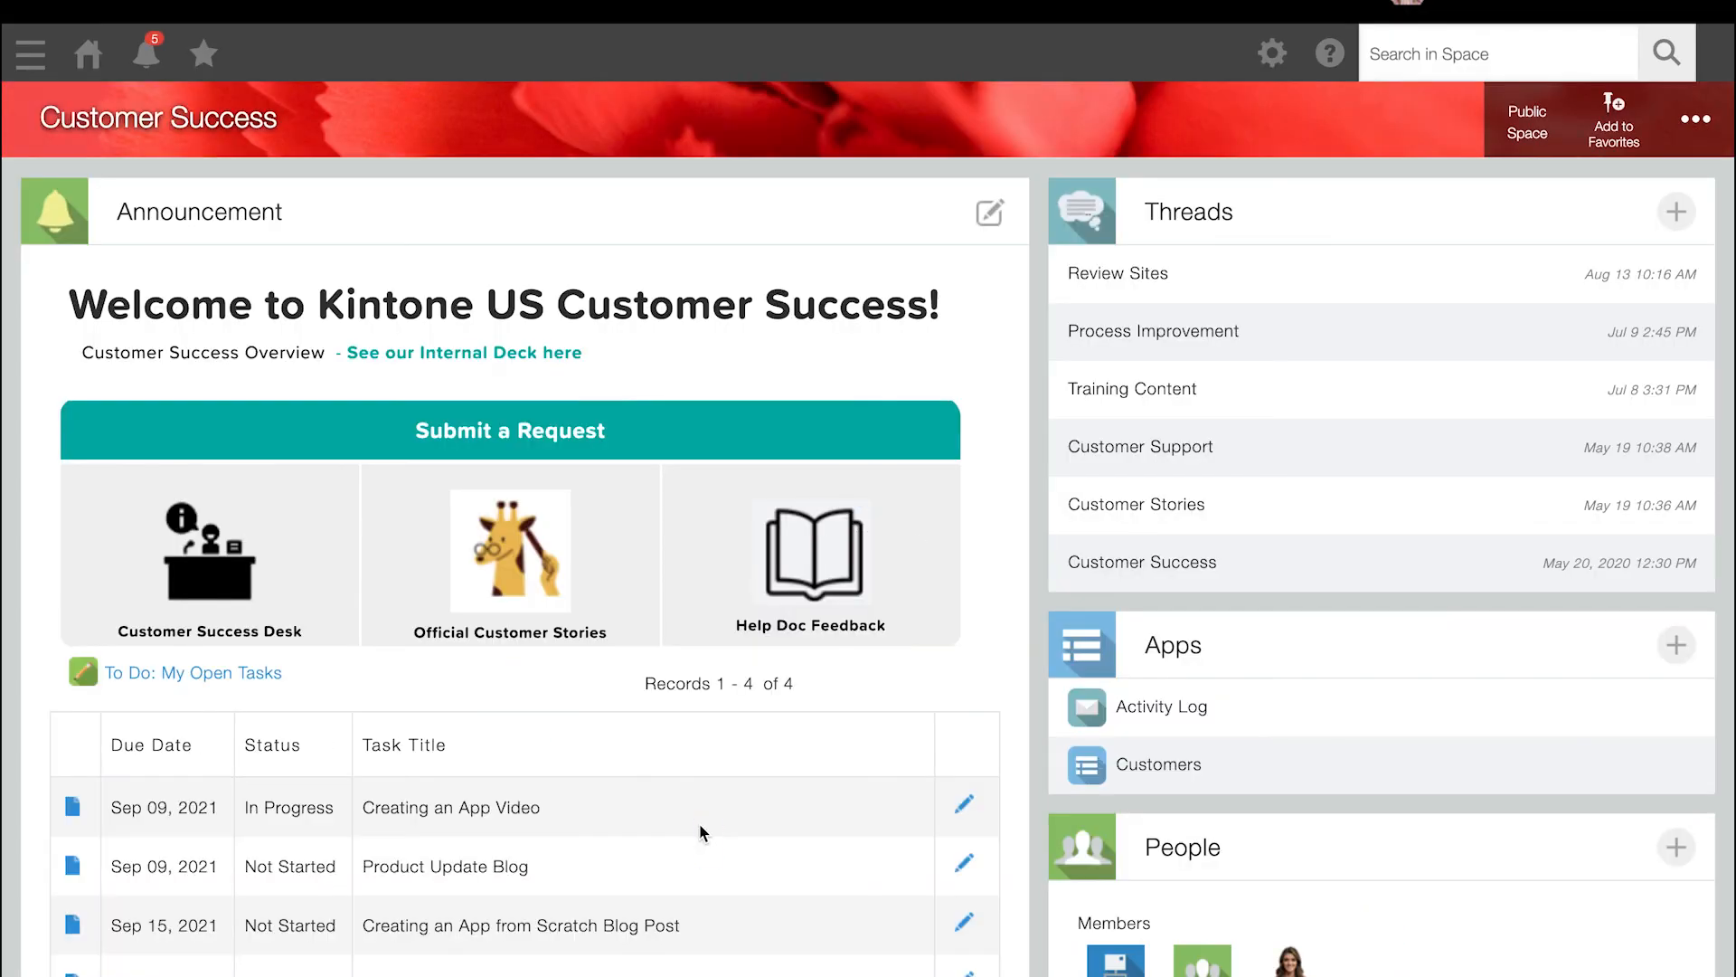
scroll(down, 3)
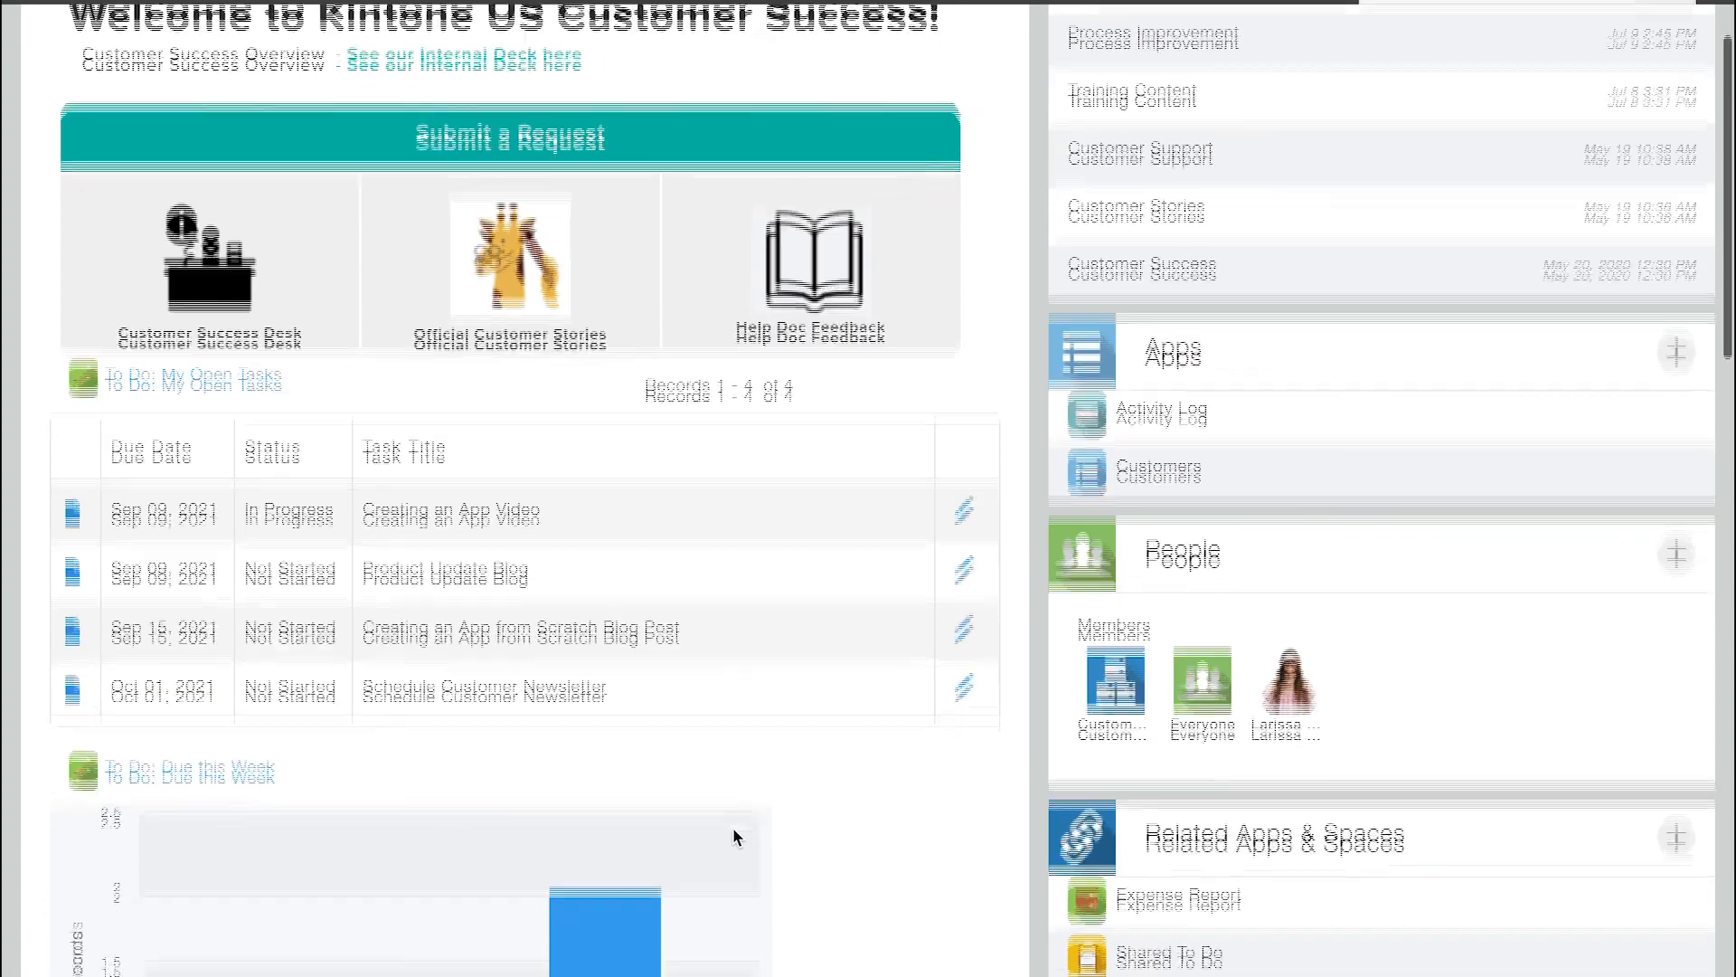
scroll(down, 3)
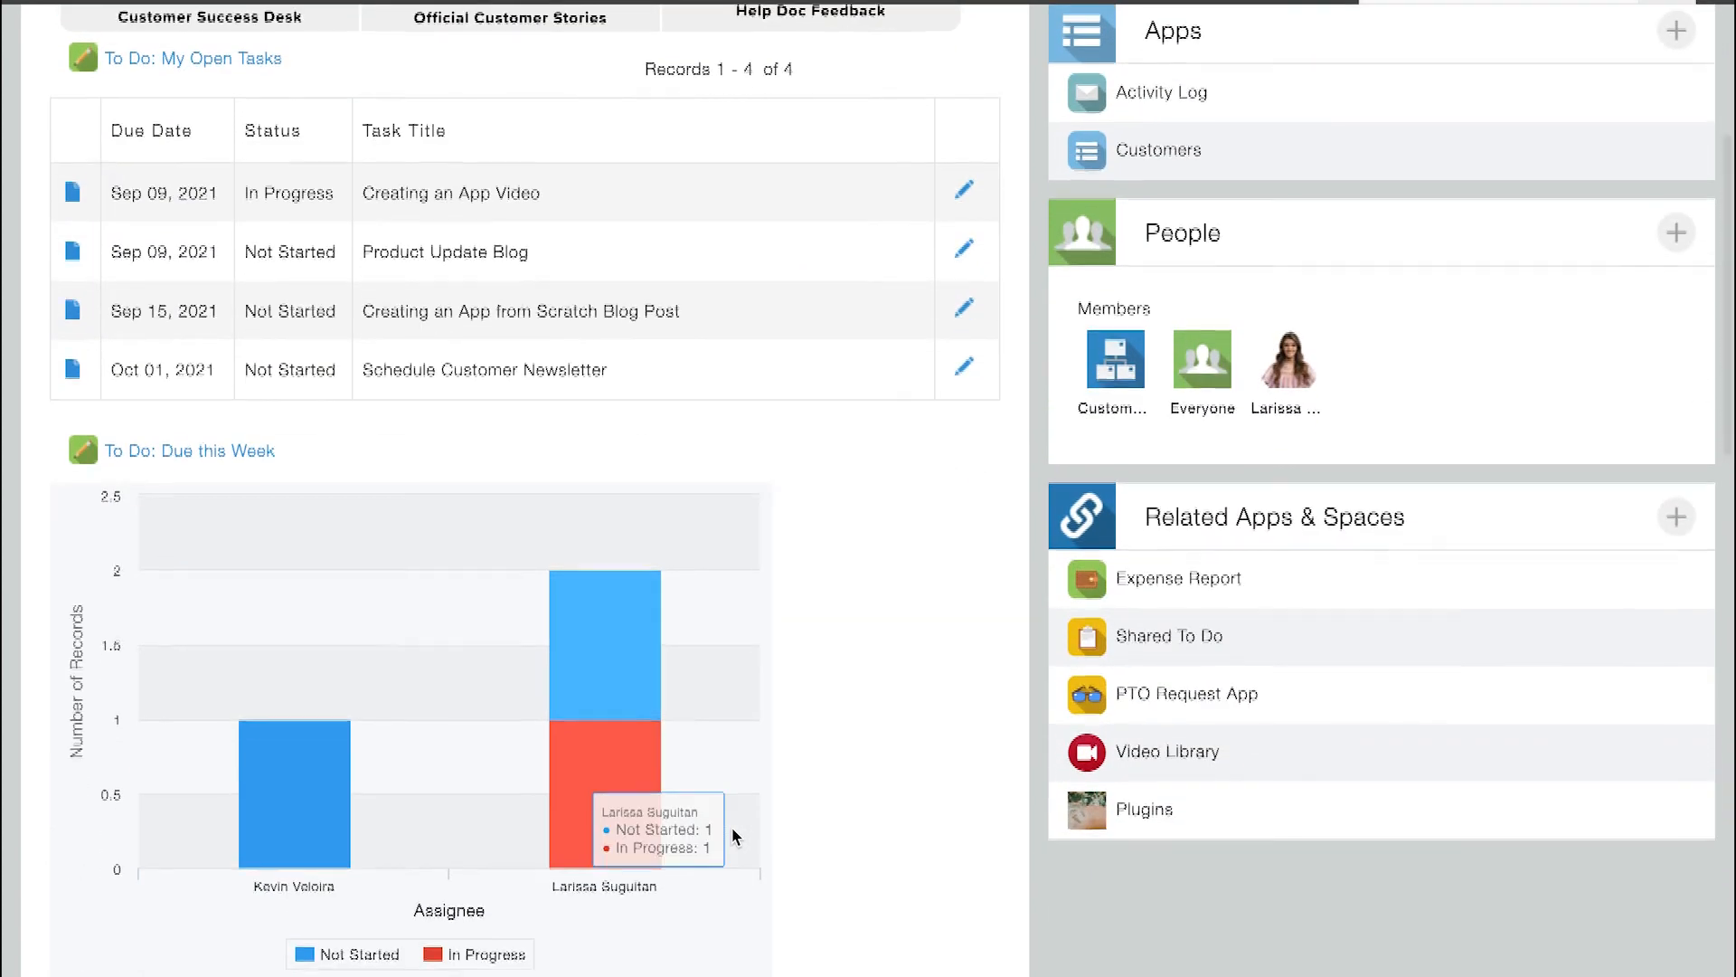
scroll(up, 3)
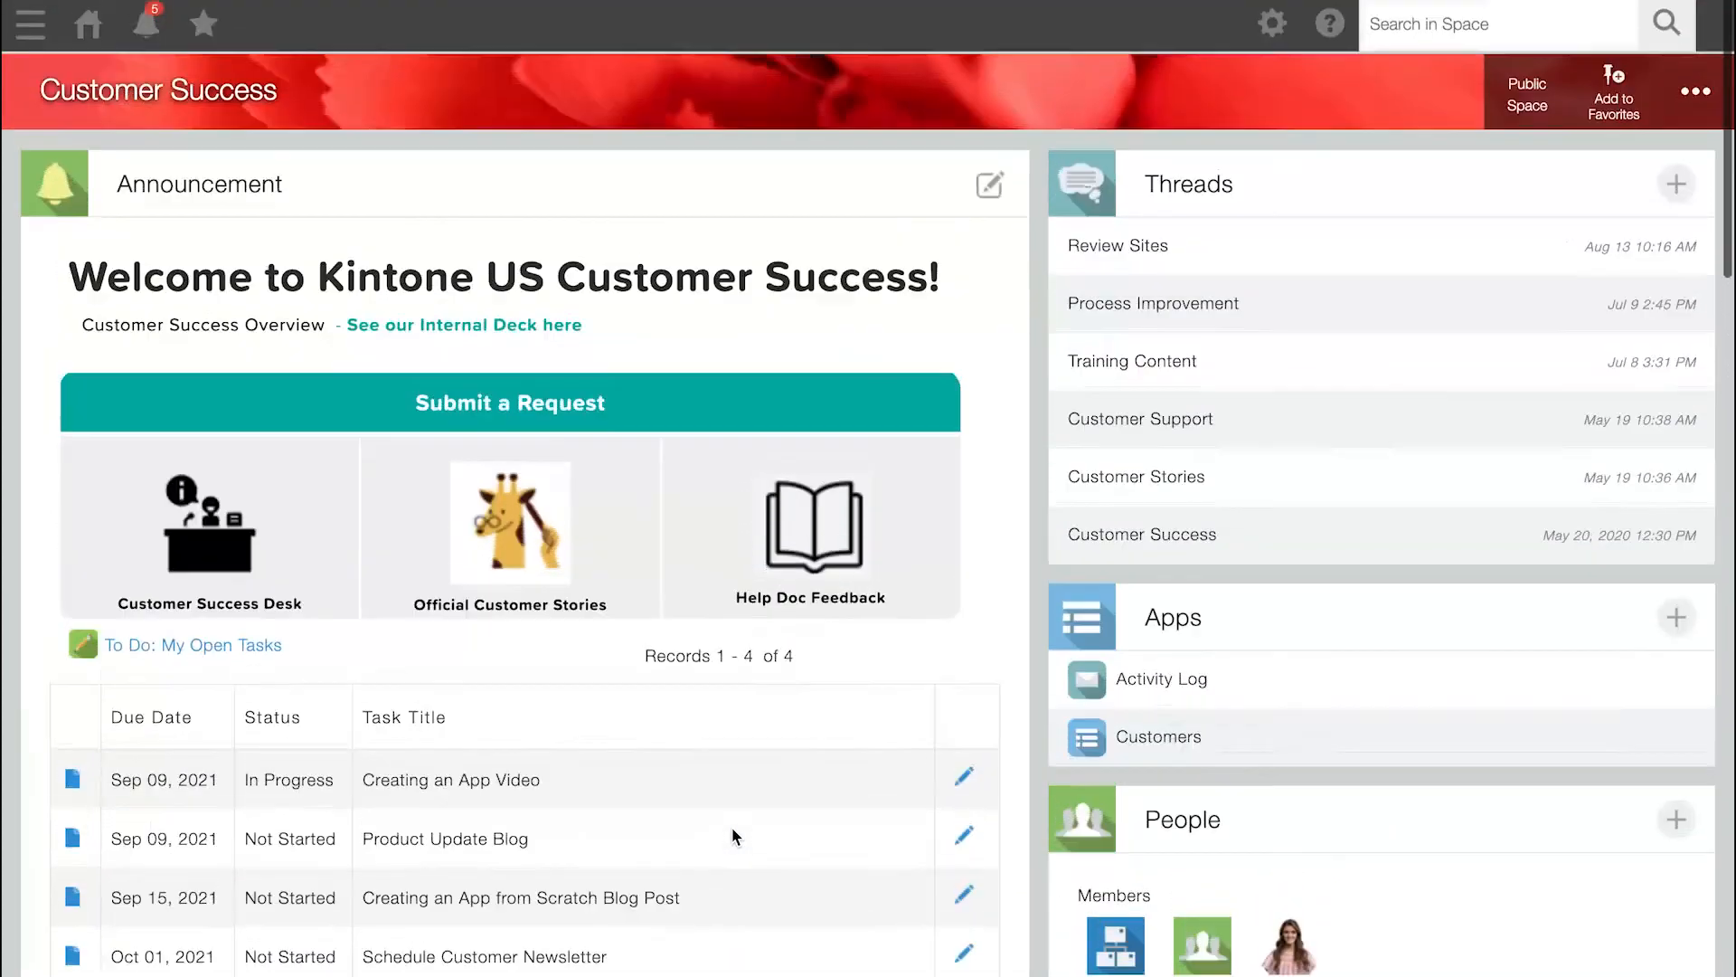